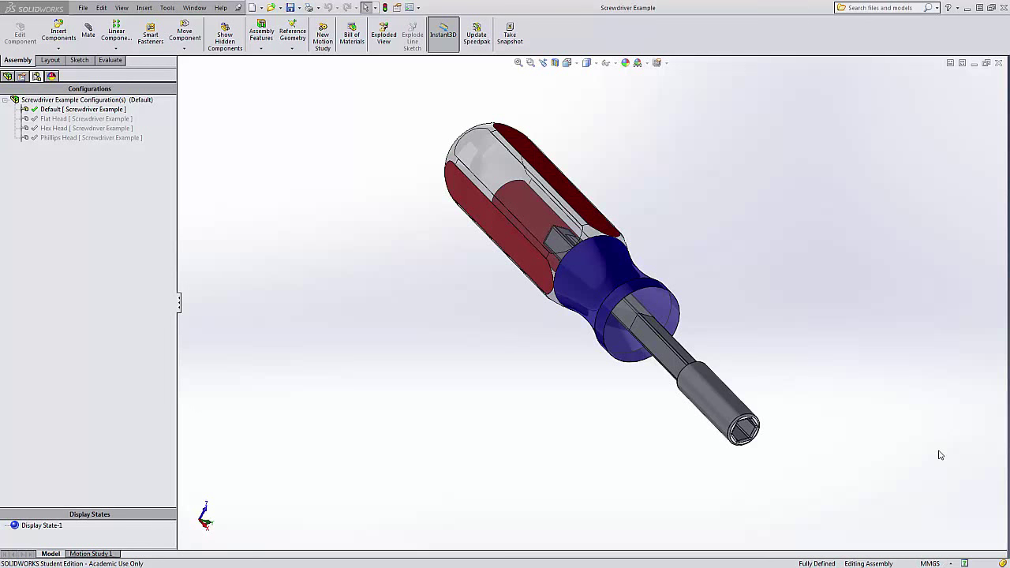
mouse_move(856, 450)
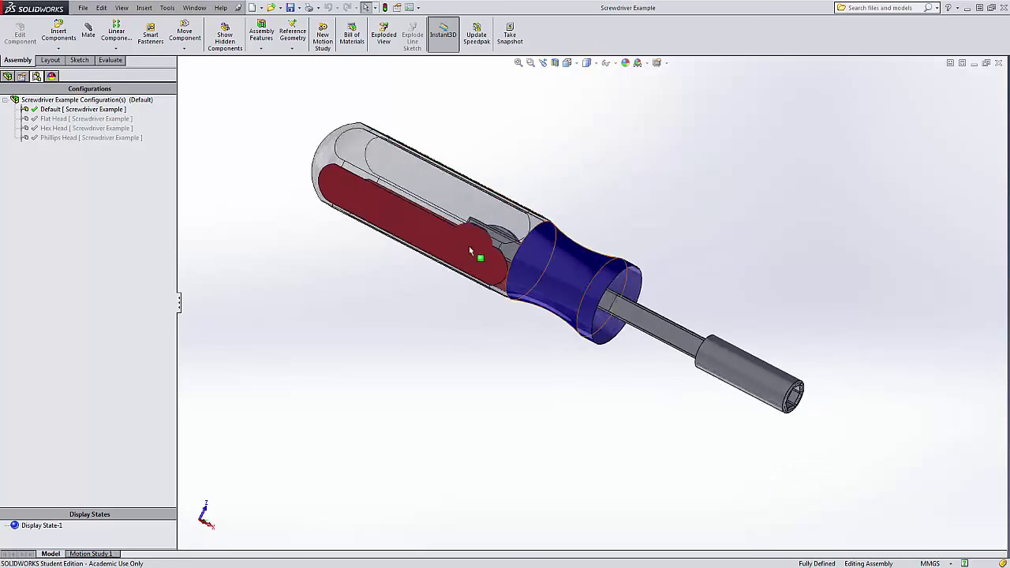
Step: Browse the assembly's Default and Hex Head configurations
double_click(52, 109)
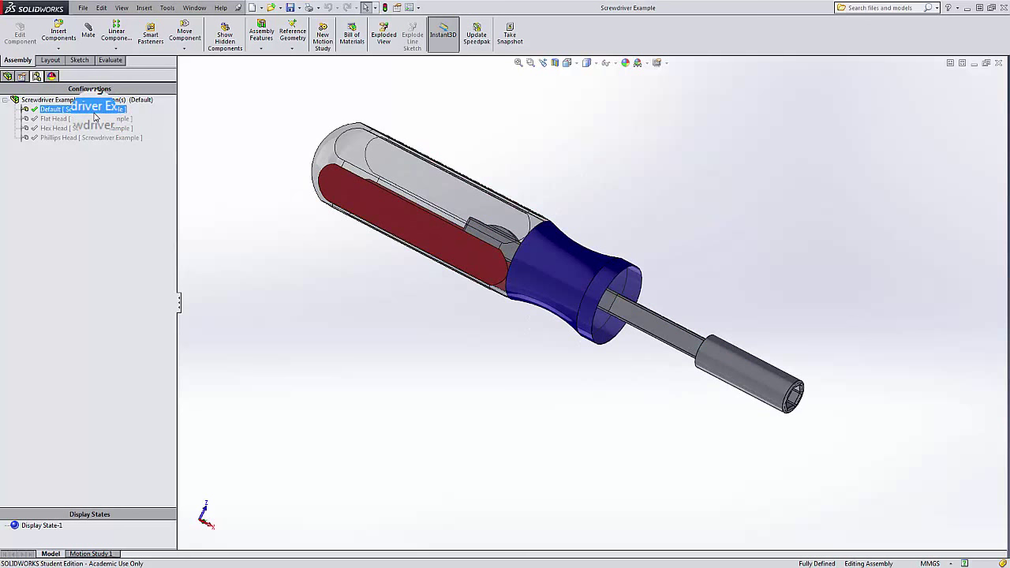
click(53, 128)
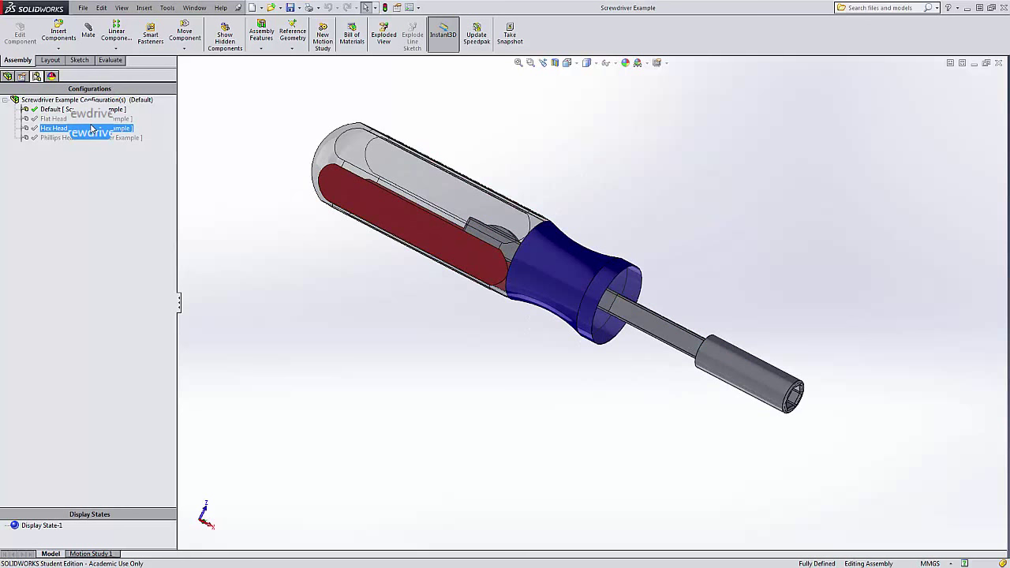
click(697, 239)
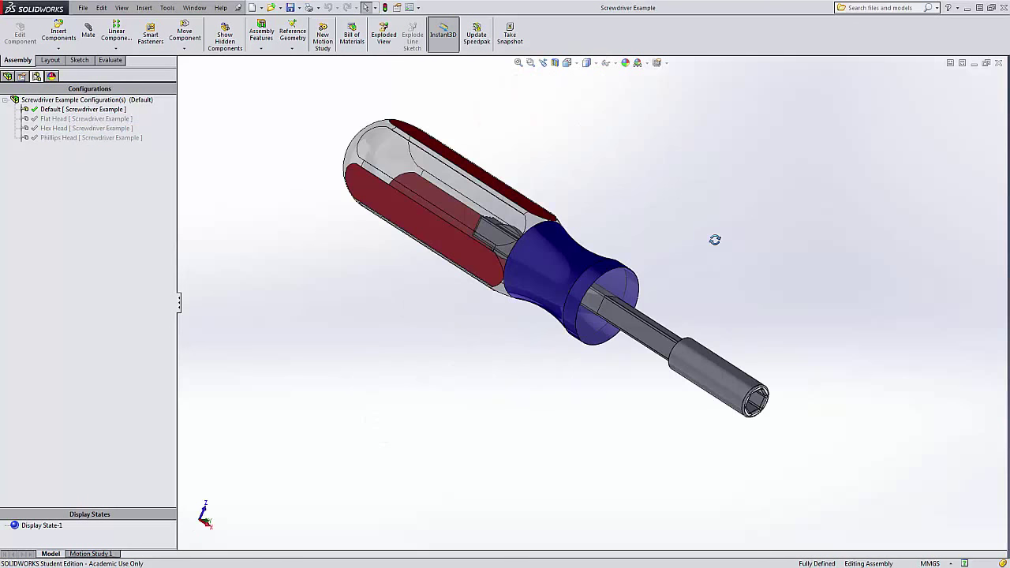
mouse_move(569, 198)
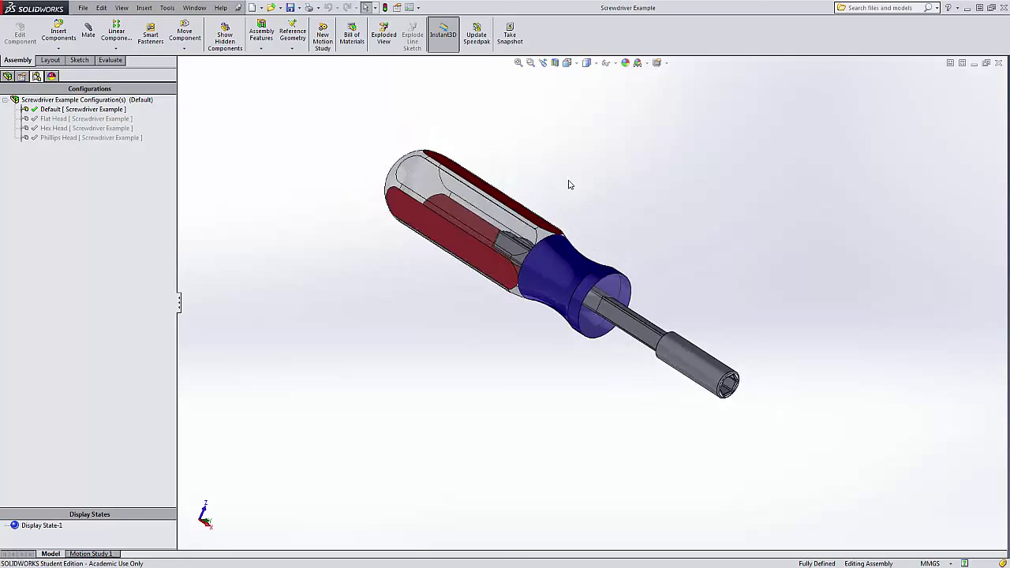
mouse_move(339, 148)
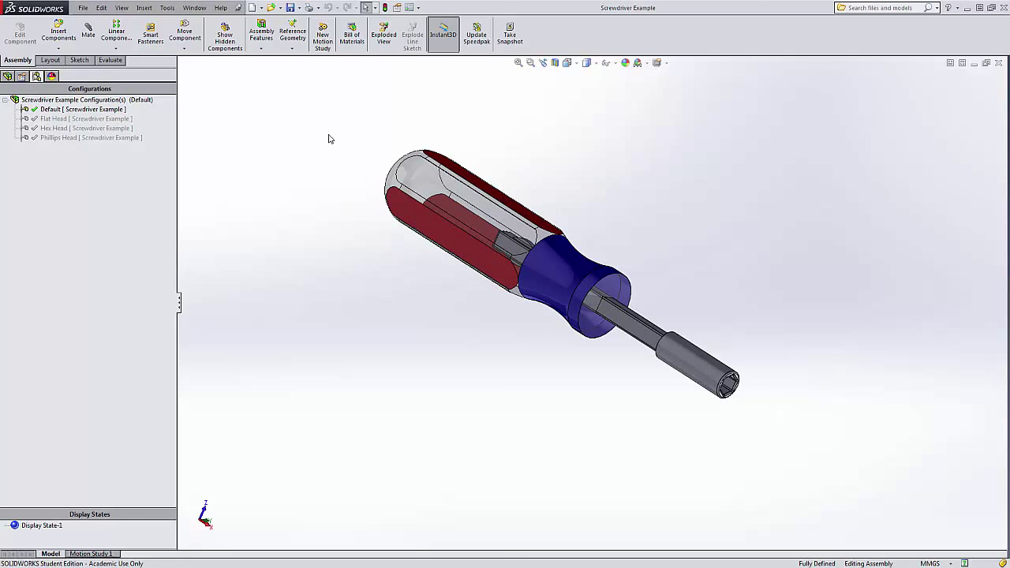
Step: Make a drawing from the assembly using the Drawing template and A (ANSI) Landscape sheet
click(265, 7)
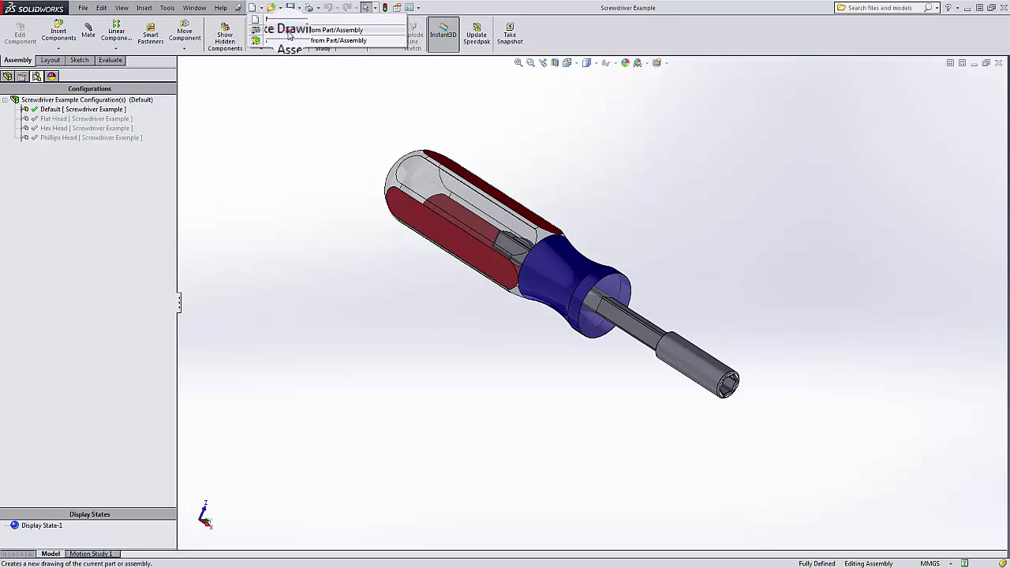
click(331, 30)
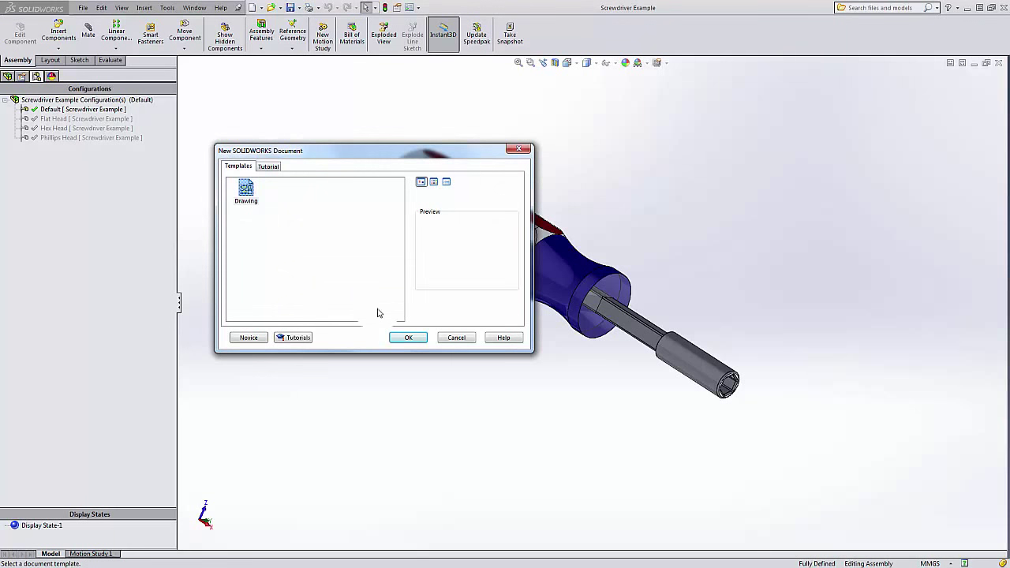
click(408, 337)
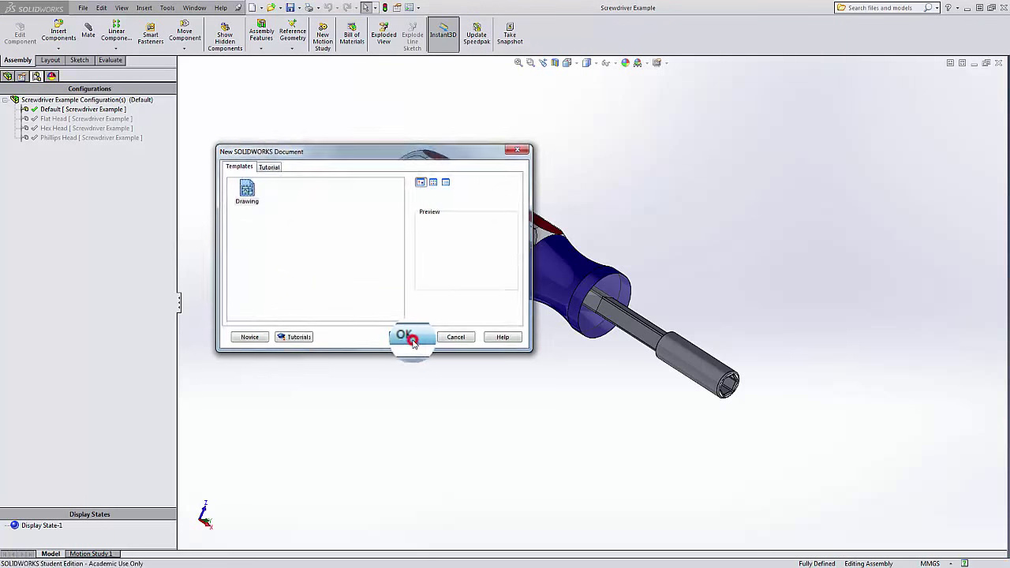
click(407, 337)
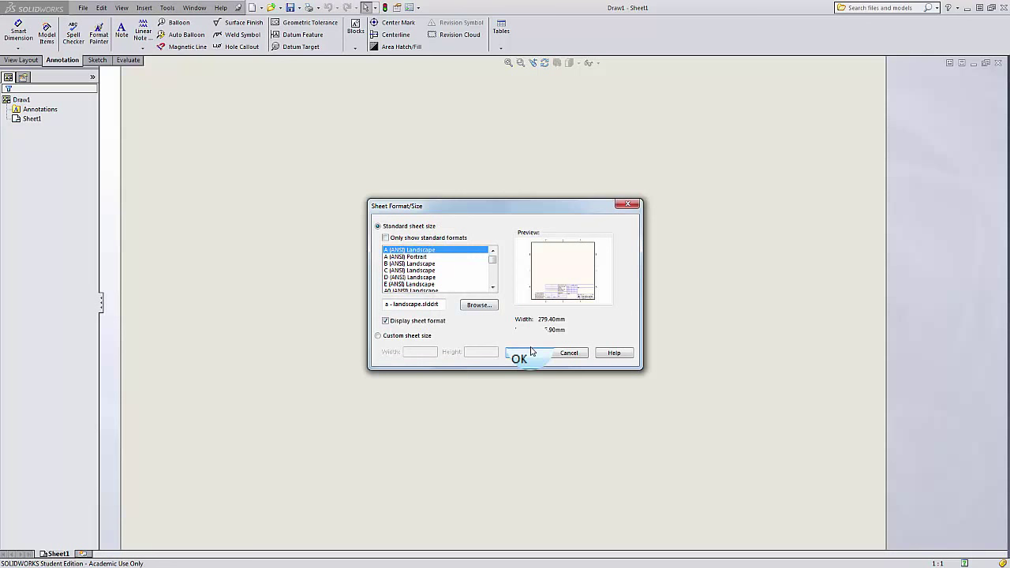
click(519, 359)
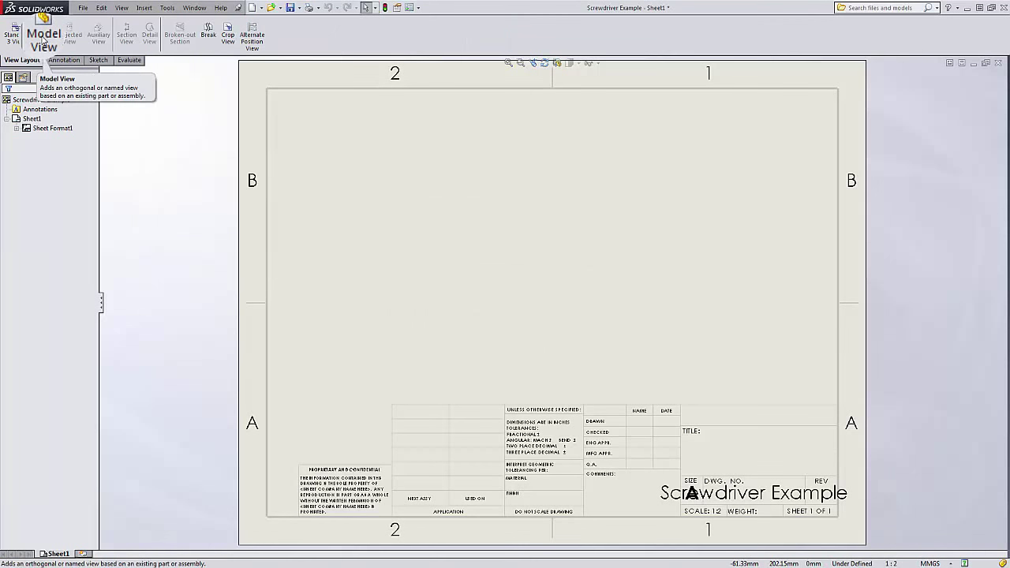
click(42, 38)
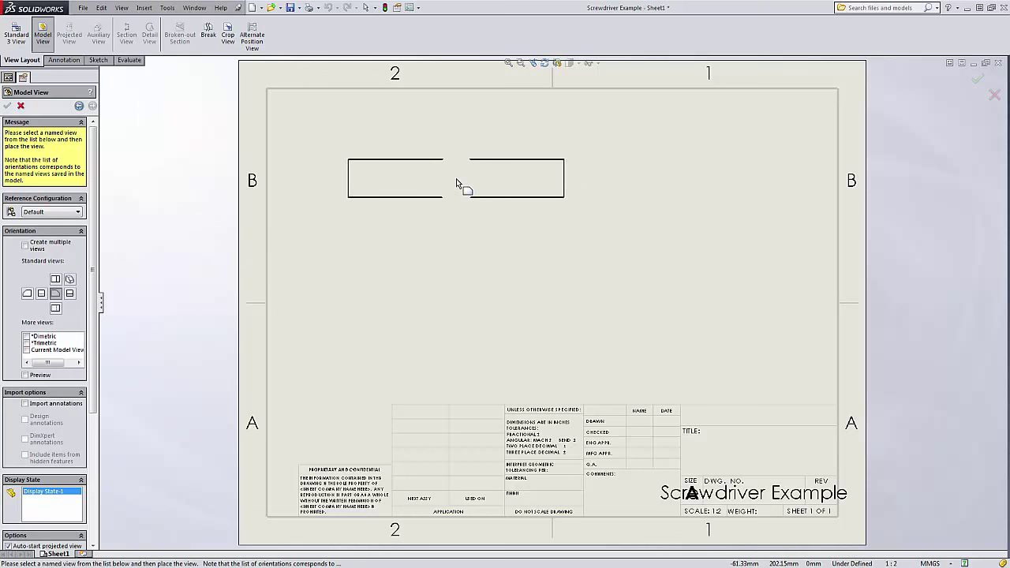
click(442, 173)
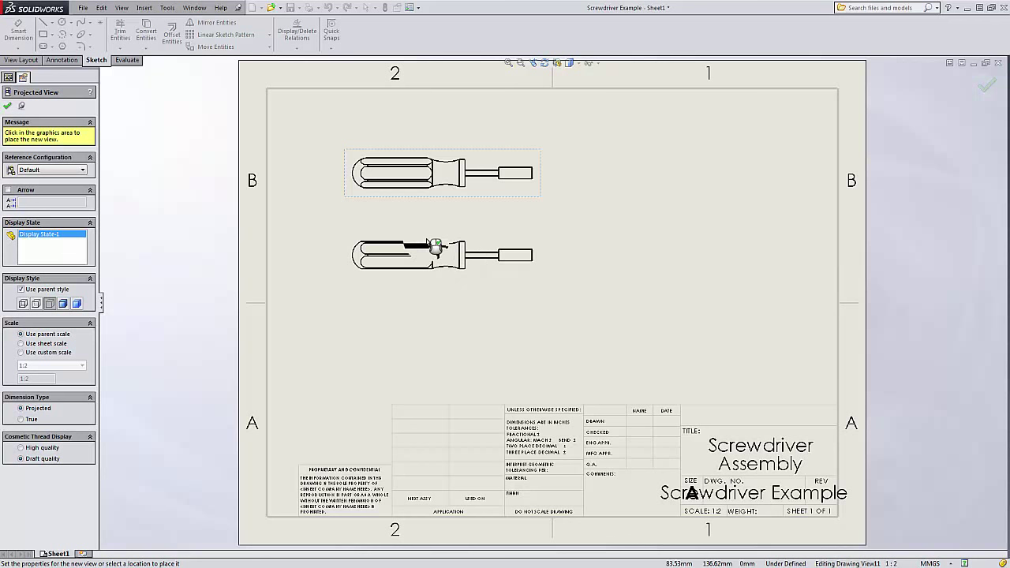
click(437, 252)
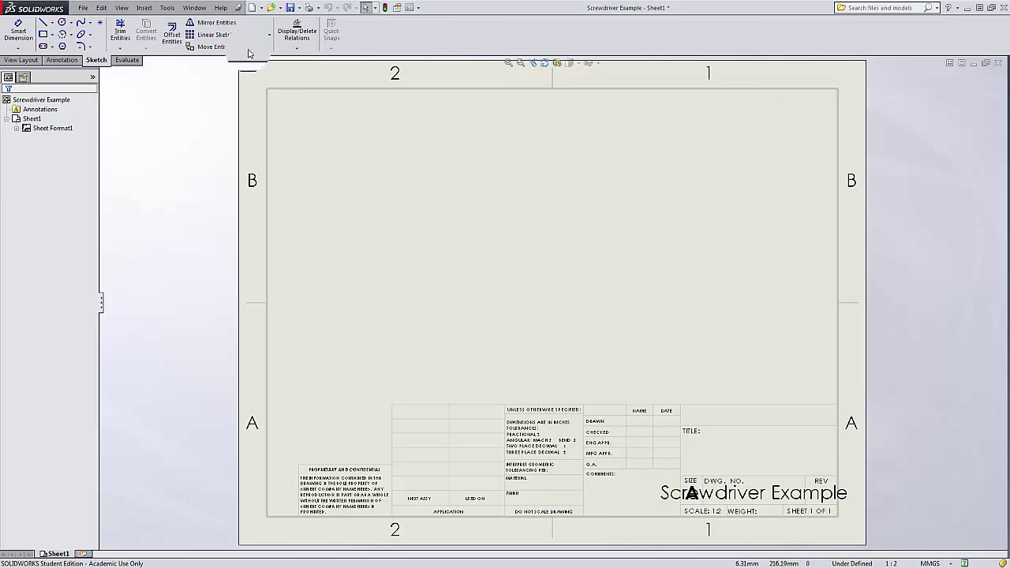
Step: Switch to the screwdriver assembly and rotate it to a new viewpoint
click(200, 7)
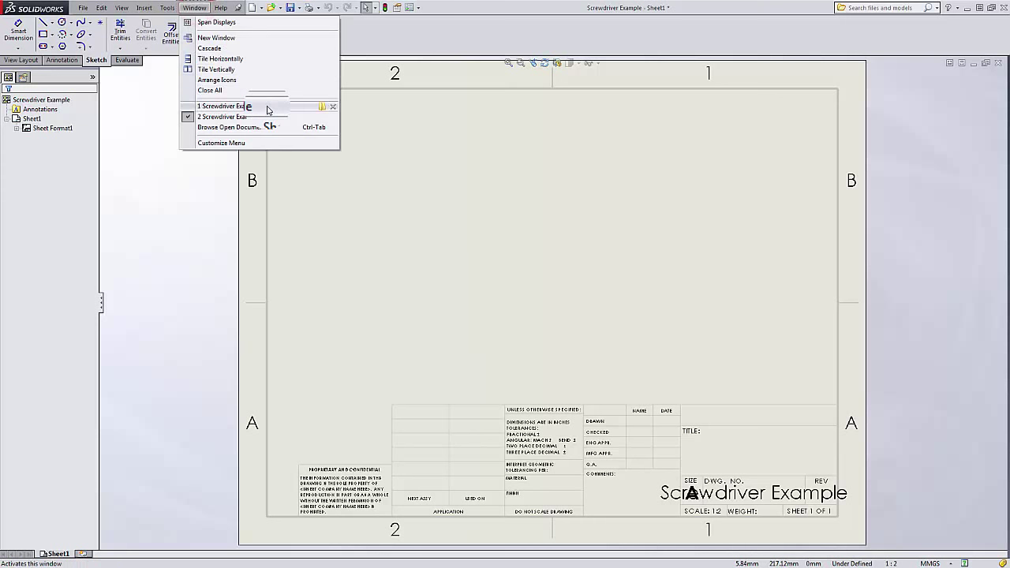
click(229, 116)
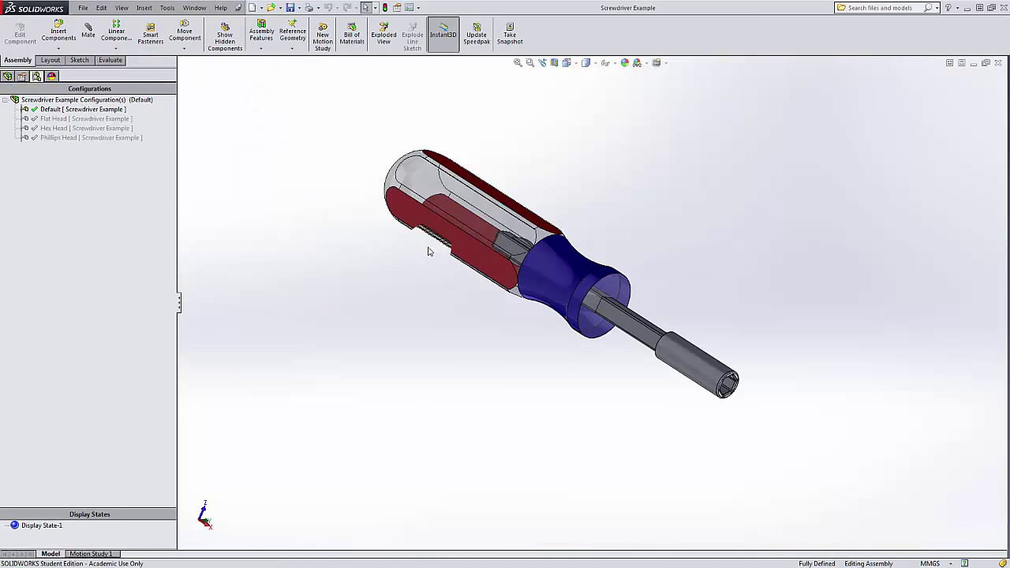
mouse_move(712, 263)
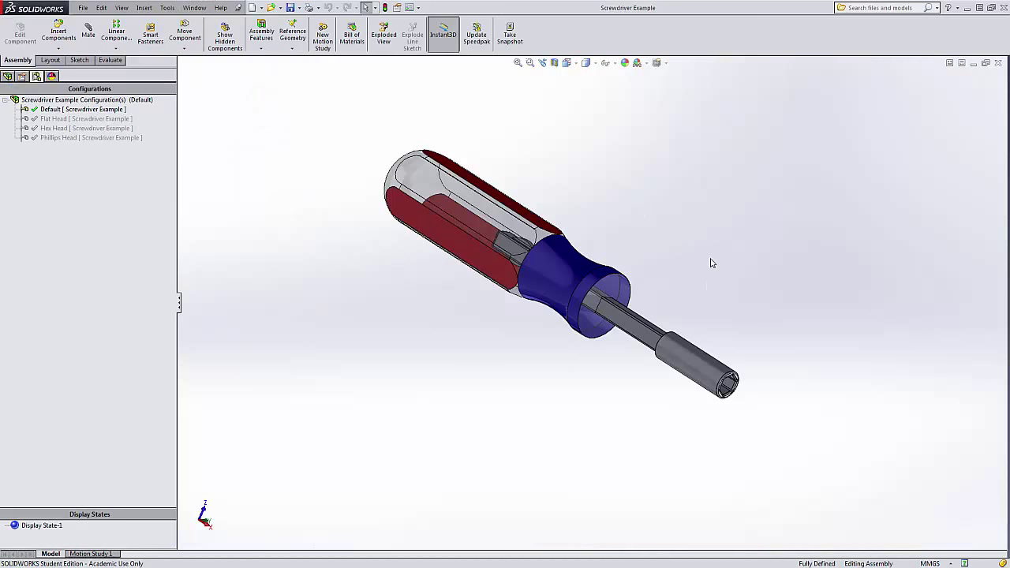
mouse_move(652, 209)
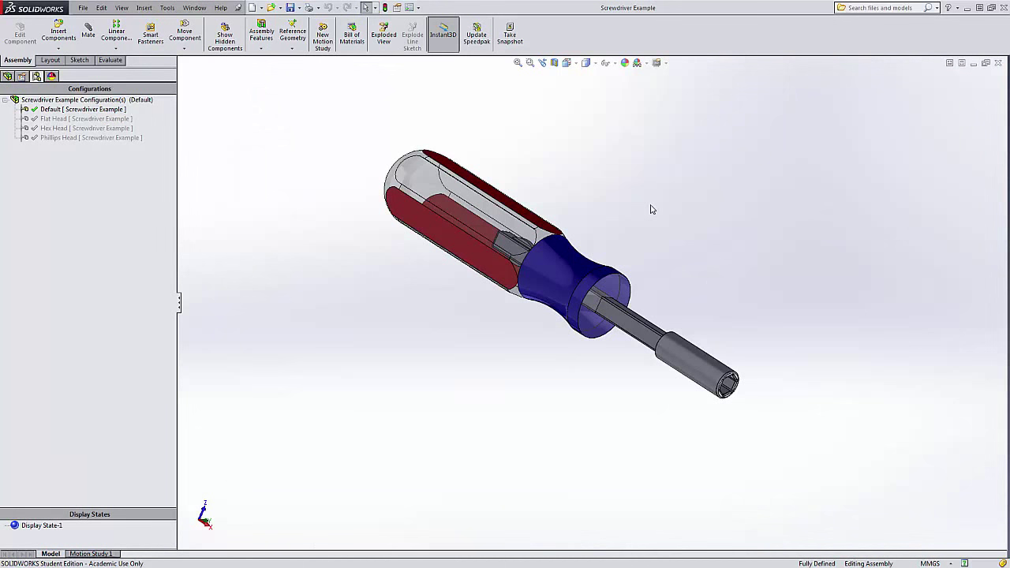
mouse_move(551, 399)
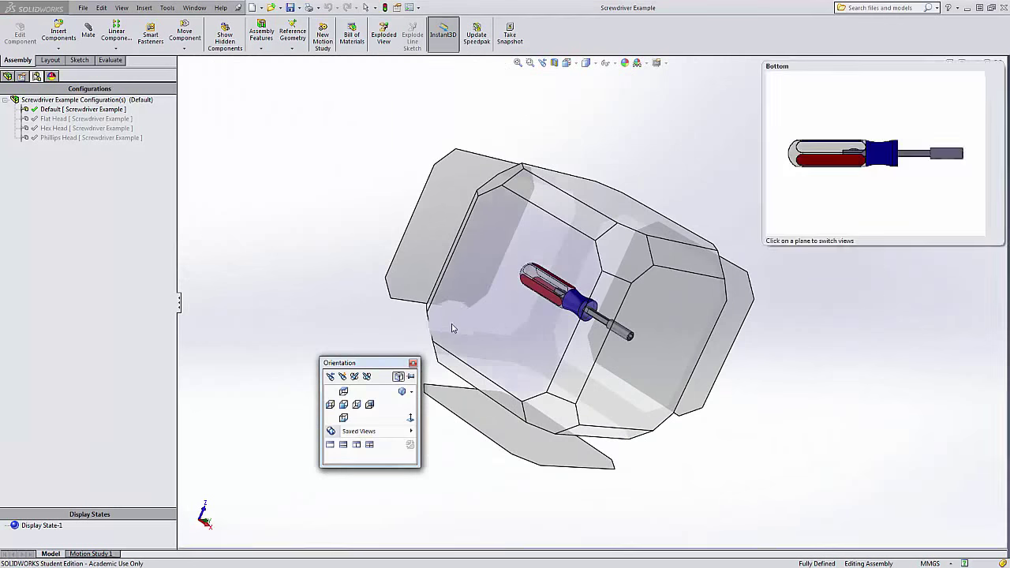
drag(370, 362, 293, 256)
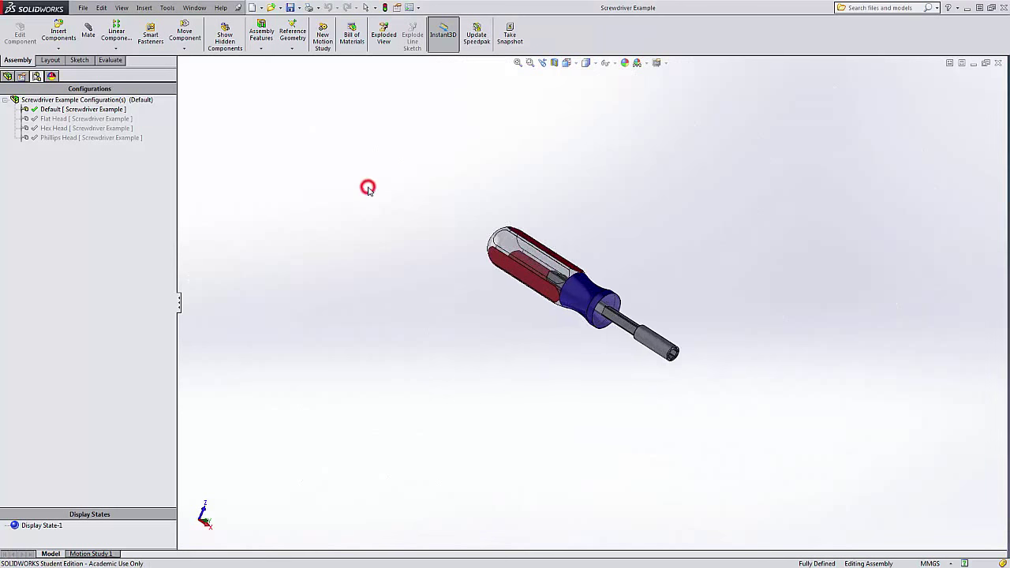
key(space)
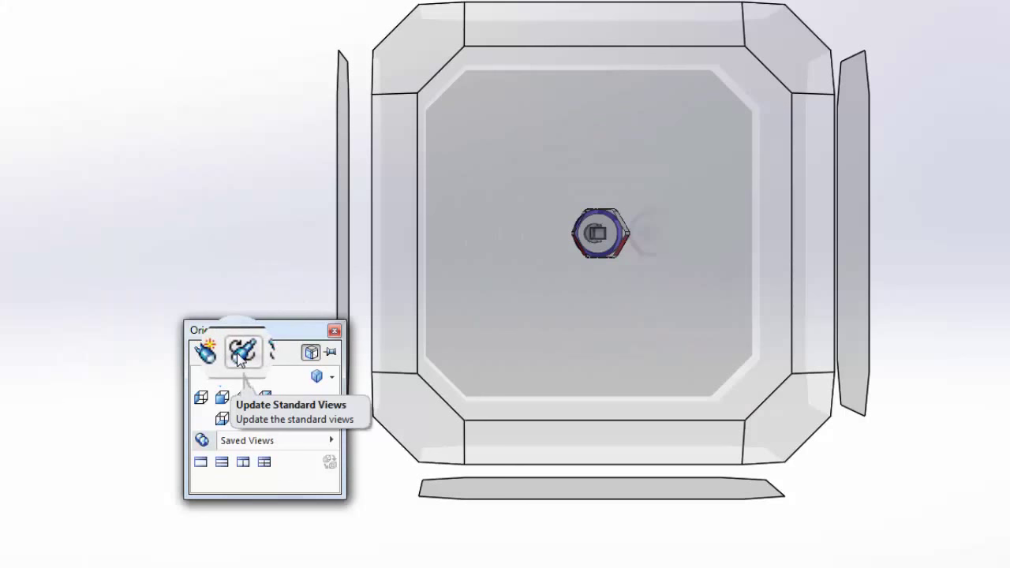
Step: Reassign the current orientation as the standard Front view, confirming the change
click(242, 352)
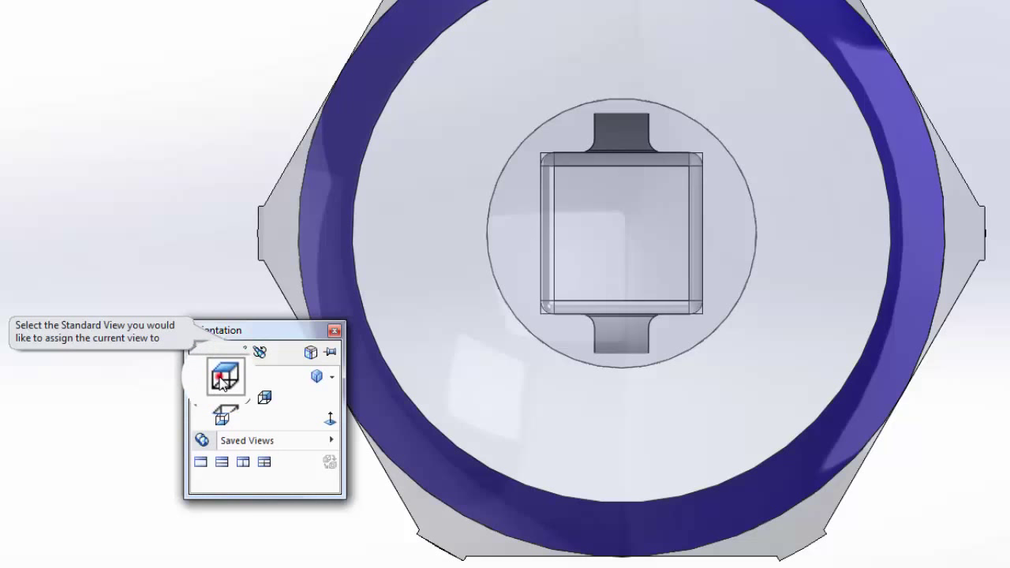
click(225, 376)
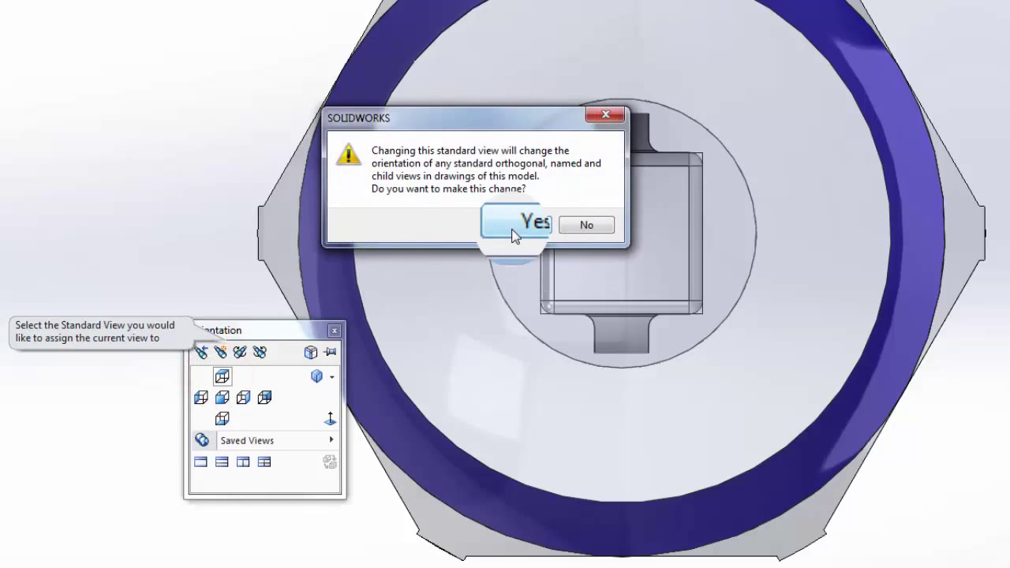
mouse_move(563, 195)
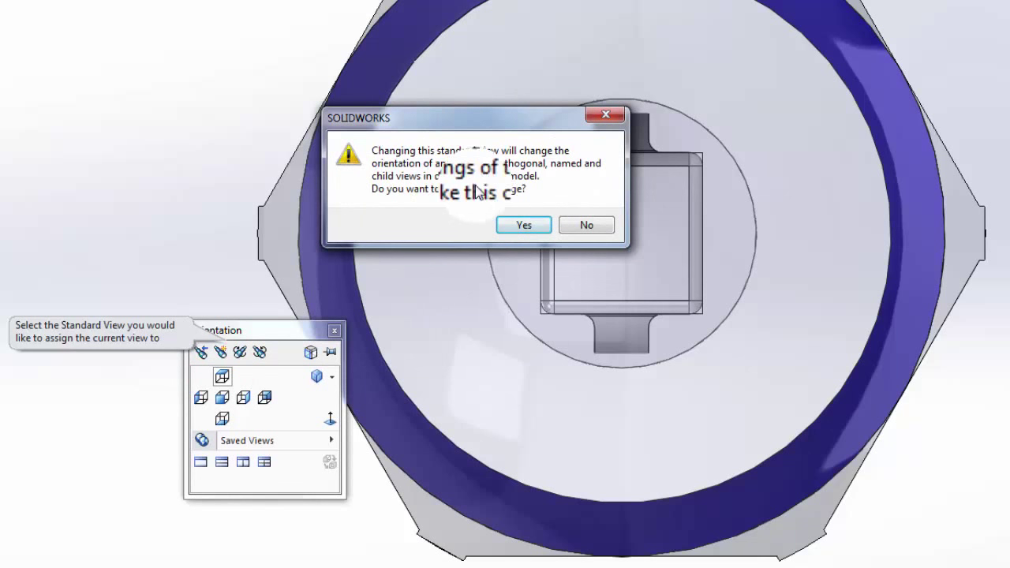
mouse_move(526, 225)
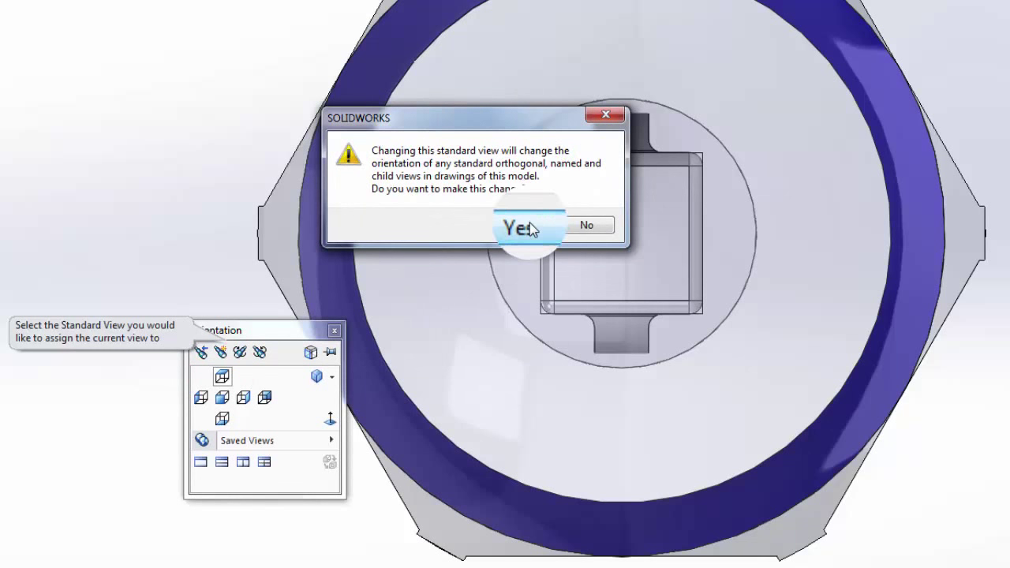
click(524, 226)
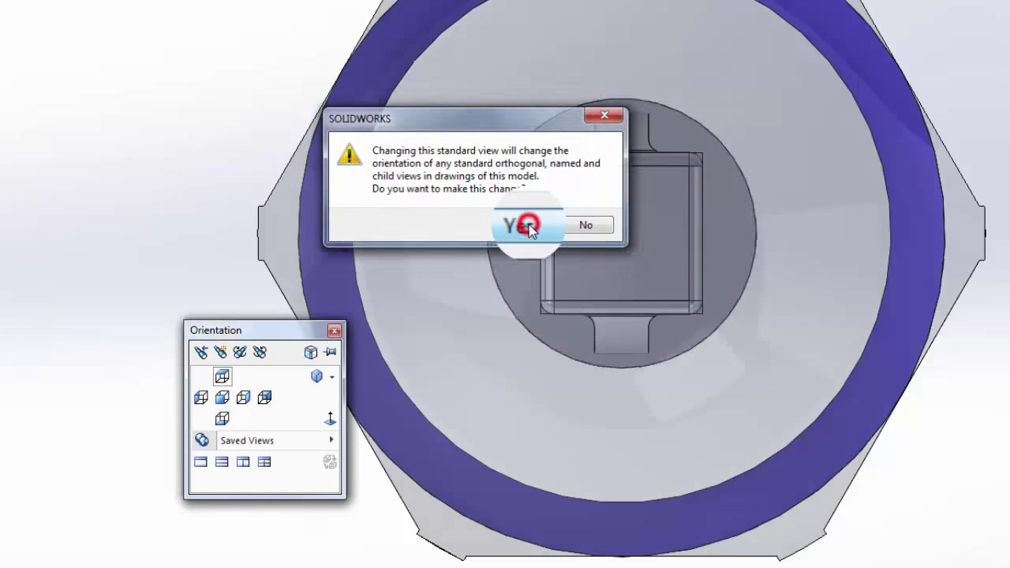
click(523, 225)
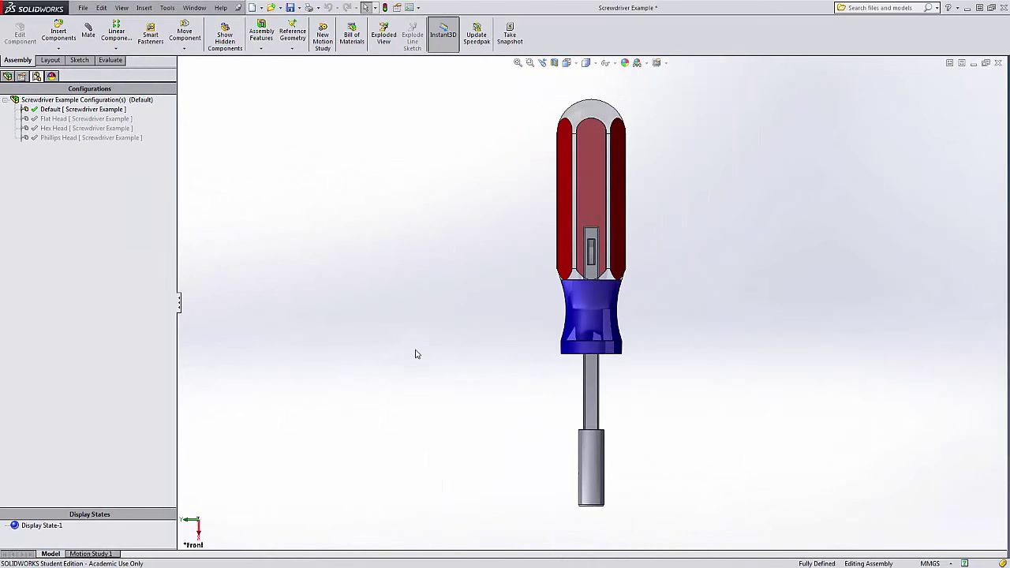
Step: Return to the screwdriver drawing and start a Model View for the front view
click(222, 9)
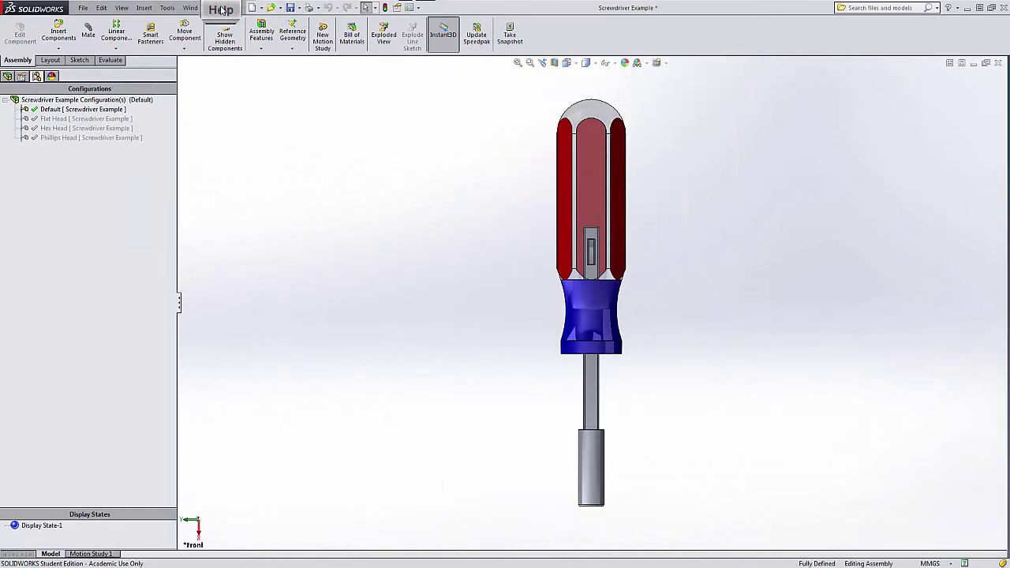
click(193, 8)
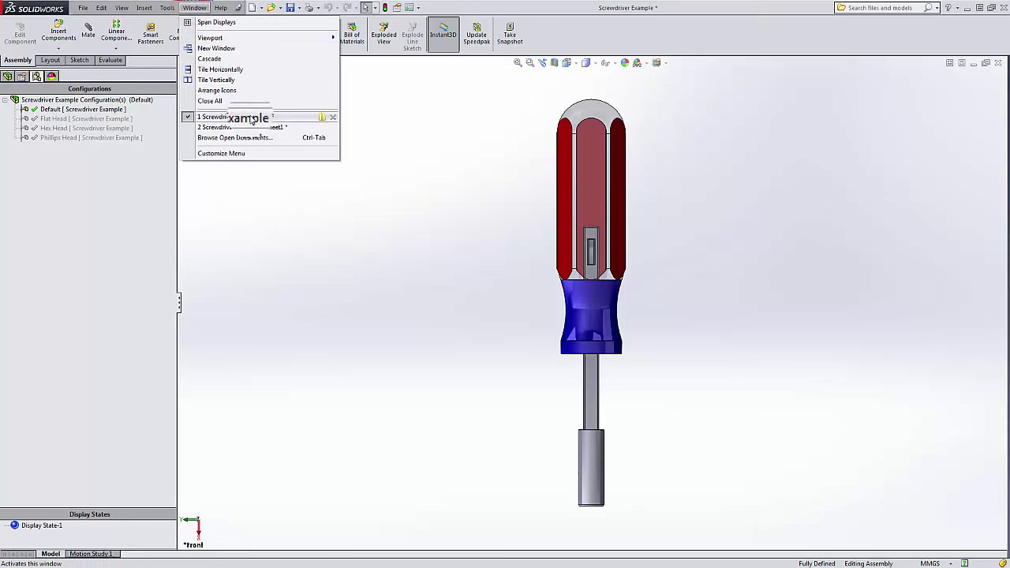
click(213, 127)
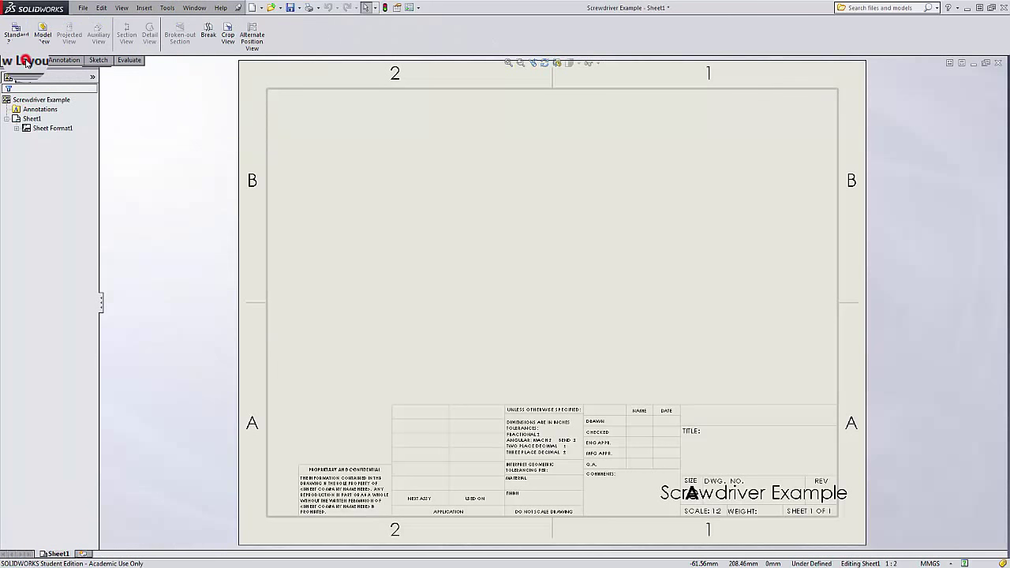
click(46, 31)
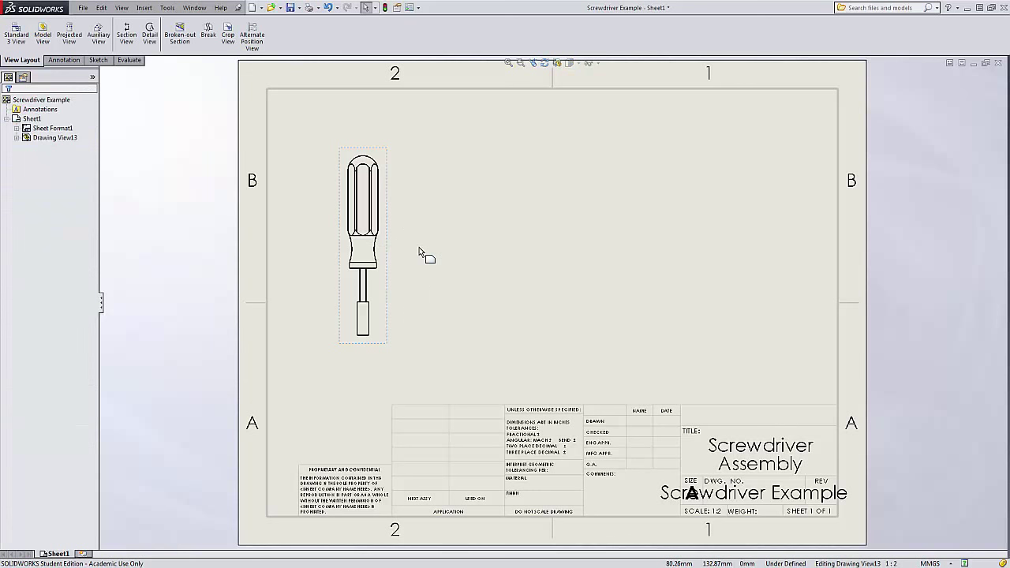
Step: In the assembly, reassign the horizontal orientation as the standard Front view
click(191, 9)
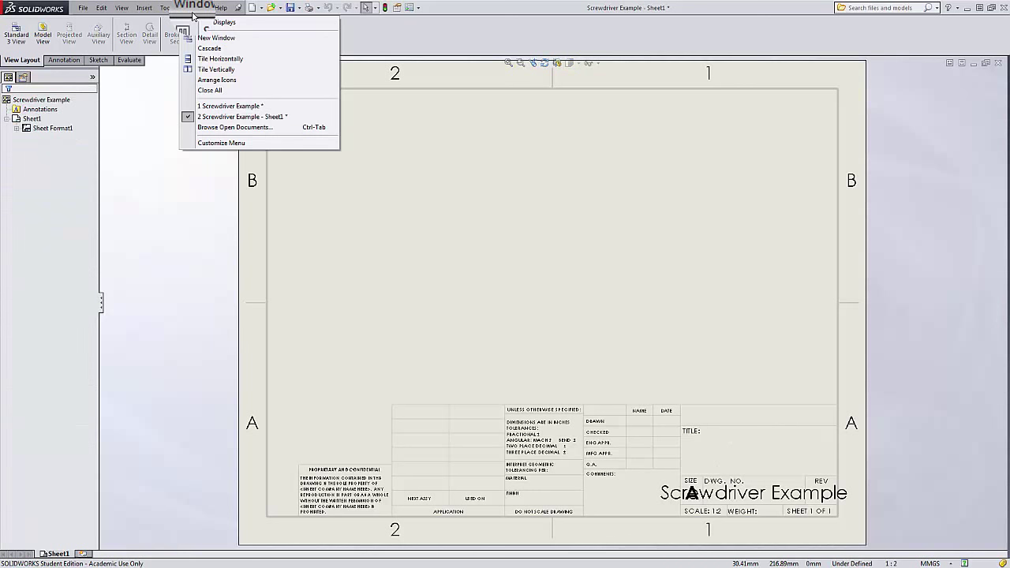
mouse_move(228, 106)
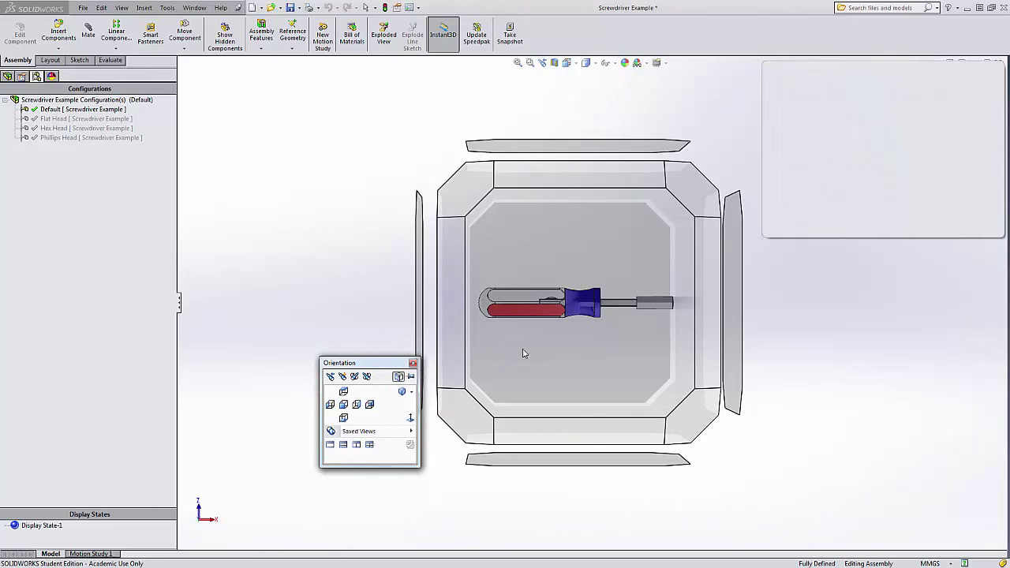
click(353, 377)
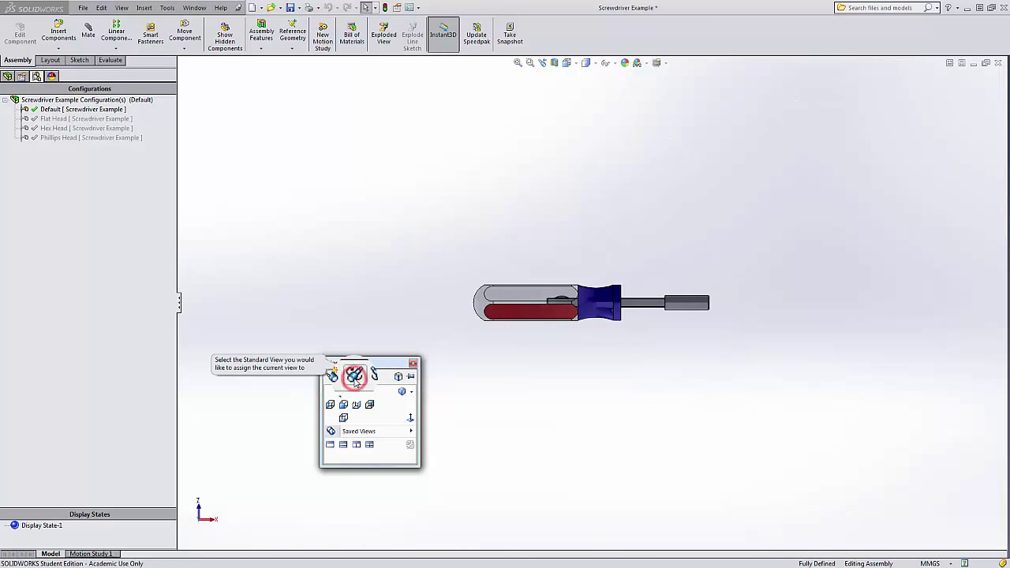
click(353, 377)
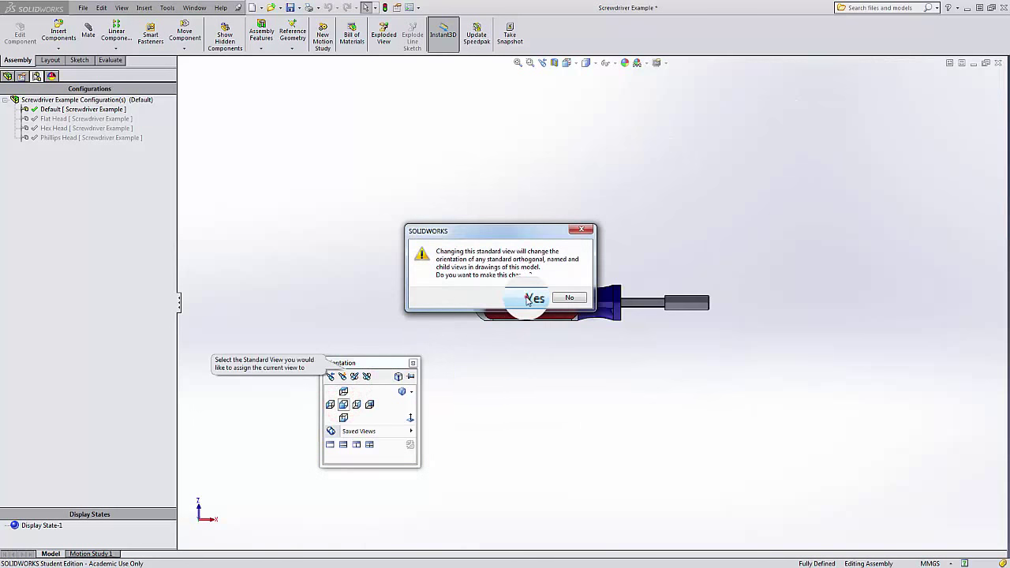
click(533, 297)
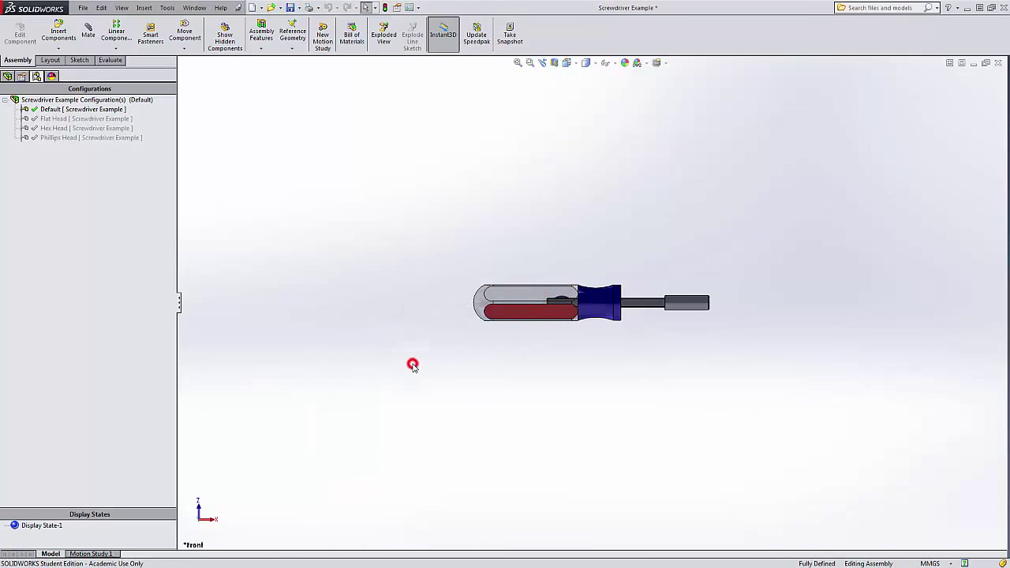
mouse_move(416, 346)
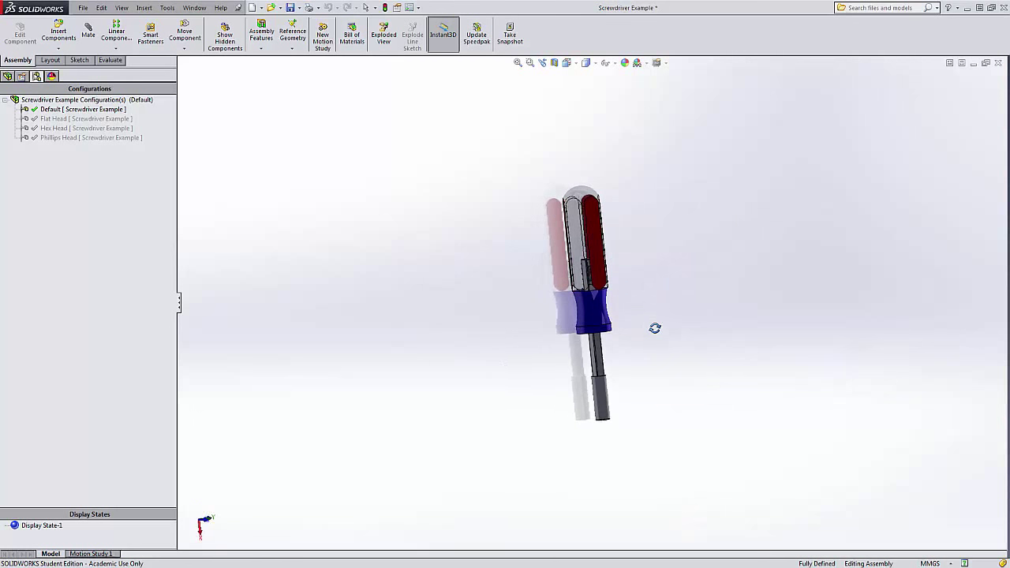
Step: Rotate the screwdriver to stand upright filling the view
click(568, 63)
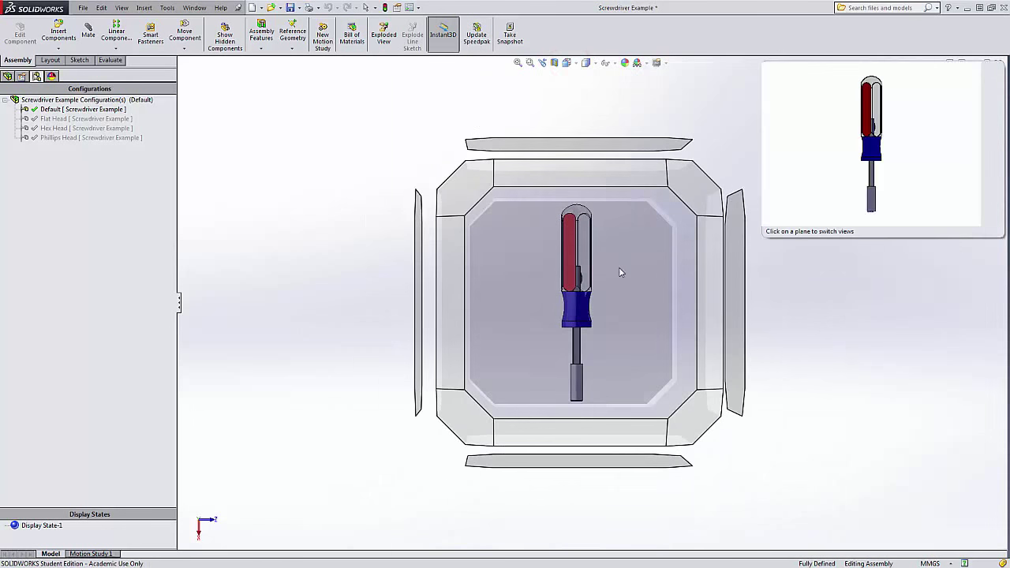
click(572, 250)
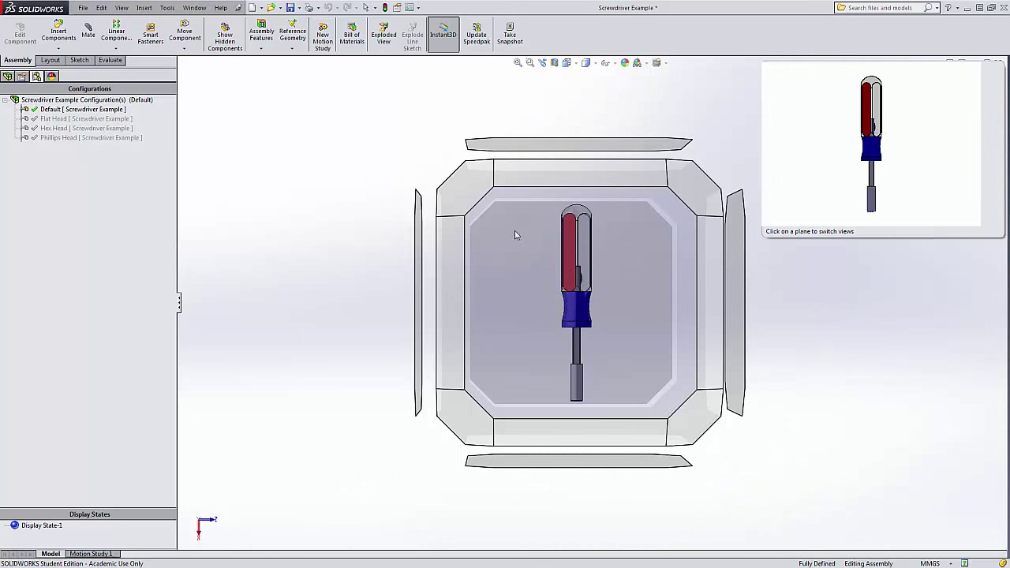
click(348, 208)
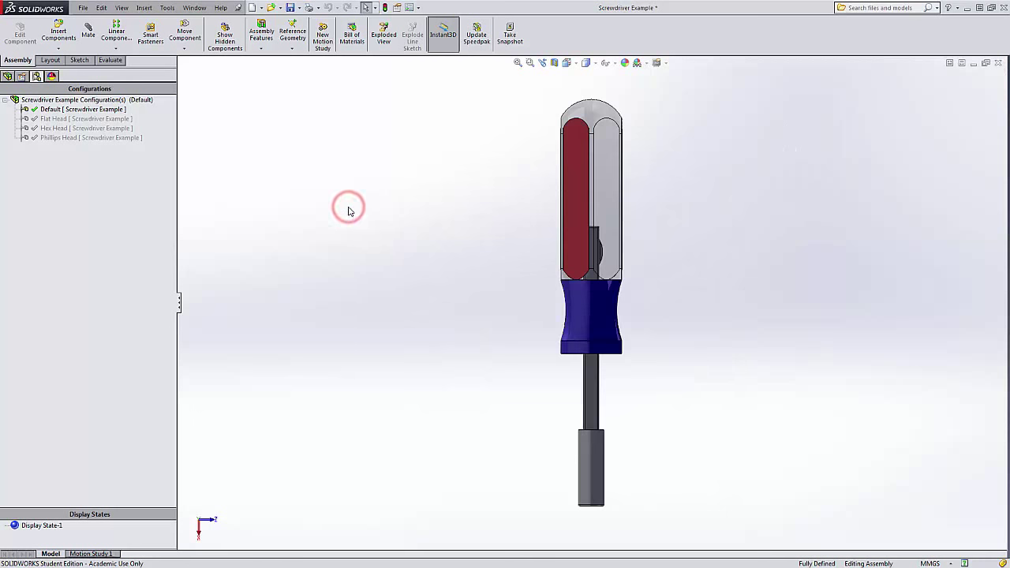
Step: Switch to the Sheet1 drawing and browse the named model views list
click(188, 7)
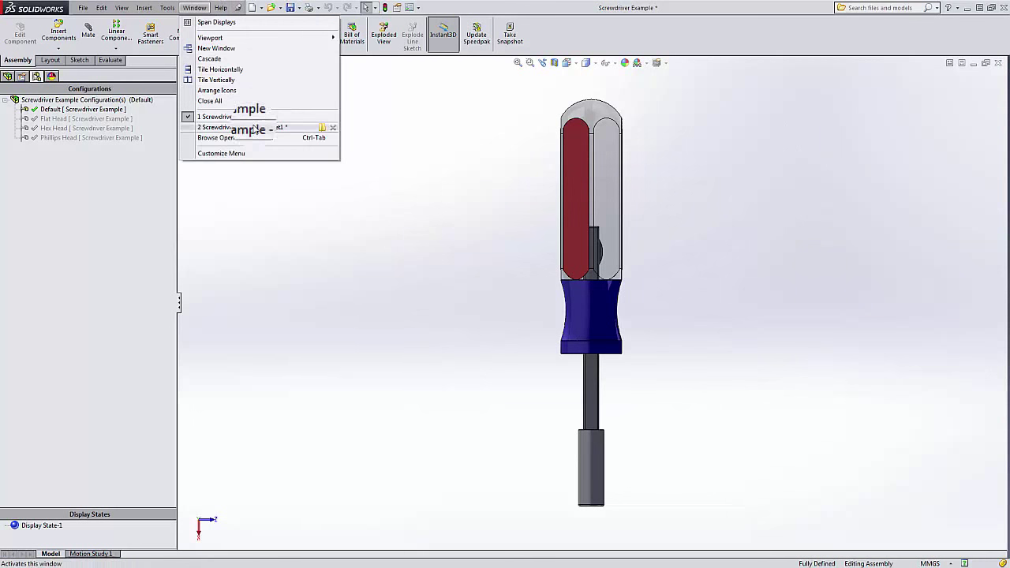
click(215, 127)
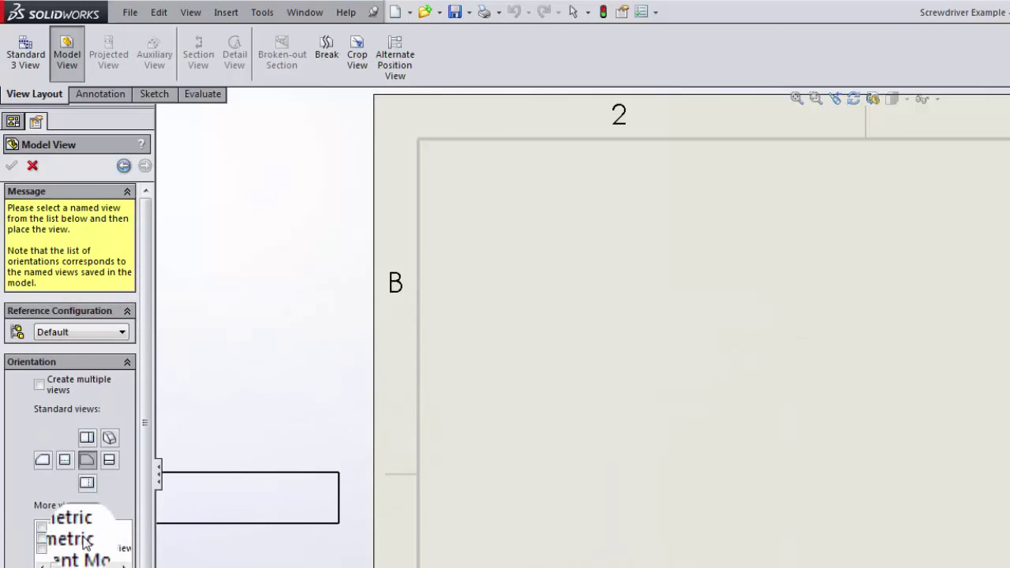
click(87, 547)
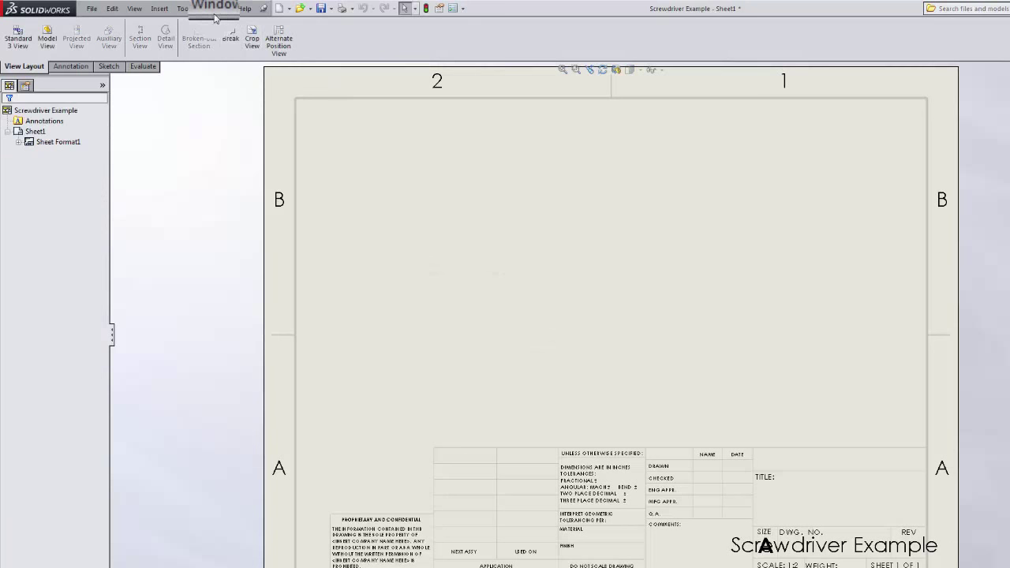
Step: In the assembly, save a new view named 'Vertical Front'
click(215, 8)
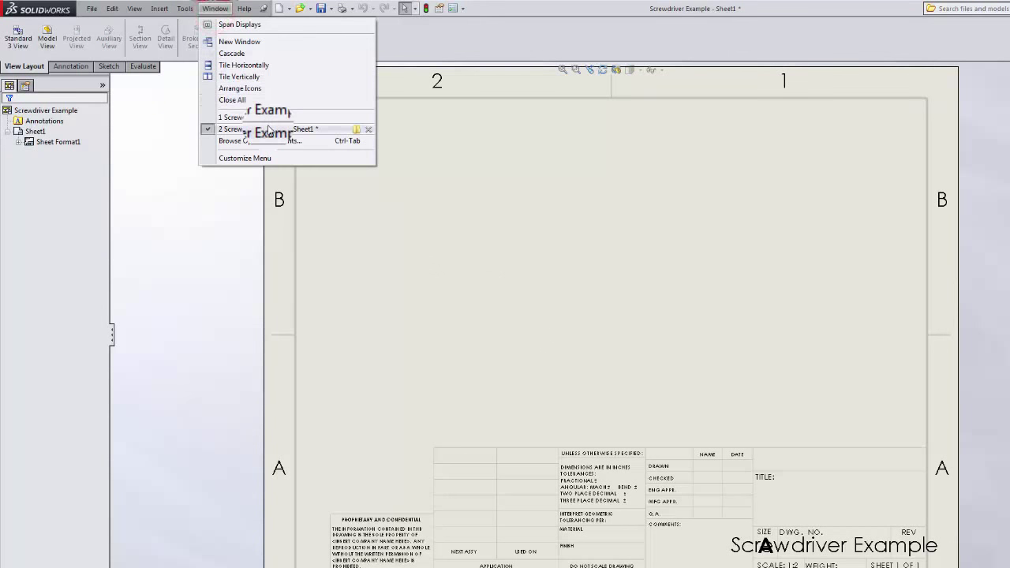
click(230, 117)
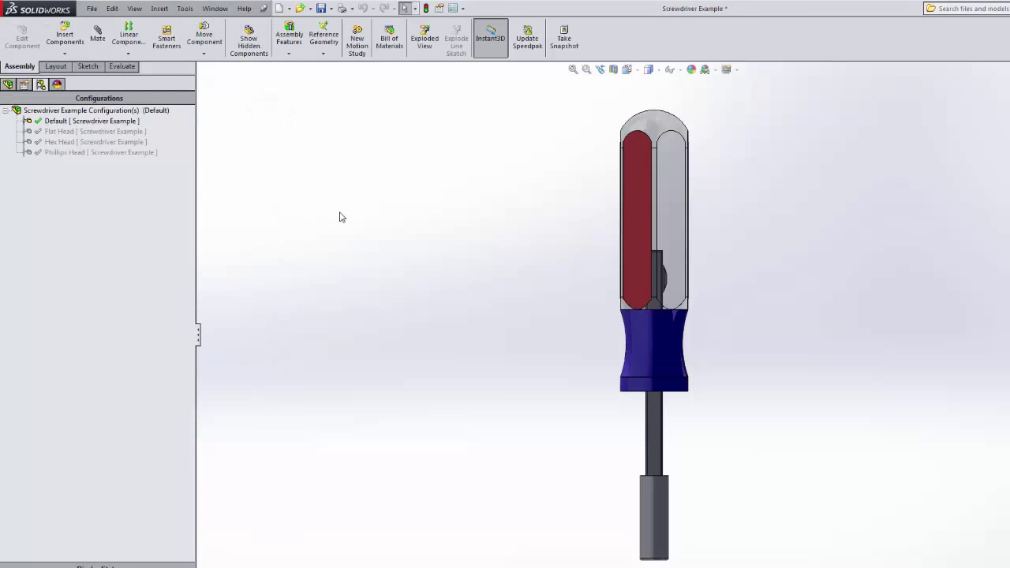
mouse_move(780, 307)
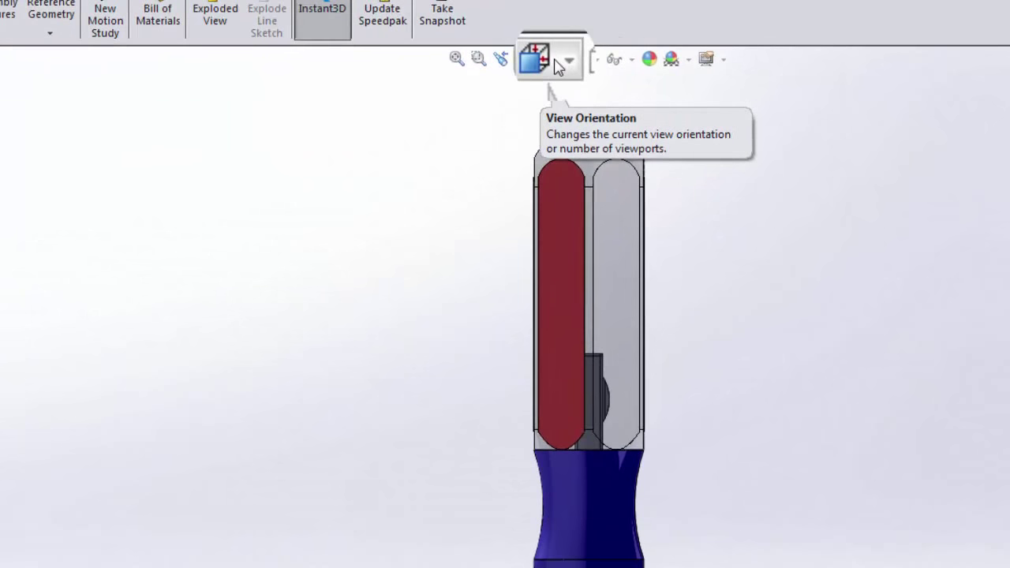
click(531, 57)
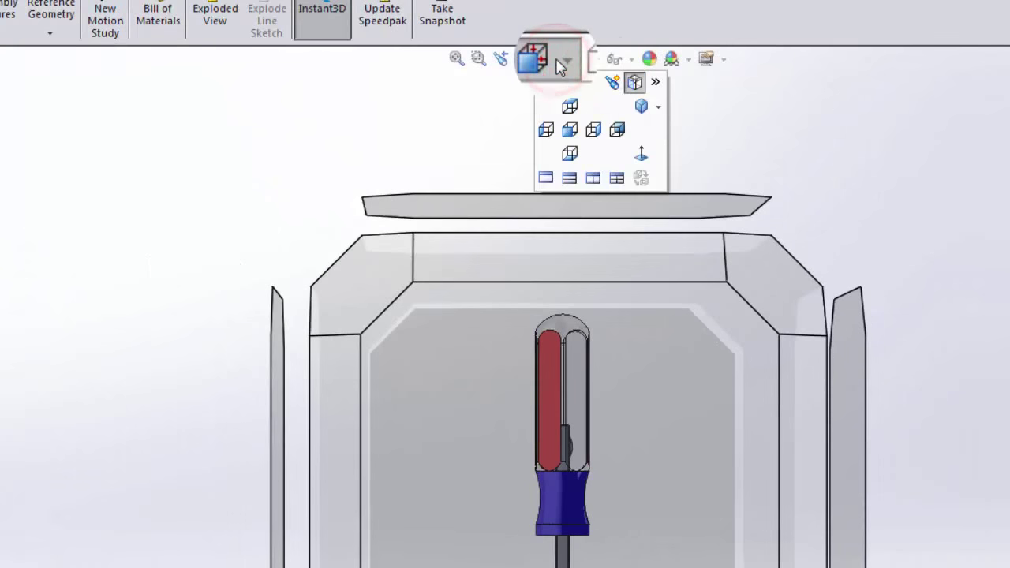
mouse_move(620, 86)
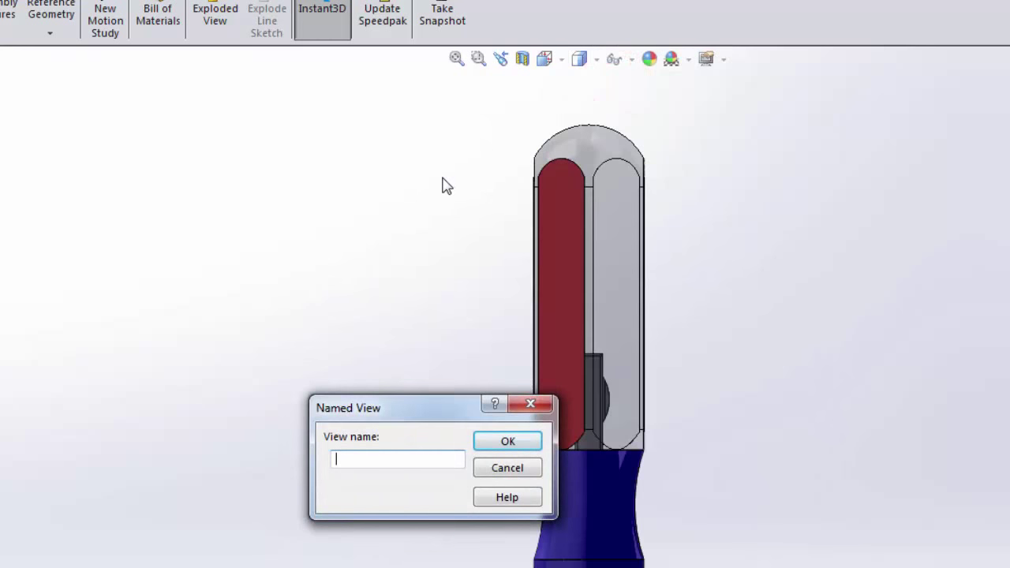
text(Vertical Fr)
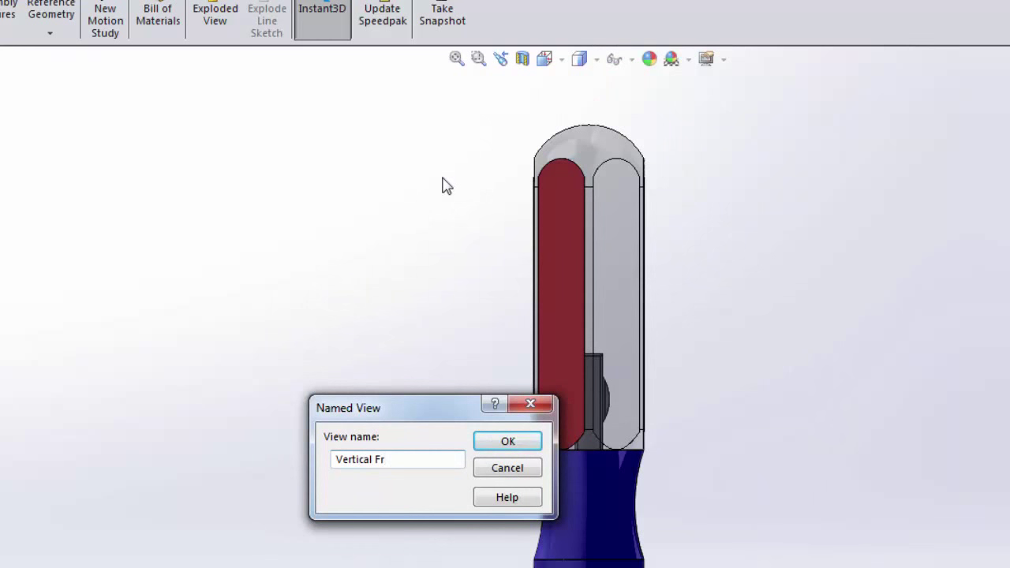
text(ont)
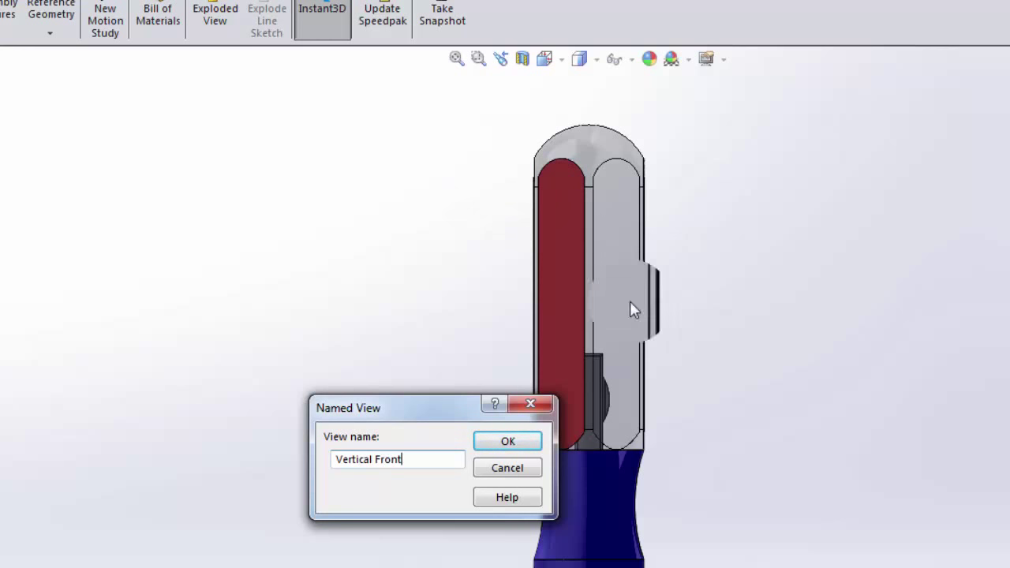
click(507, 440)
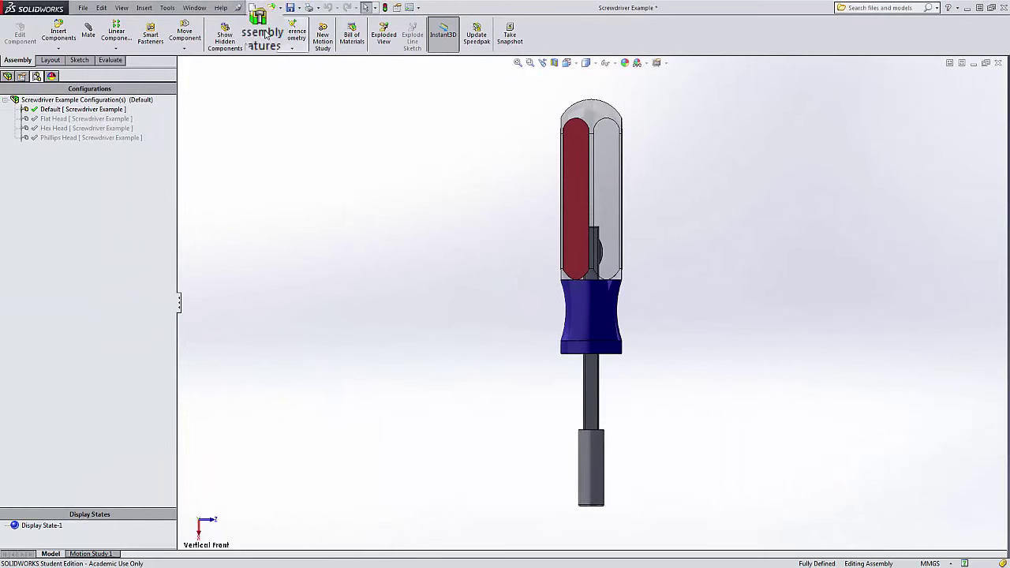
Step: Back on Sheet1, preview Vertical Front in Model View without placing it
click(190, 8)
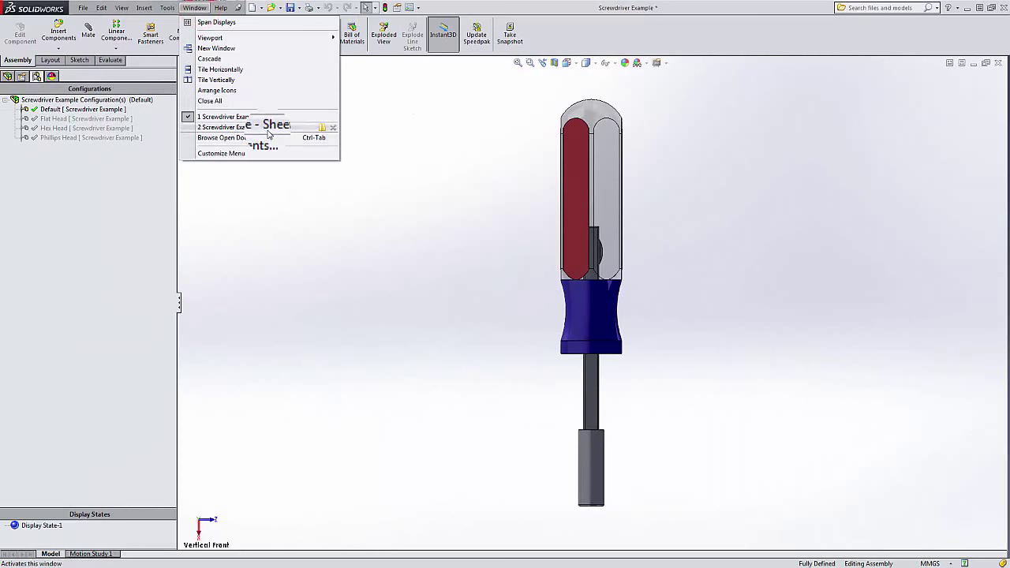
click(224, 127)
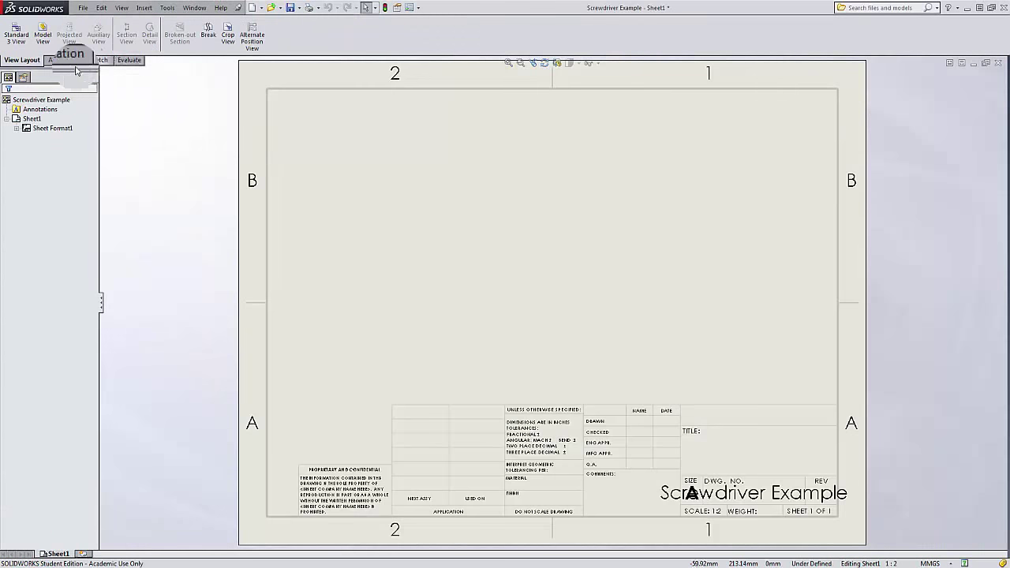
click(62, 37)
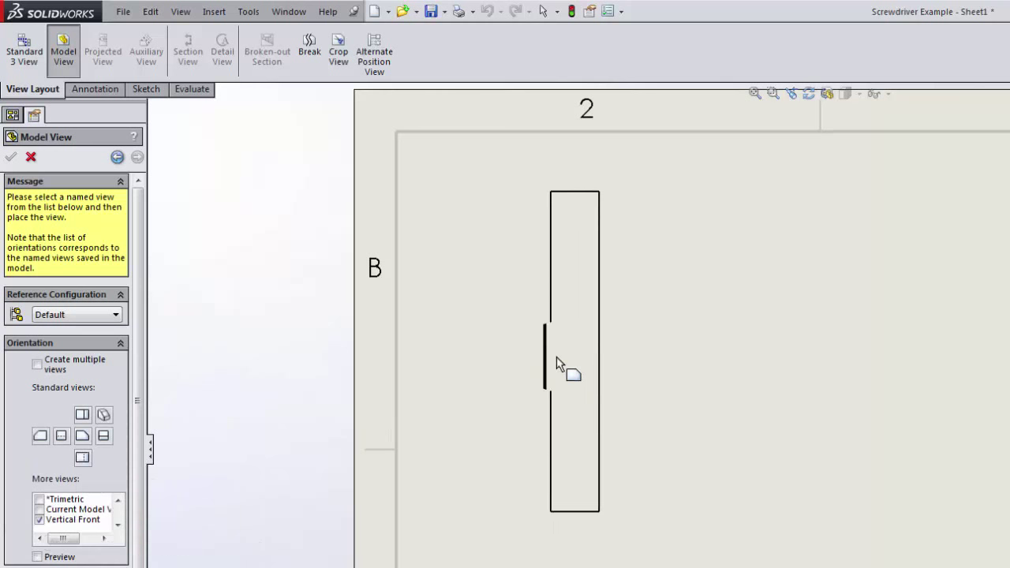
click(559, 364)
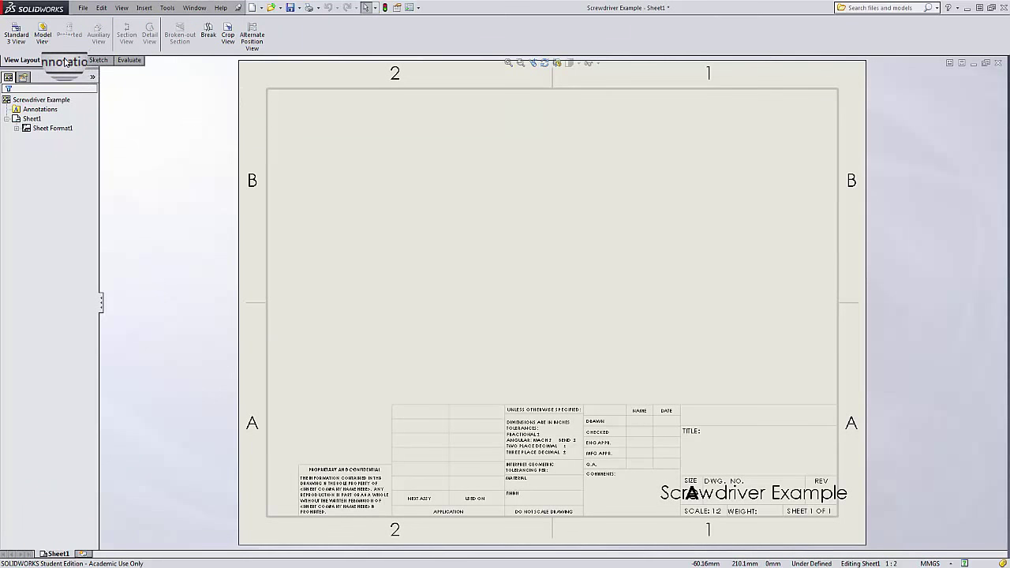
Step: Place front, end and upright projected views, then delete the front and end views
click(42, 37)
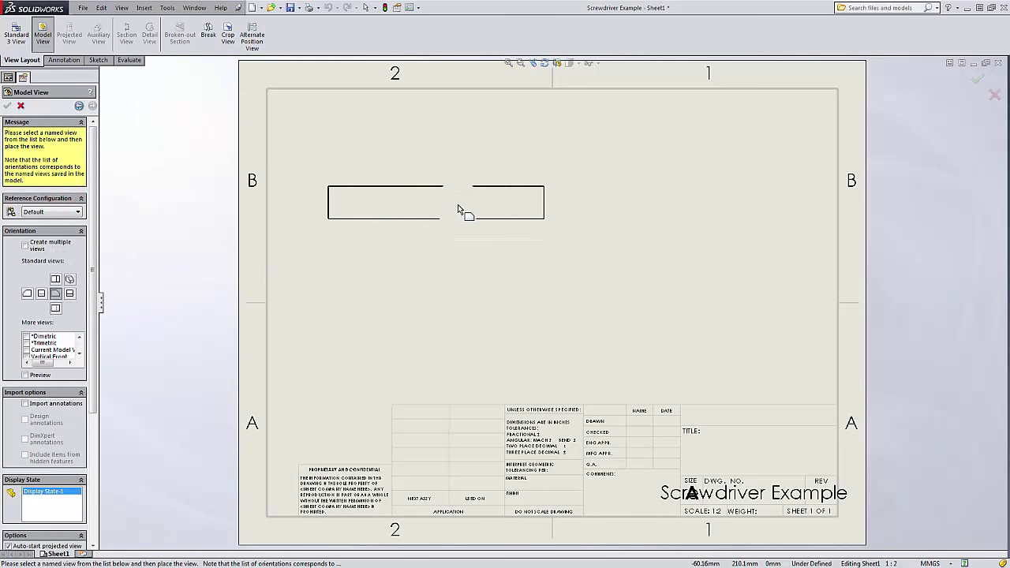
click(438, 197)
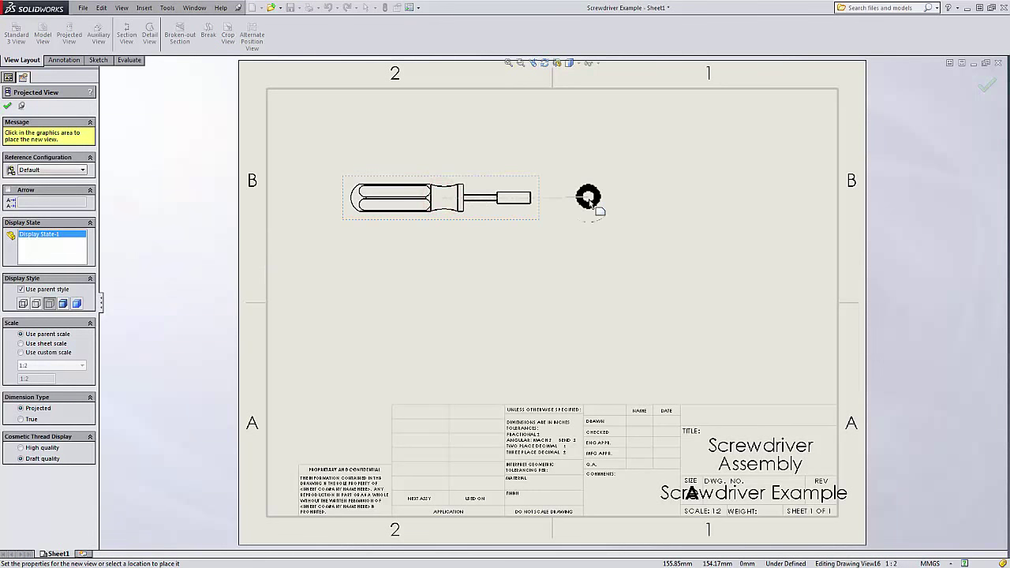
click(588, 198)
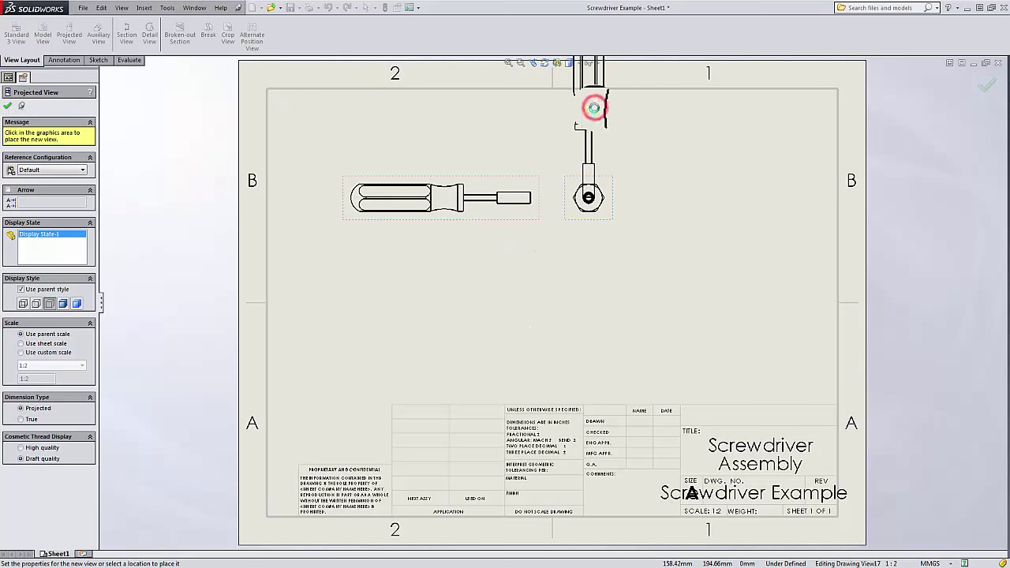
click(546, 187)
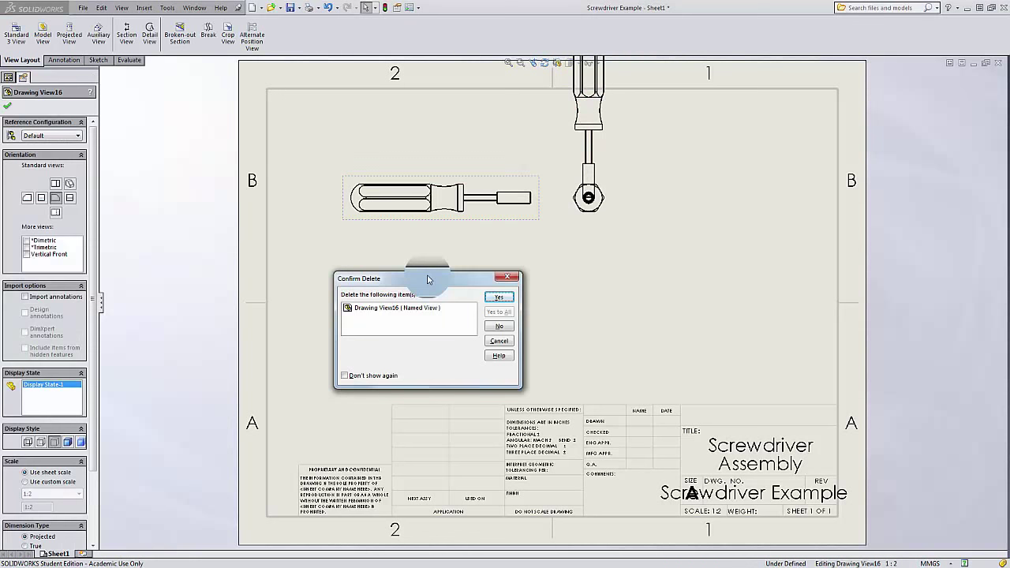
click(498, 297)
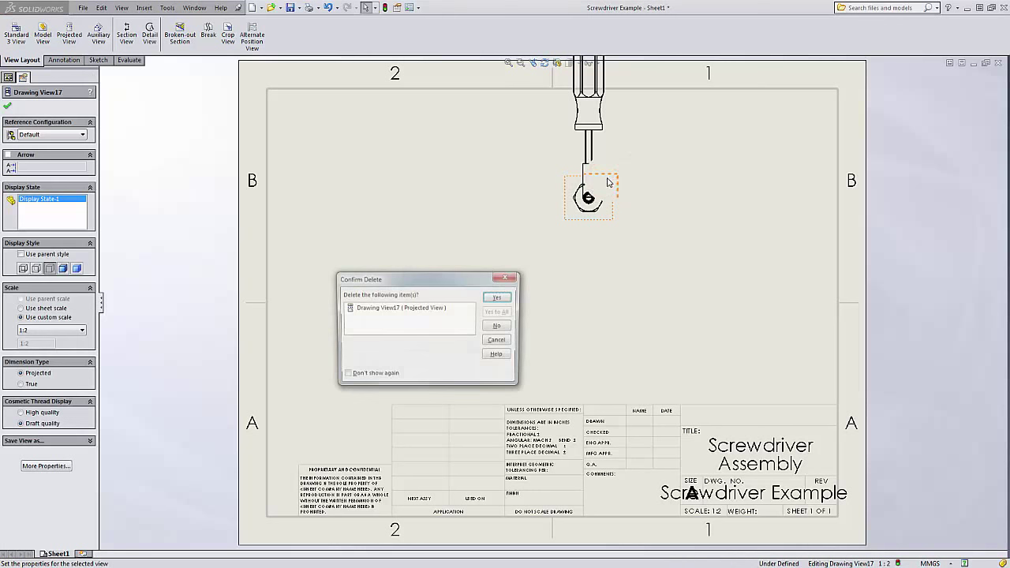
click(497, 297)
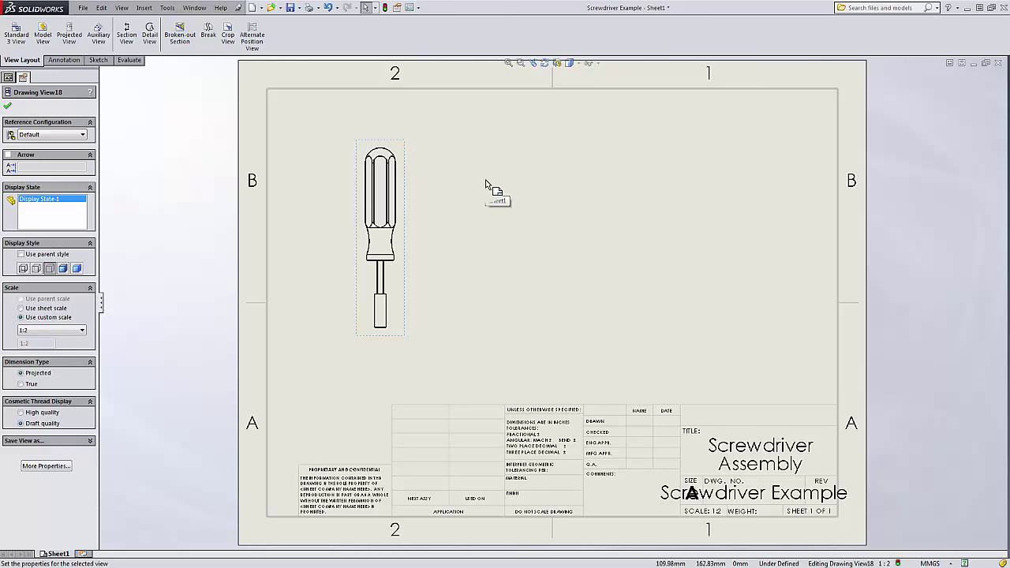
mouse_move(422, 233)
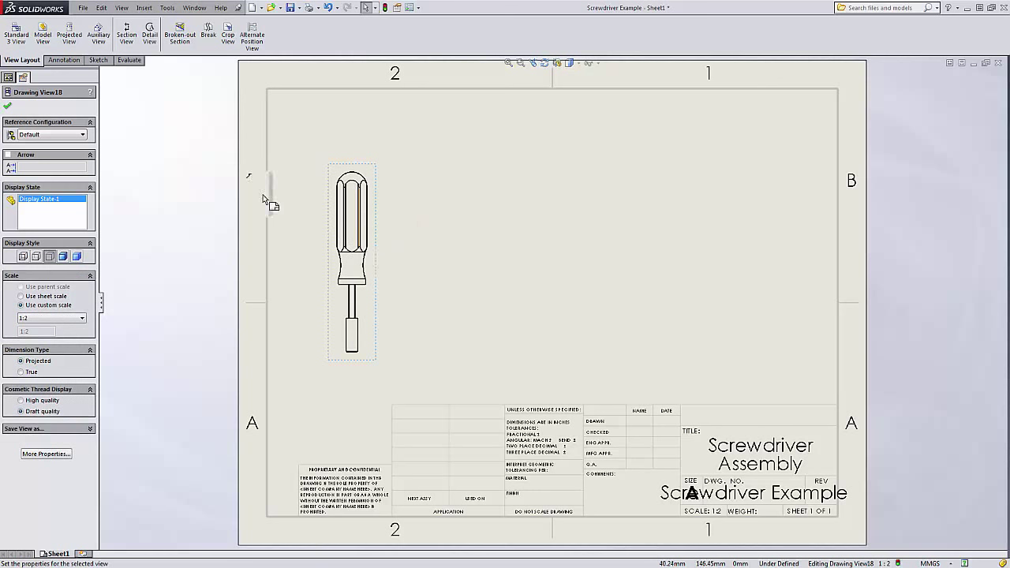
mouse_move(69, 36)
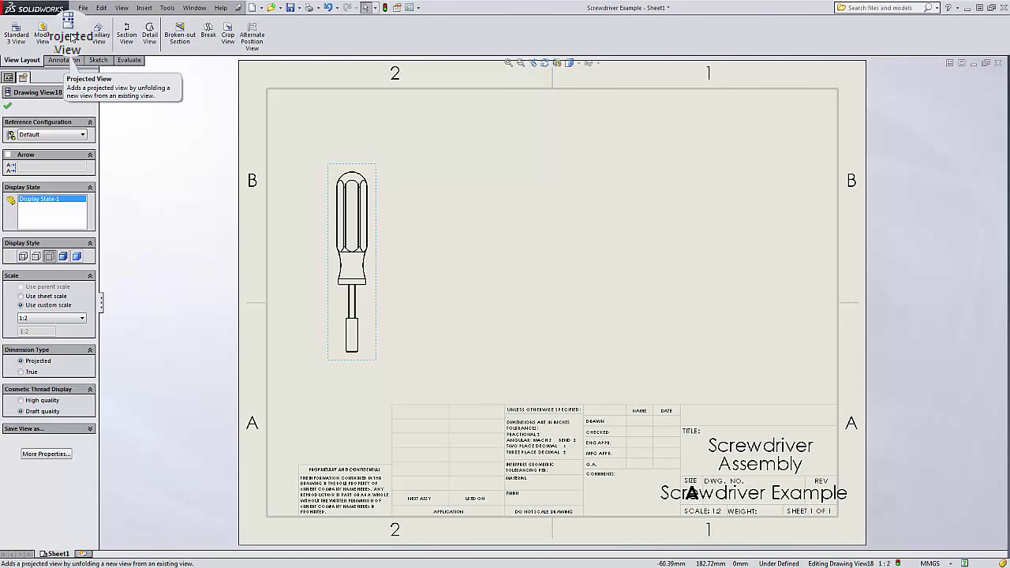
Step: Project three views to the right of the upright screwdriver view
click(69, 33)
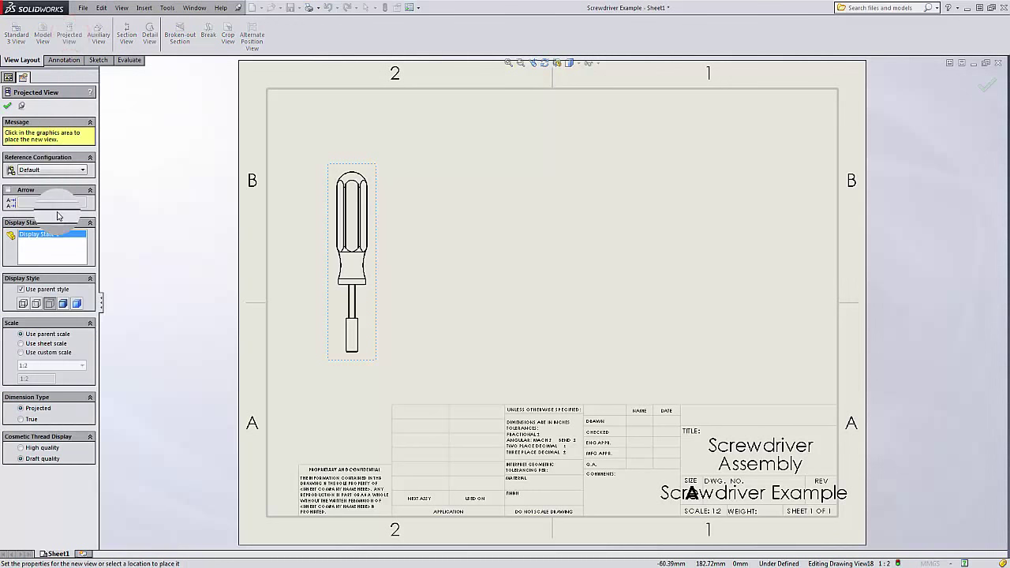
click(465, 260)
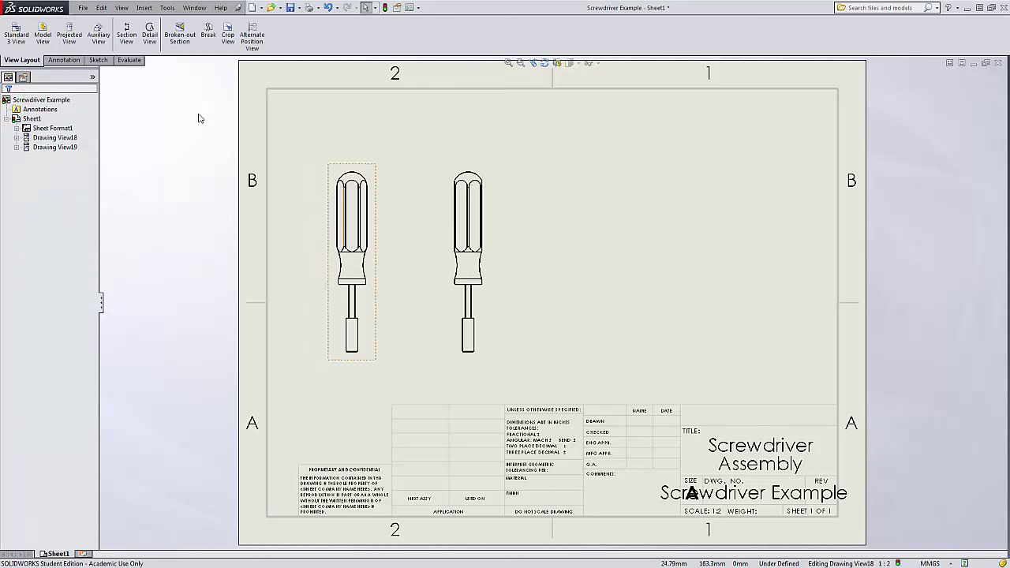
click(67, 36)
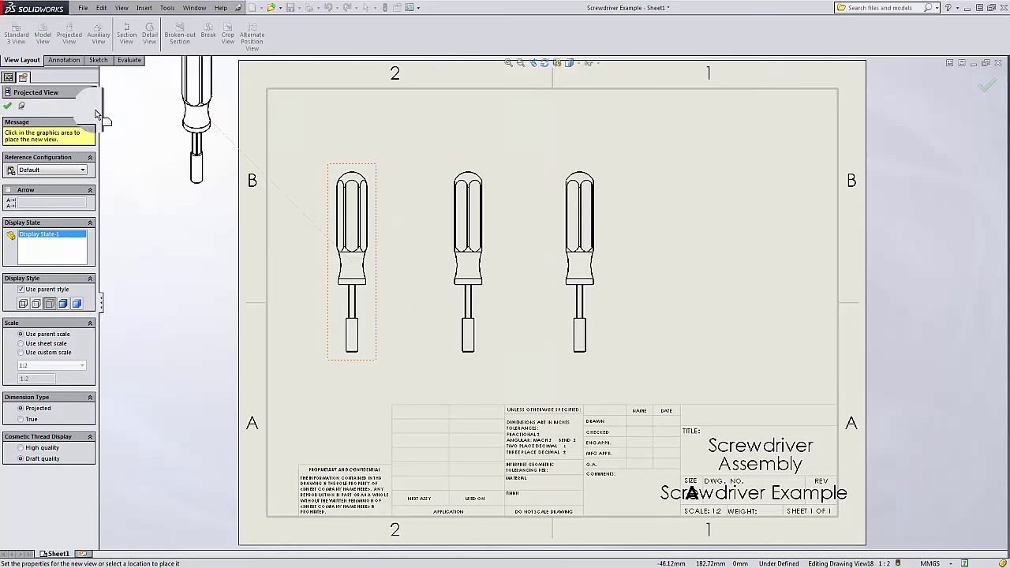
click(724, 268)
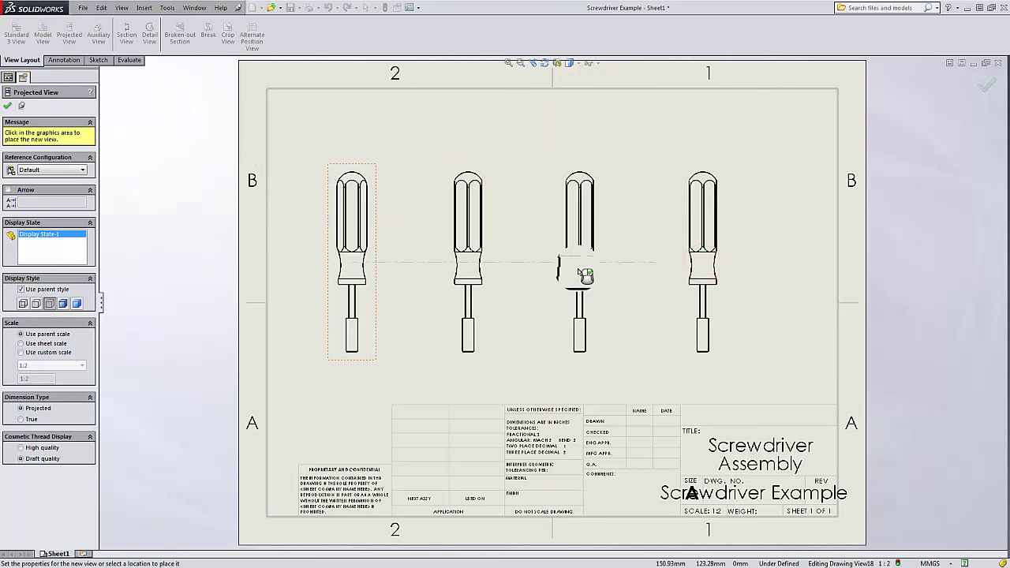
click(579, 272)
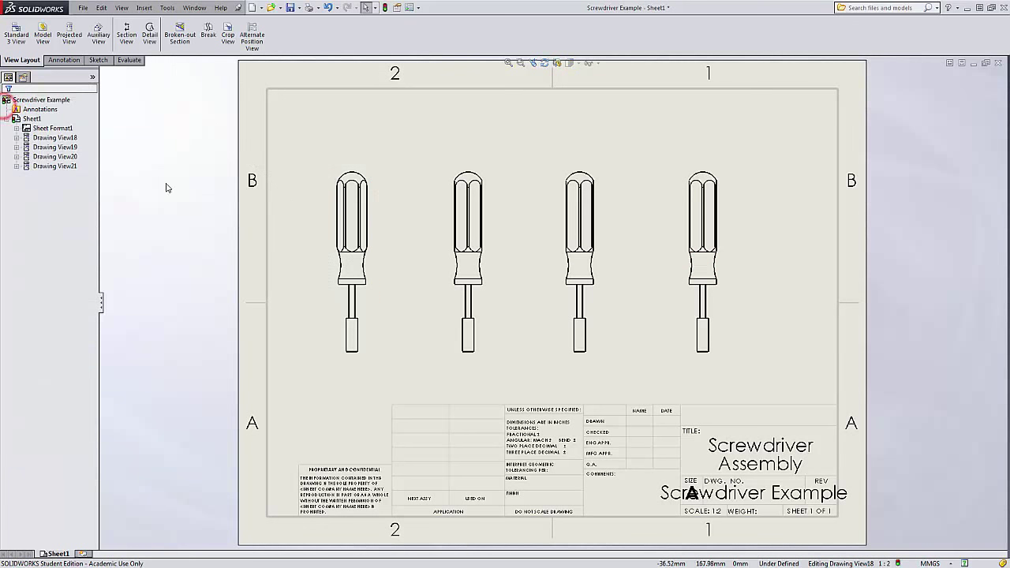
Step: Set the right-hand views to Flat Head, Hex Head and Phillips Head configurations
click(580, 237)
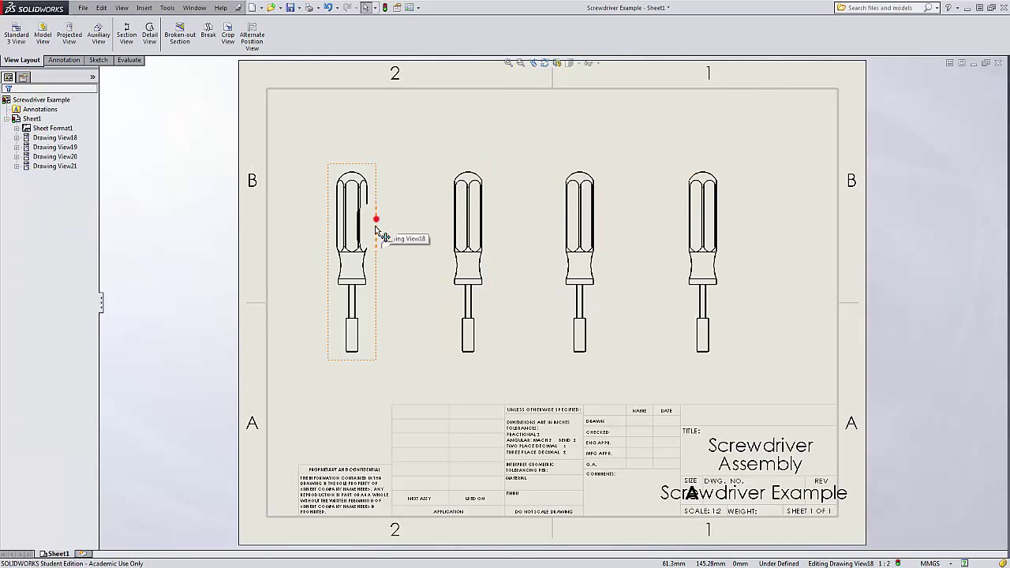
click(375, 219)
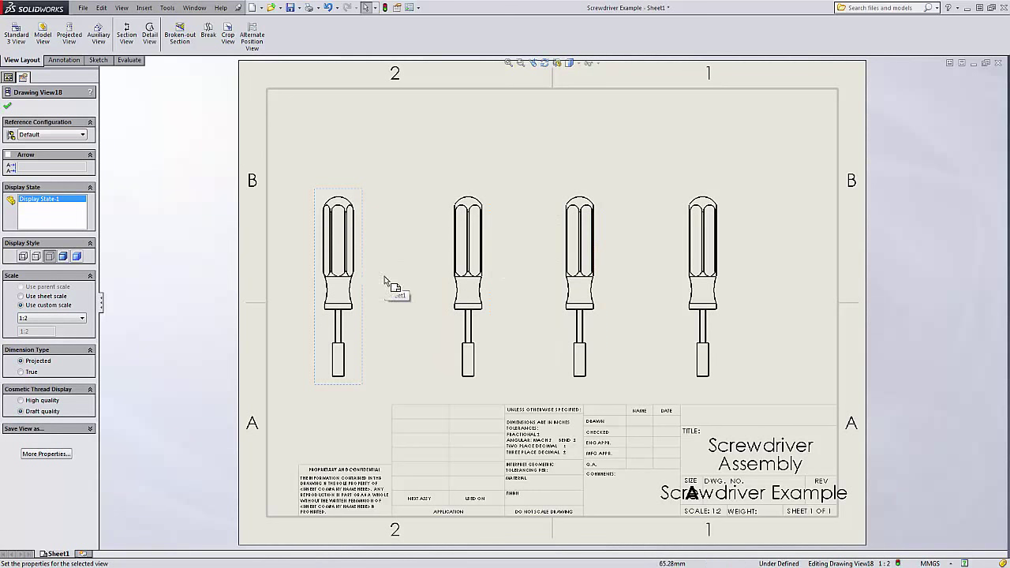
click(464, 237)
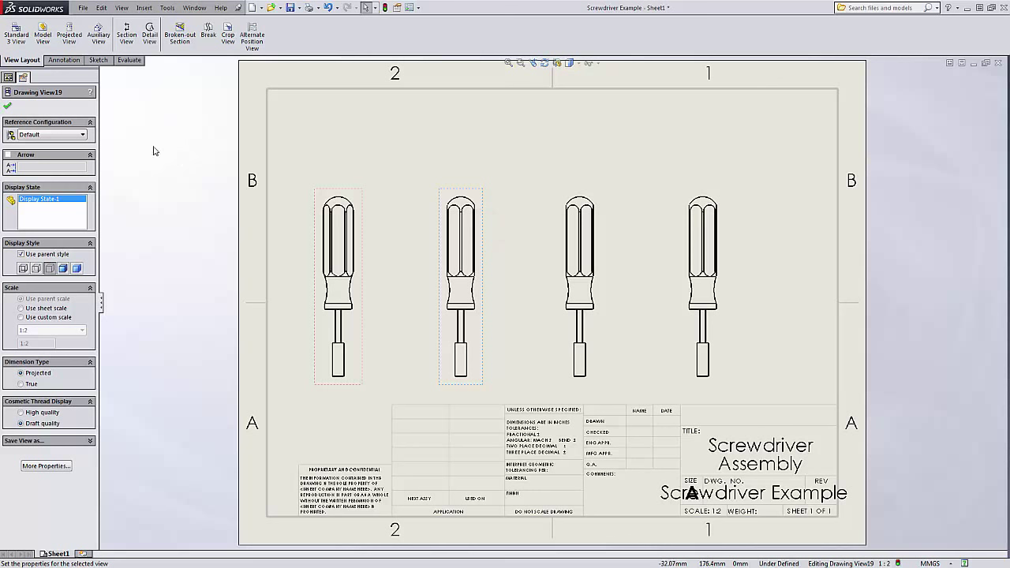
click(82, 134)
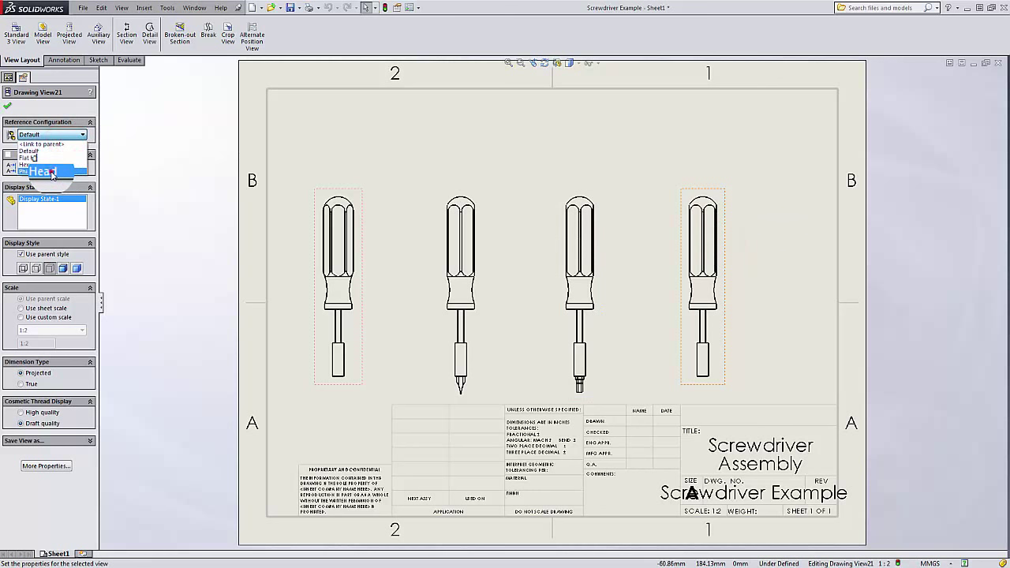
click(46, 171)
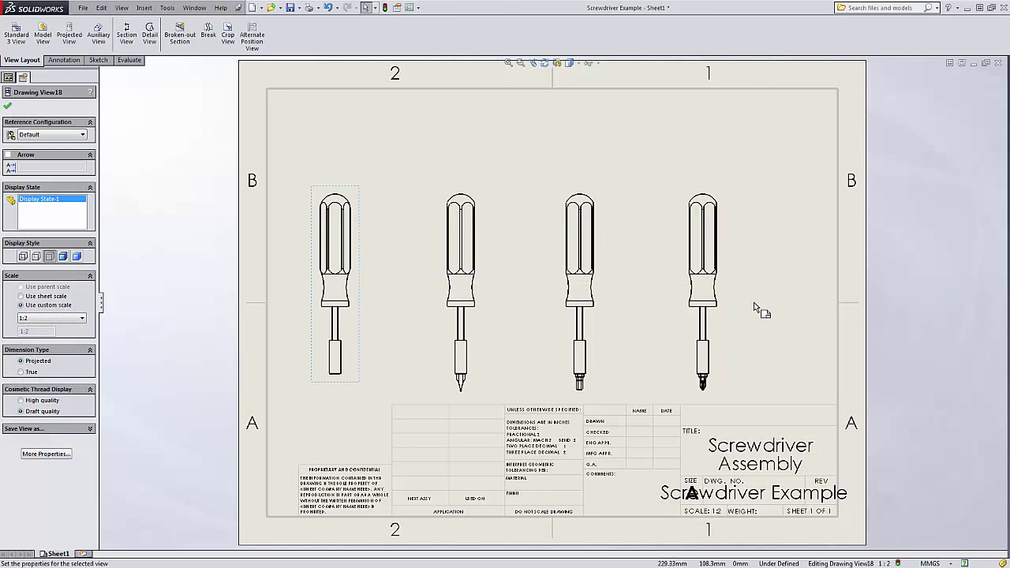
mouse_move(780, 307)
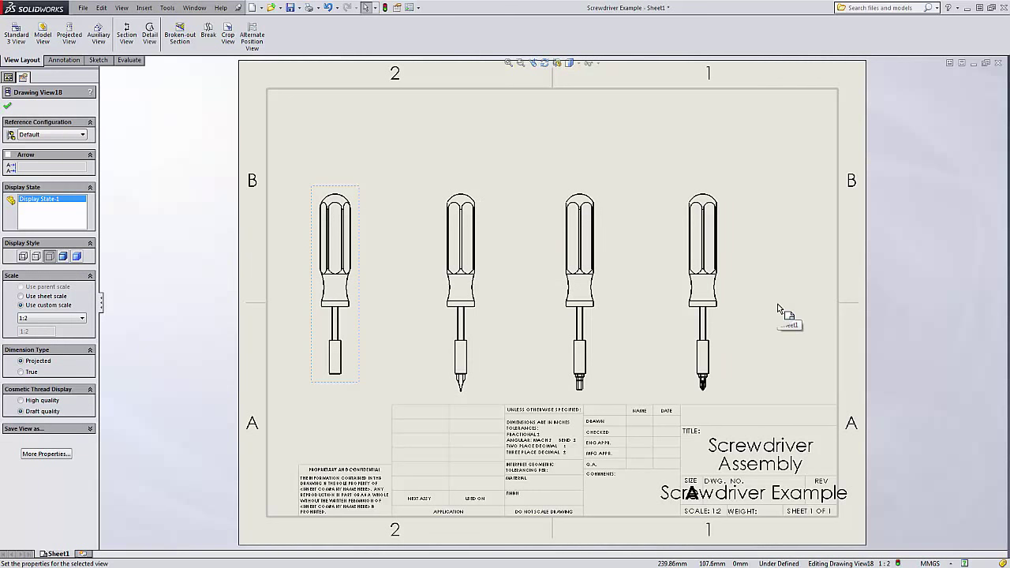
mouse_move(781, 310)
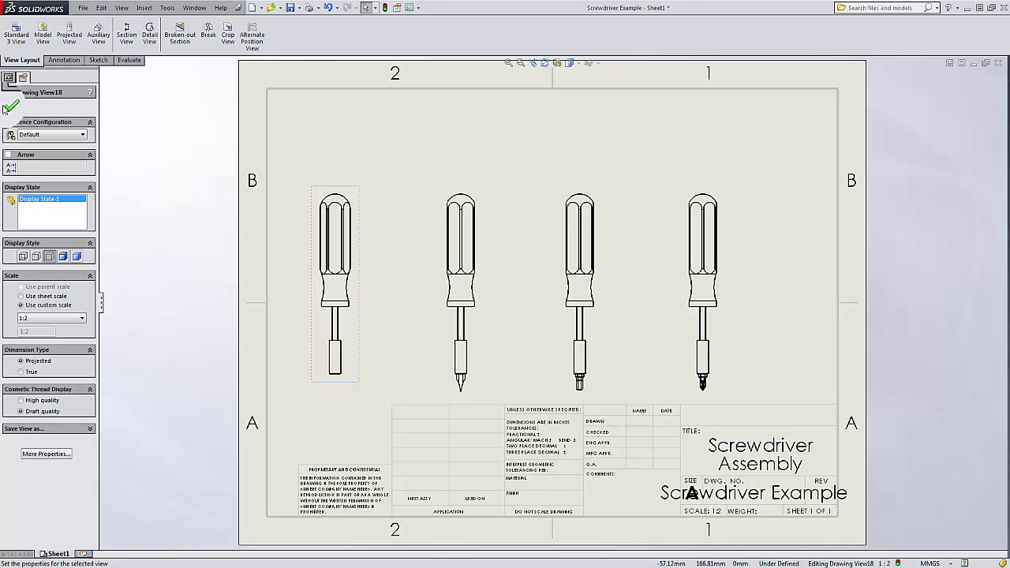
Step: Confirm the view settings and preview Auto Balloon on the first view from Annotation
click(9, 76)
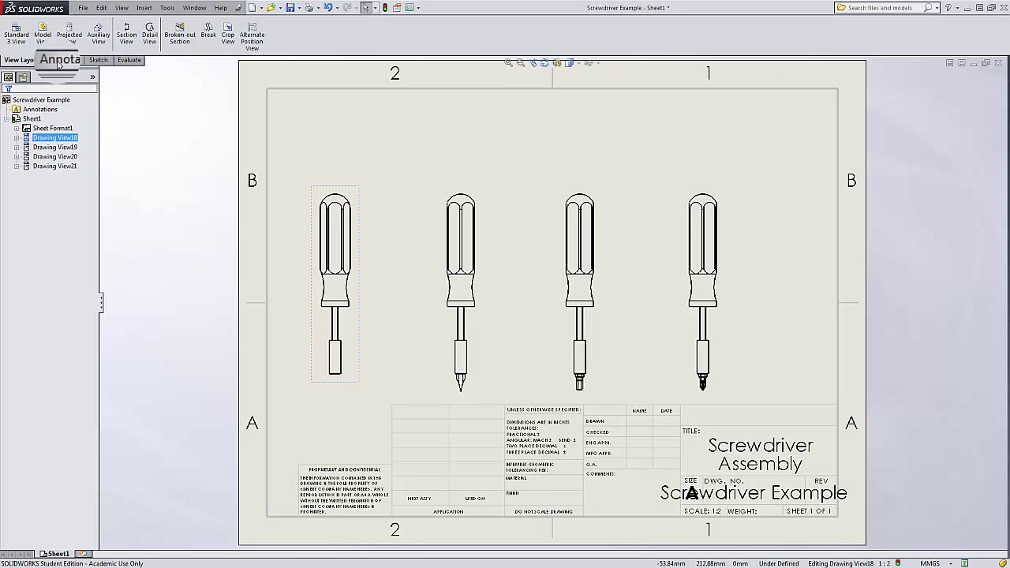
click(61, 60)
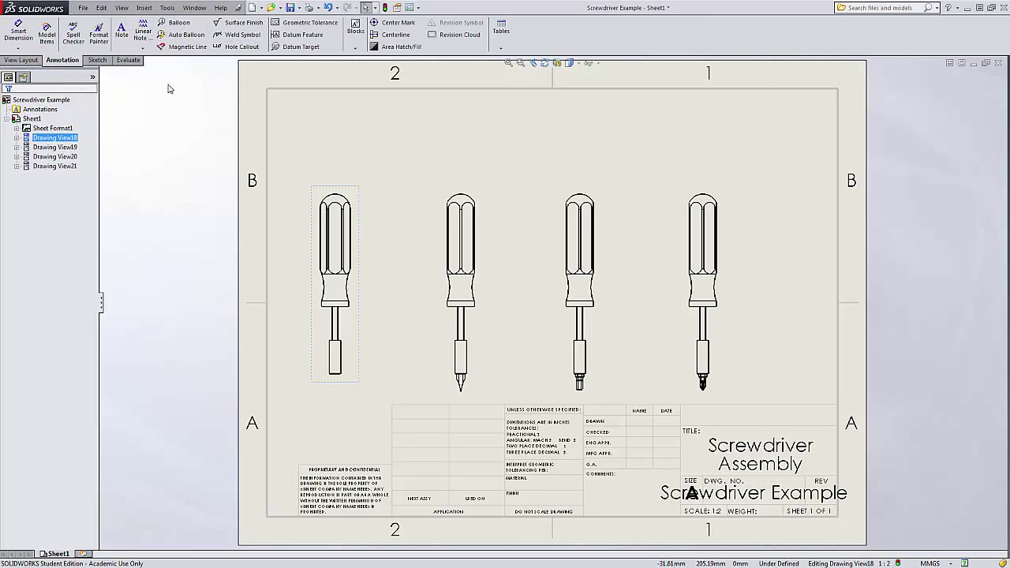
mouse_move(191, 41)
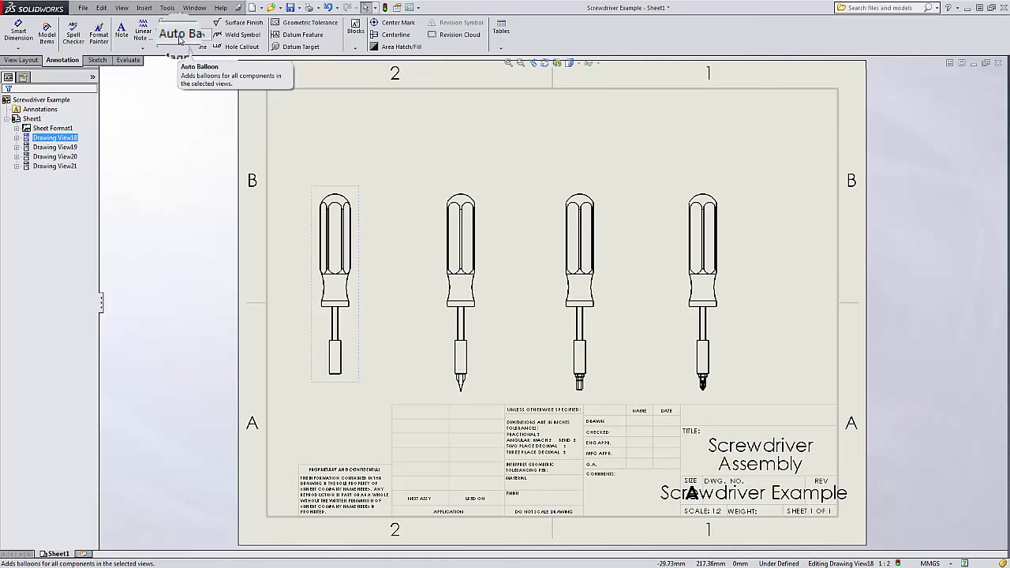
click(175, 37)
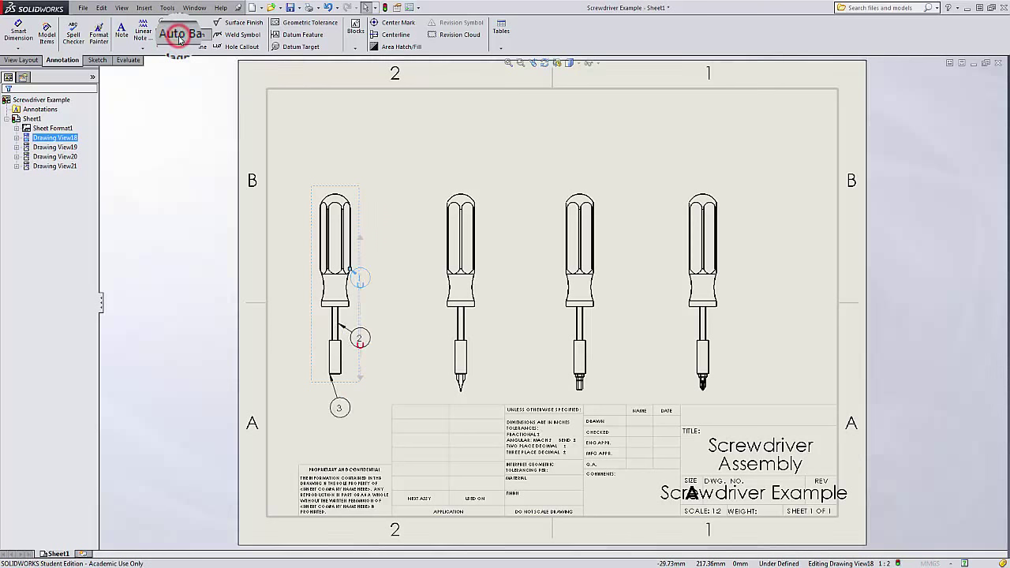
click(180, 35)
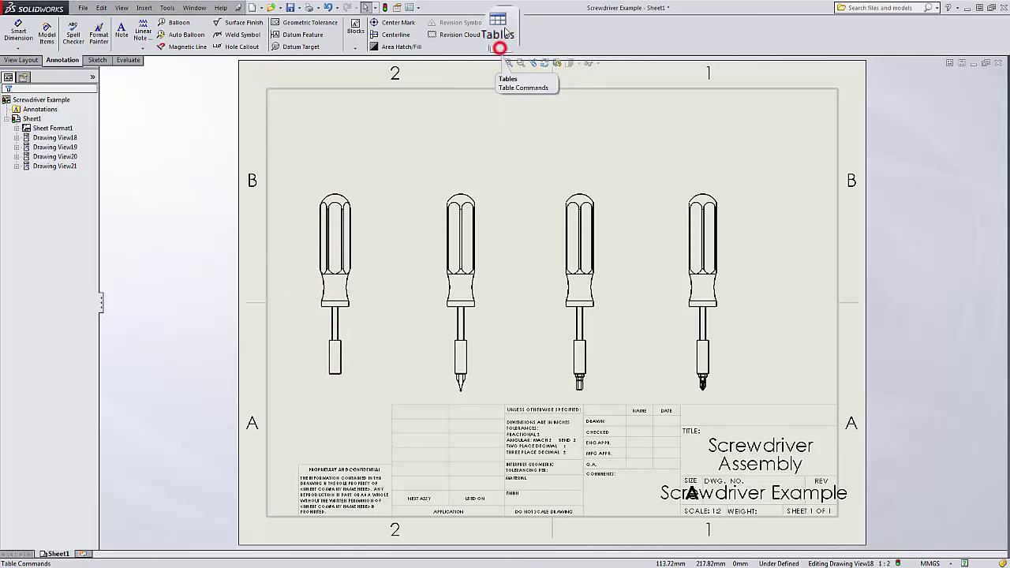
Step: Insert a bill of materials with Flat Head, Phillips Head and Hex Head quantity columns
click(501, 23)
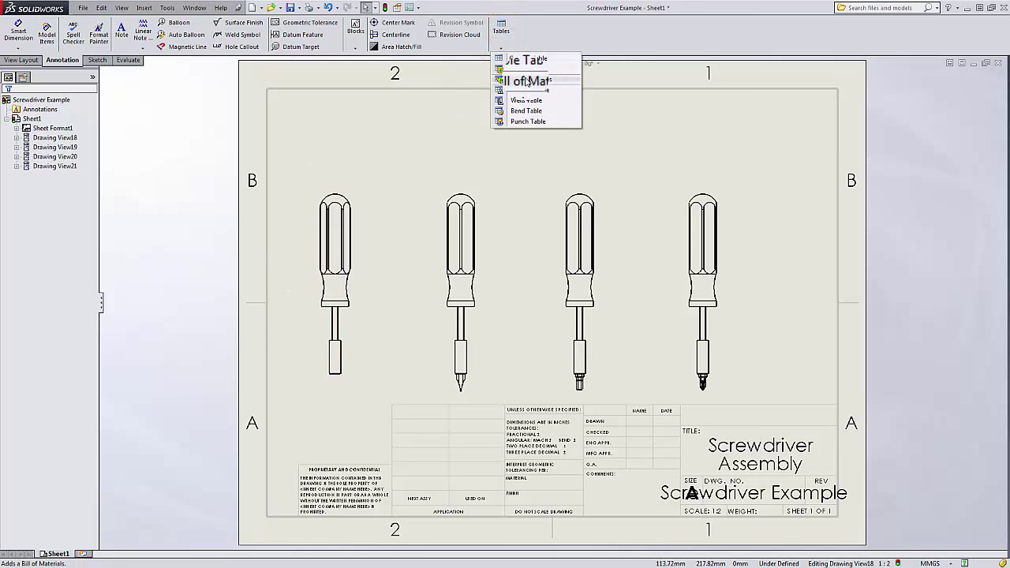
click(523, 81)
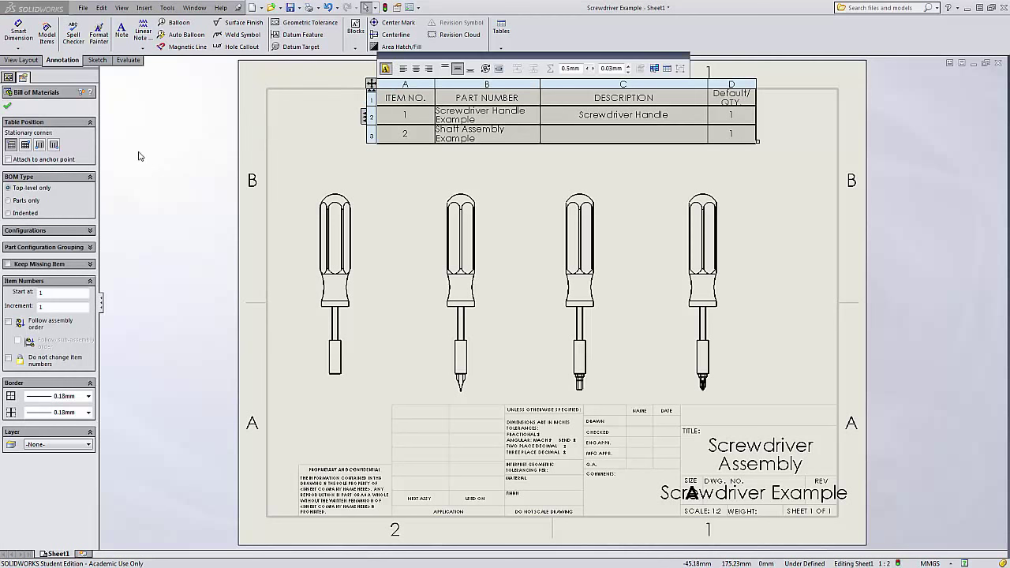
click(89, 231)
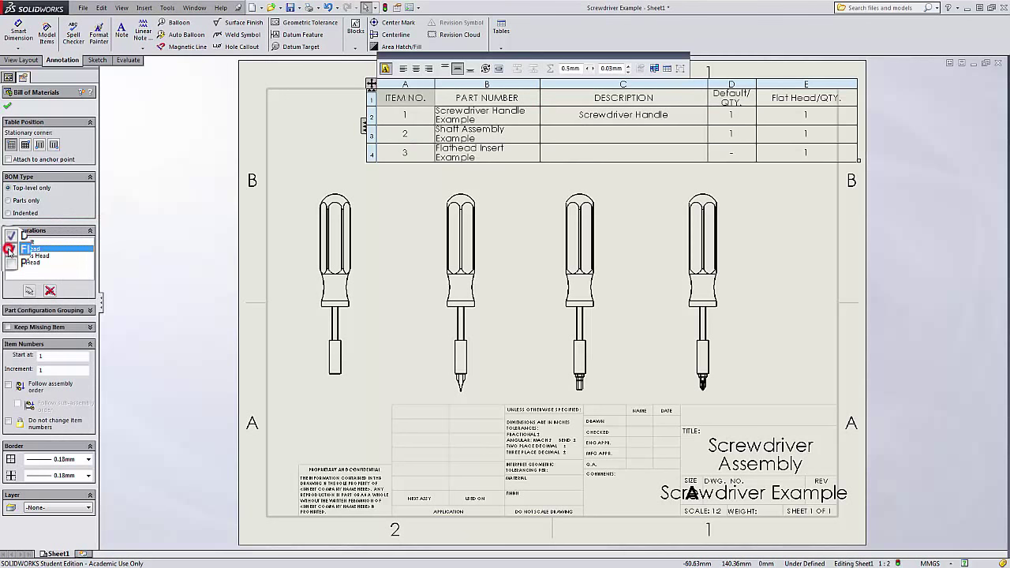
click(10, 260)
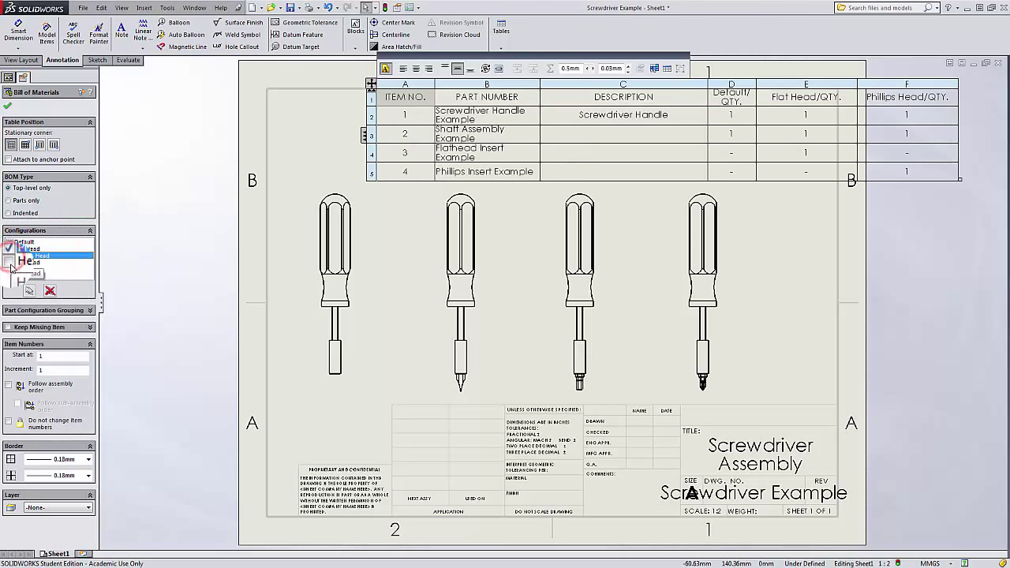
click(10, 263)
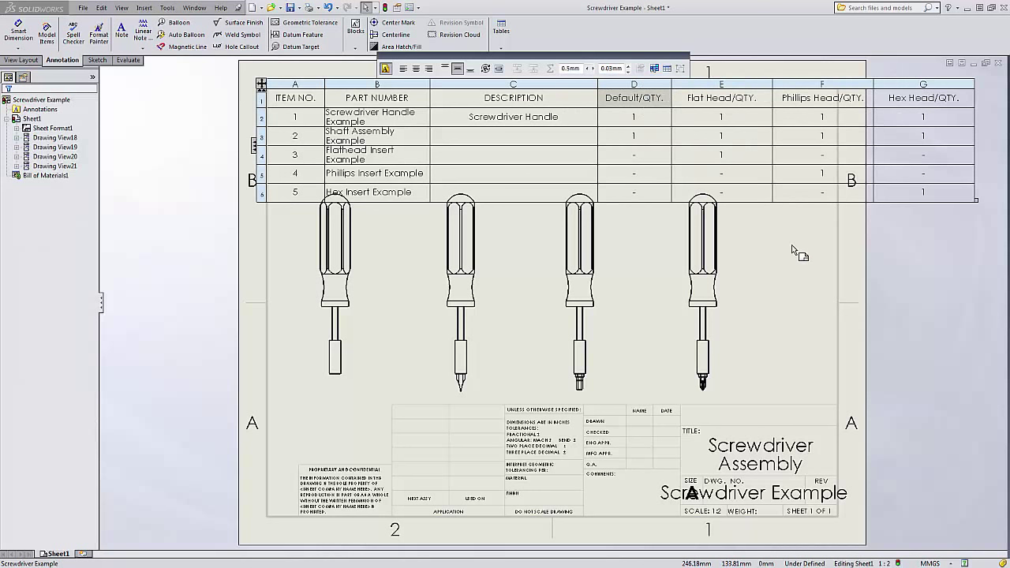
mouse_move(792, 251)
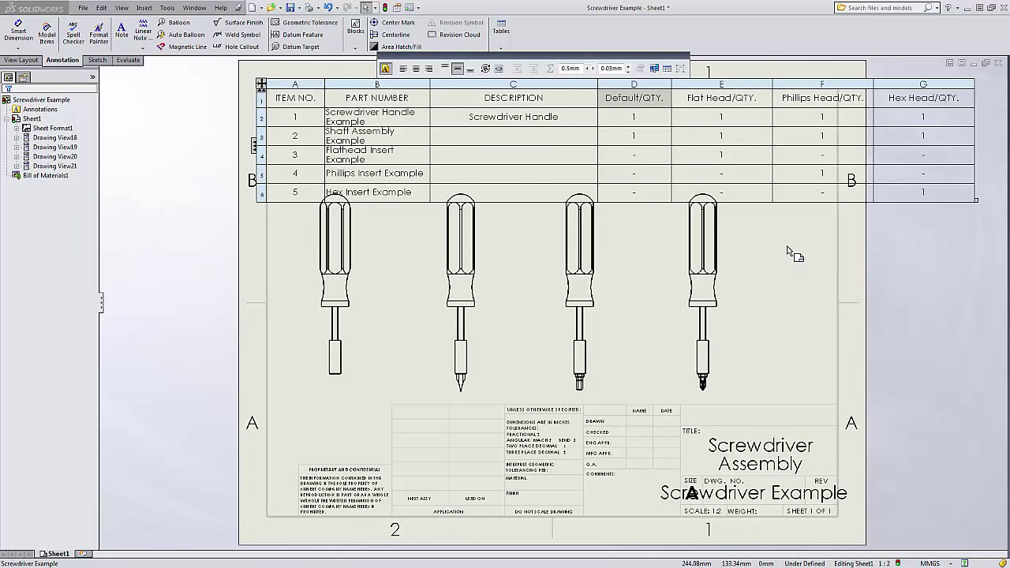
mouse_move(764, 255)
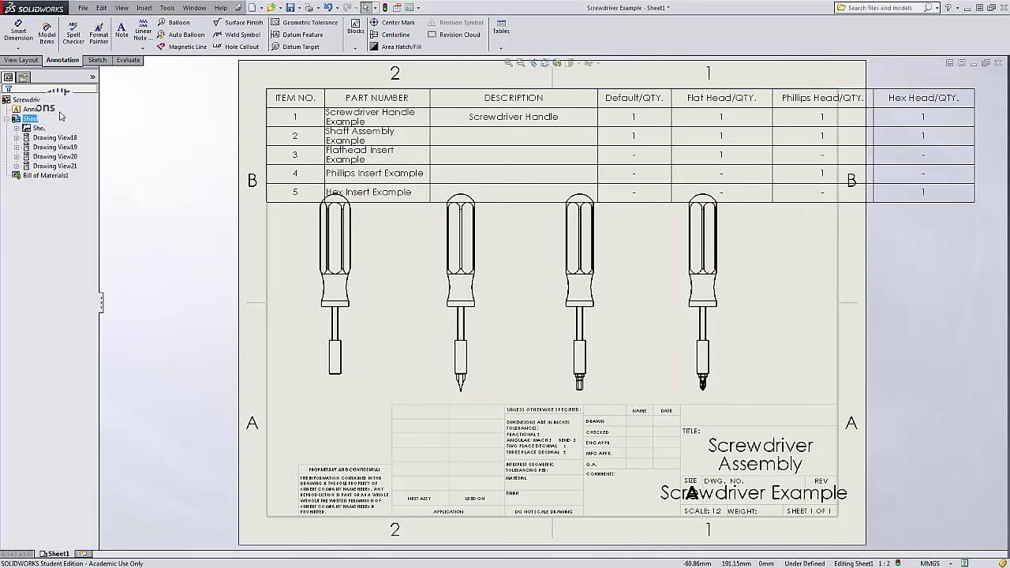
Step: Set Sheet1 to B (ANSI) Landscape and grab the parts table to reposition it
right_click(32, 118)
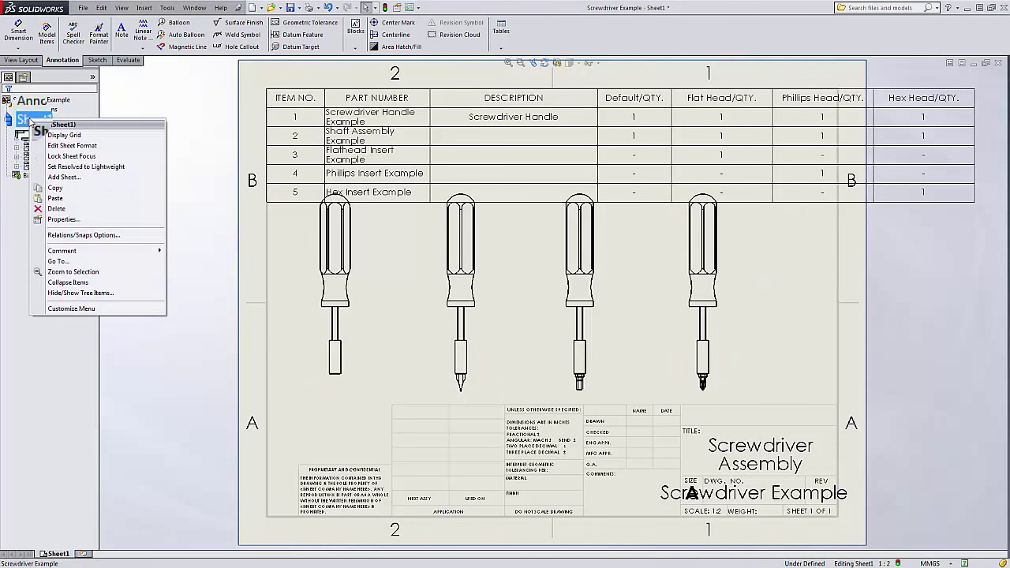
mouse_move(67, 223)
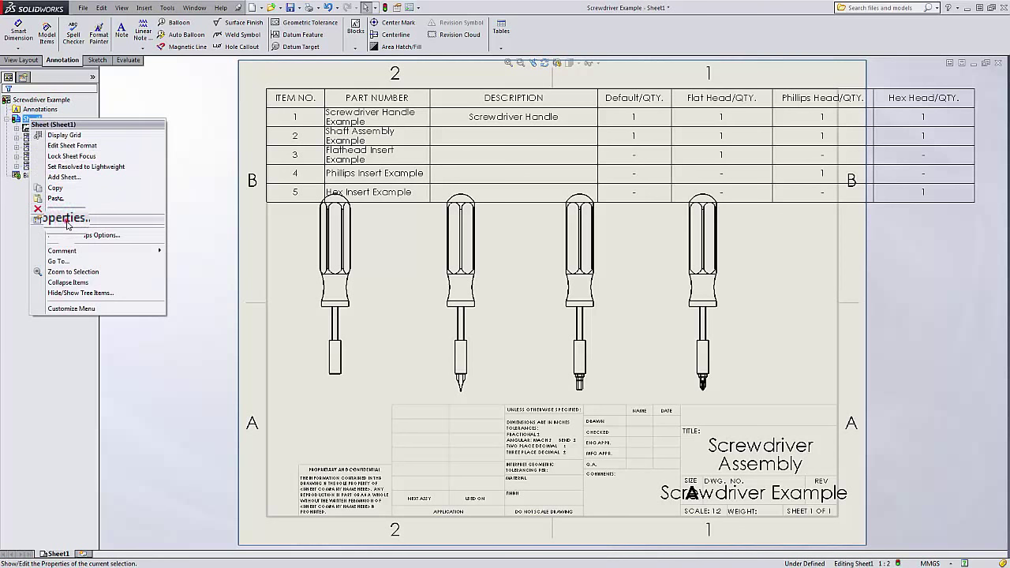
click(65, 219)
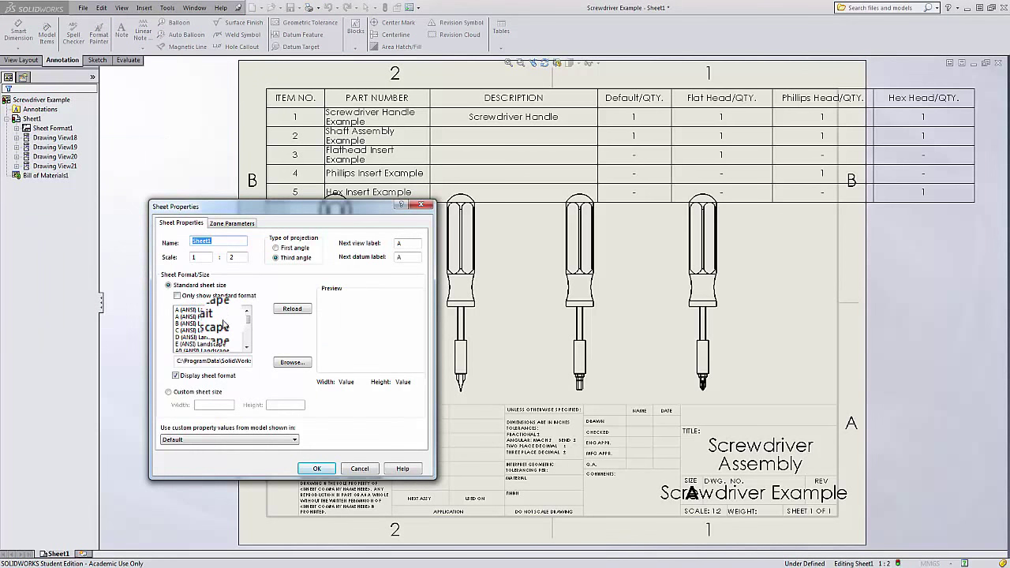
click(201, 321)
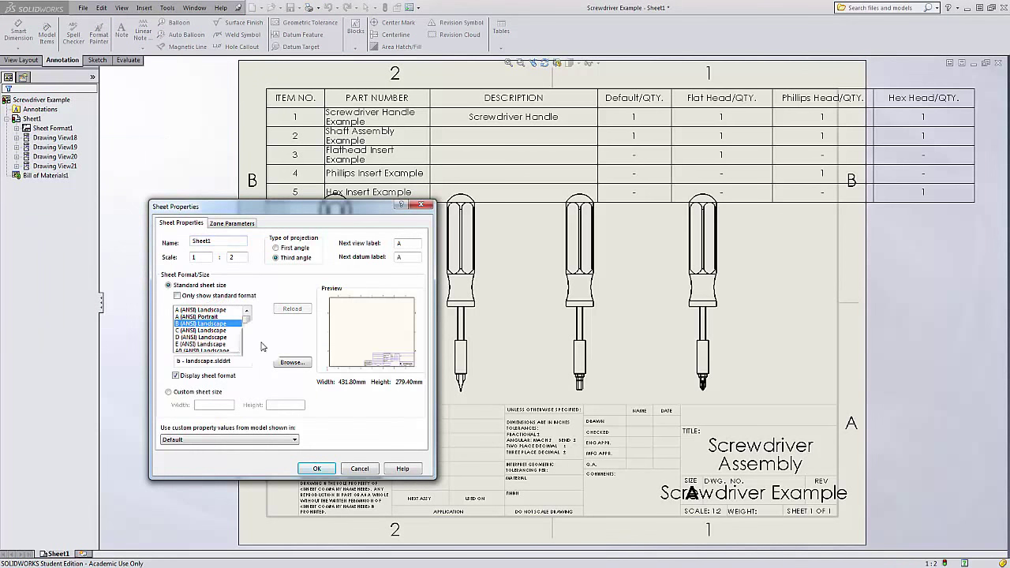
click(317, 468)
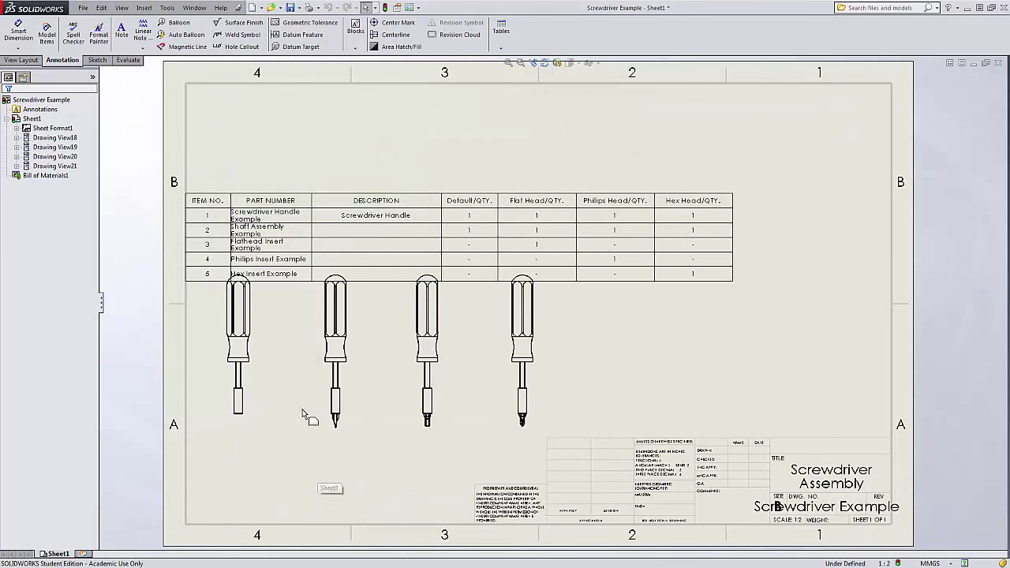
click(197, 201)
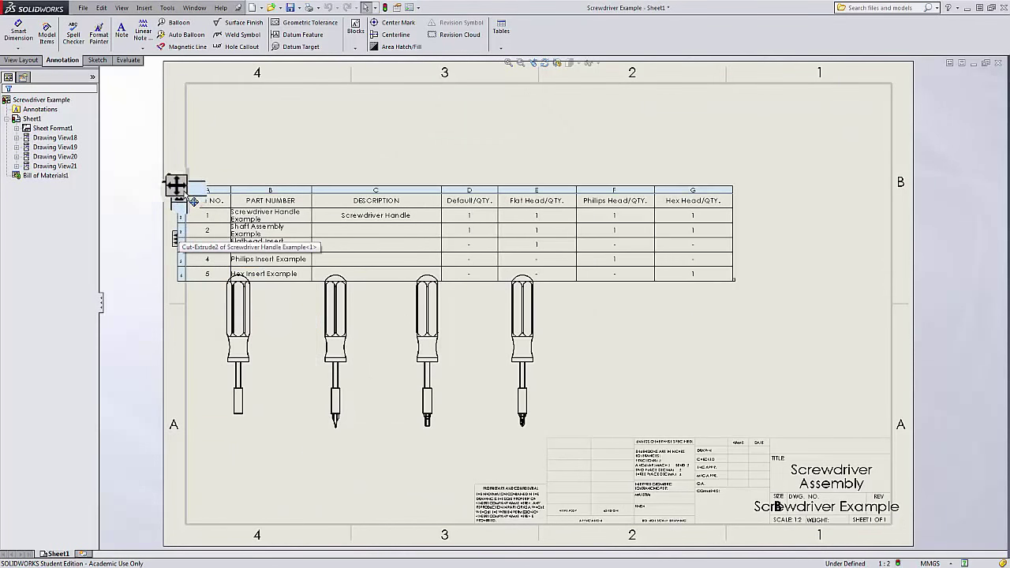
drag(176, 185, 345, 101)
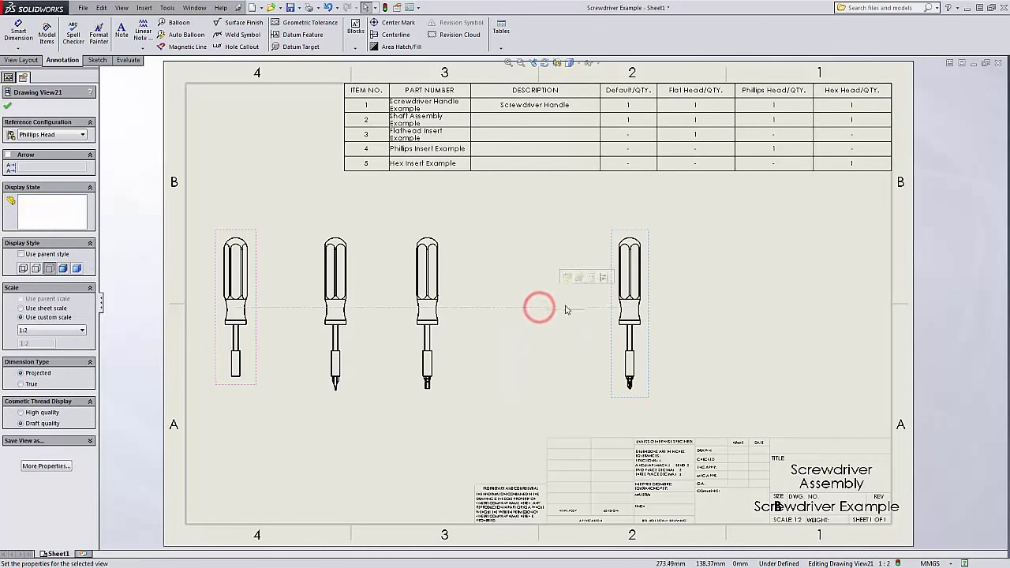
click(426, 307)
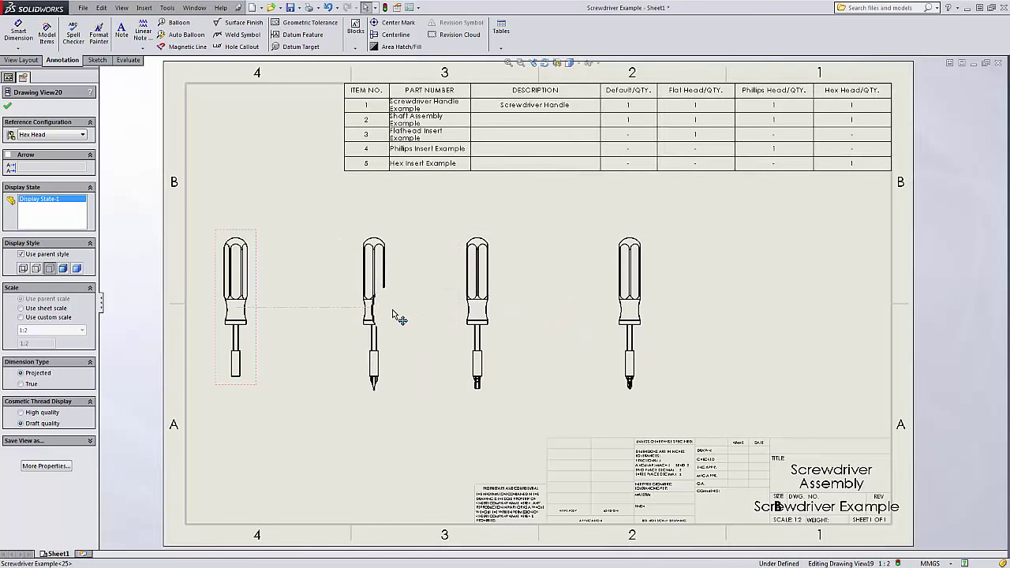
click(496, 316)
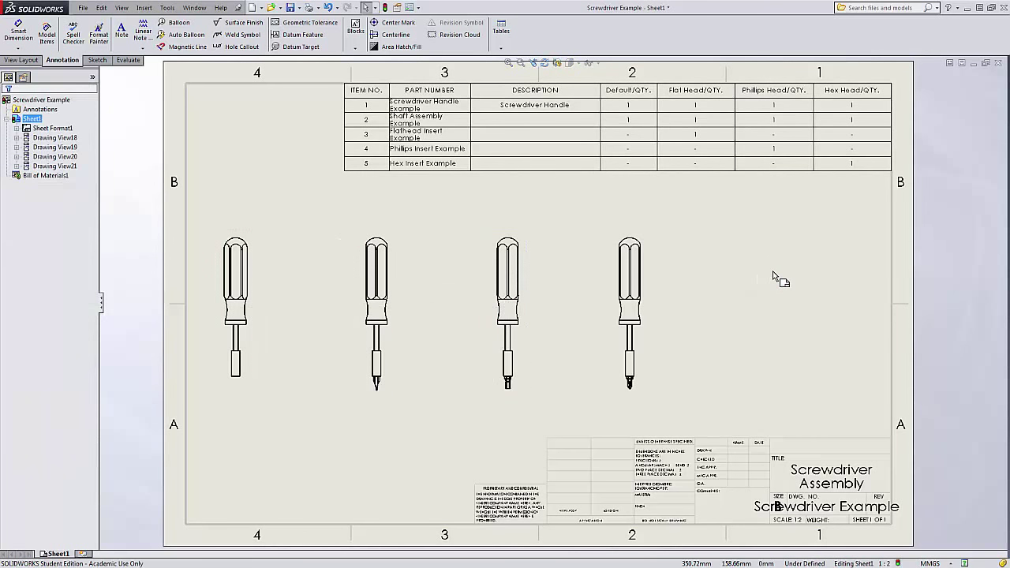
mouse_move(777, 278)
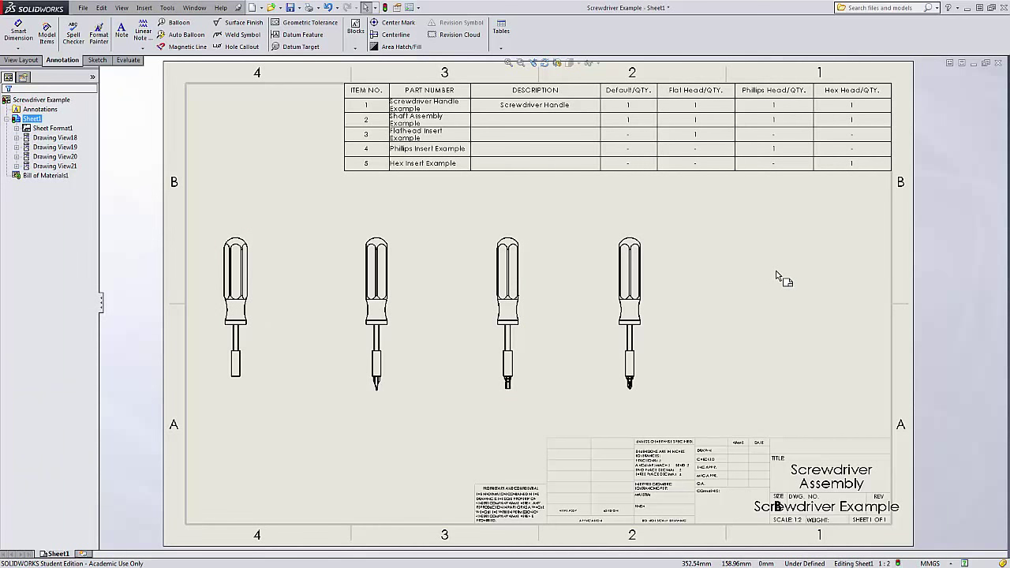
mouse_move(784, 284)
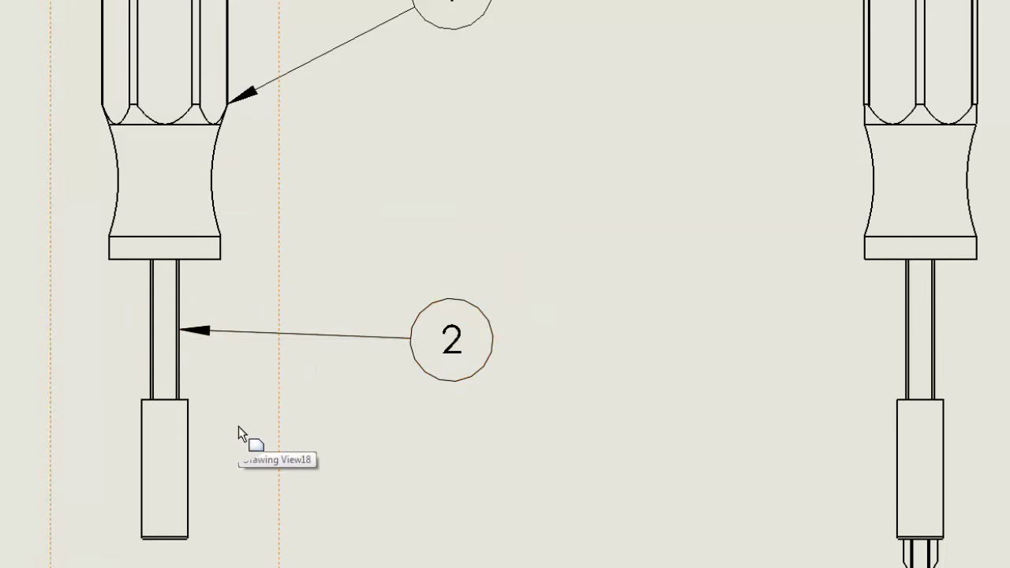
mouse_move(296, 394)
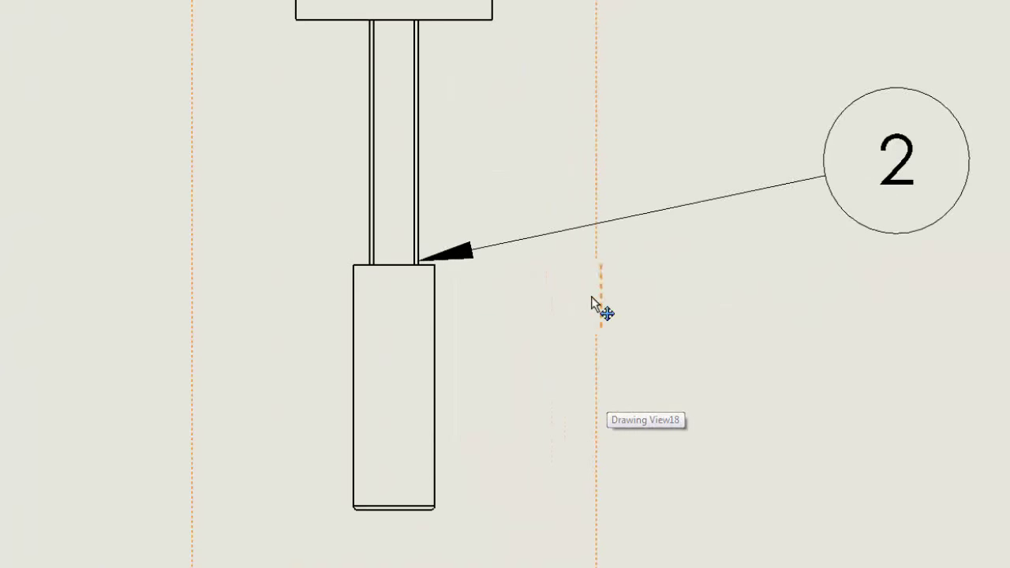
Step: Select the first screwdriver drawing view for ballooning
click(454, 252)
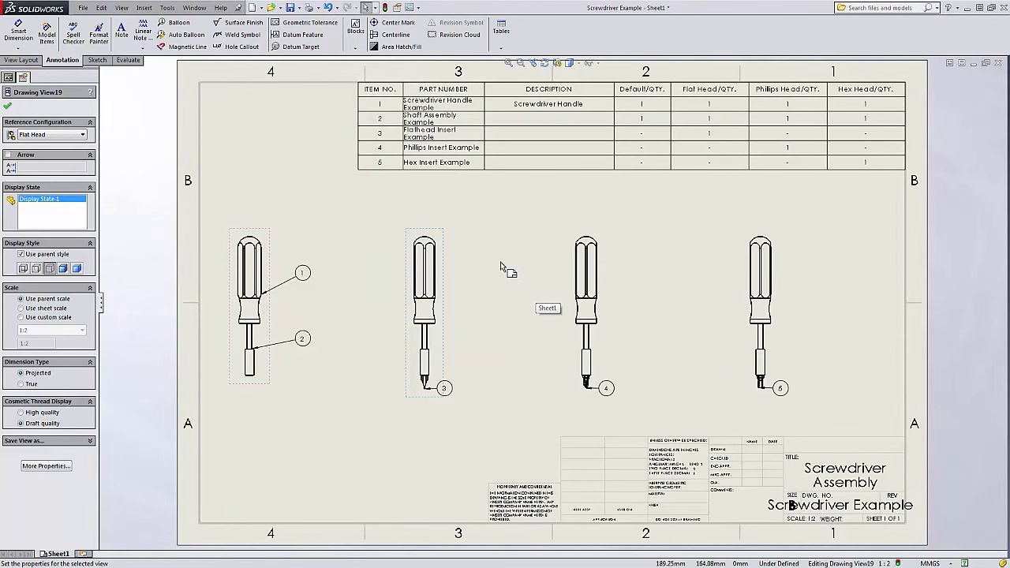
click(11, 77)
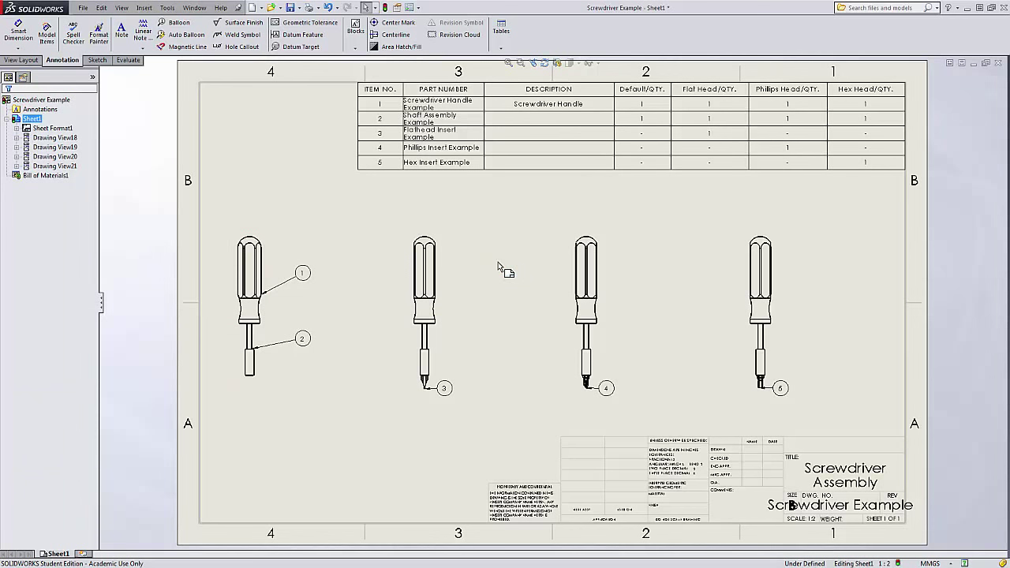
mouse_move(492, 257)
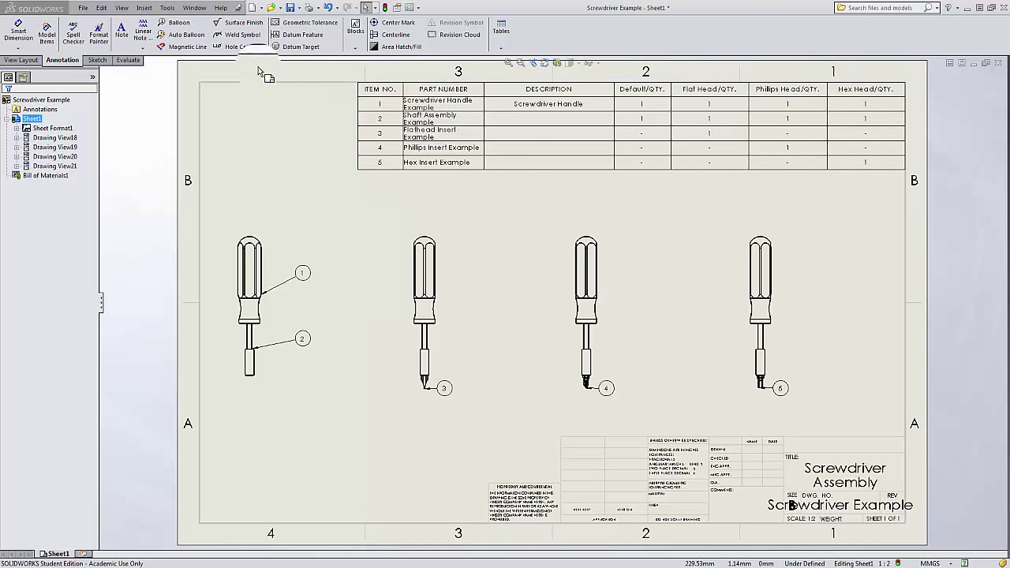
Step: Switch to the Screwdriver Example assembly and edit the Default configuration's description
click(184, 8)
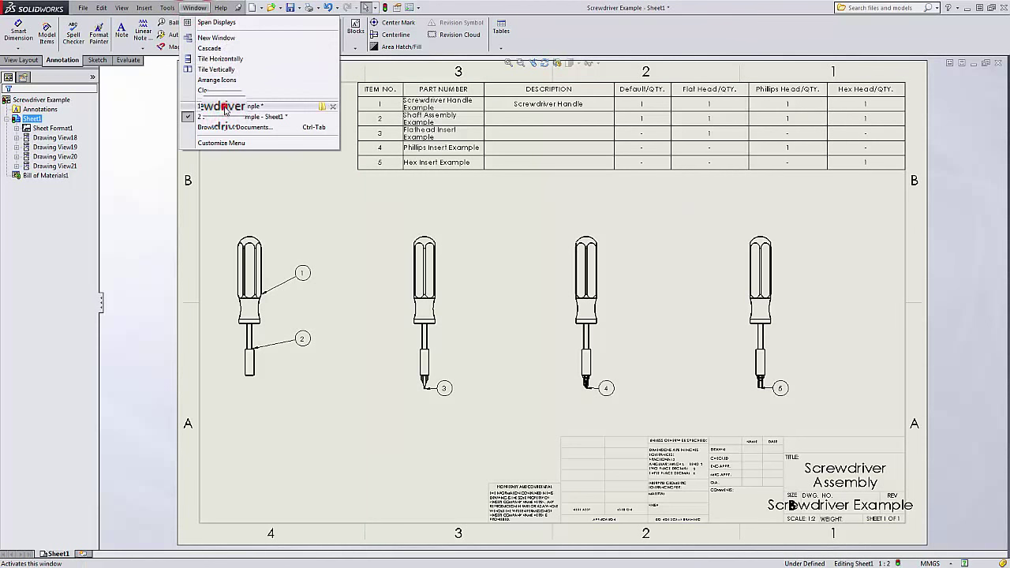
click(237, 105)
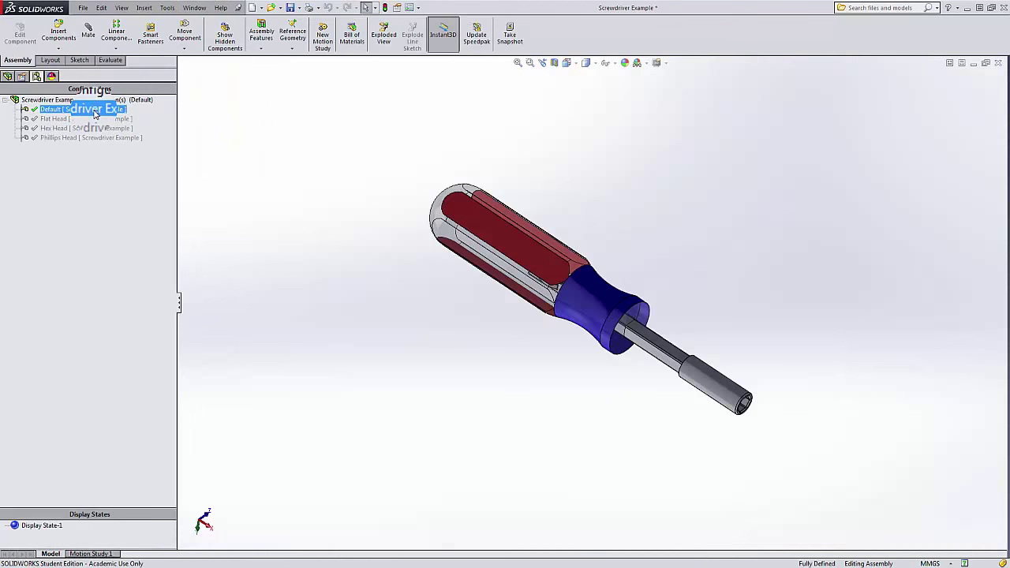
right_click(79, 109)
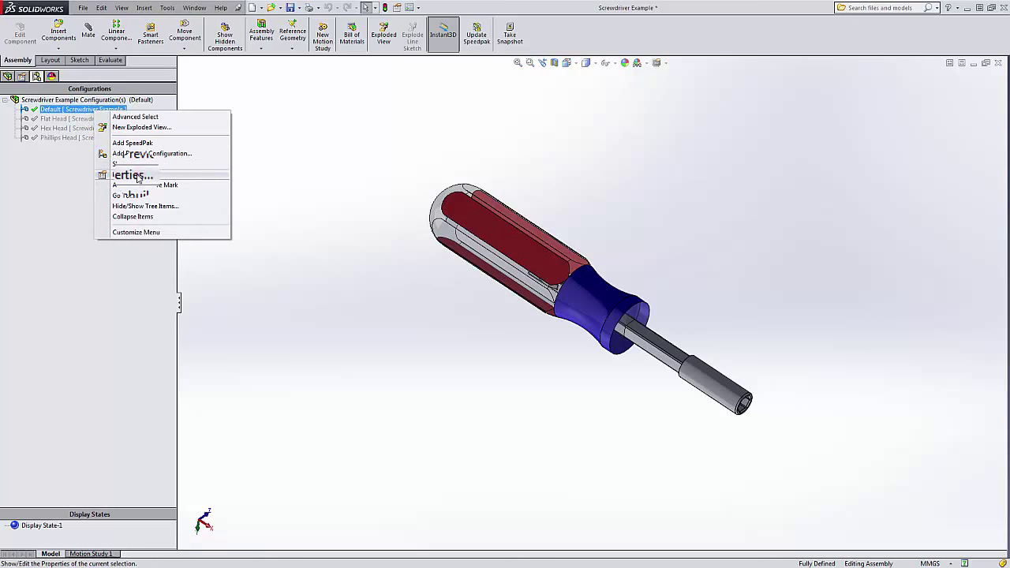
click(132, 174)
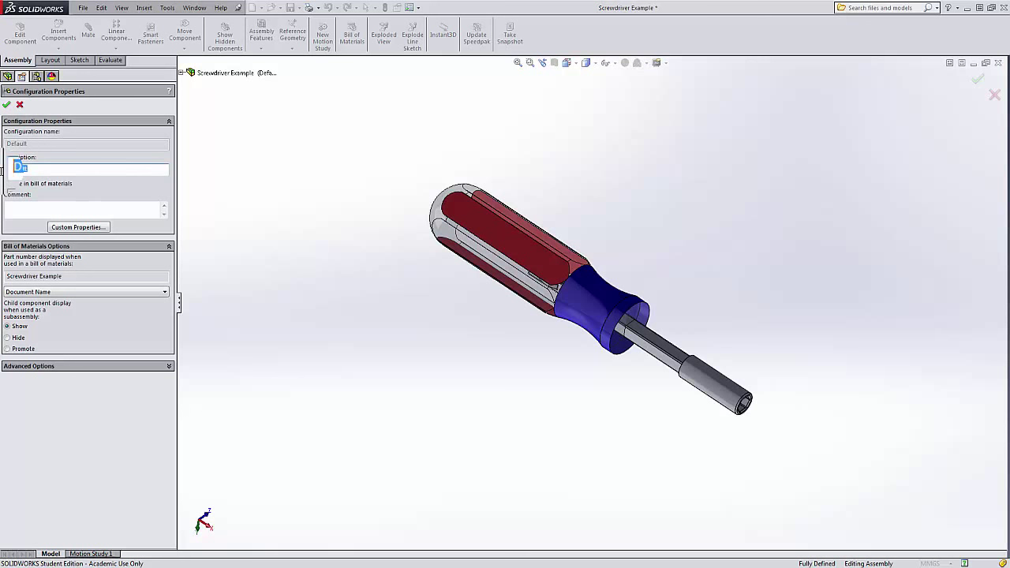
key(Backspace)
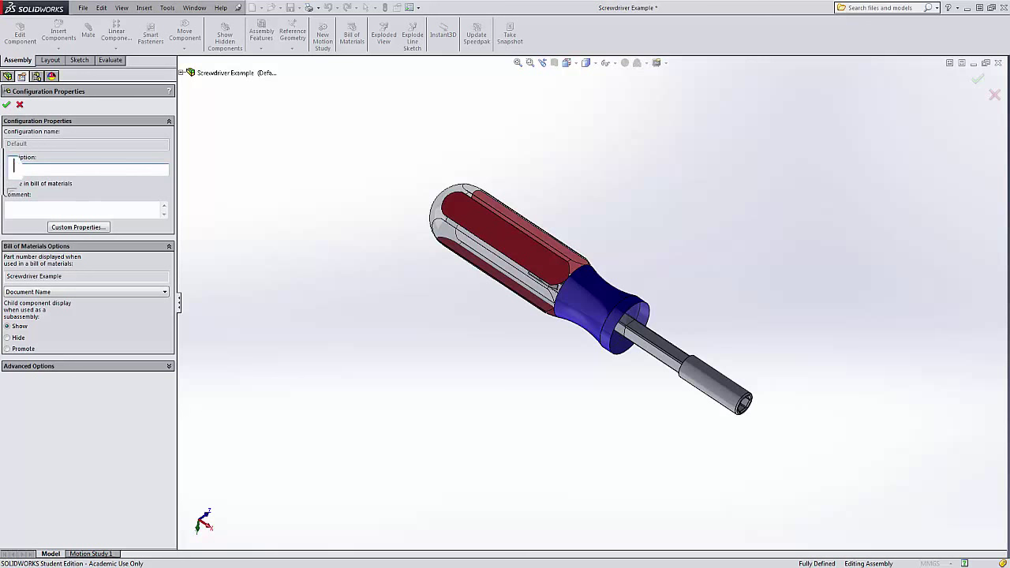
text(B)
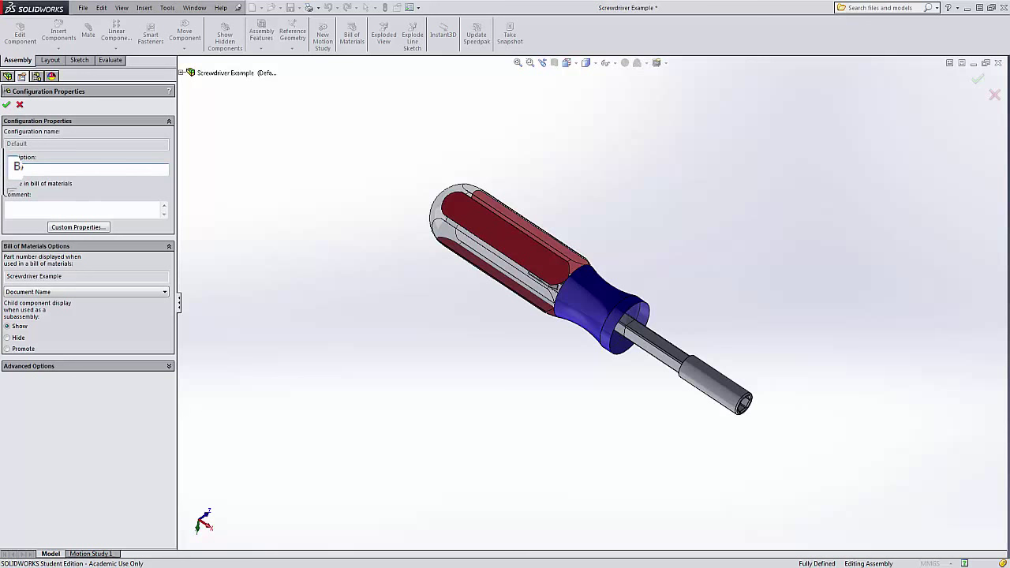
click(6, 106)
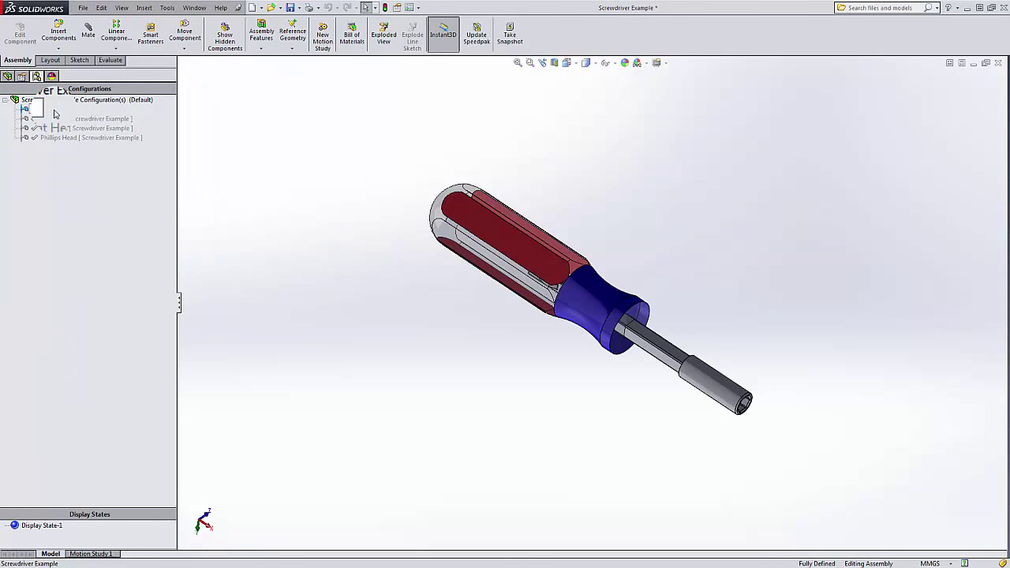
Step: Rename the configurations with 6800-series numbers, starting with 6800-00
text(-00)
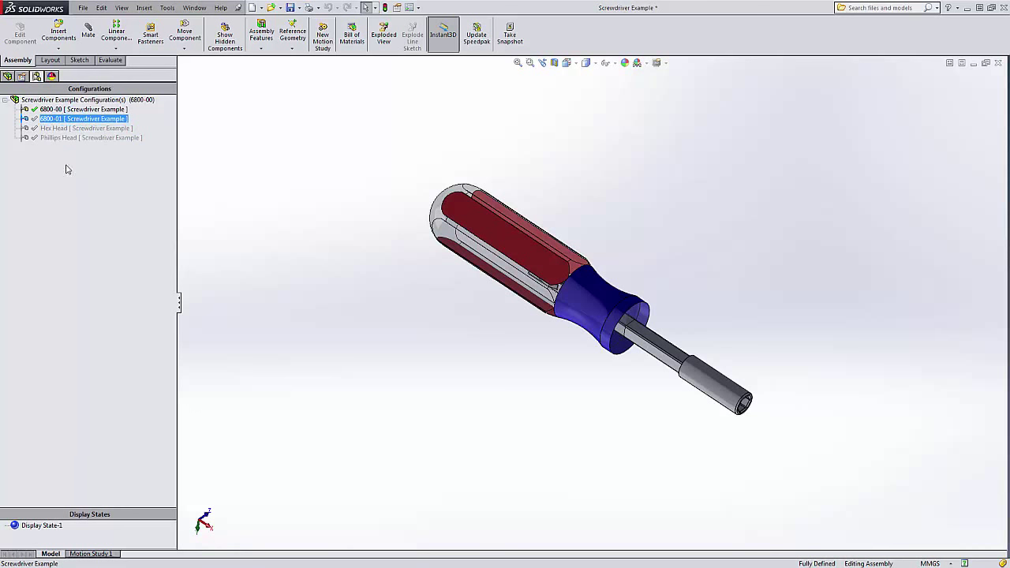
double_click(71, 137)
text(6800-0)
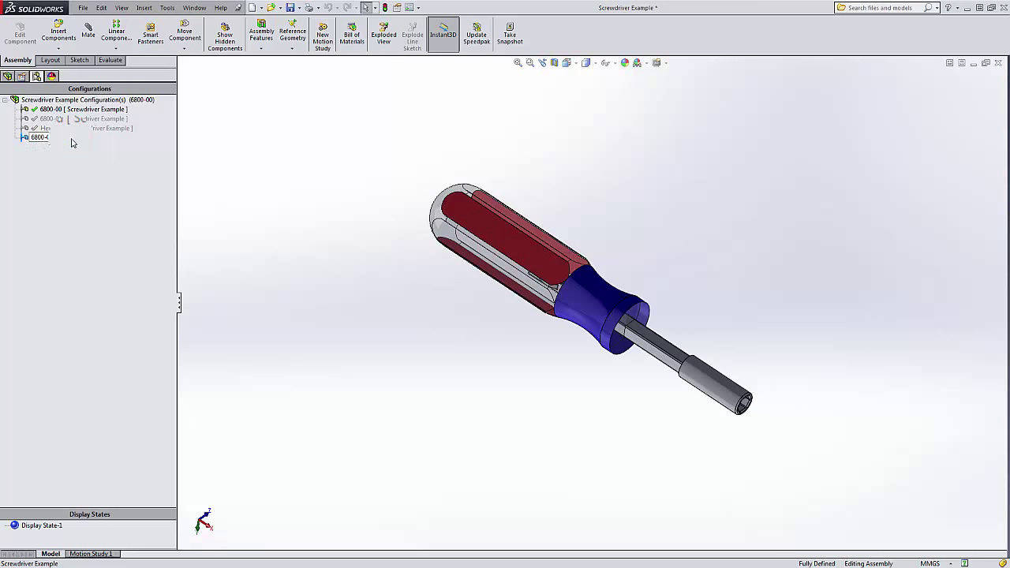
click(48, 138)
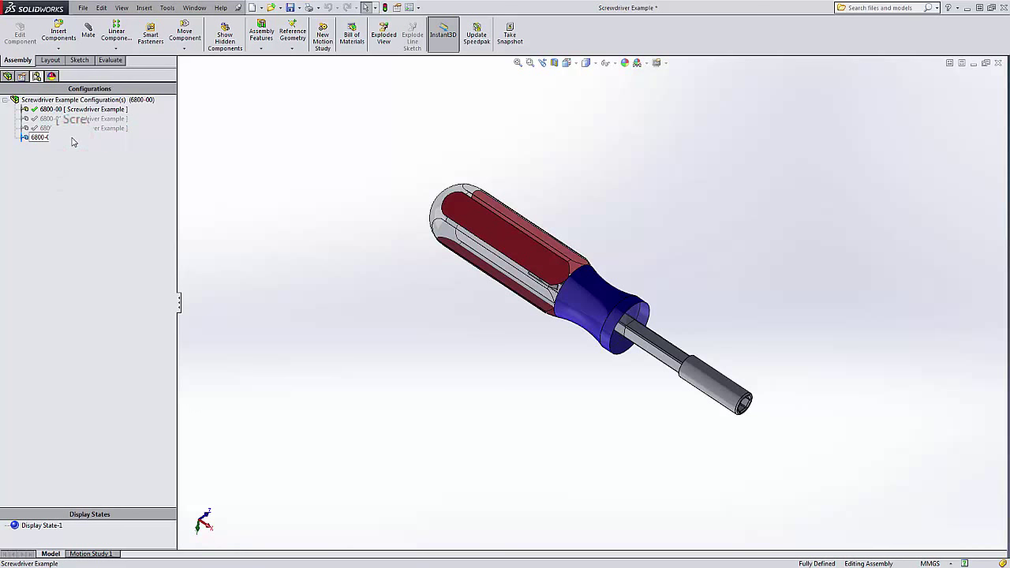
double_click(51, 118)
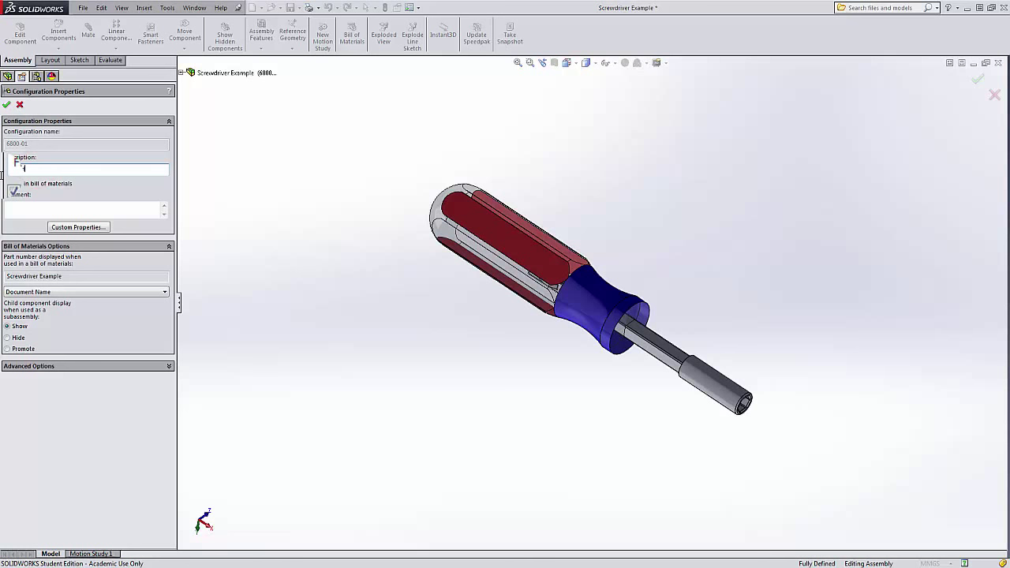
Step: Accept the 6800-01 properties and describe configuration 6800-02 as PHILLIPS HEAD
click(7, 107)
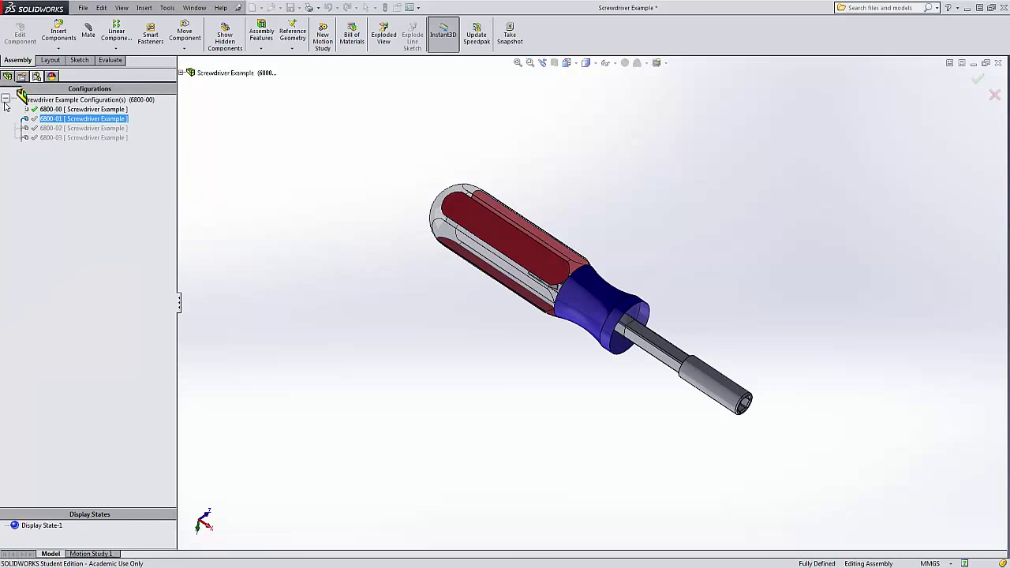
double_click(51, 128)
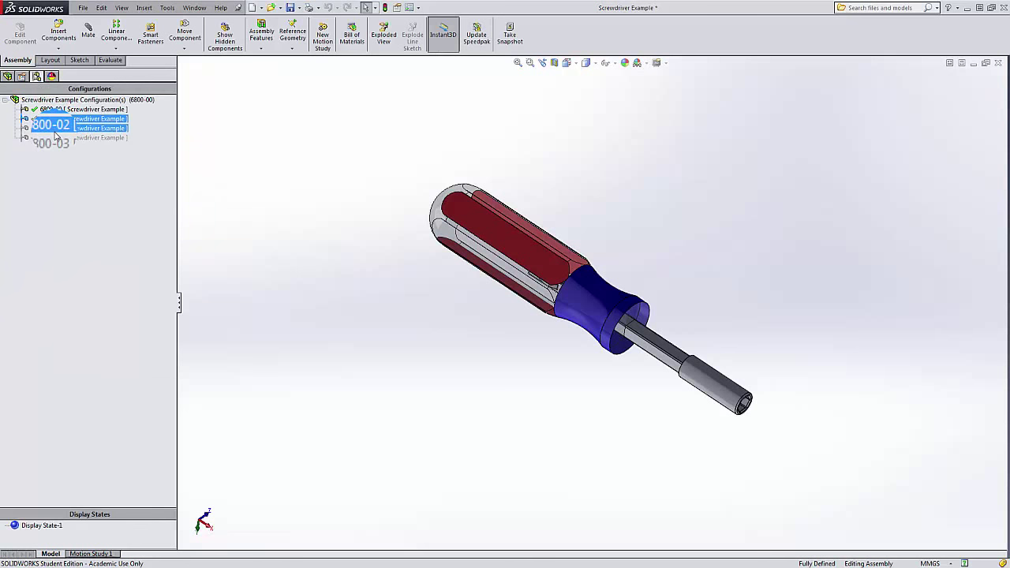
right_click(48, 128)
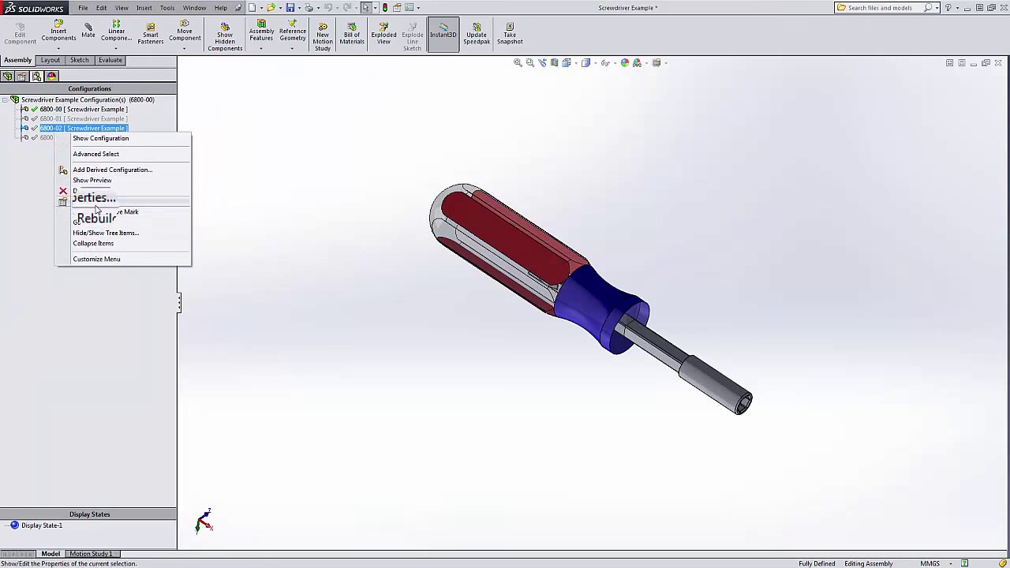
click(93, 197)
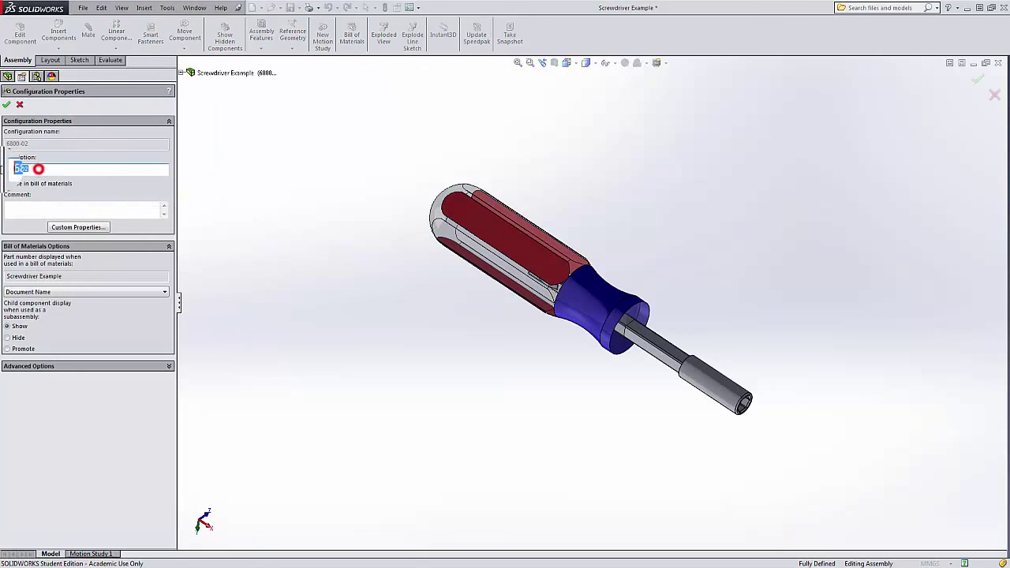
text(Pr)
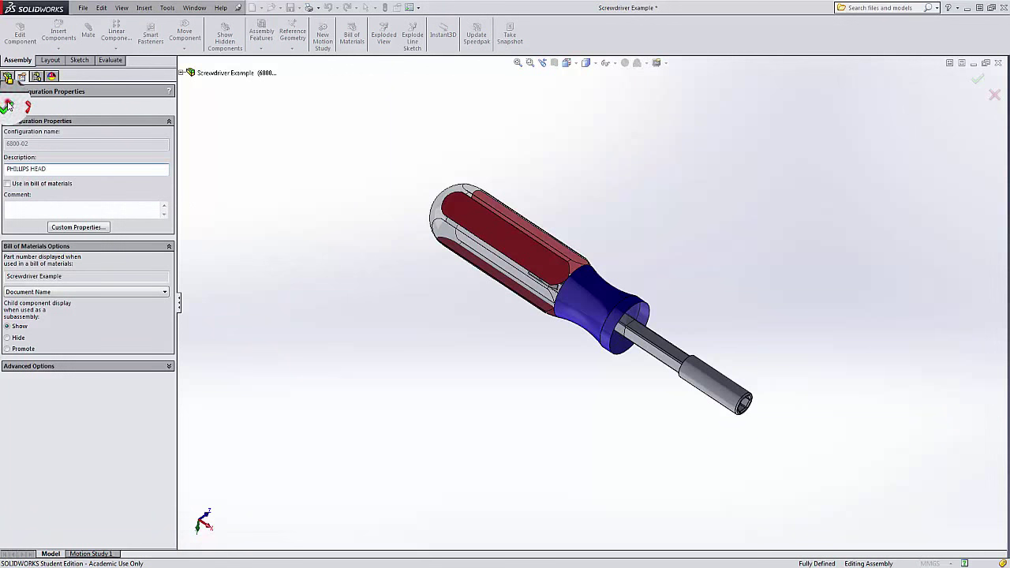
Step: Give configuration 6800-03 the description HEX HEAD
right_click(52, 137)
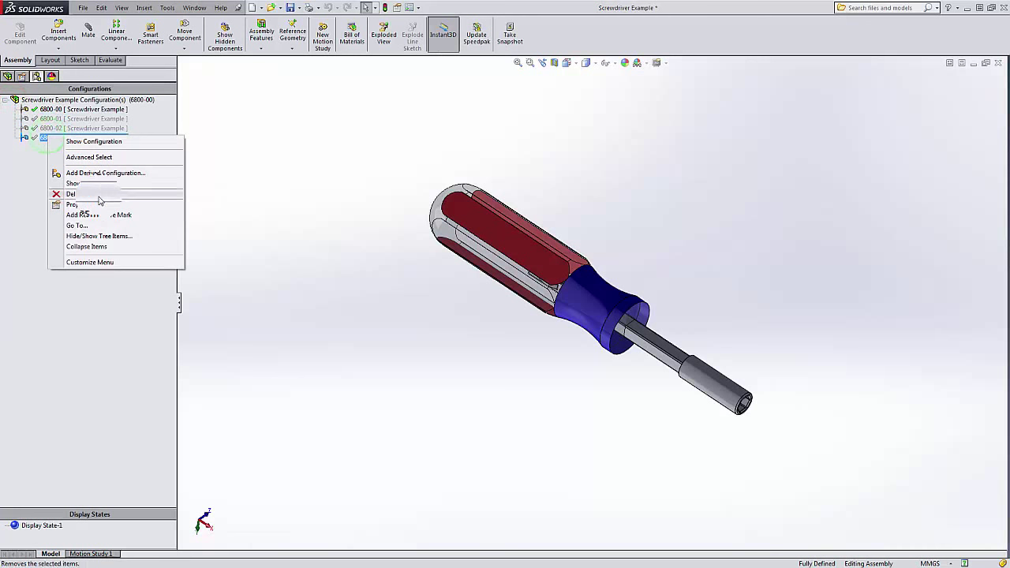
click(71, 207)
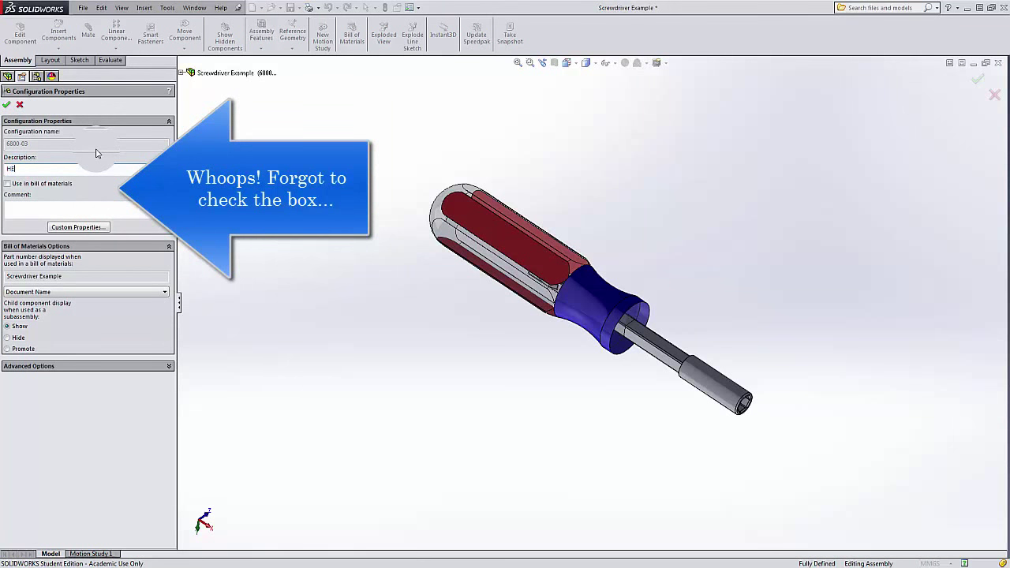
text(HEX HEAD)
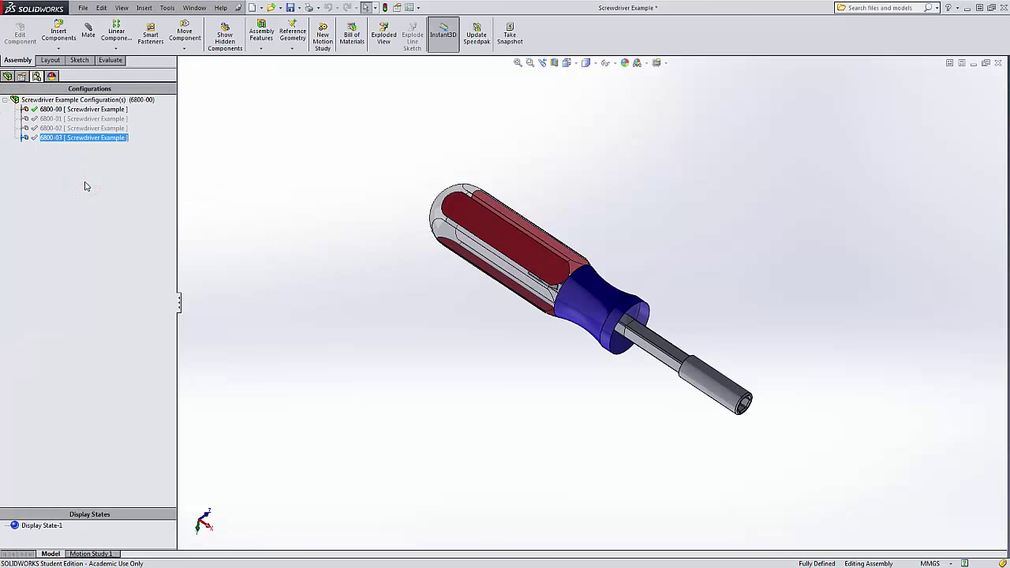
Step: Switch back to the Screwdriver Example Sheet1 drawing and accept the missing-configurations warning
click(190, 7)
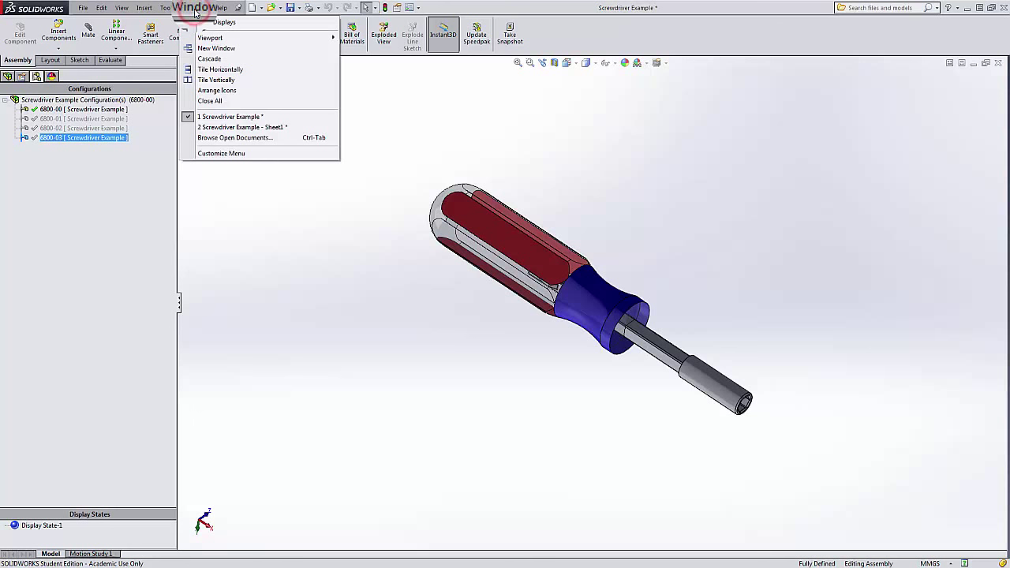
click(240, 127)
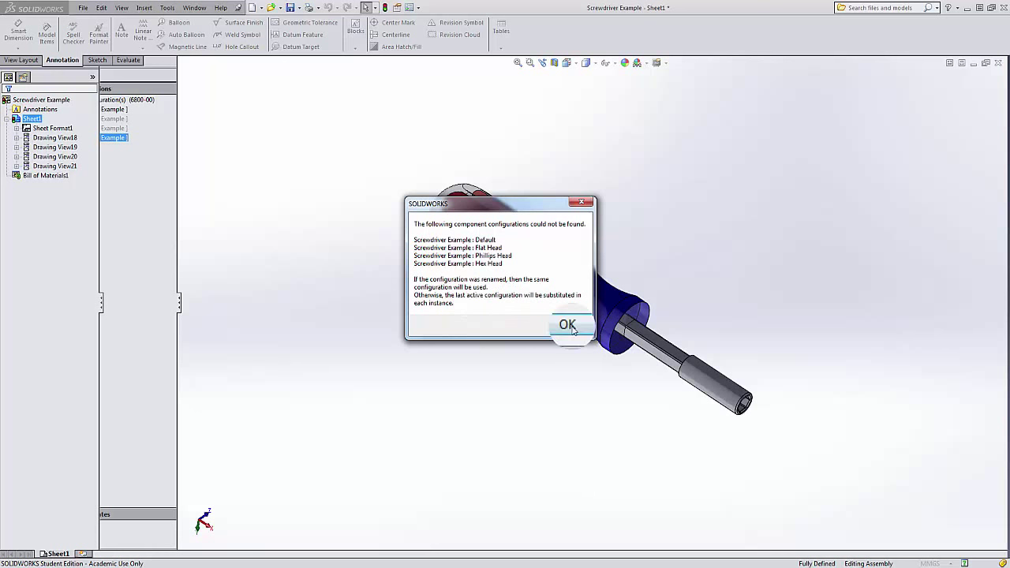
click(568, 325)
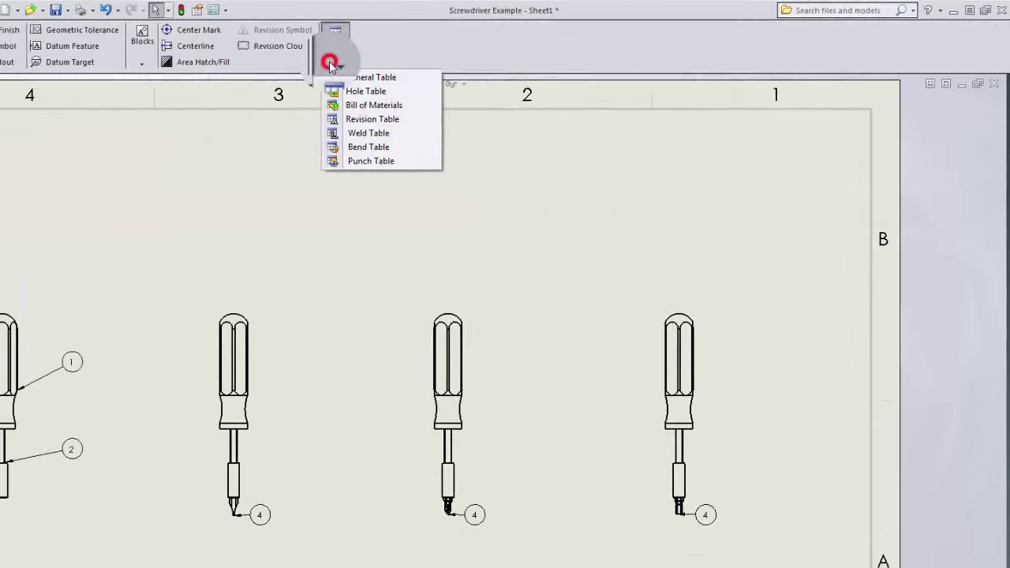
Step: Insert a new bill of materials at the top of the sheet
click(373, 105)
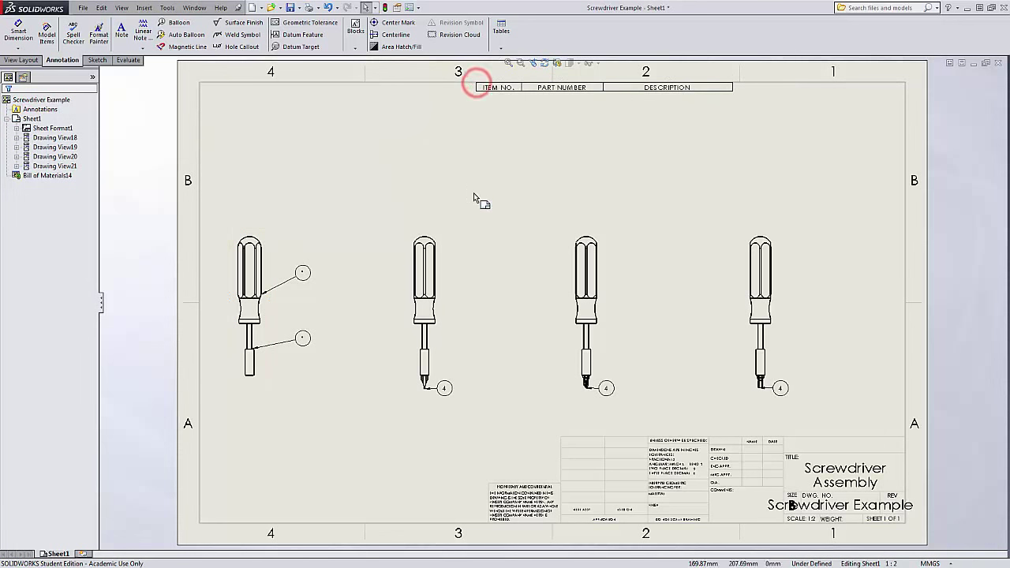
Step: Select the new bill of materials and expand its Configurations section
click(491, 87)
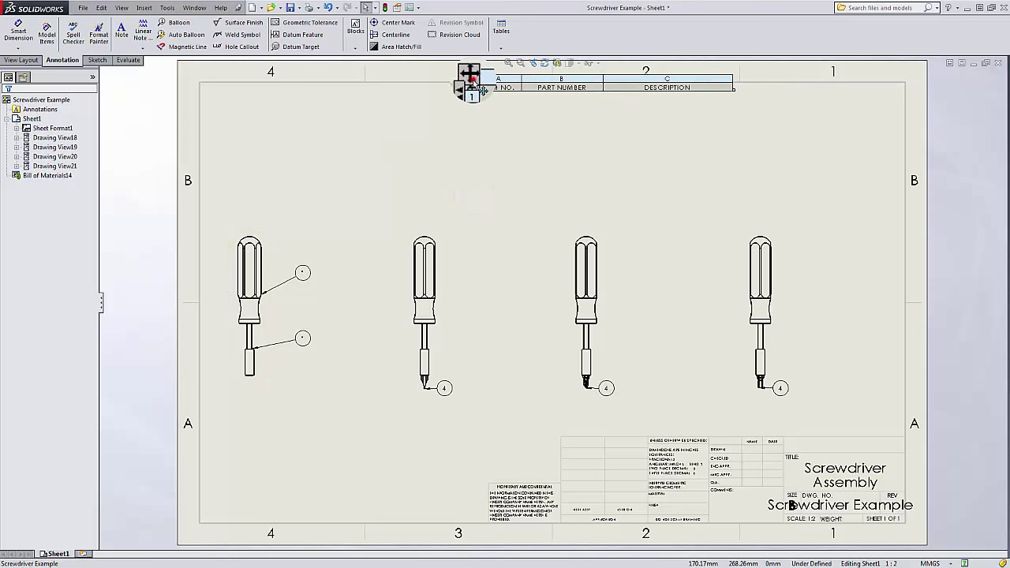
click(469, 85)
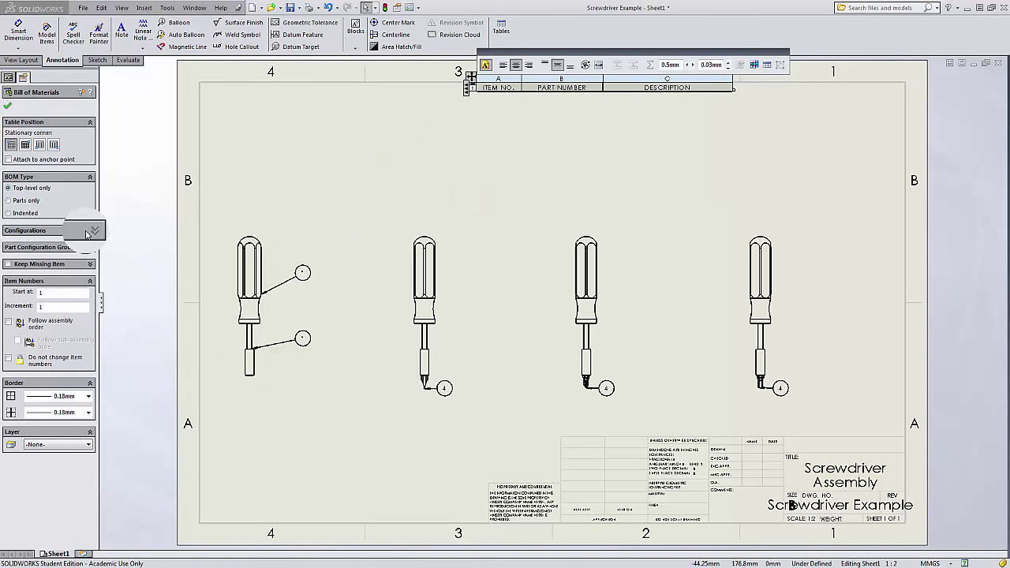
click(87, 229)
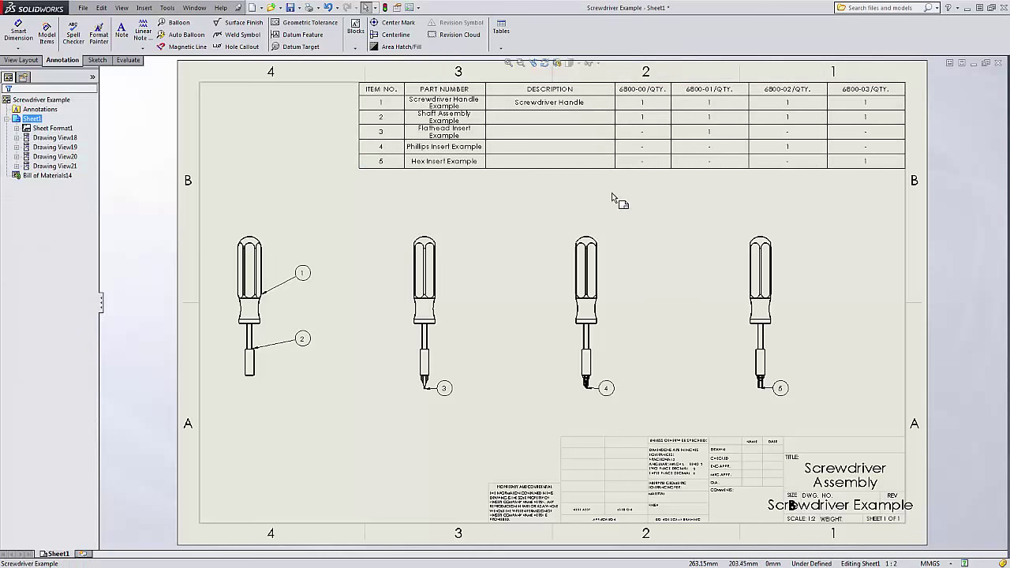
mouse_move(521, 204)
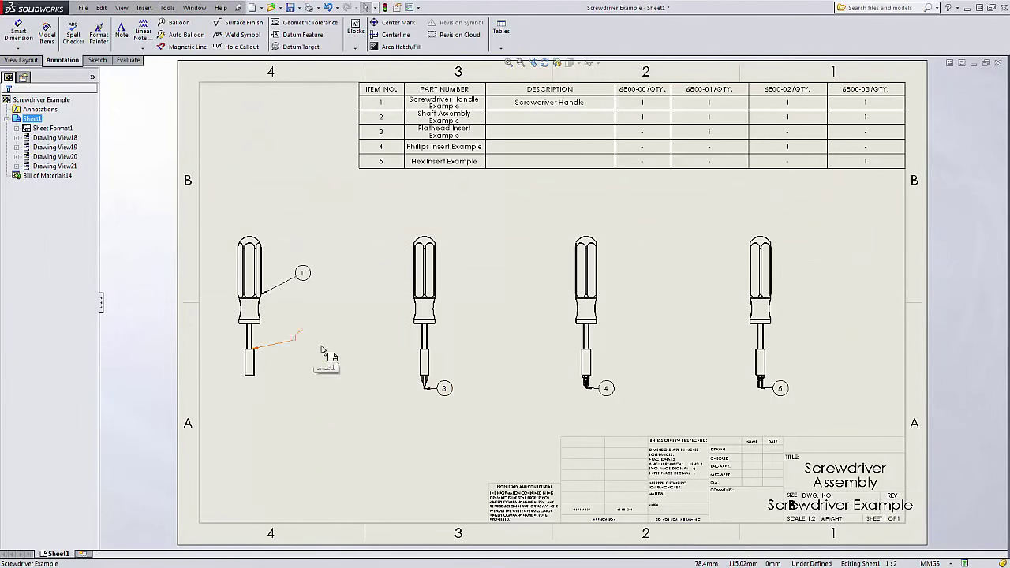
Step: Select the shaft in Drawing View18 to expand the Shaft Assembly components in the tree
click(299, 337)
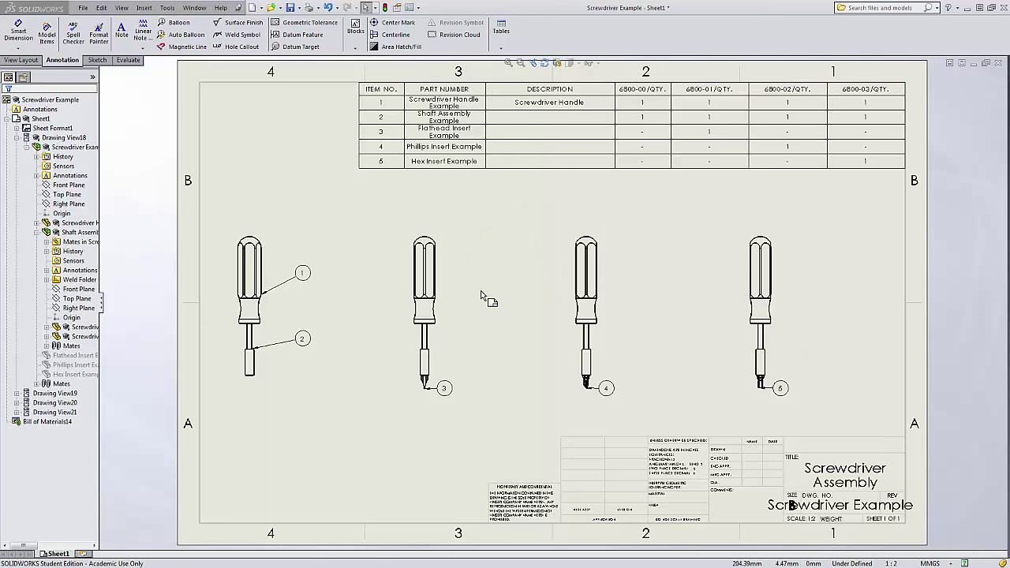
mouse_move(505, 281)
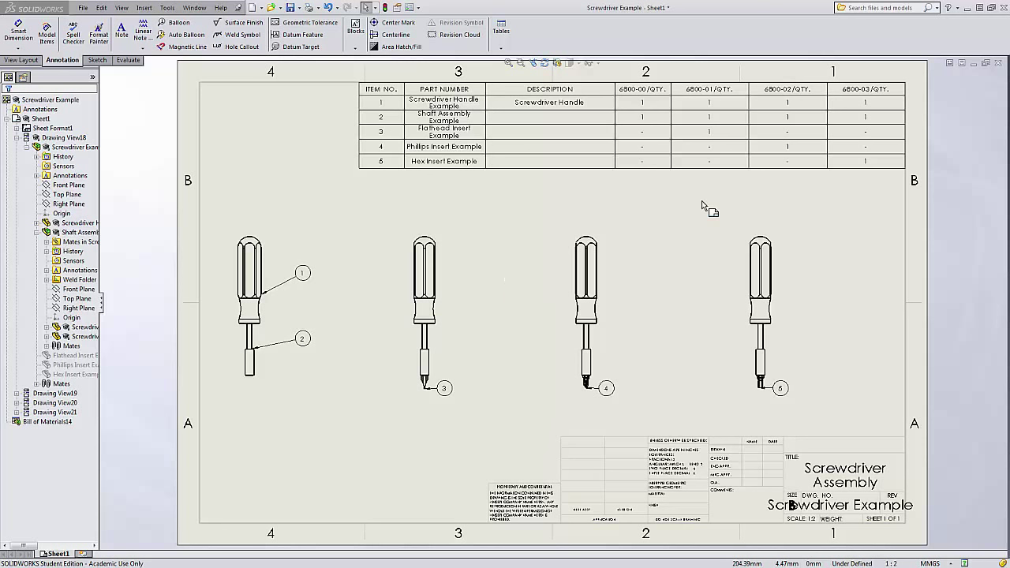
mouse_move(512, 196)
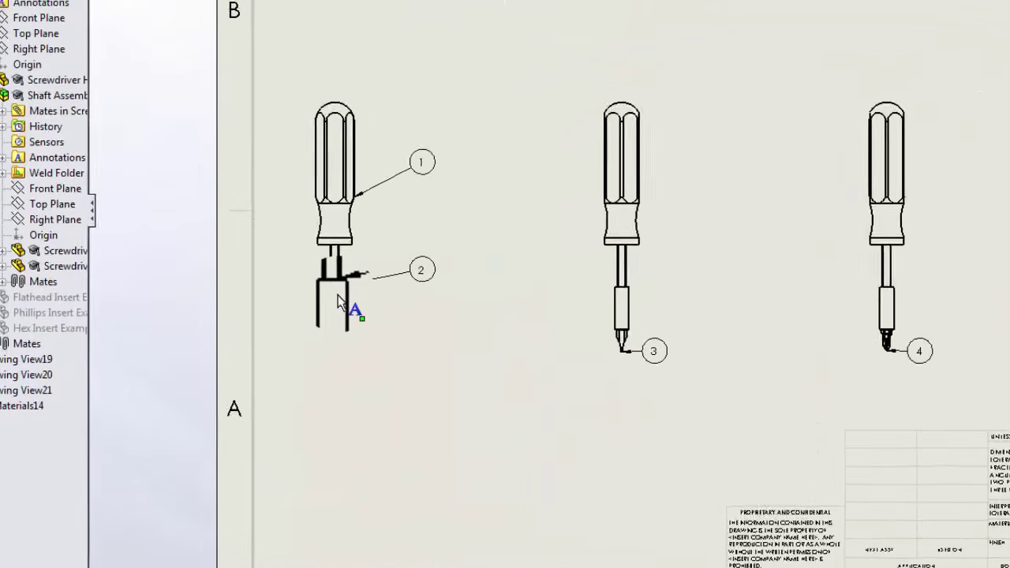
Step: Open the shaft assembly and bring up its file summary properties
right_click(339, 284)
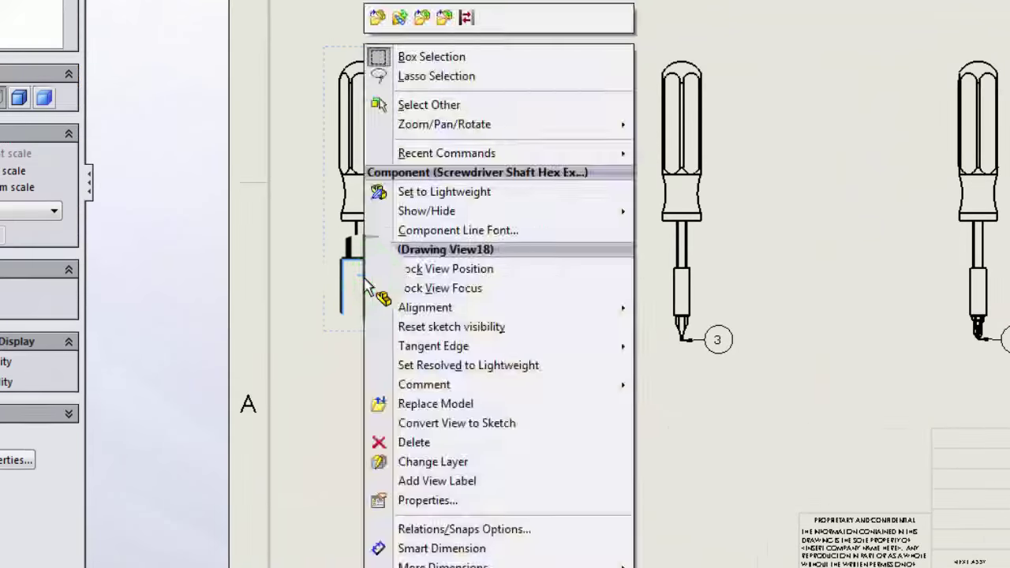
mouse_move(412, 18)
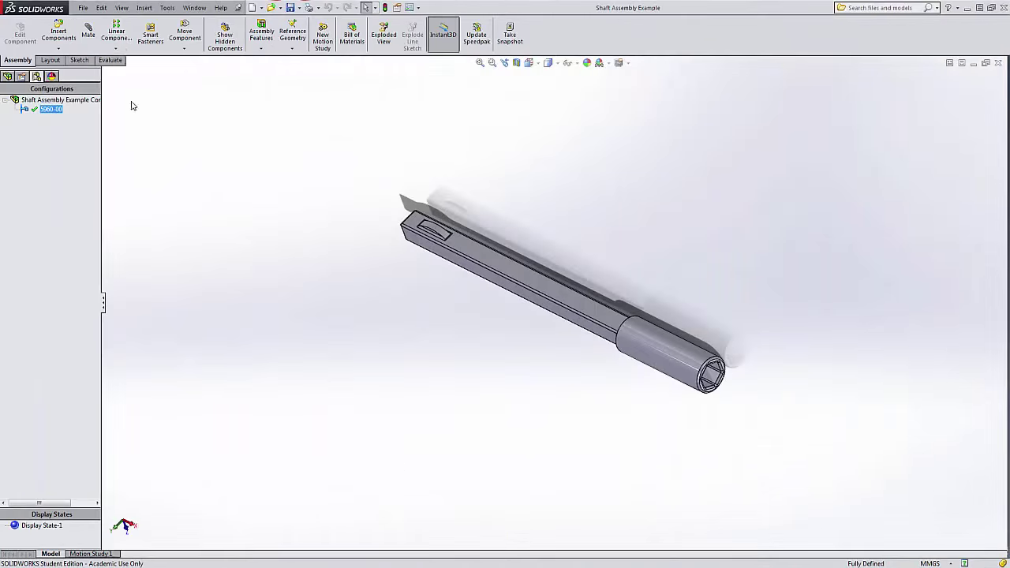
click(103, 9)
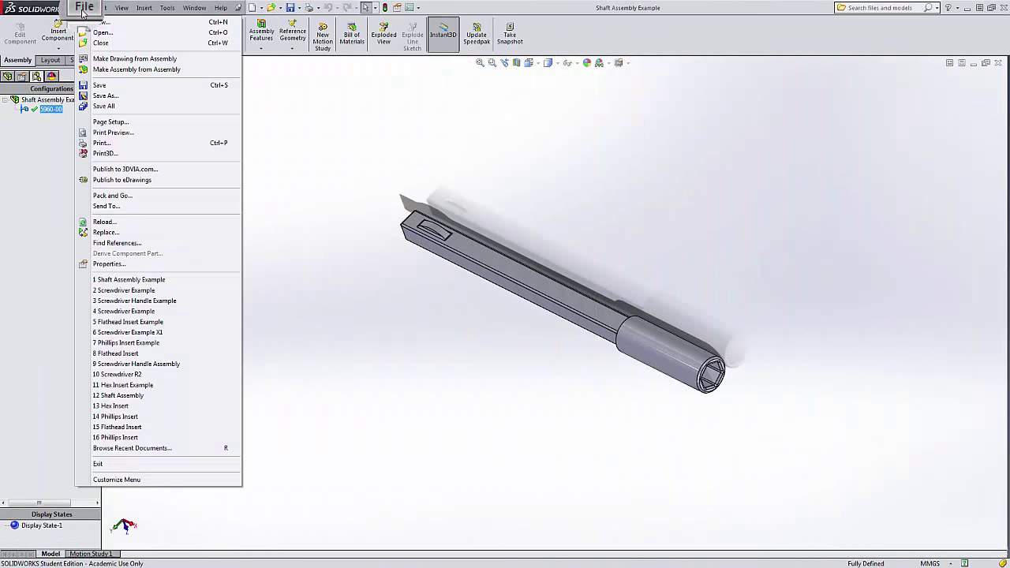
click(109, 265)
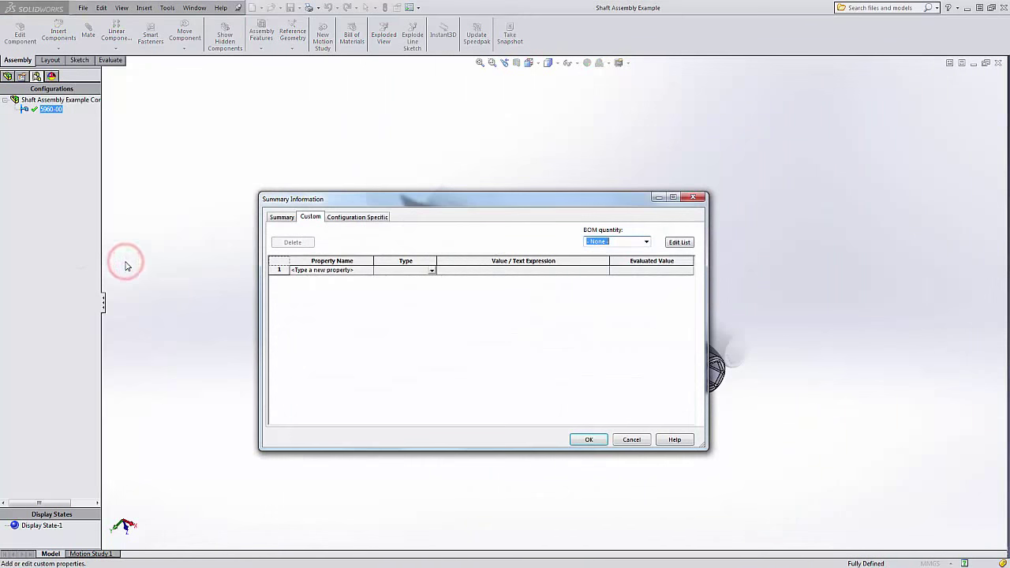
click(282, 217)
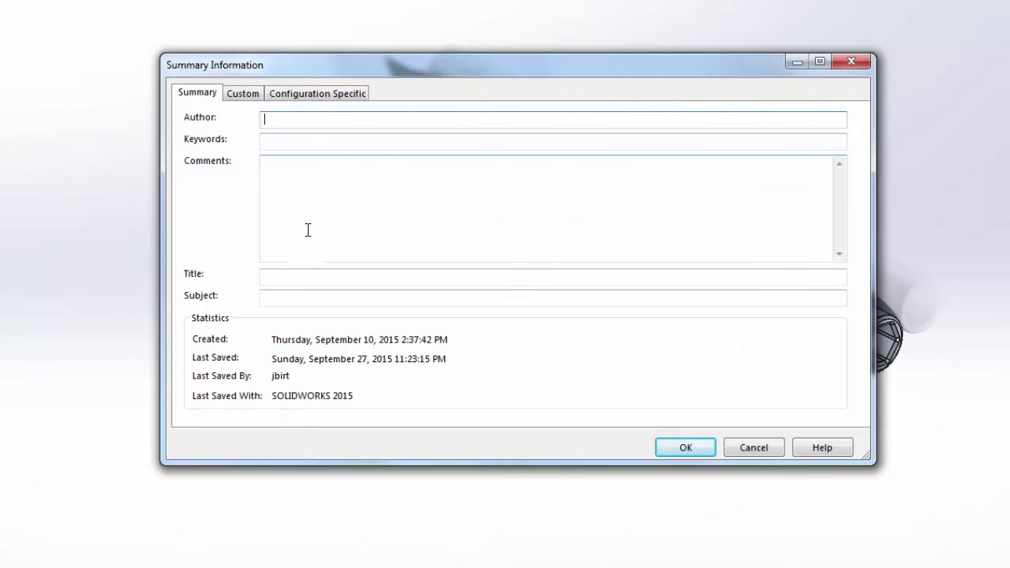
Step: Add a custom Description property reading SCREWDRIVER SHAFT ASSEMBLY
click(242, 93)
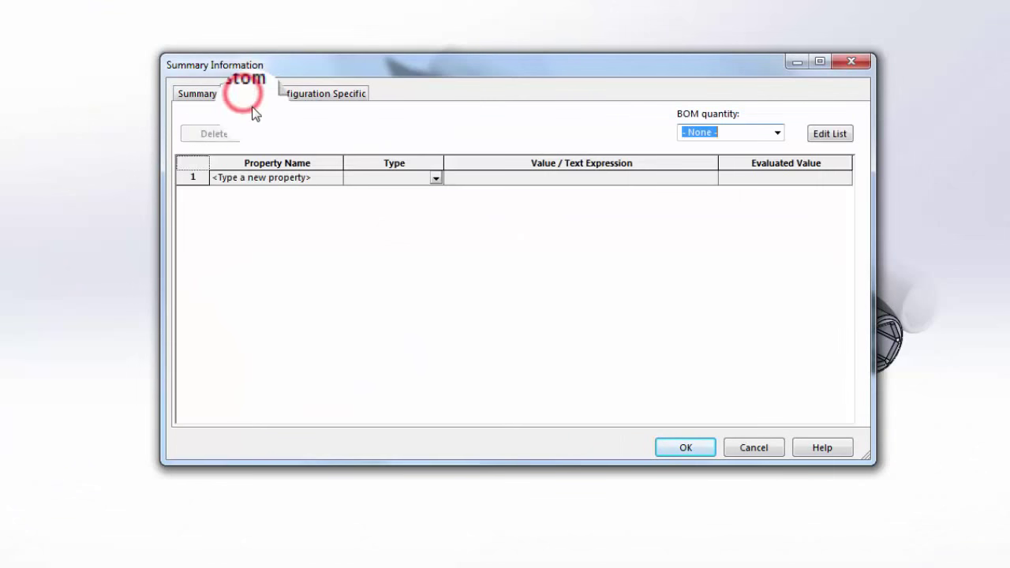
click(242, 93)
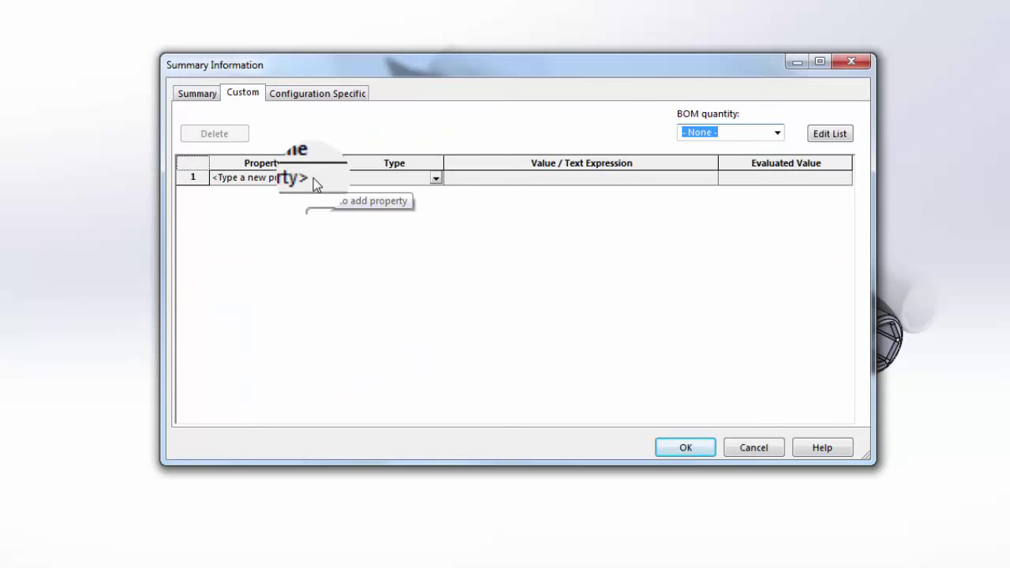
click(328, 177)
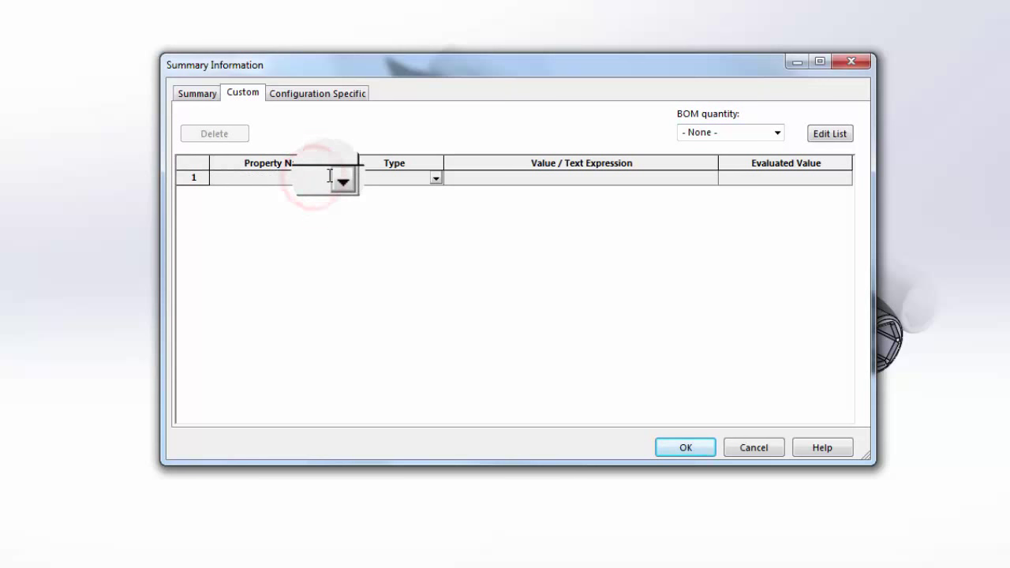
click(342, 180)
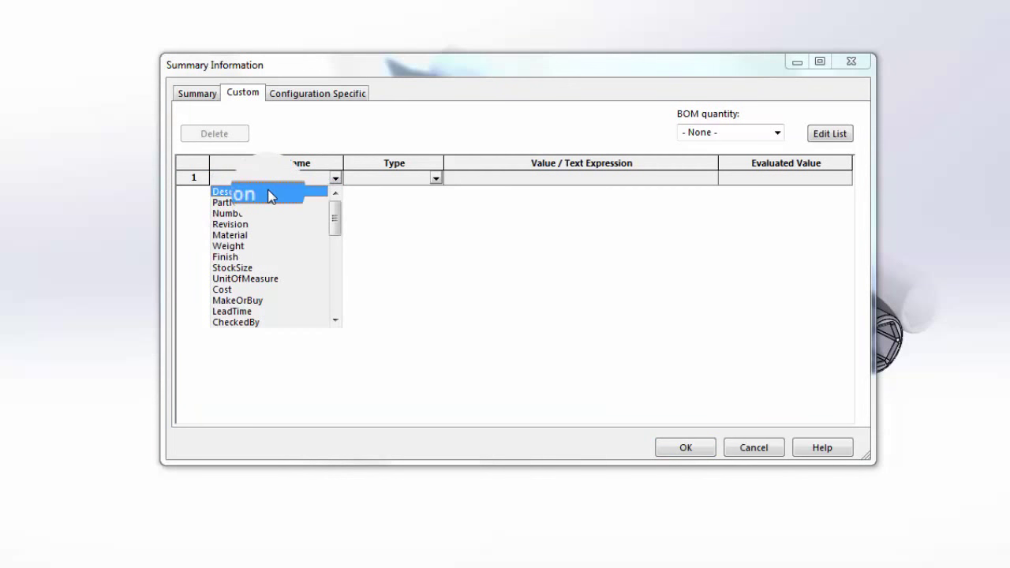
click(237, 192)
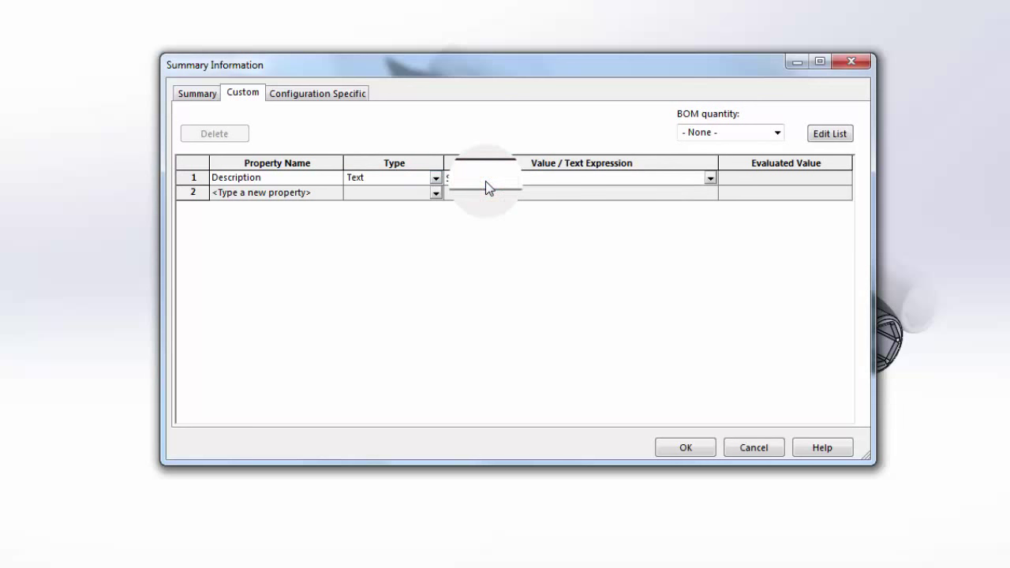
text(WDRIVE)
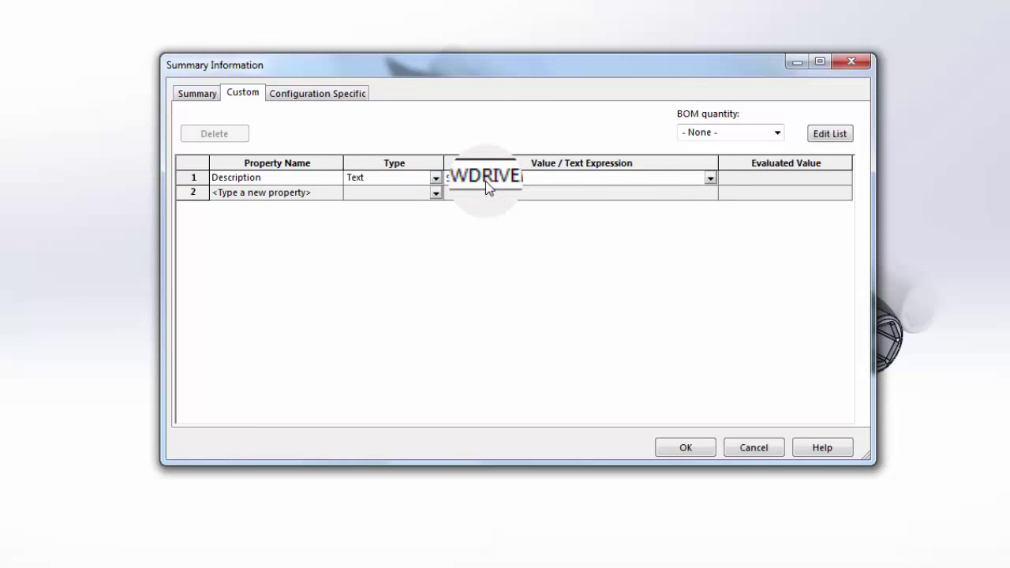
text(AFT ASS)
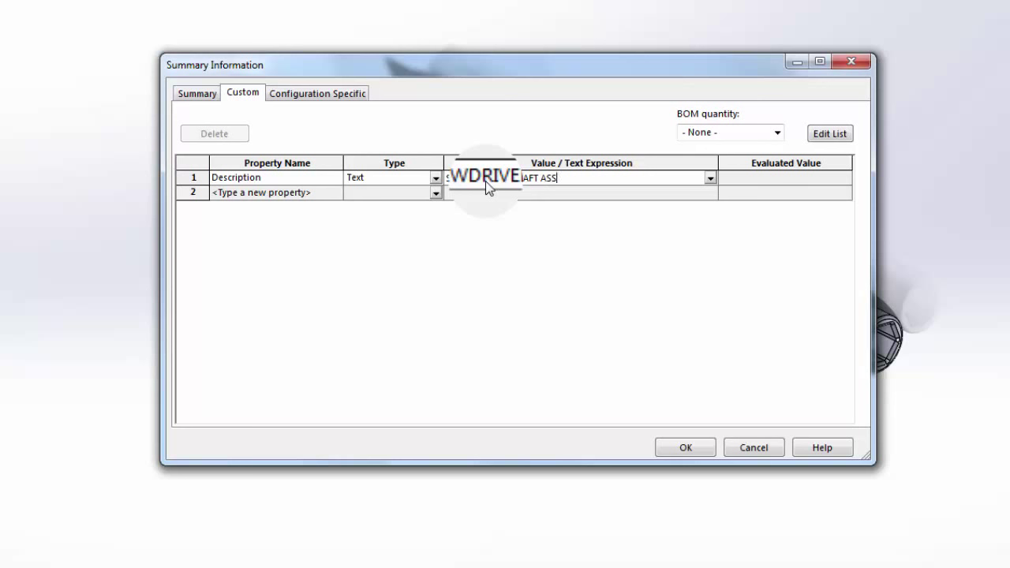
text(EMBLY)
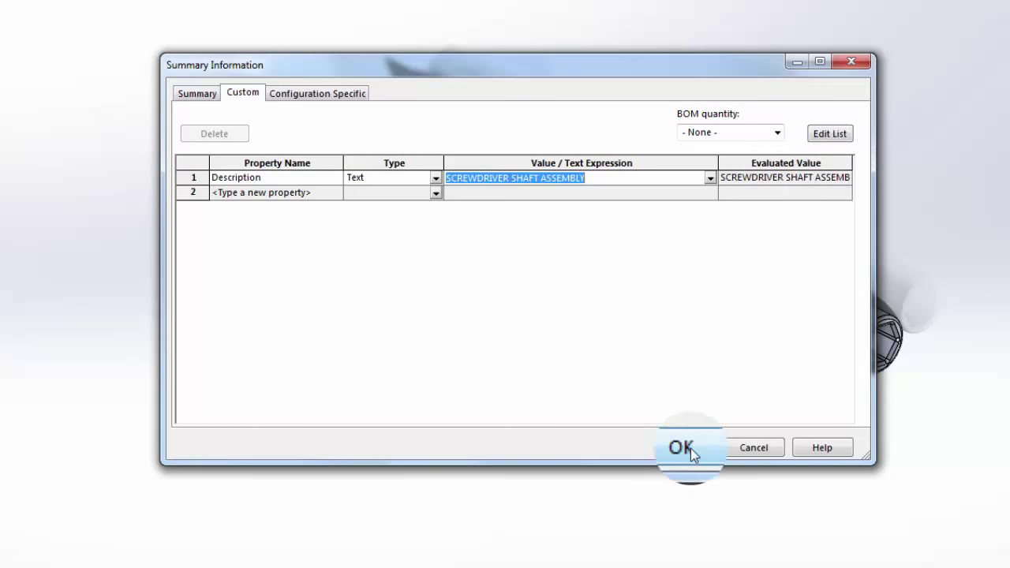
click(686, 446)
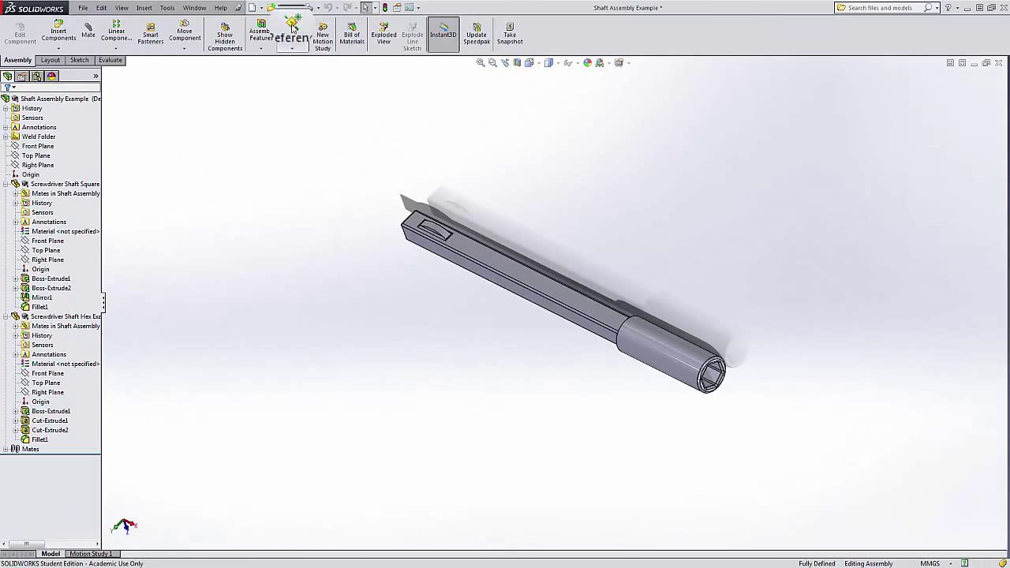
Step: Return to the screwdriver drawing and open the handle part on its own
click(190, 8)
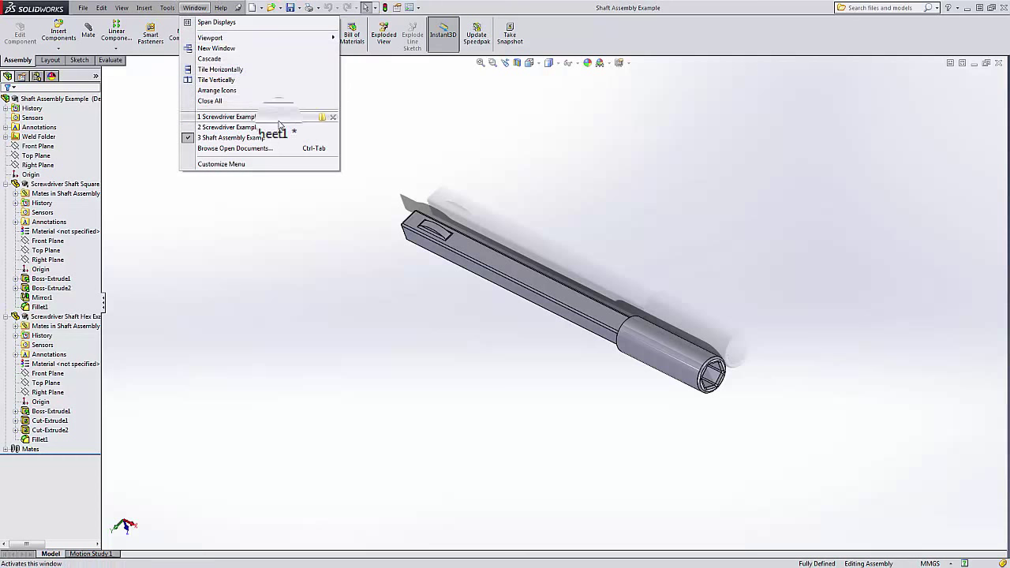
click(280, 127)
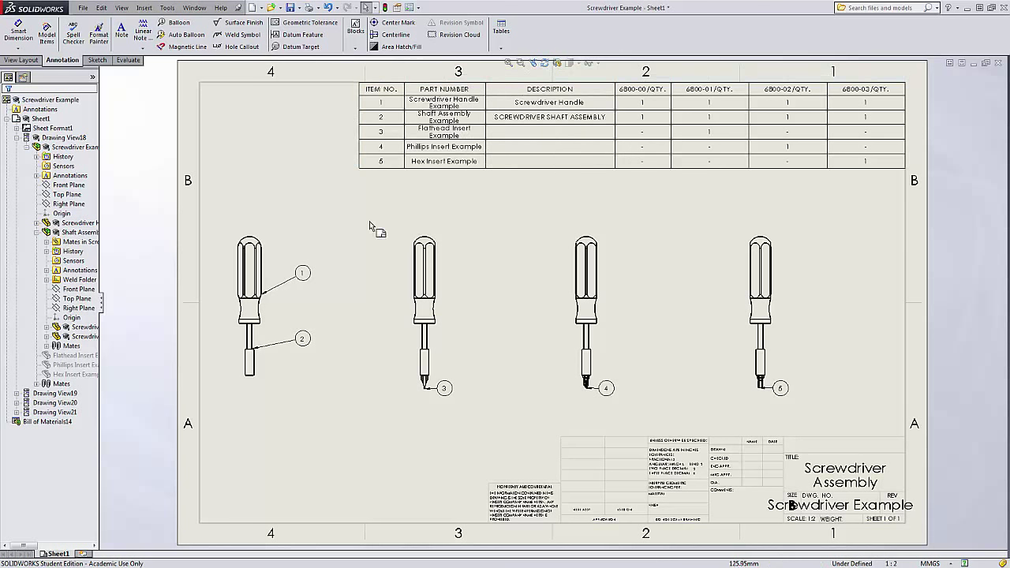
right_click(248, 276)
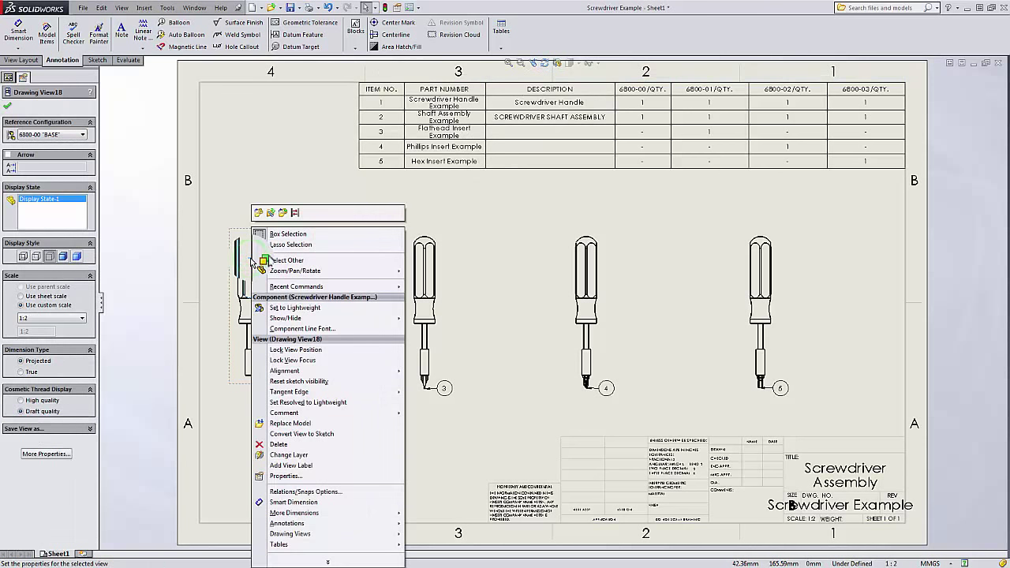
mouse_move(259, 213)
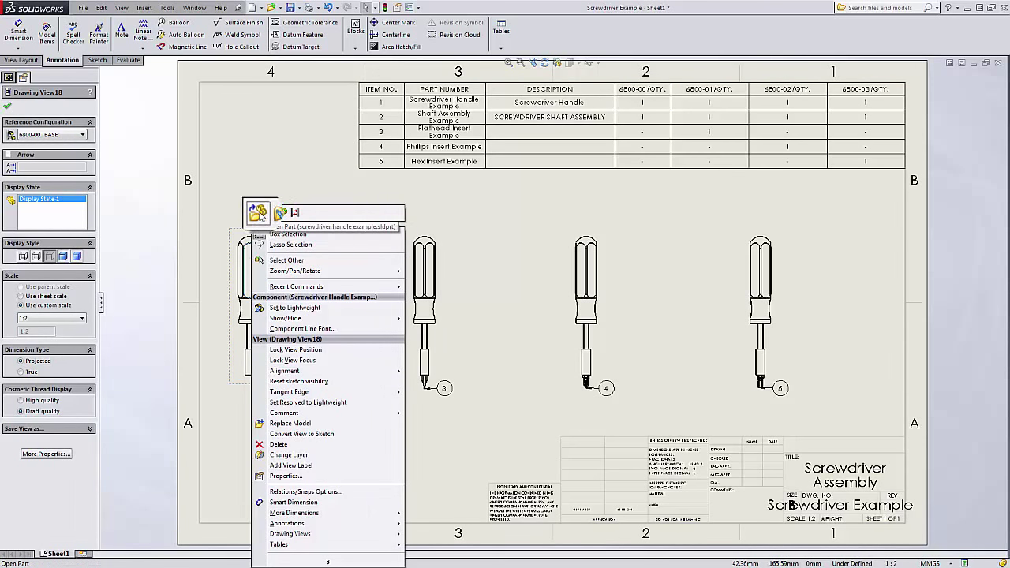
click(258, 213)
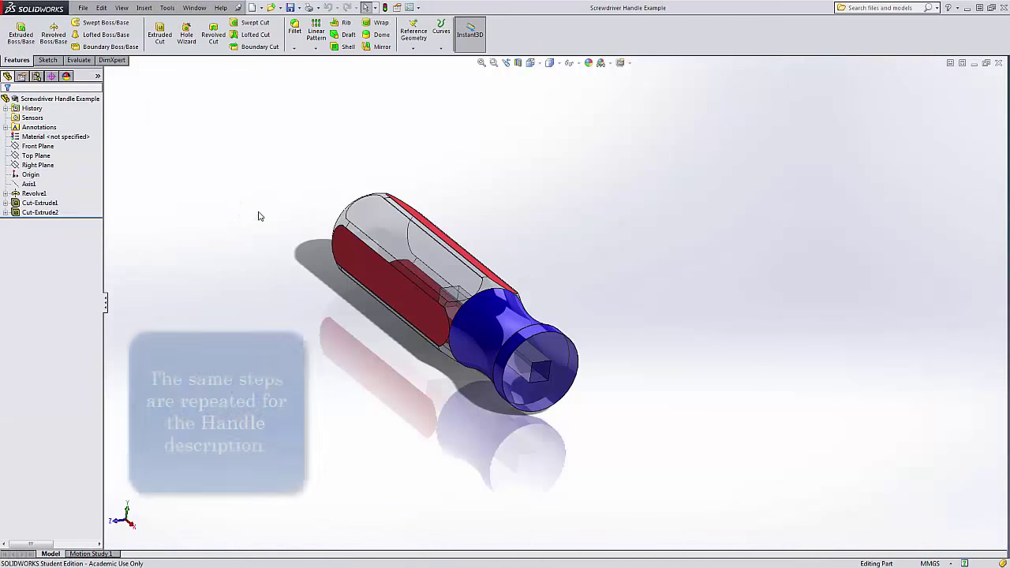
click(83, 7)
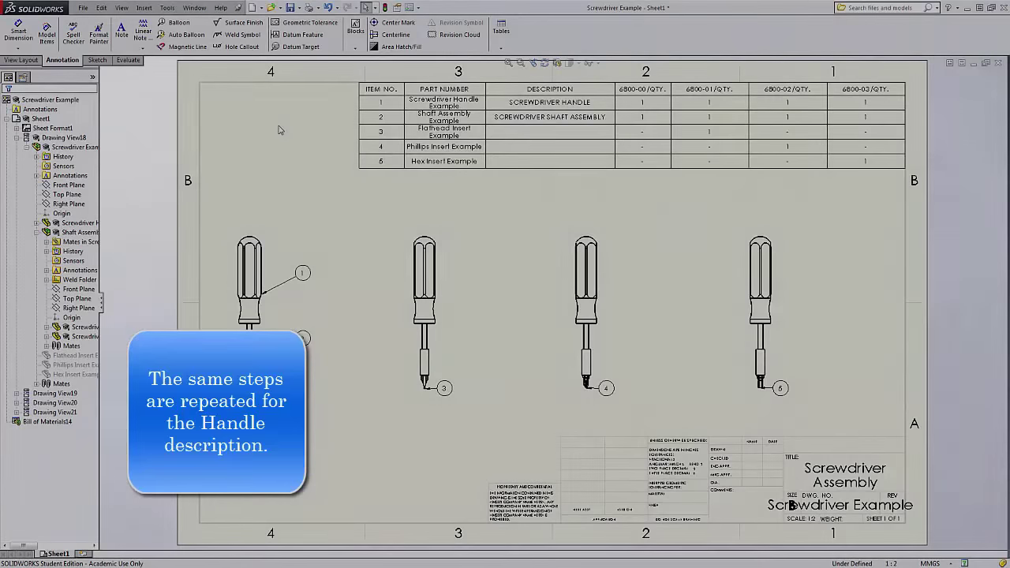
mouse_move(533, 219)
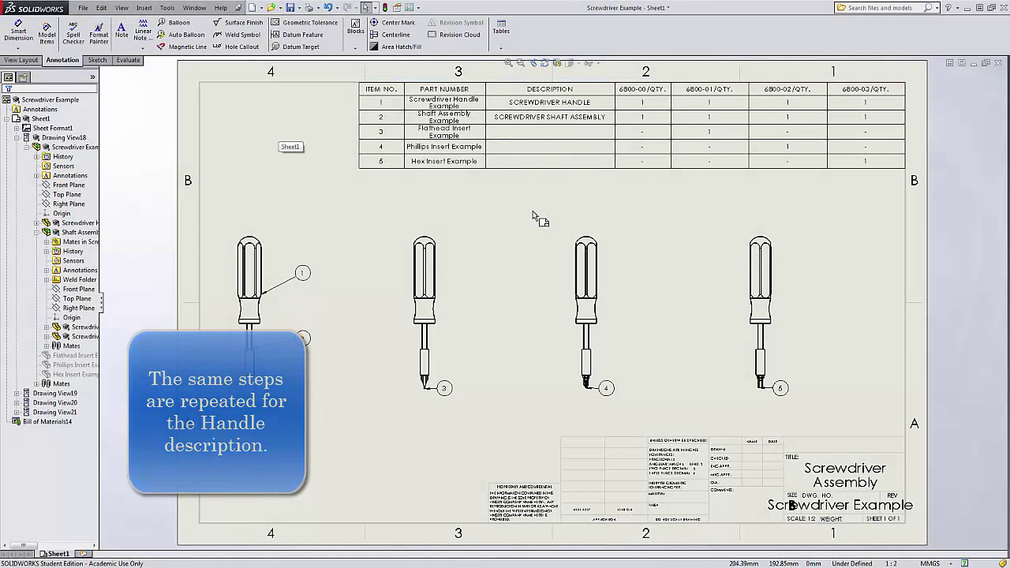
right_click(414, 300)
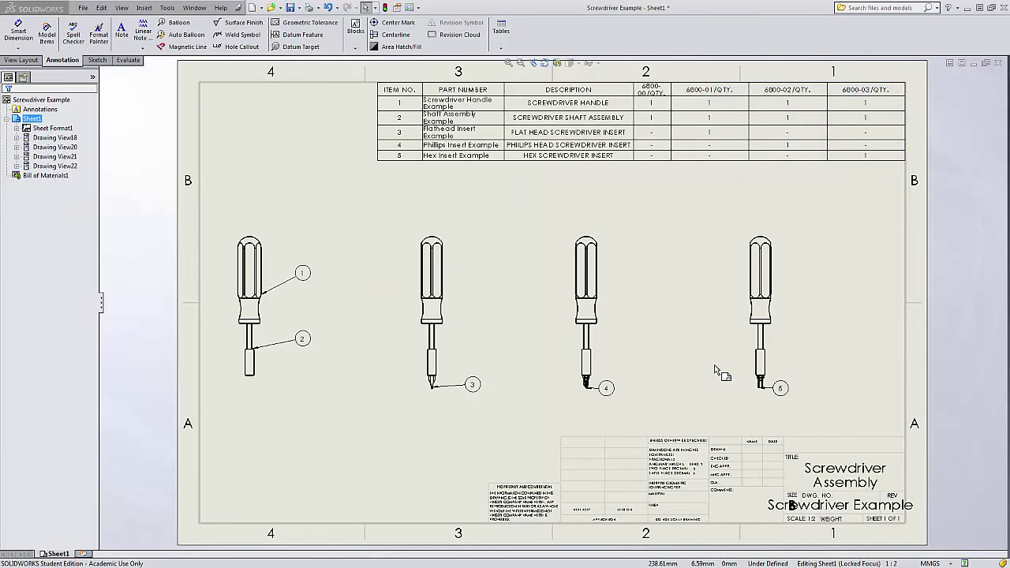
mouse_move(619, 194)
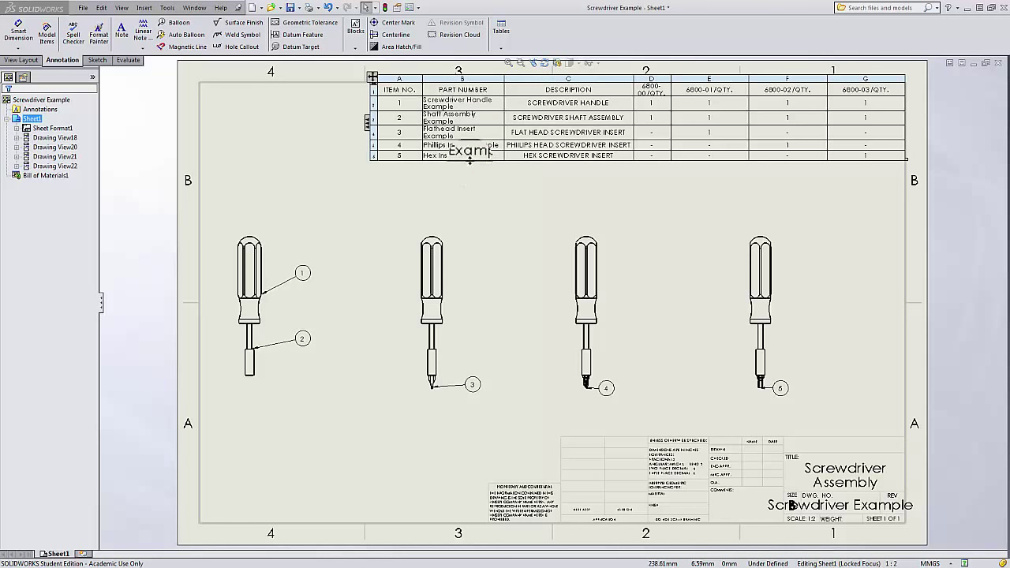
click(489, 213)
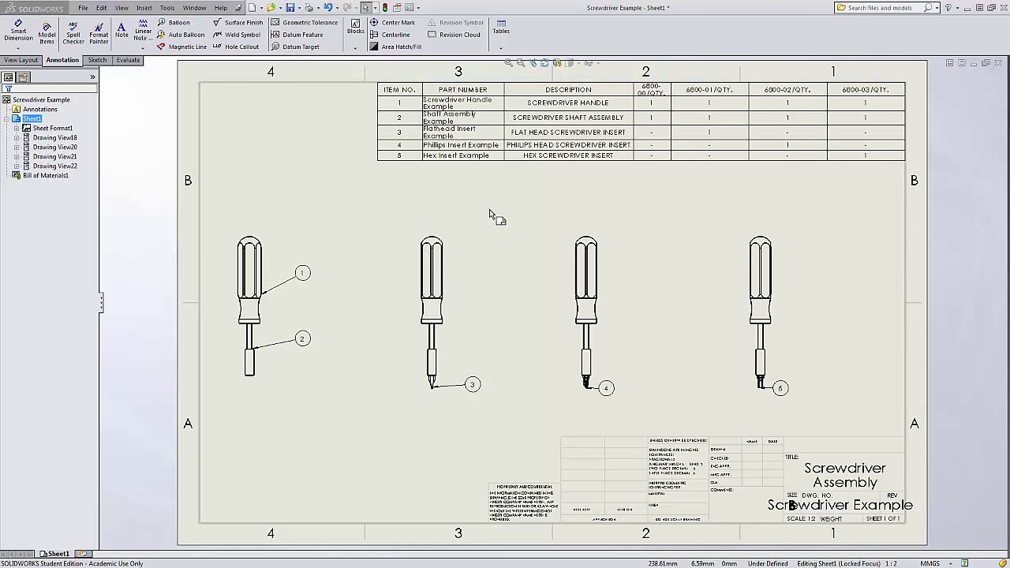
mouse_move(494, 204)
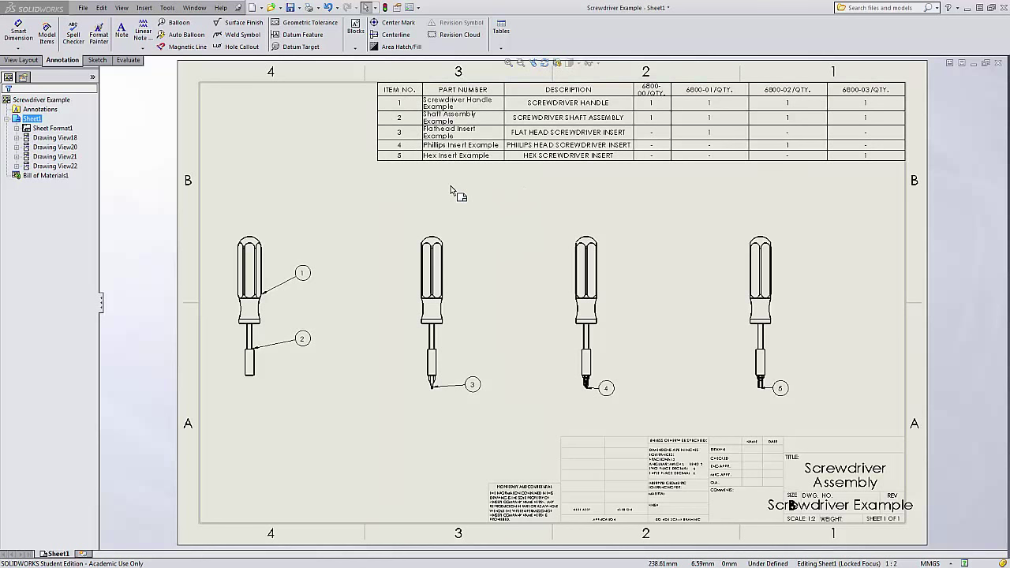
mouse_move(363, 226)
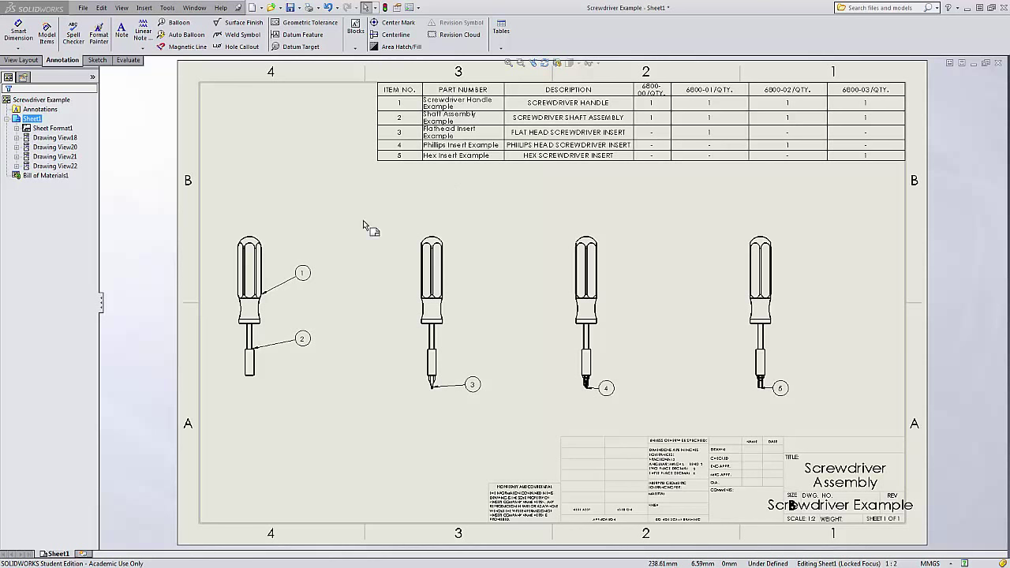
click(253, 272)
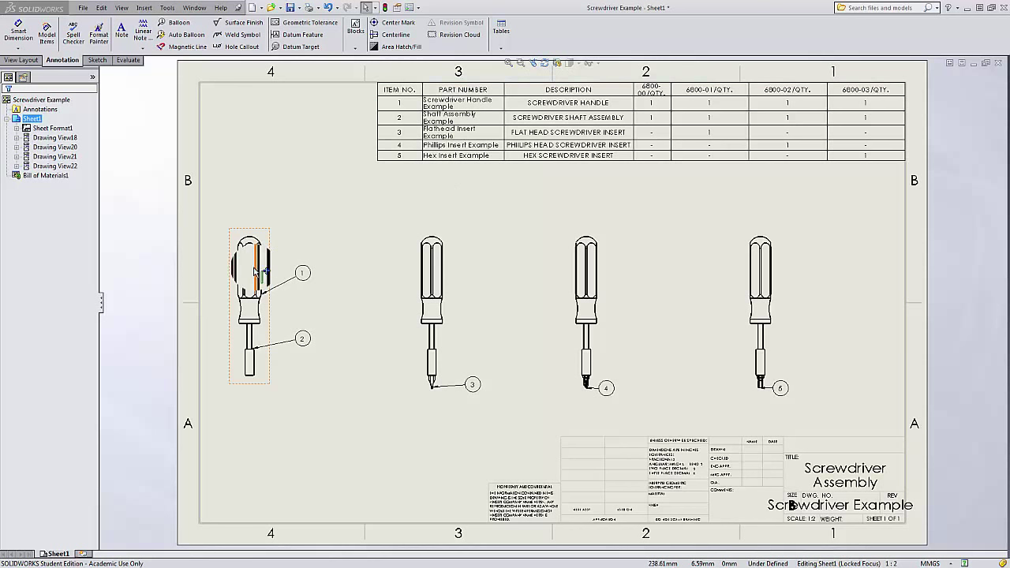
Step: Set the handle's BOM part number to Configuration Name and rename Default to 5900-00
right_click(256, 272)
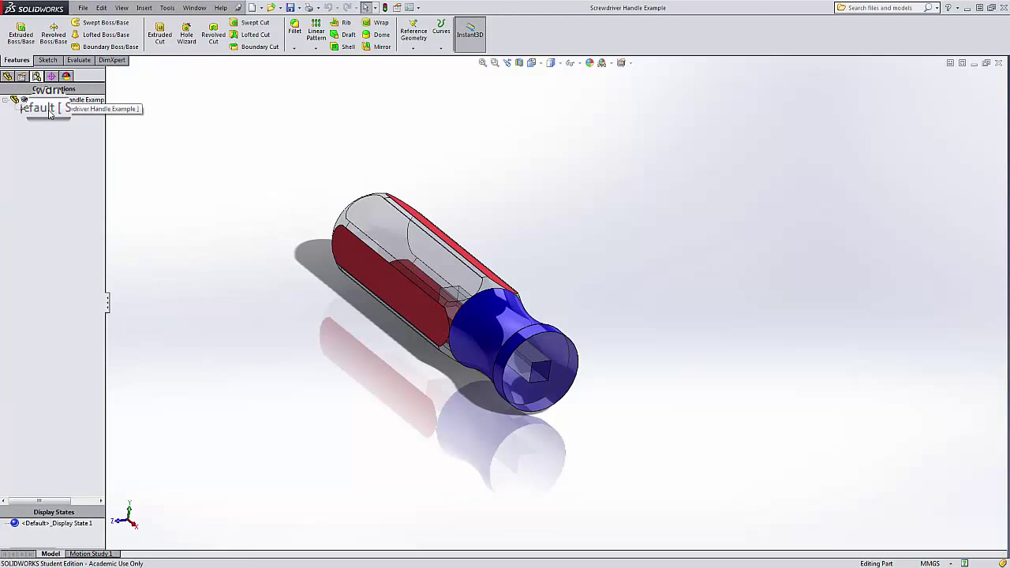
right_click(41, 109)
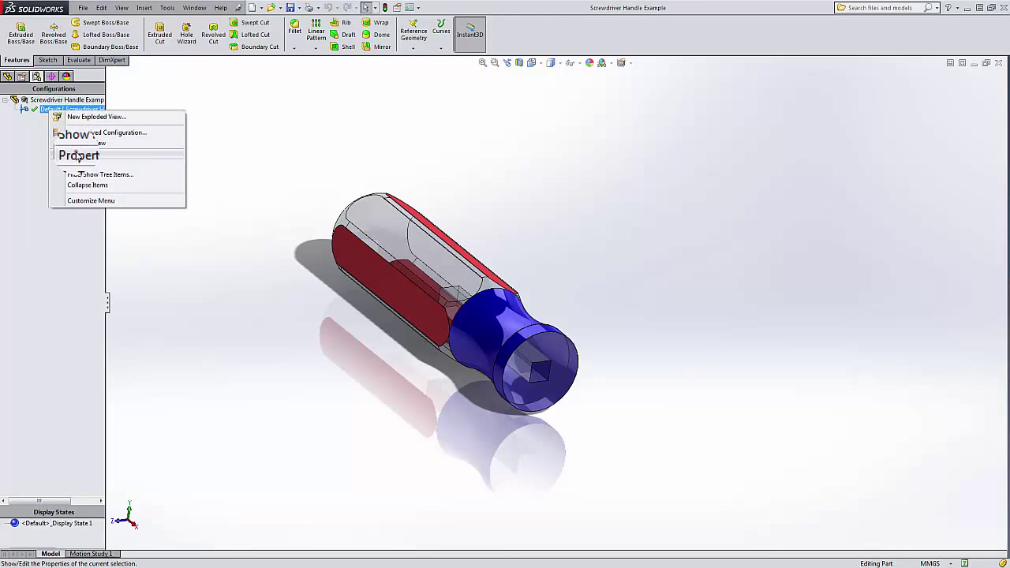
click(78, 154)
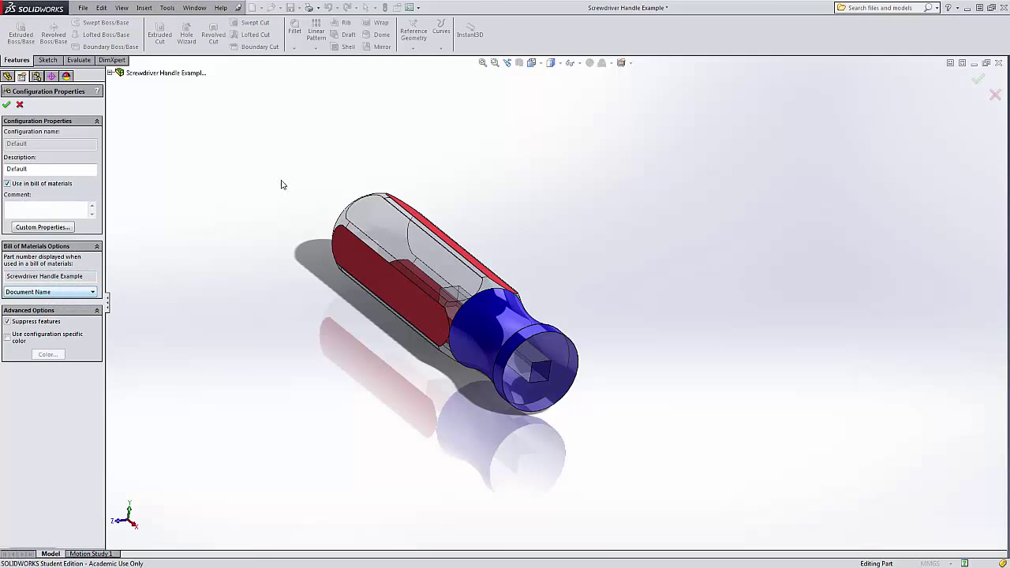
click(98, 292)
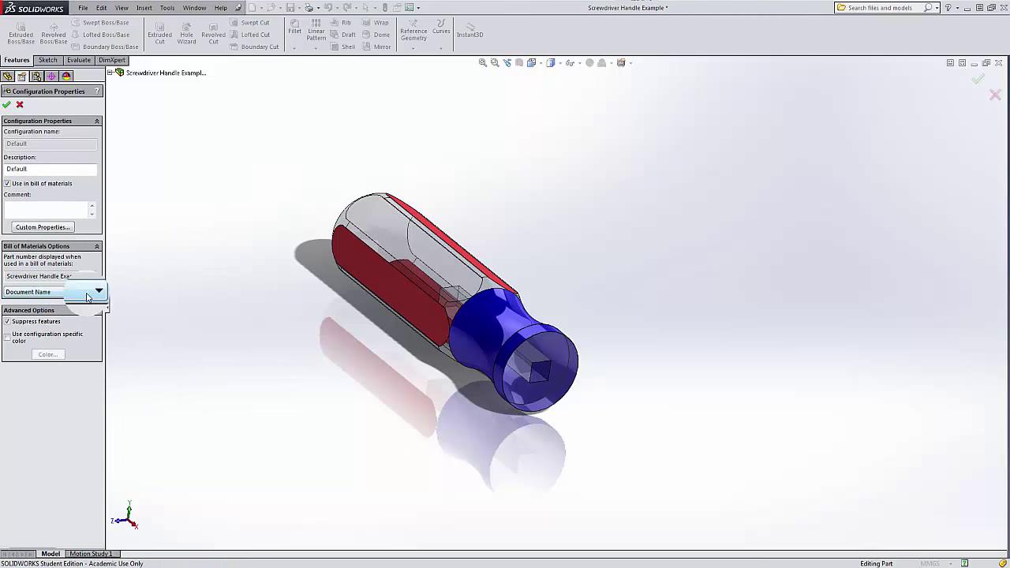
click(99, 292)
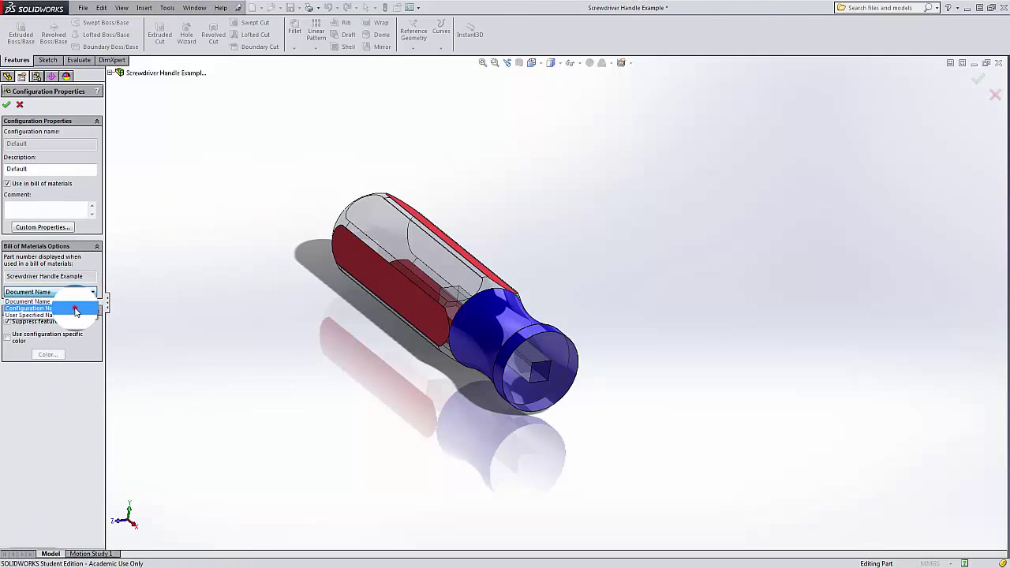
click(34, 307)
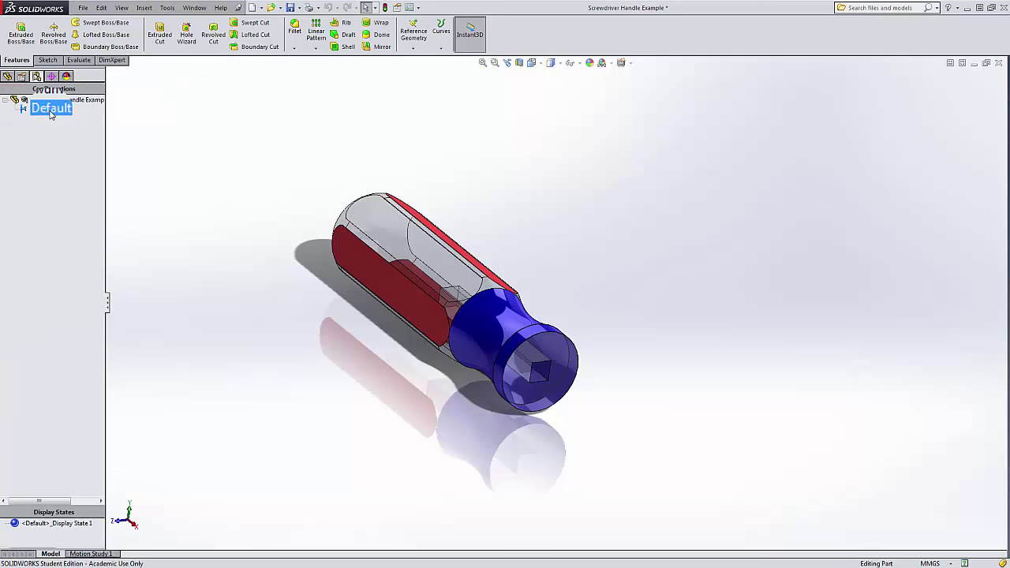
double_click(50, 109)
text(00-0)
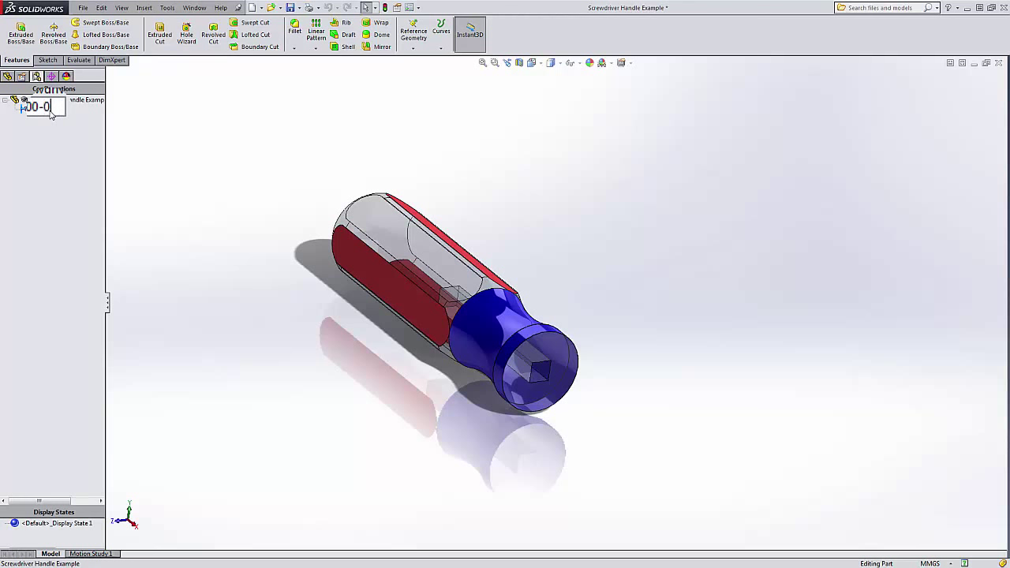
click(55, 151)
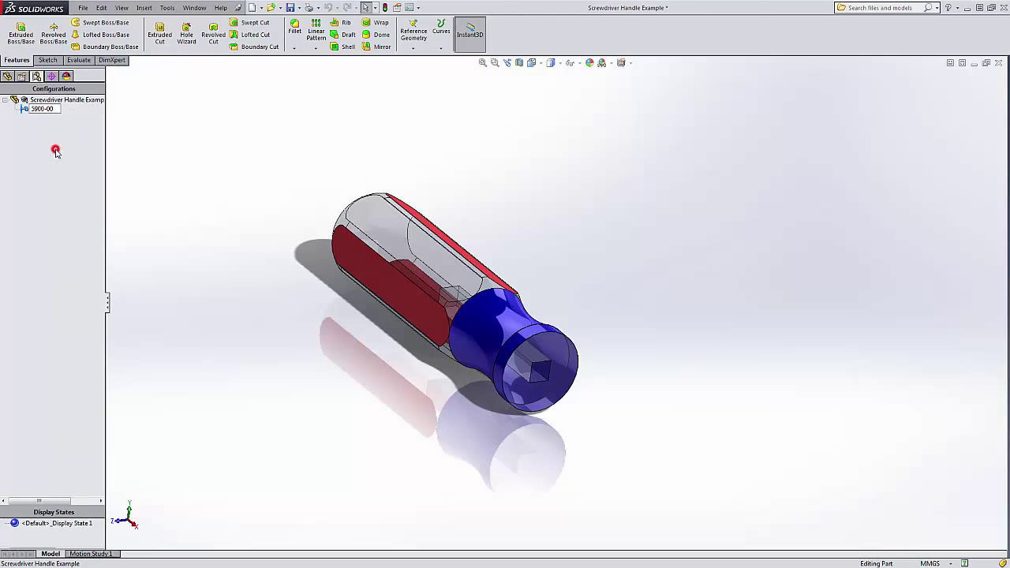
Step: Give the 5900-00 configuration the description STANDARD HANDLE
right_click(44, 109)
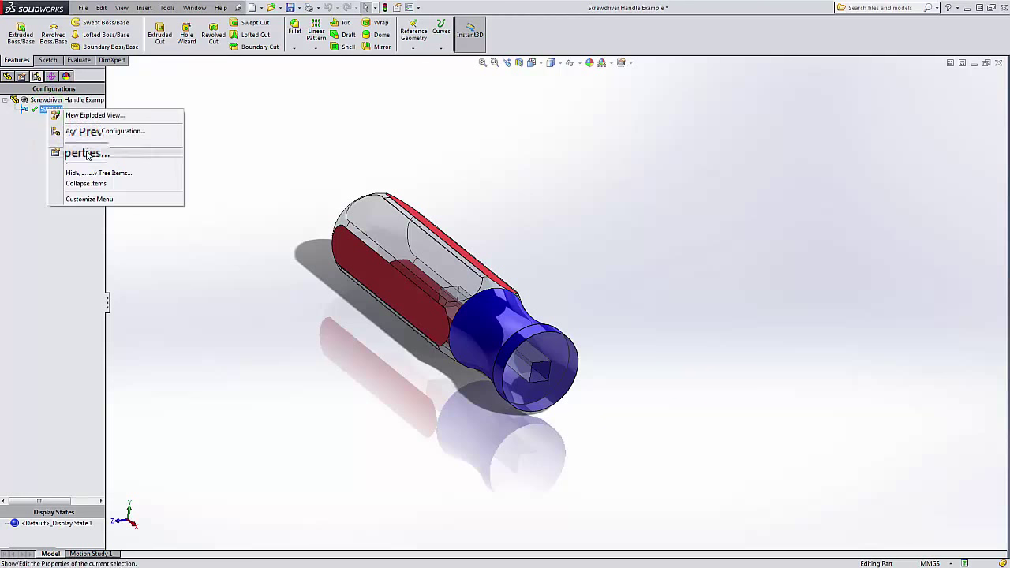
click(87, 153)
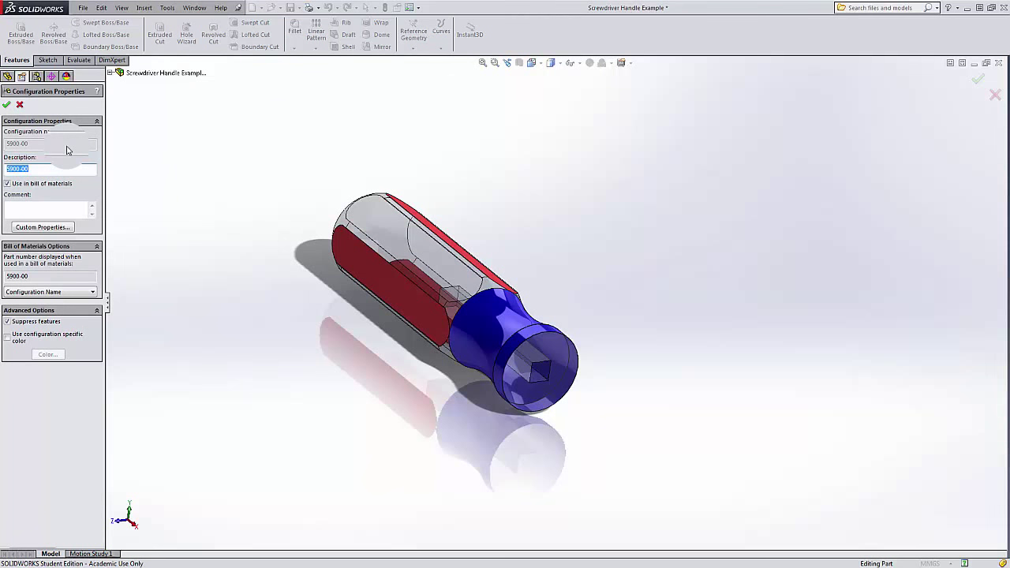
text(STANDARD)
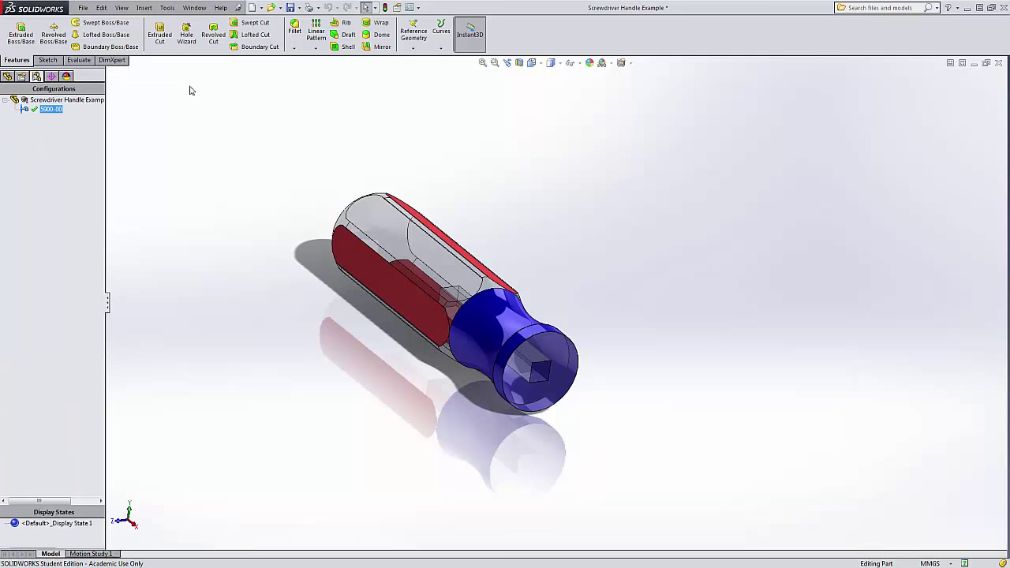
click(194, 7)
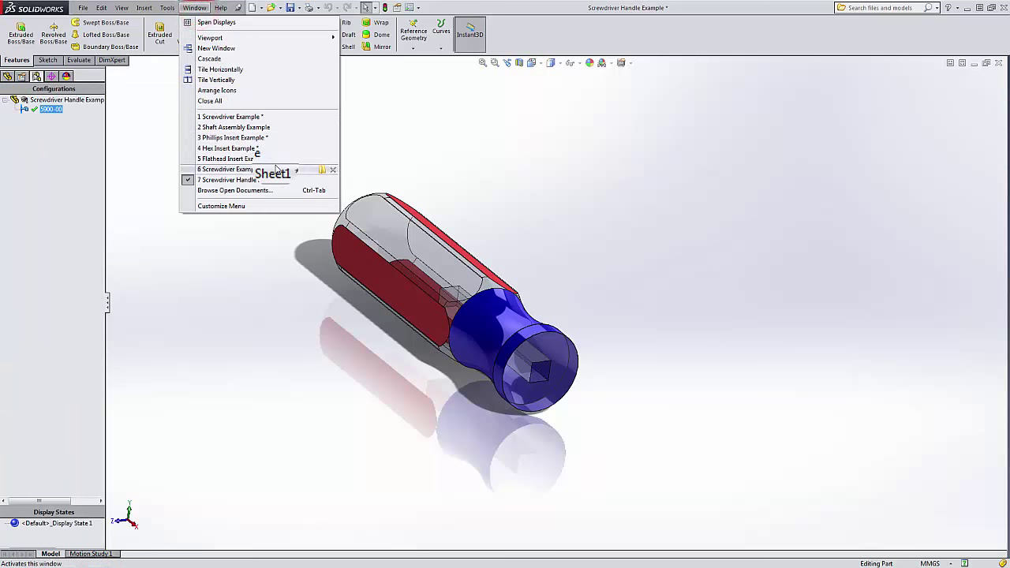
mouse_move(236, 169)
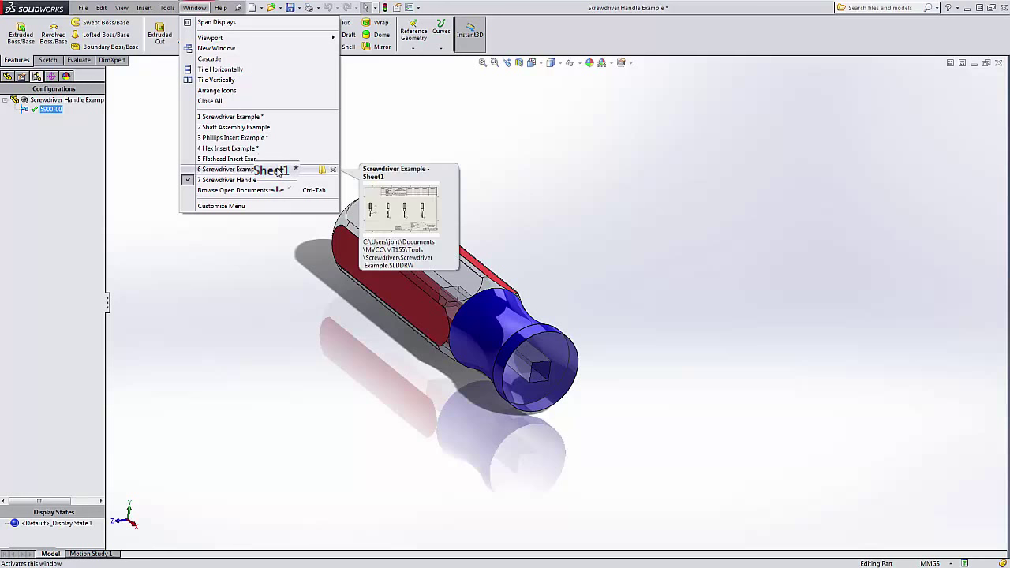
Step: Switch to the Screwdriver Example drawing and dismiss the missing-configuration warning
click(229, 168)
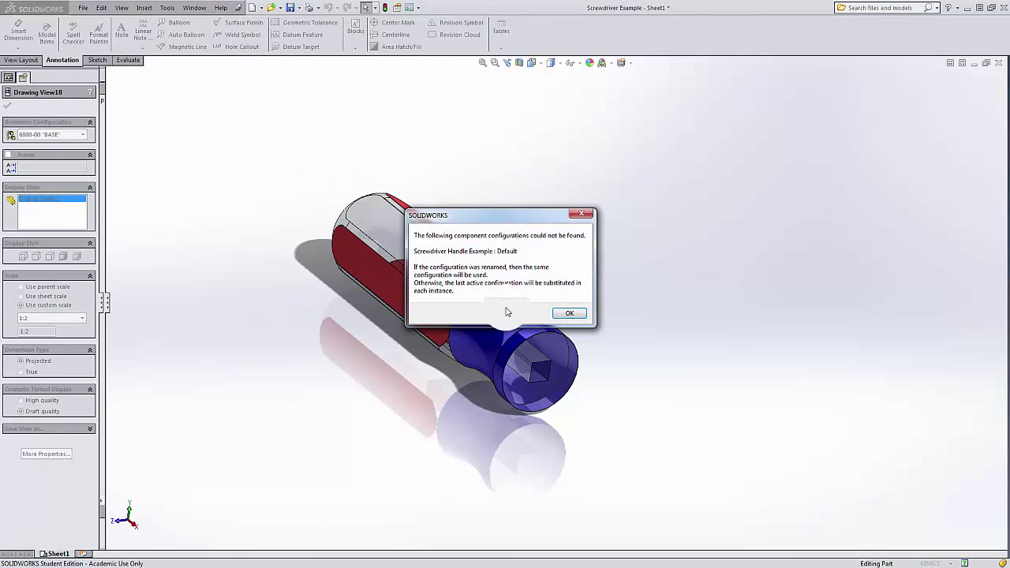
click(569, 314)
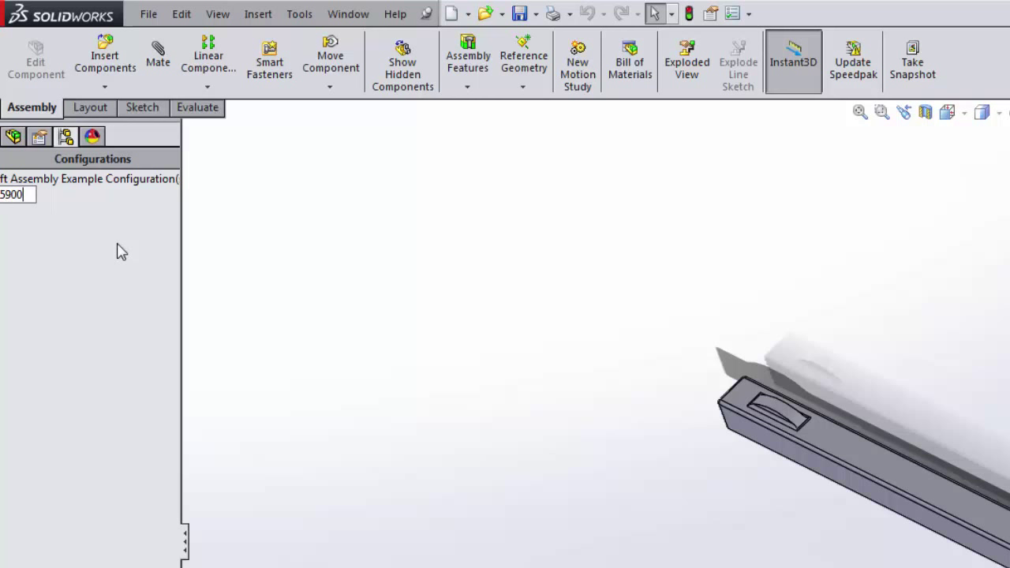
Step: Name the configuration 5960-00, describe it STANDARD SHAFT ASSEMBLY, and use configuration name as BOM part number
key(BackSpace)
text(60-)
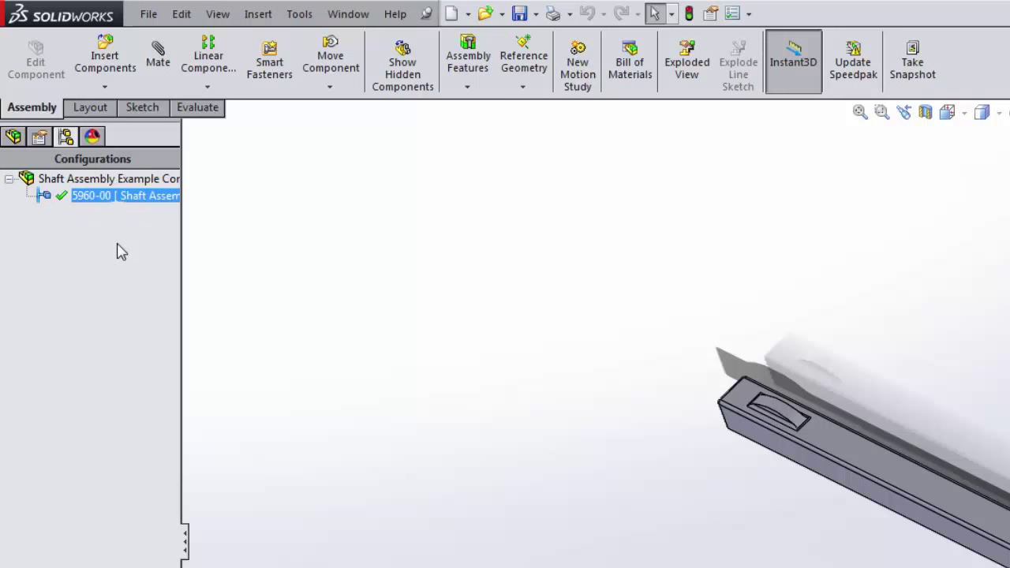
right_click(106, 196)
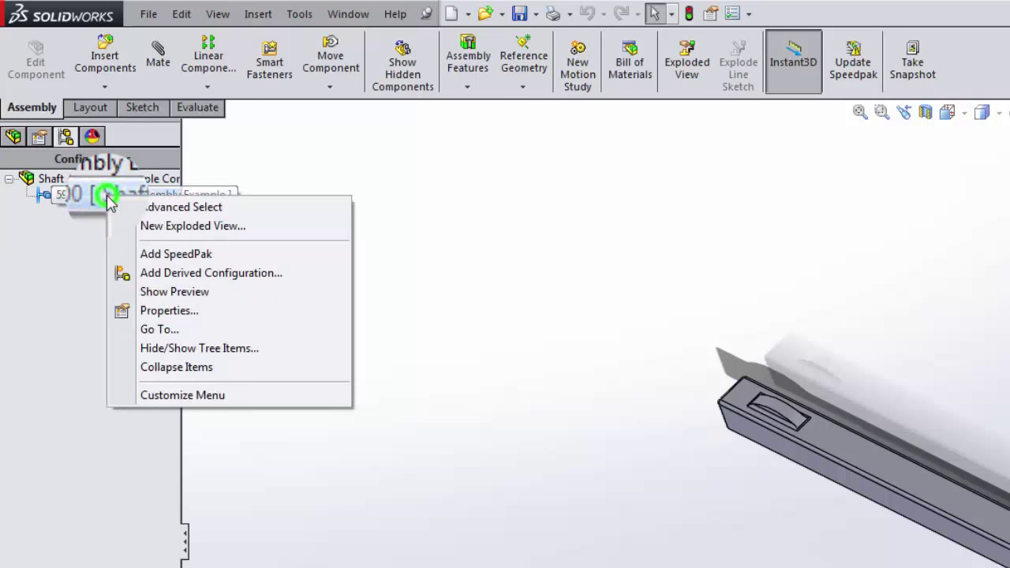
click(169, 311)
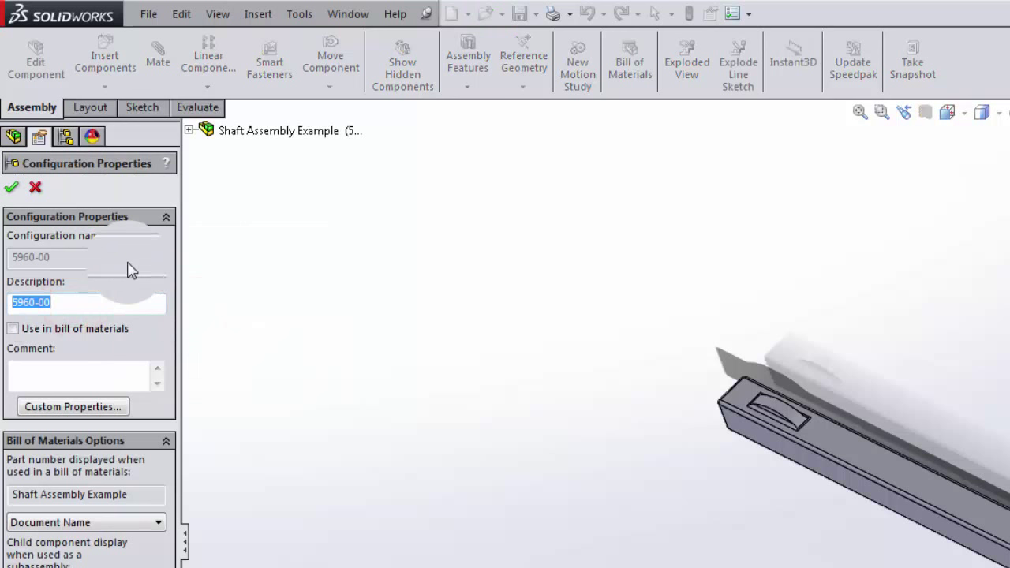
text(STANDARD SHAFT ASSEMBLY)
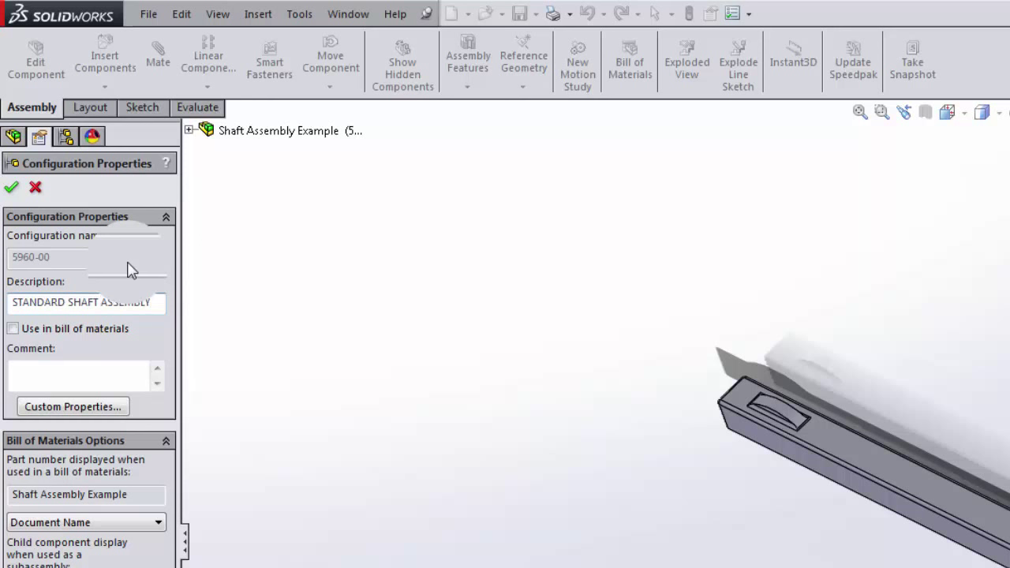
click(16, 328)
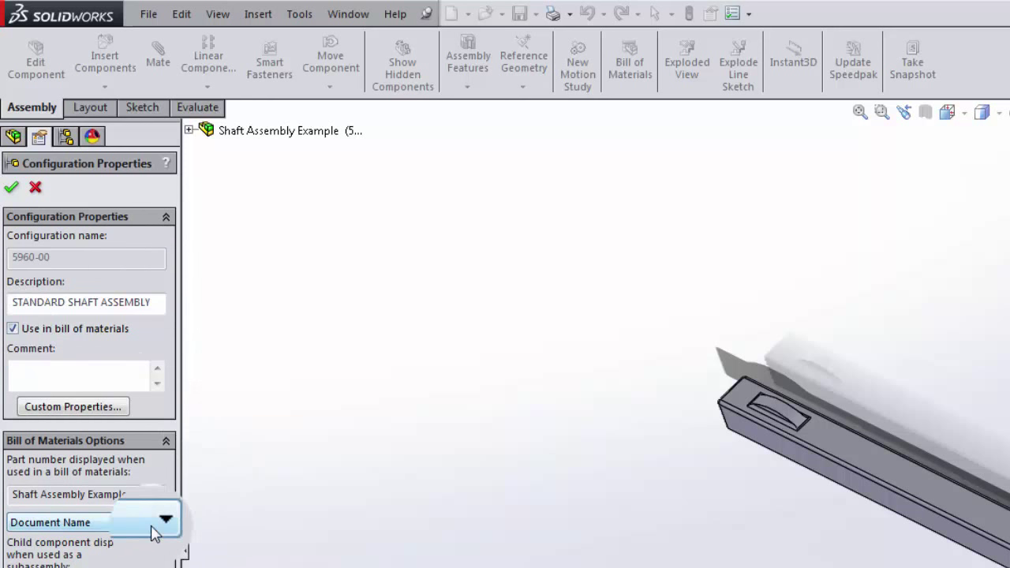
click(166, 520)
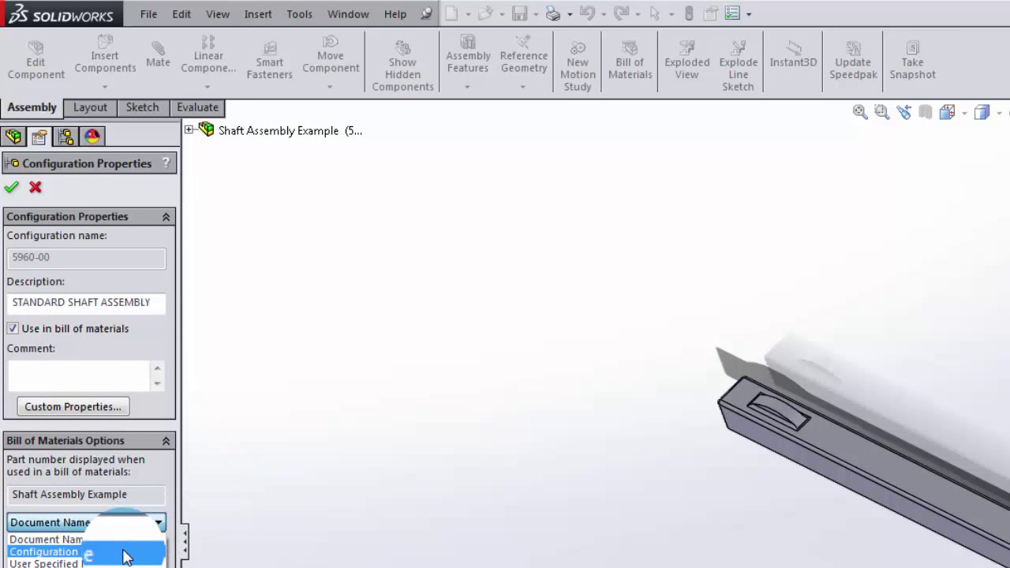
click(43, 551)
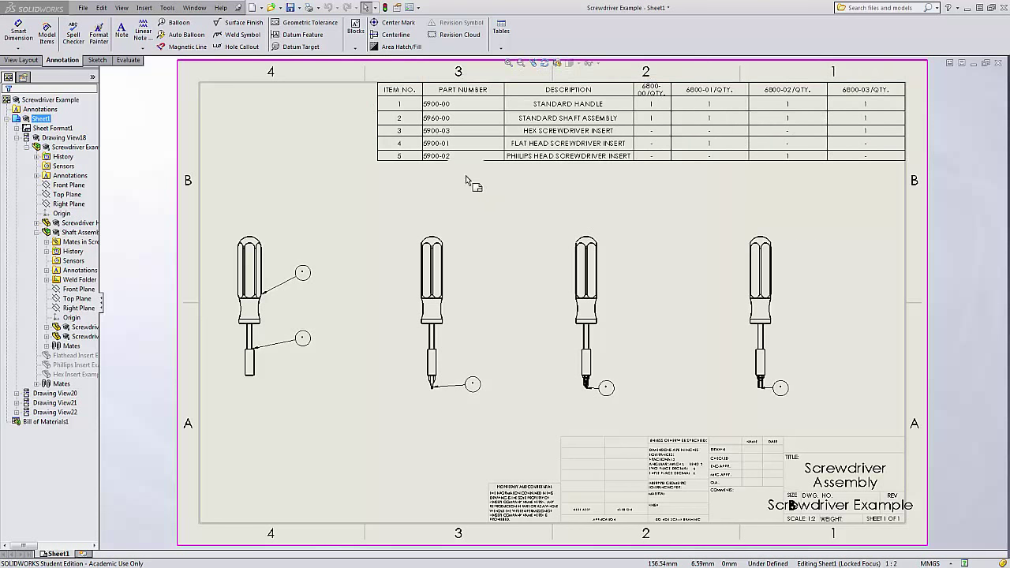
Step: Set the BOM to display all configurations of the same part as one item
double_click(435, 130)
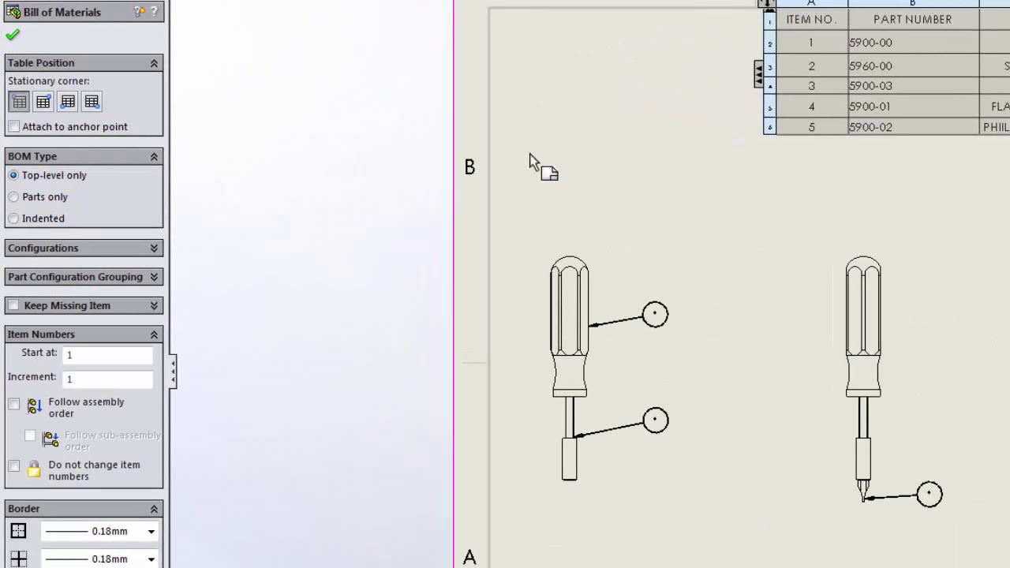
mouse_move(154, 284)
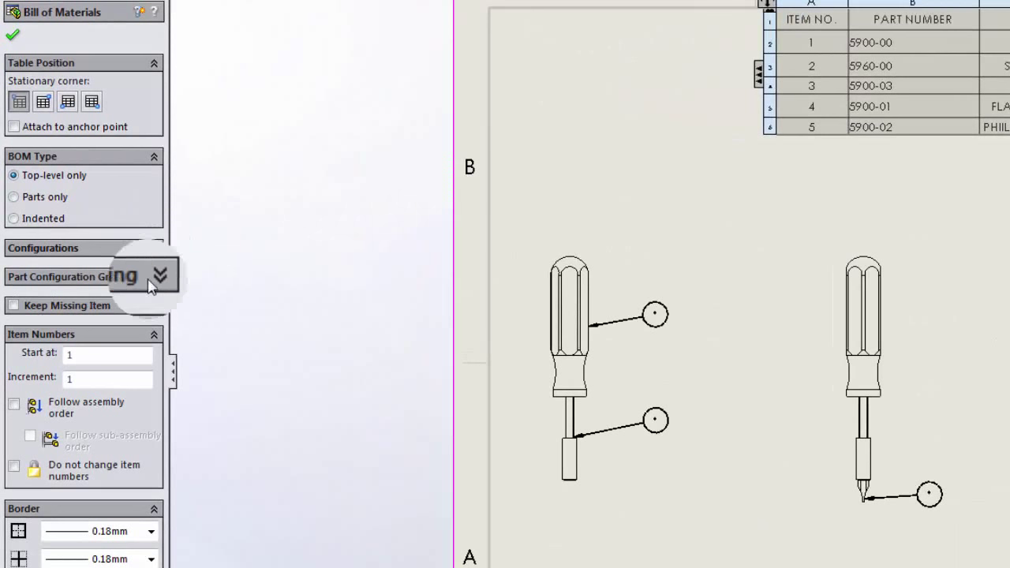
click(157, 277)
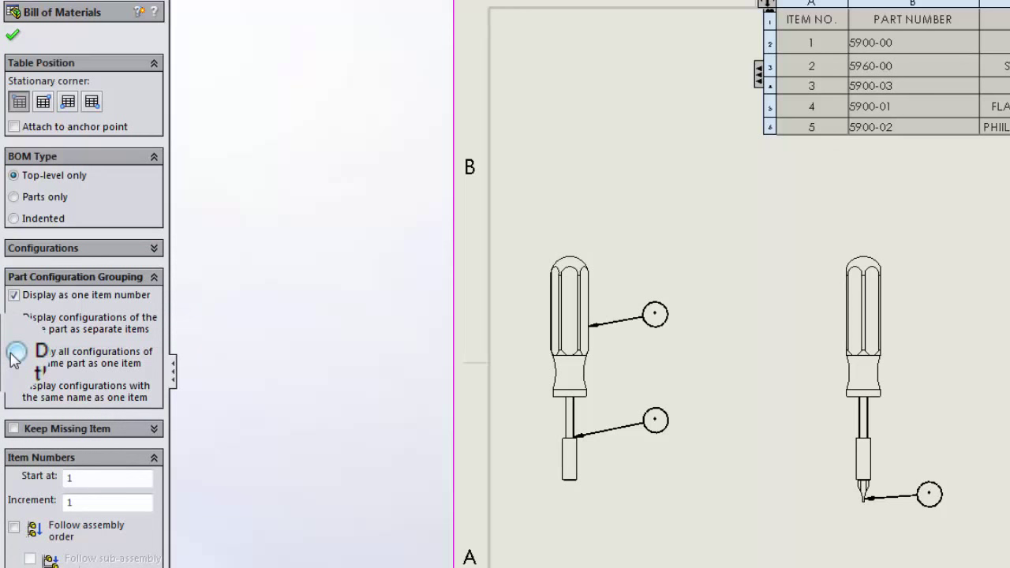
click(14, 352)
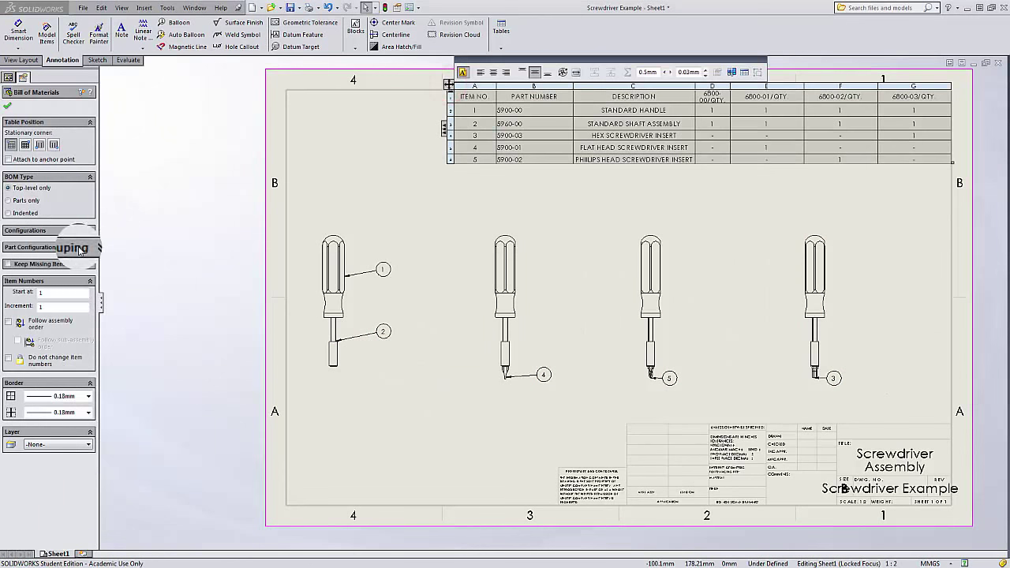
Step: Include configuration 6800-00 and the other 6800 configurations in the BOM and apply
click(89, 231)
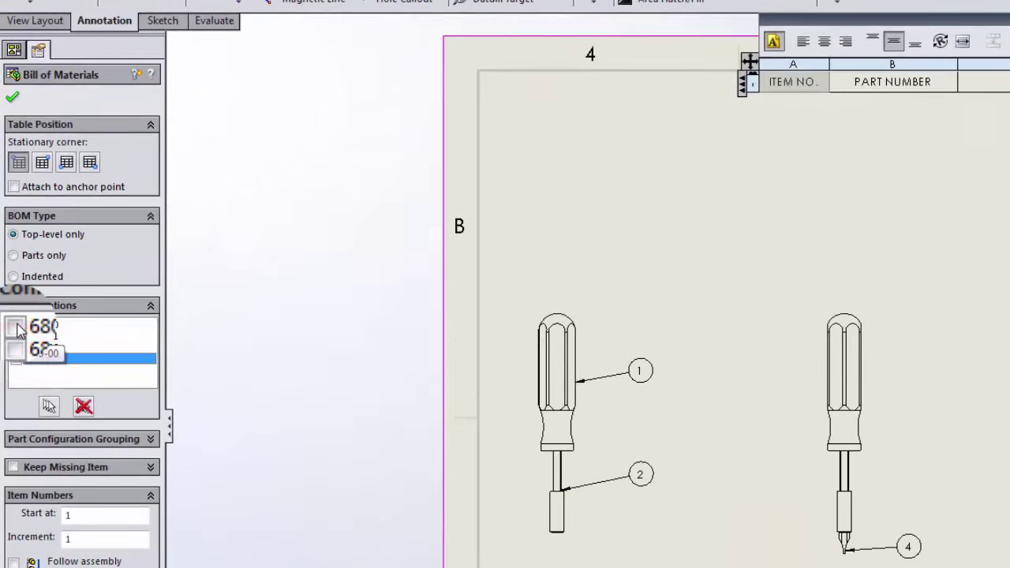
click(15, 326)
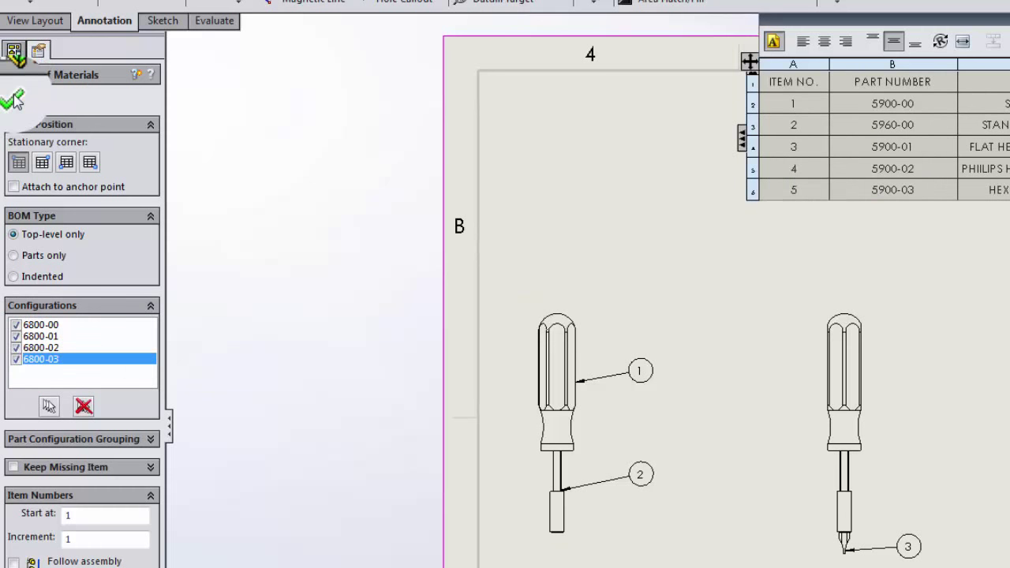
click(10, 97)
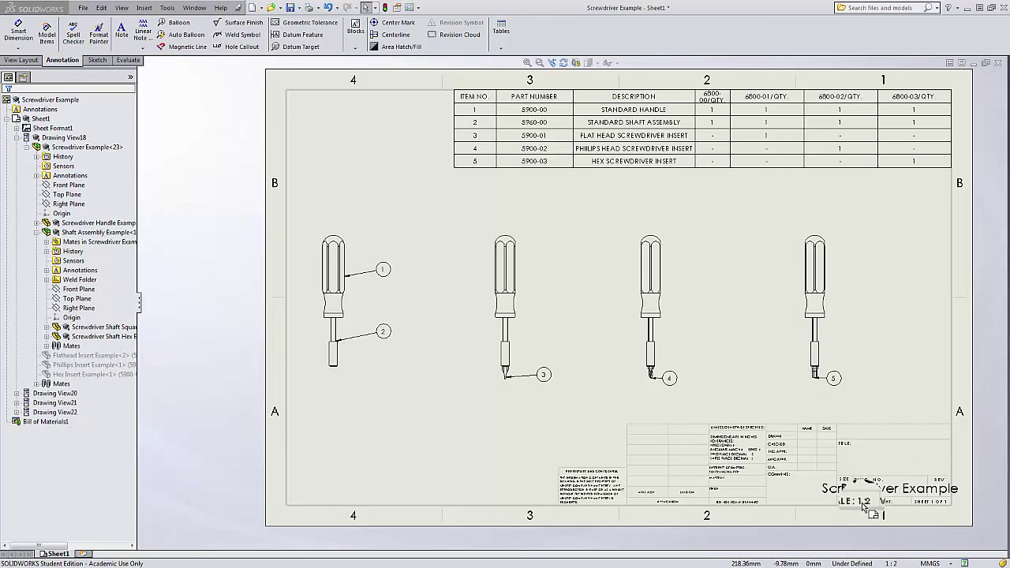
Step: Enter sheet-format editing and open the title block's drawing number note
right_click(572, 276)
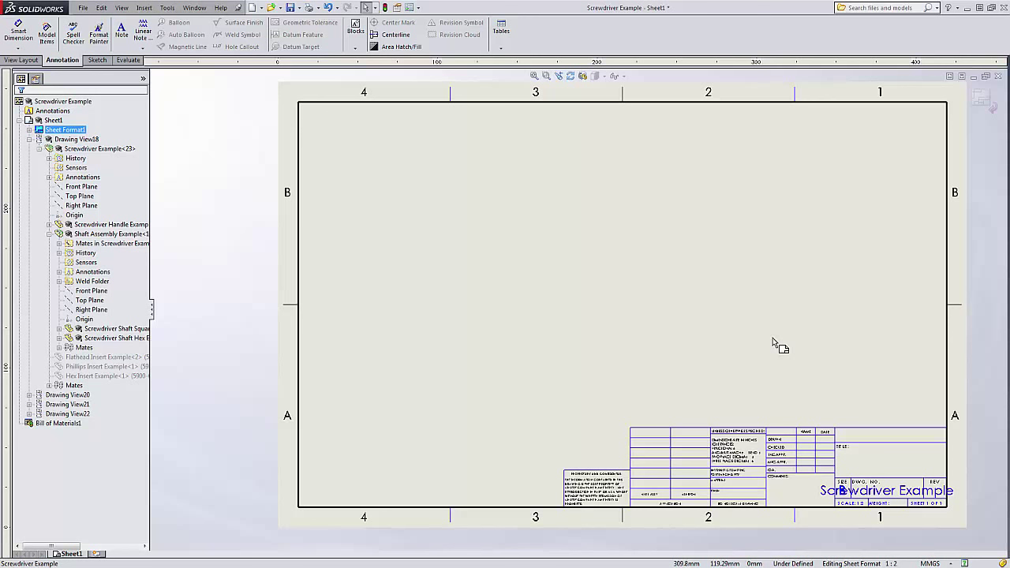
mouse_move(773, 350)
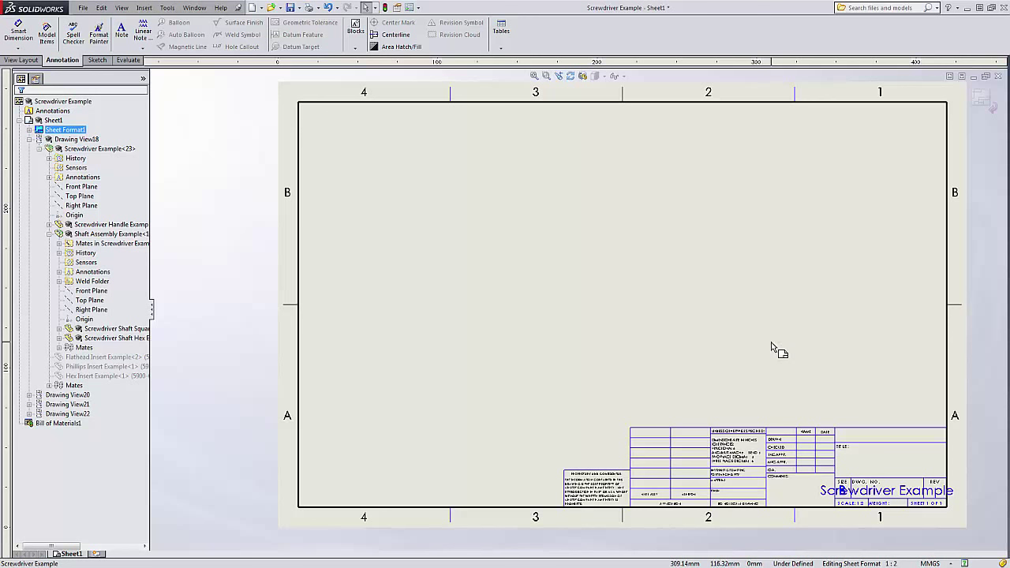
mouse_move(808, 378)
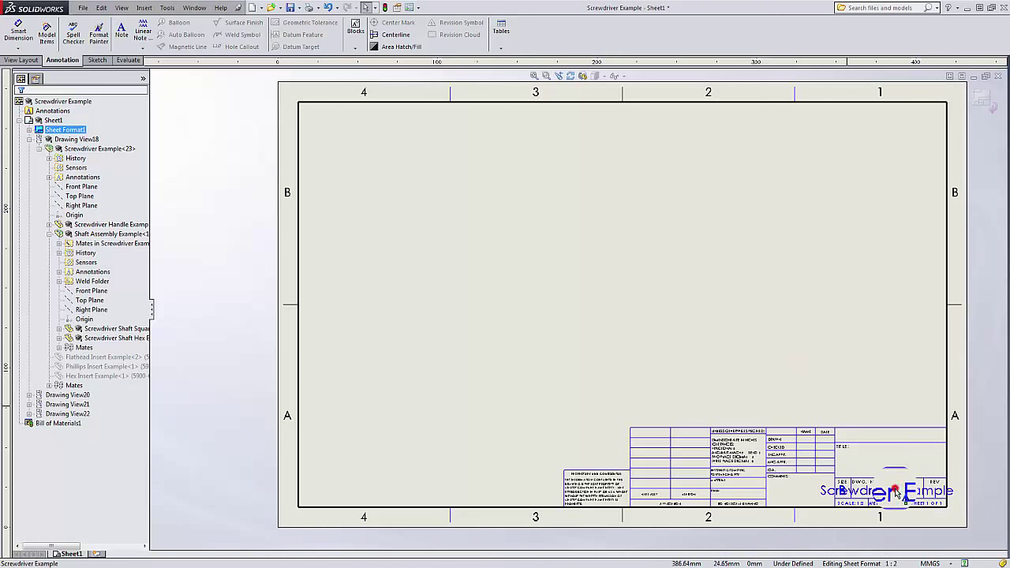
double_click(894, 490)
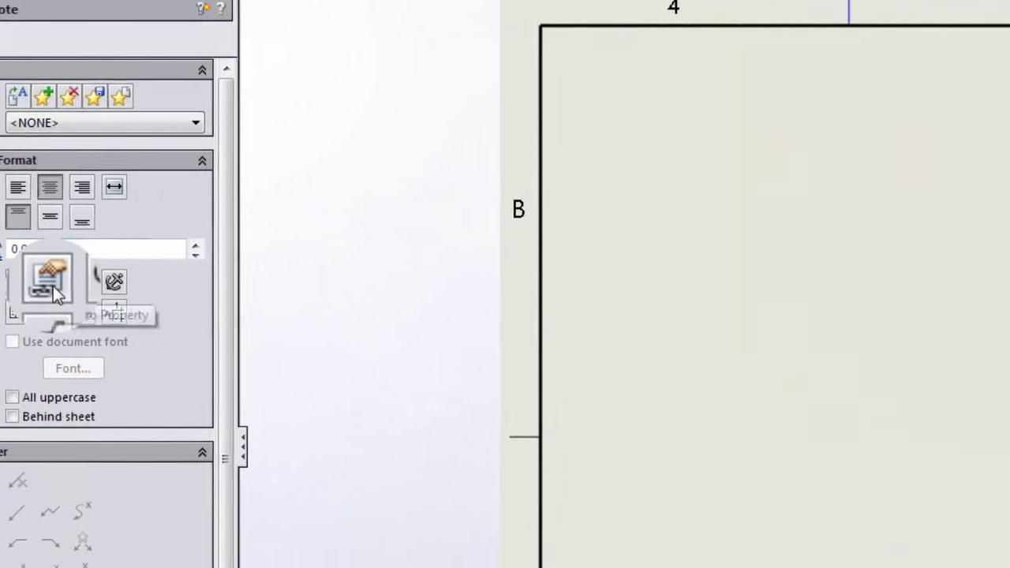
Step: Link the note to properties of the model in view and browse its custom property list
click(47, 278)
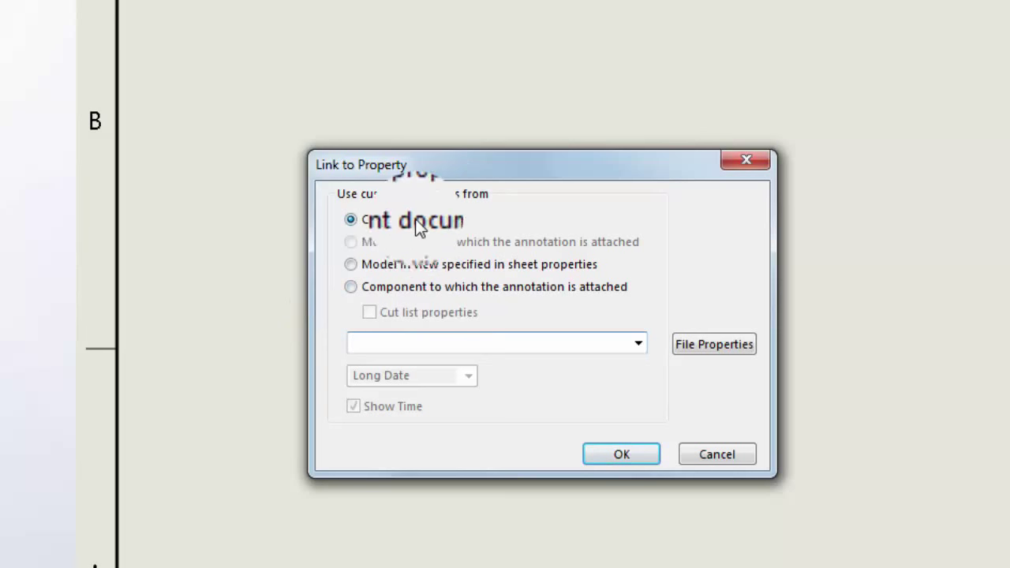
click(352, 264)
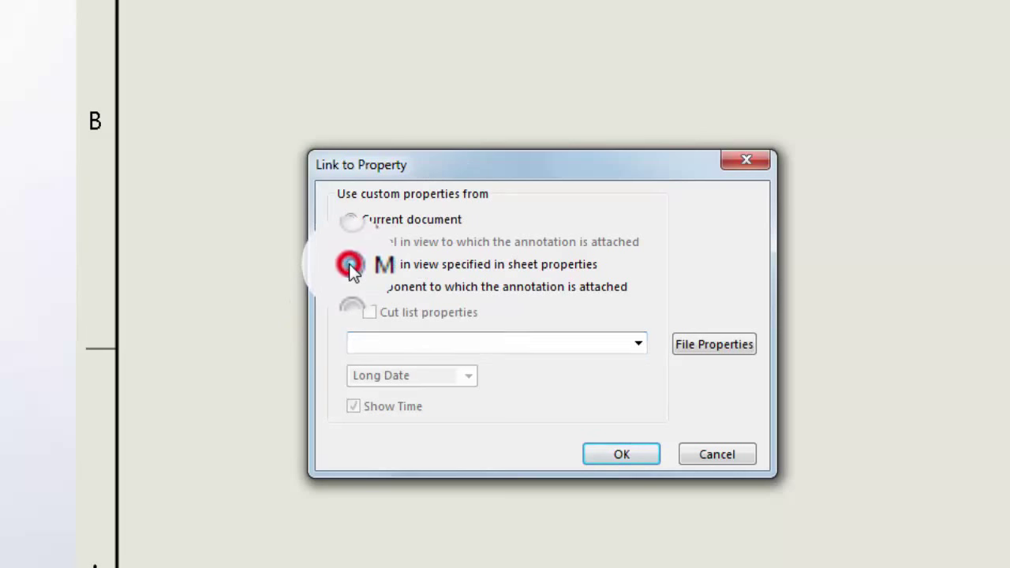
click(348, 265)
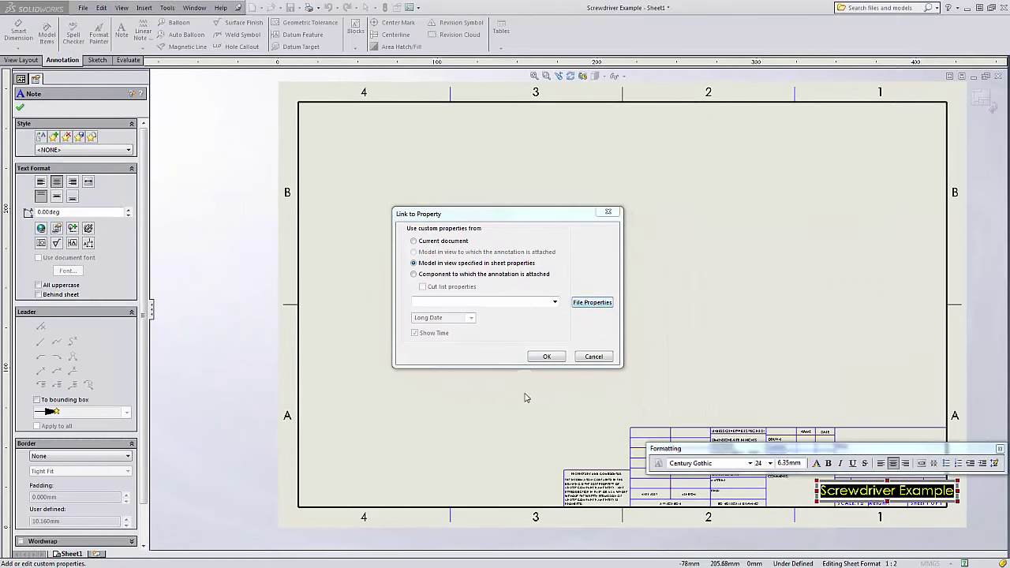
click(592, 302)
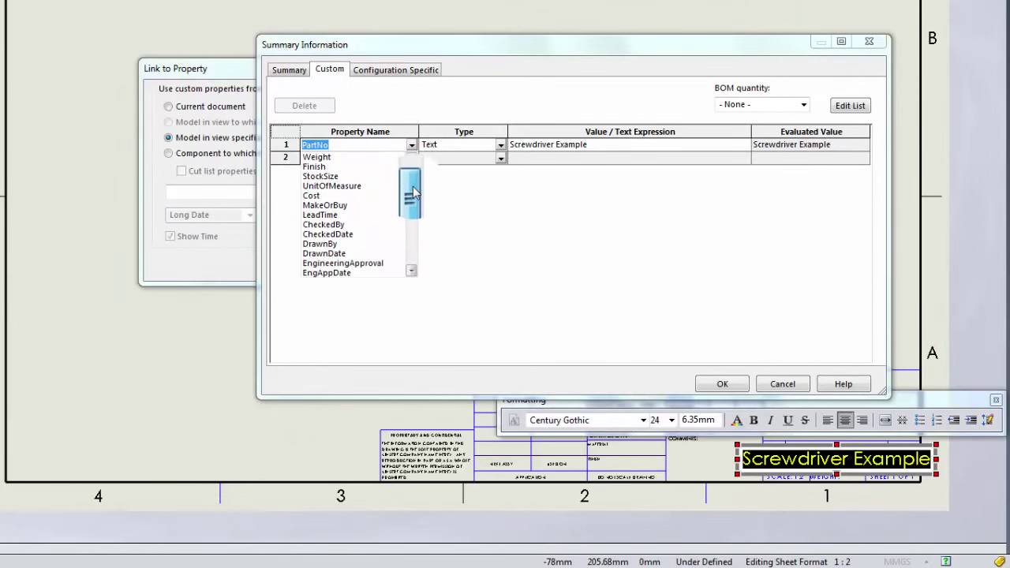
scroll(down, 3)
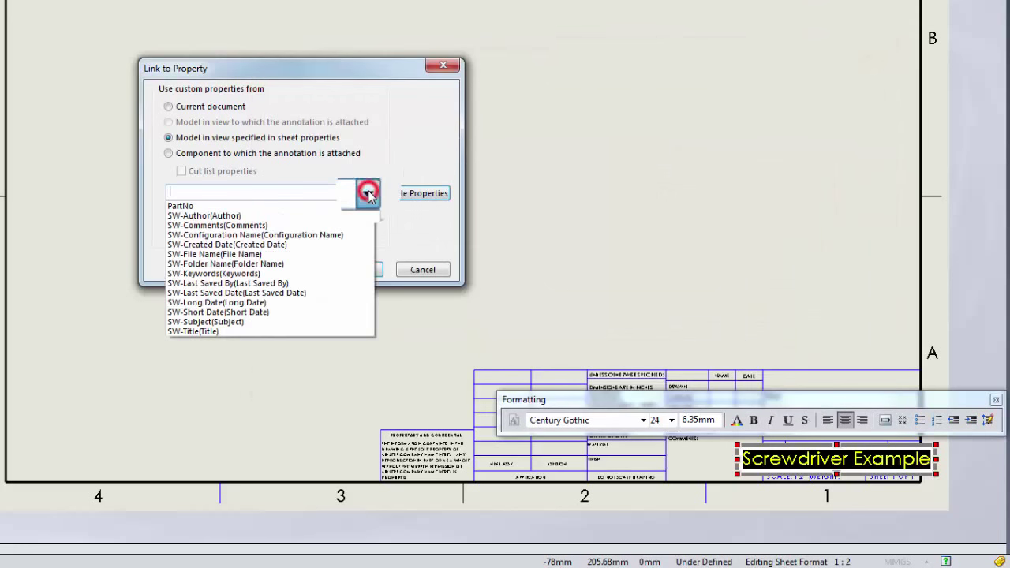
mouse_move(299, 321)
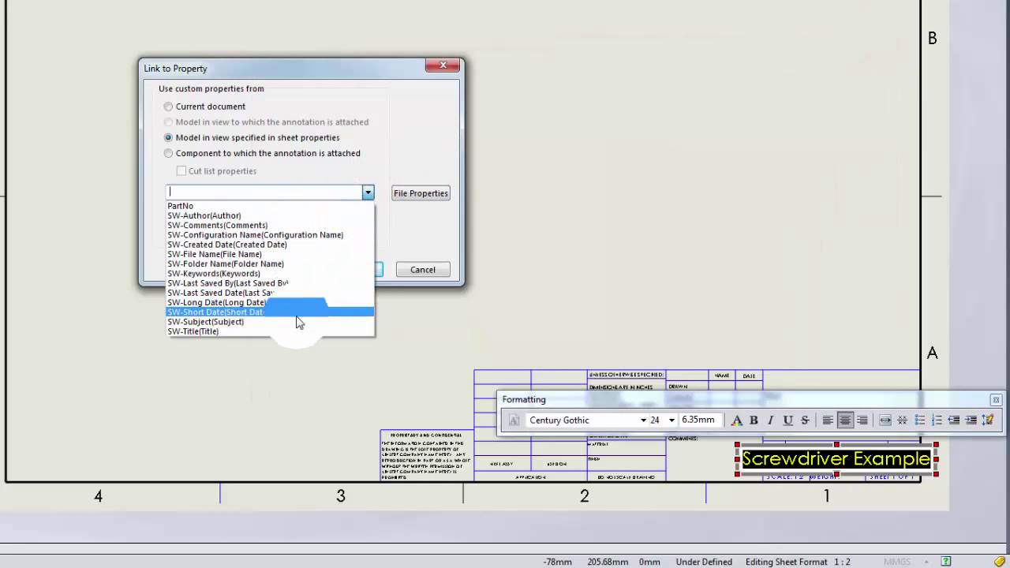
mouse_move(282, 221)
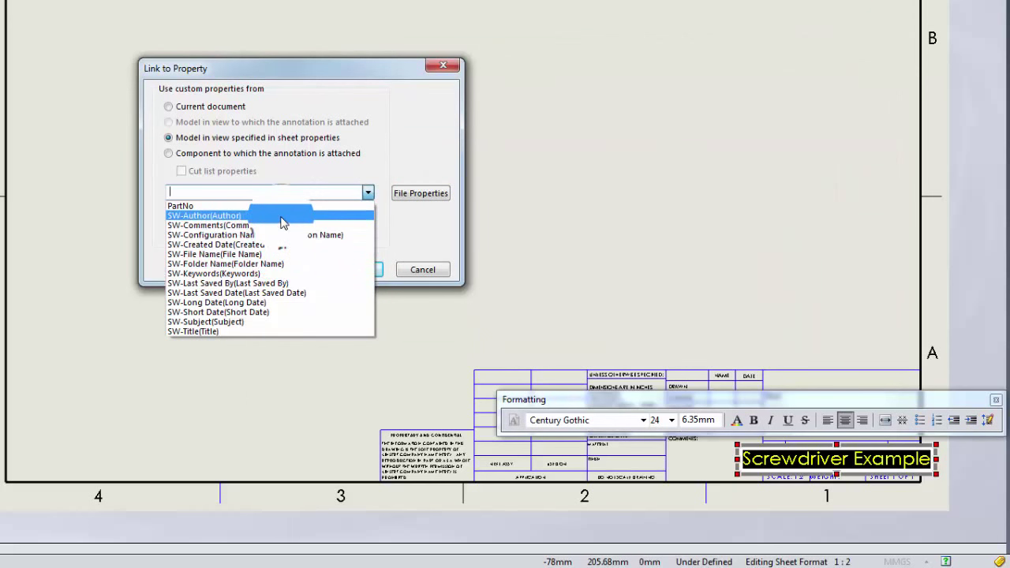
Step: Check the file-name property source, then cancel, leaving the Screwdriver Example note unchanged
click(214, 253)
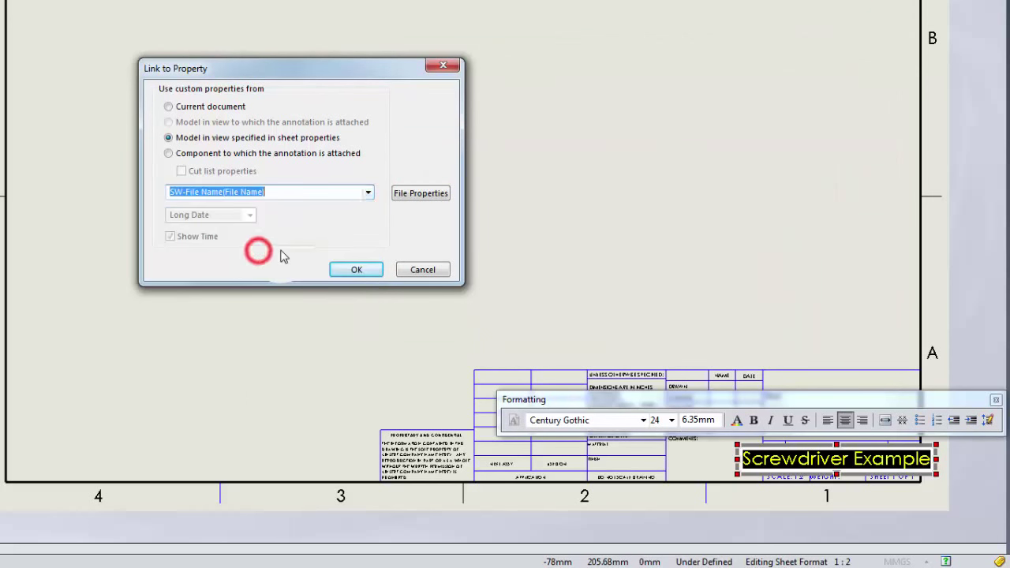
click(367, 192)
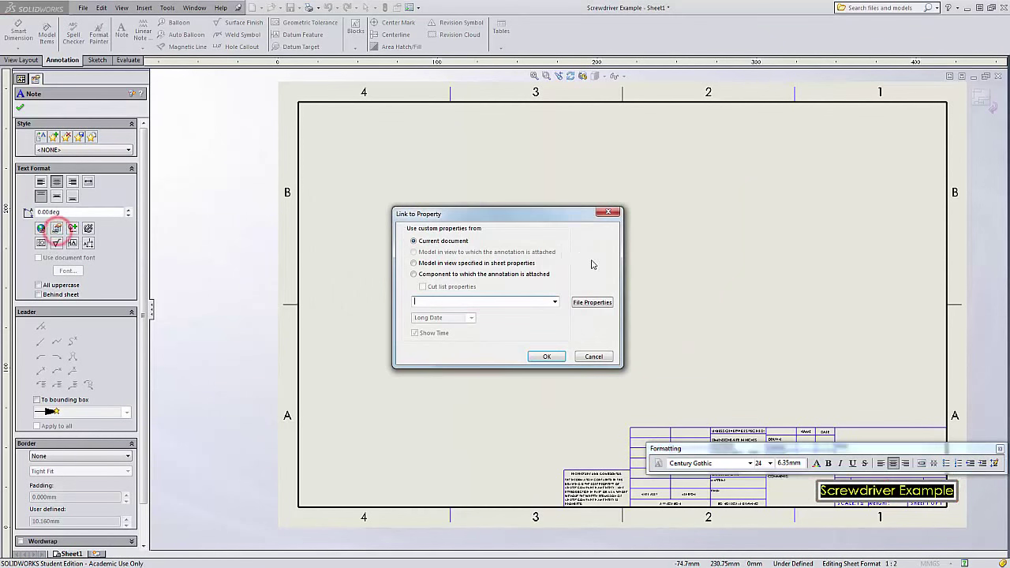
click(414, 263)
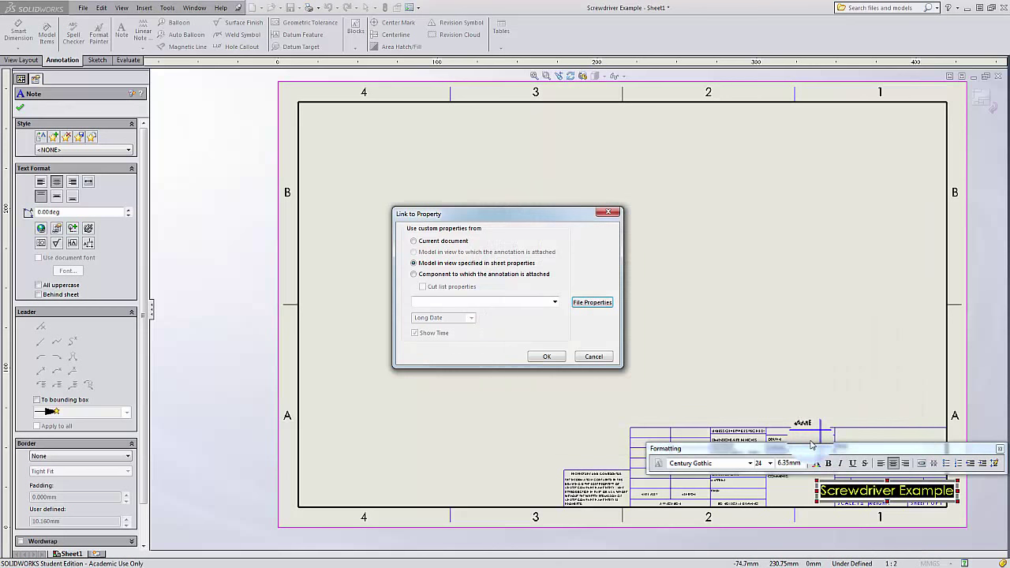
click(546, 356)
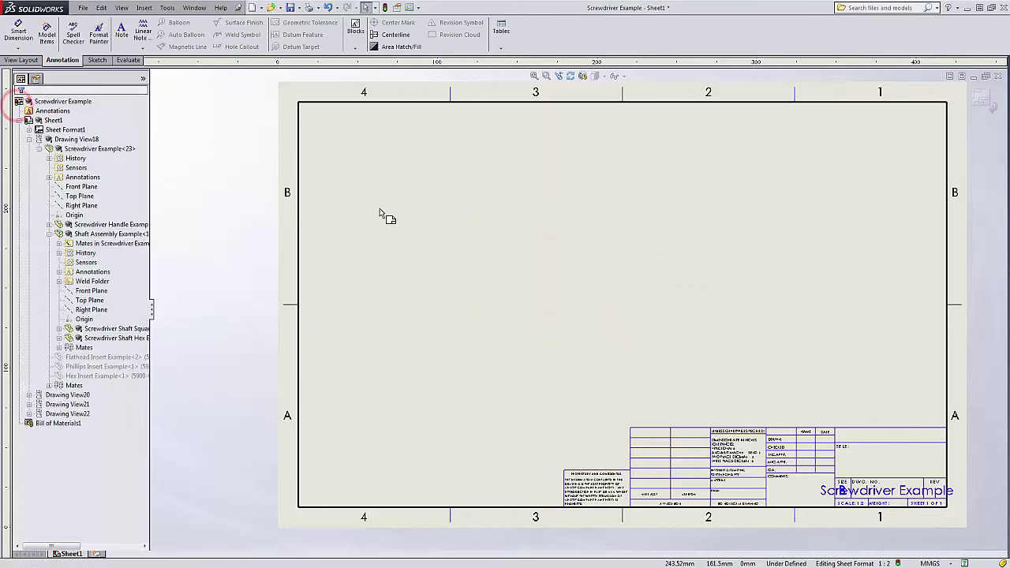
Step: Open the screwdriver assembly and change its PartNo custom property to 6800-XX
right_click(380, 213)
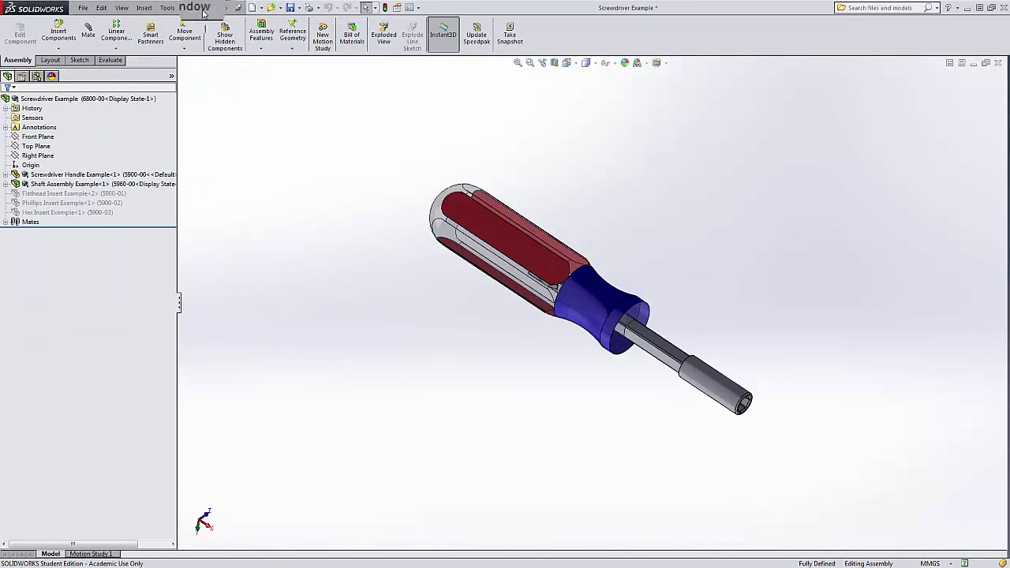
click(85, 8)
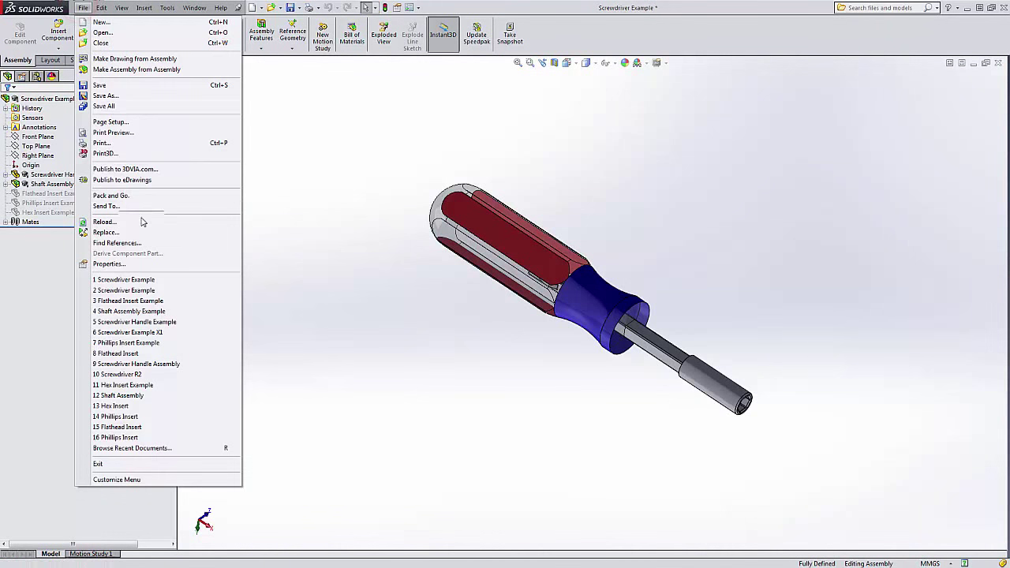
click(109, 263)
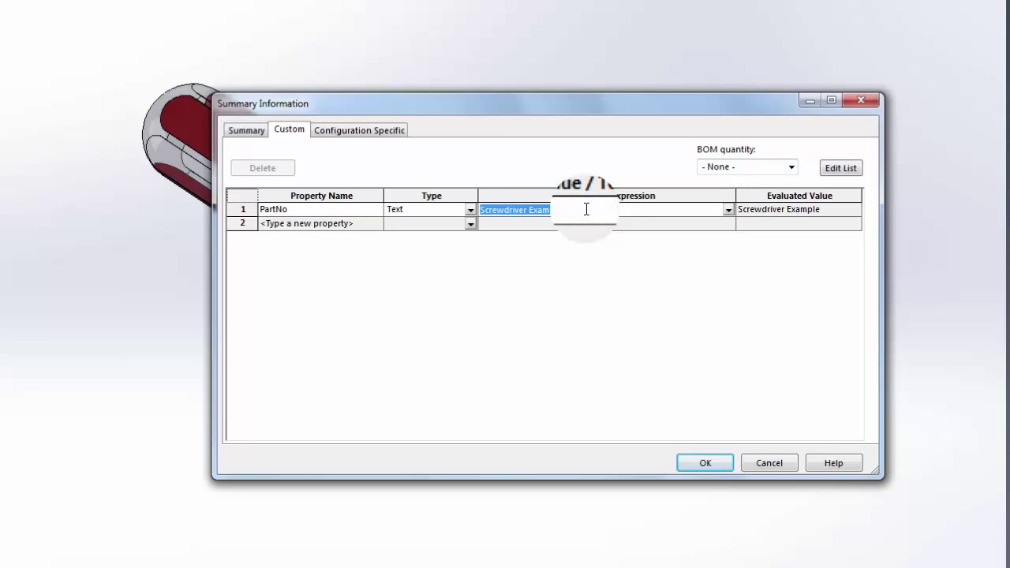
text(6800)
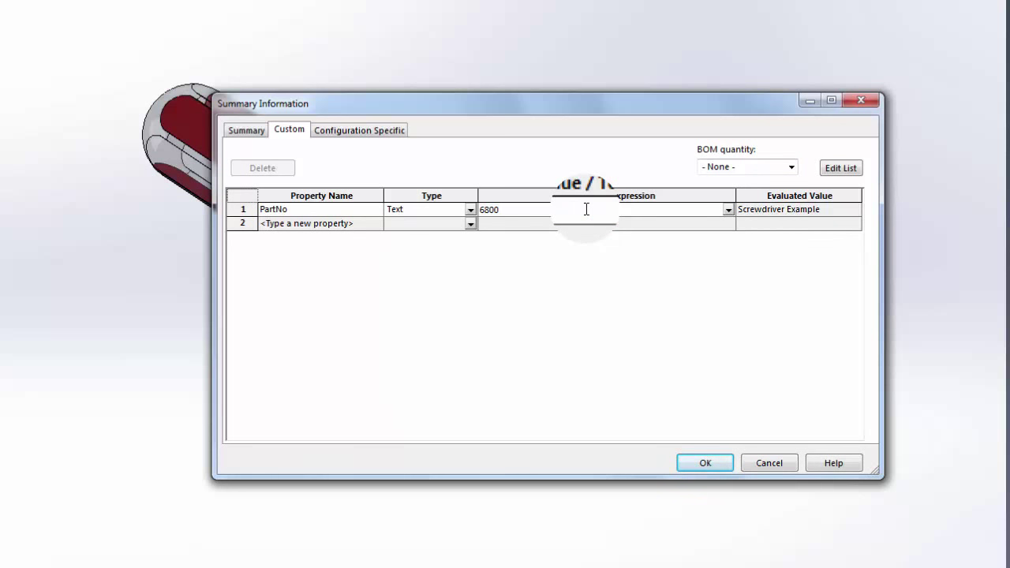
text(-XX)
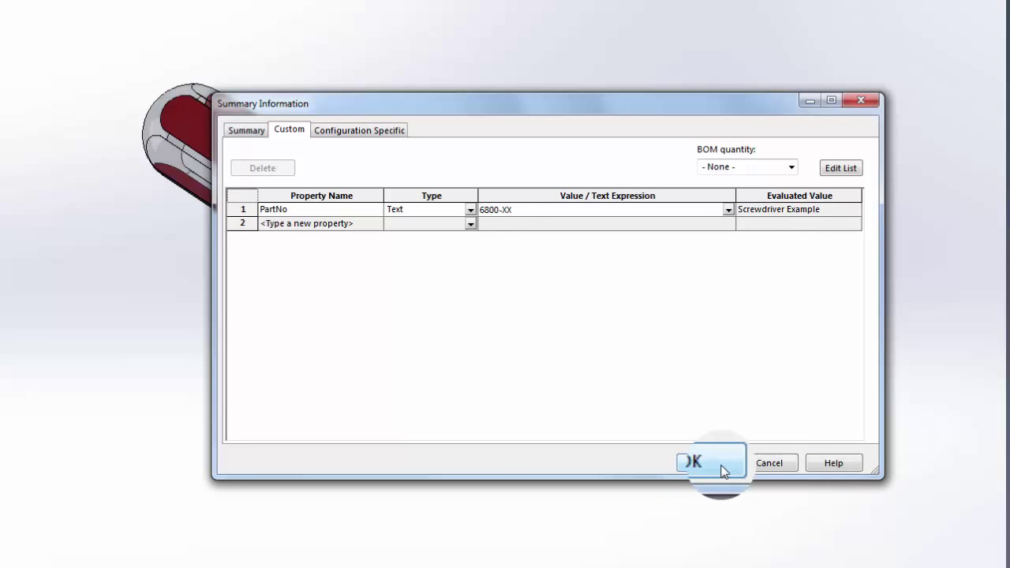
click(697, 462)
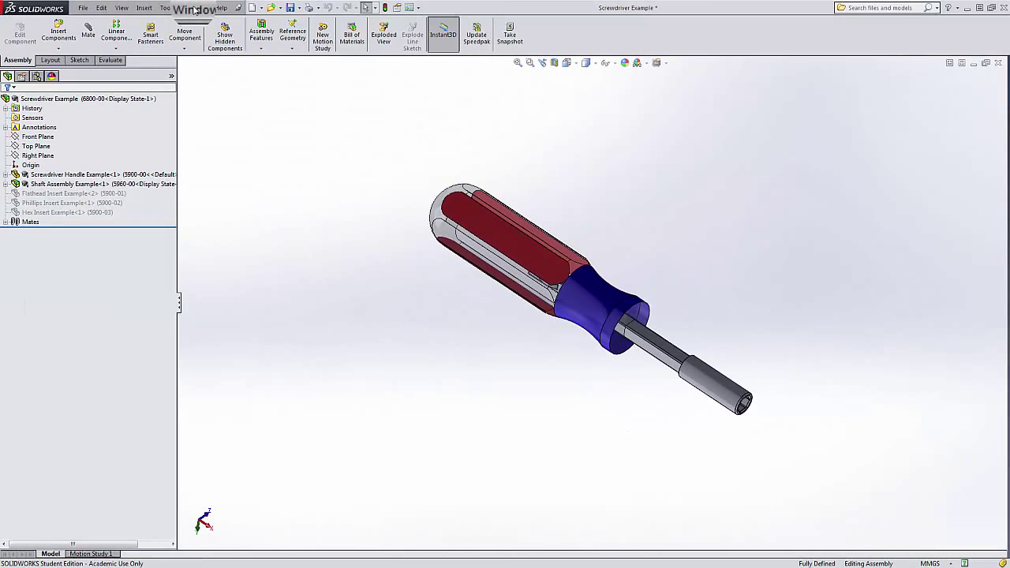
click(200, 8)
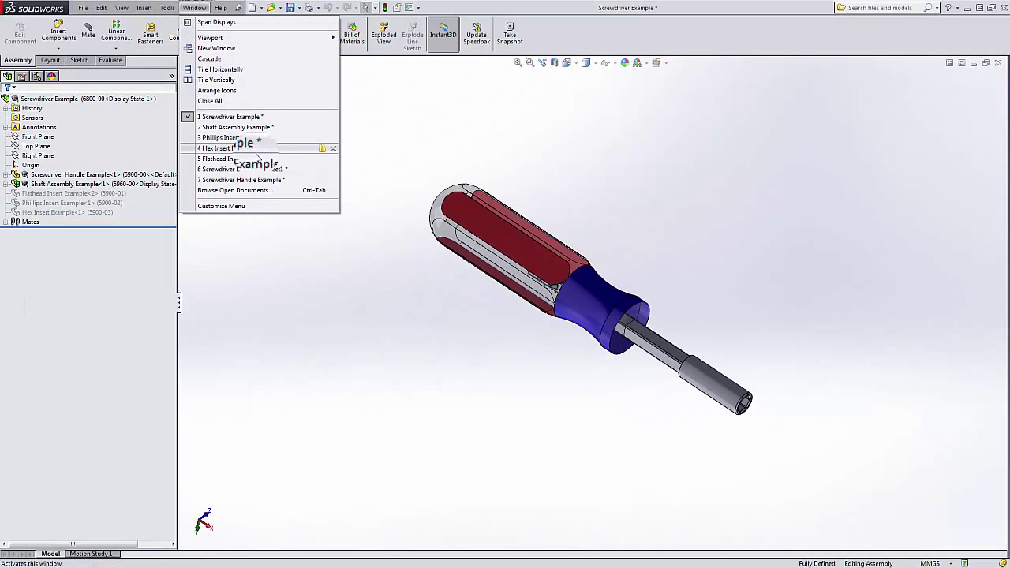
Step: Back in the drawing, add a new Description row to the model's custom properties
click(219, 169)
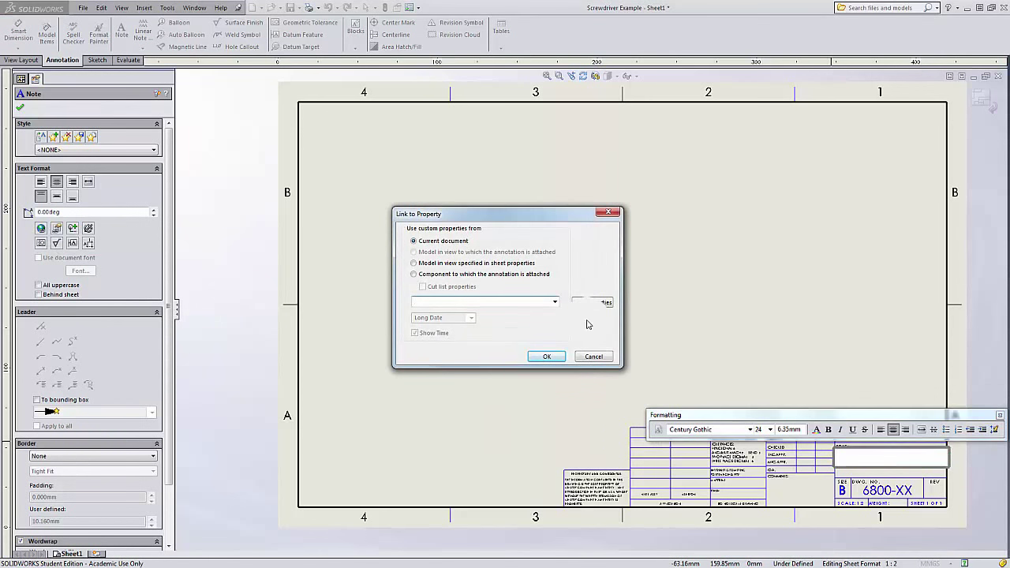
click(414, 262)
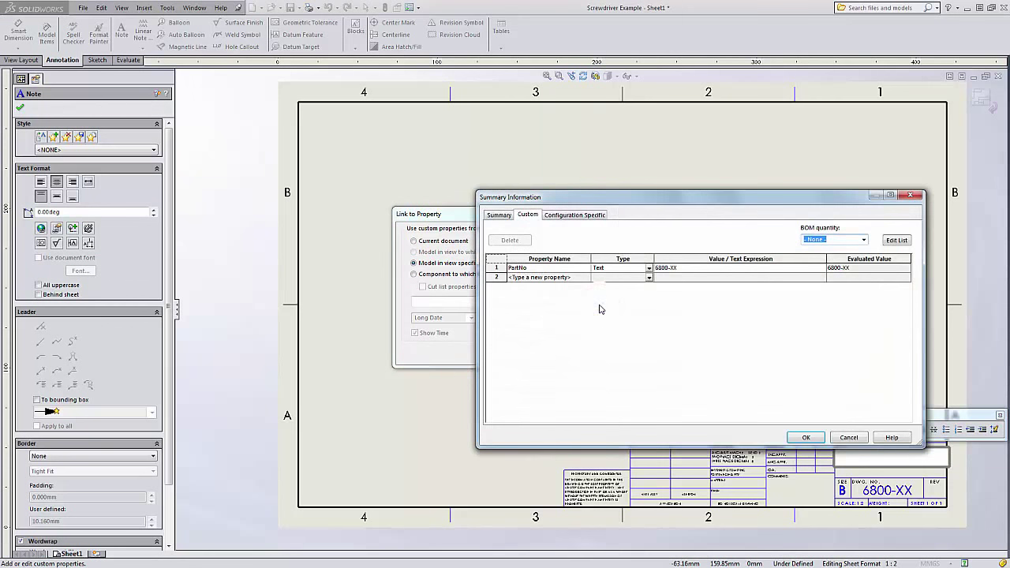
click(547, 277)
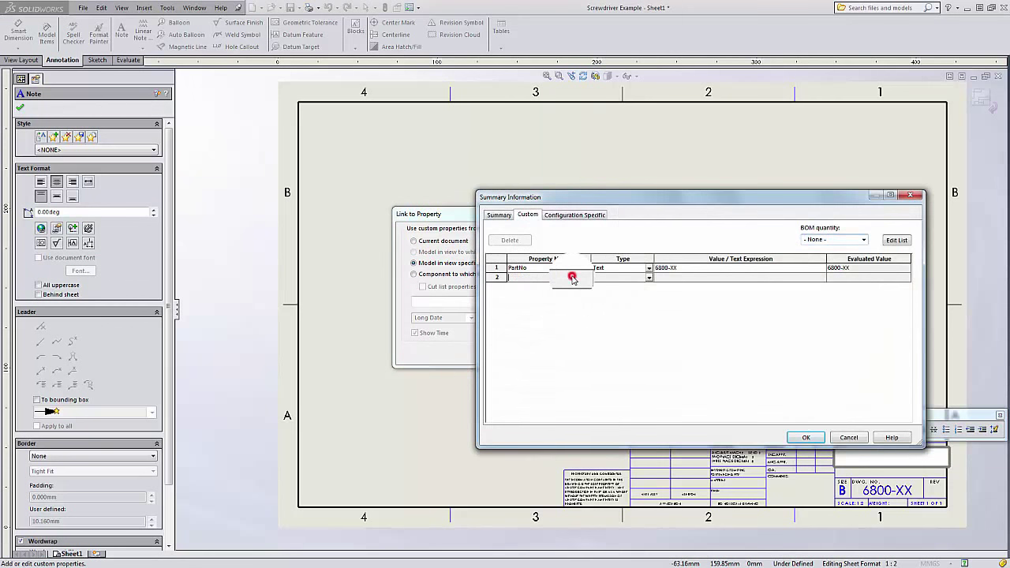
click(585, 277)
text(Description)
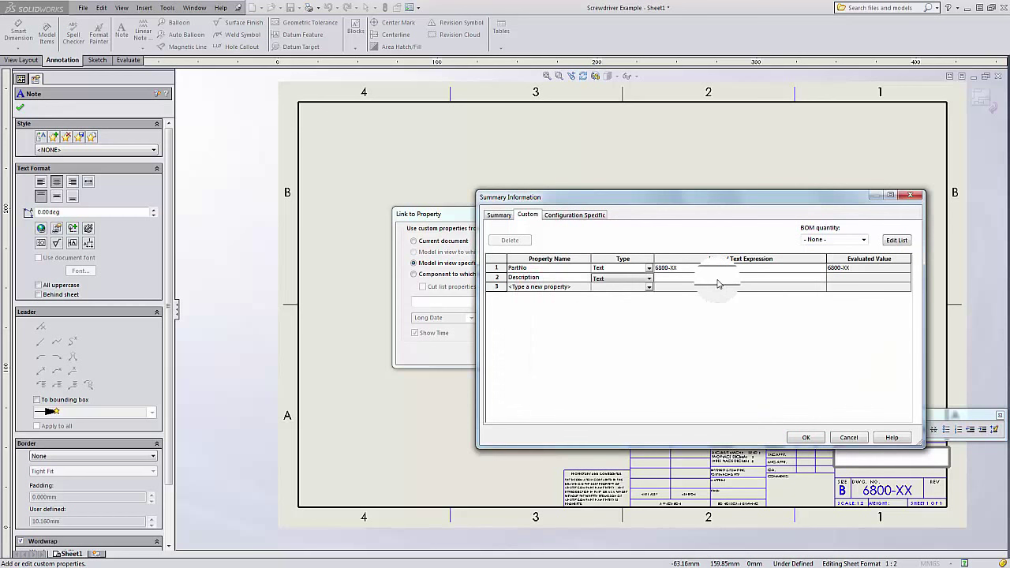
mouse_move(733, 284)
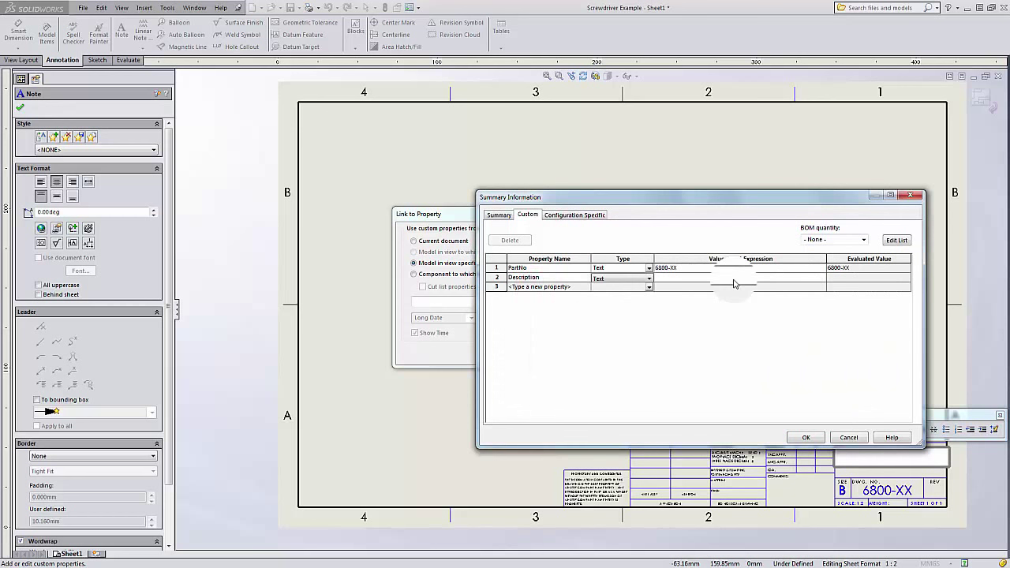
Step: Accept the Summary Information and Link to Property dialogs, keeping the Description property
click(807, 436)
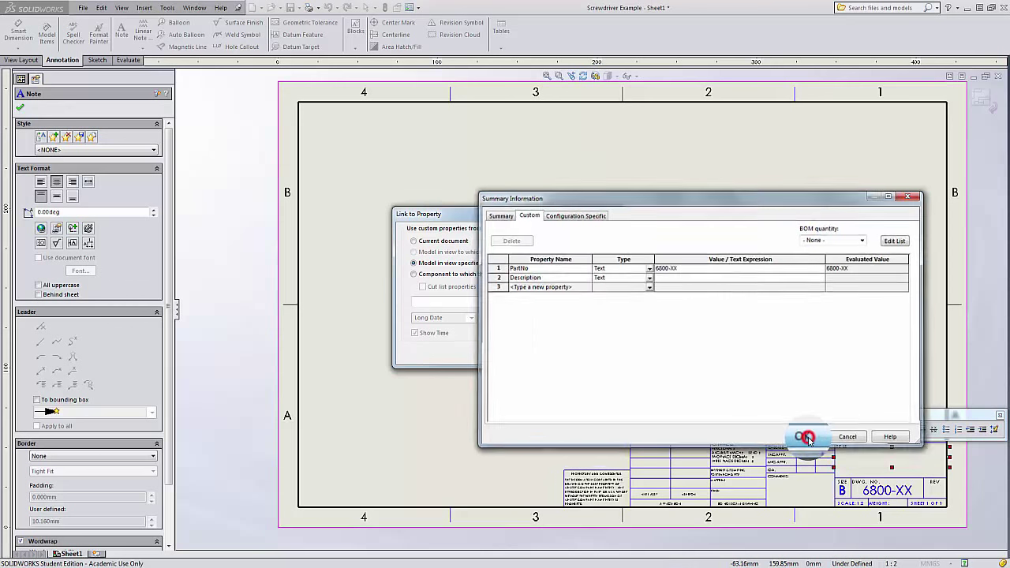
click(805, 436)
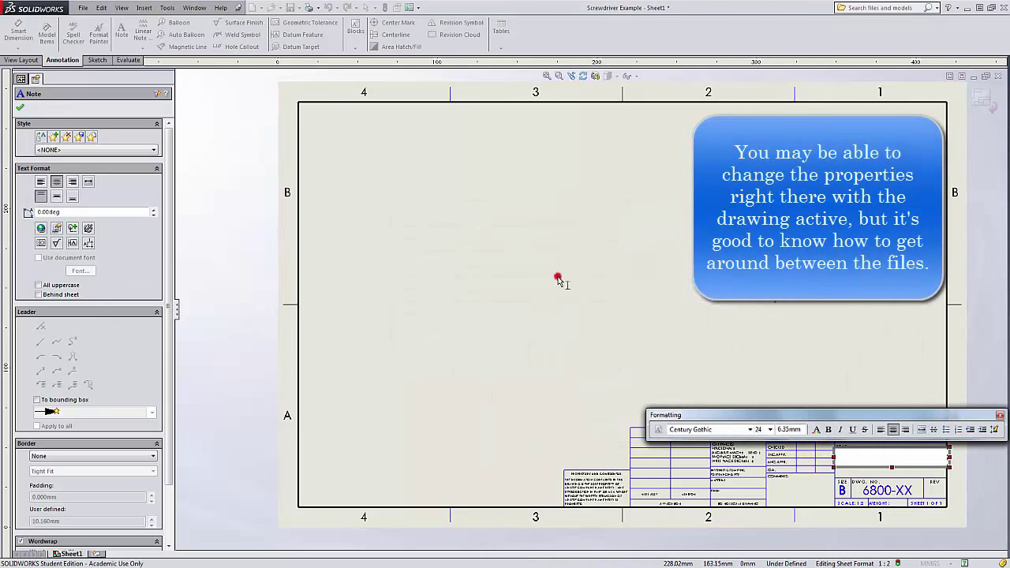
right_click(558, 277)
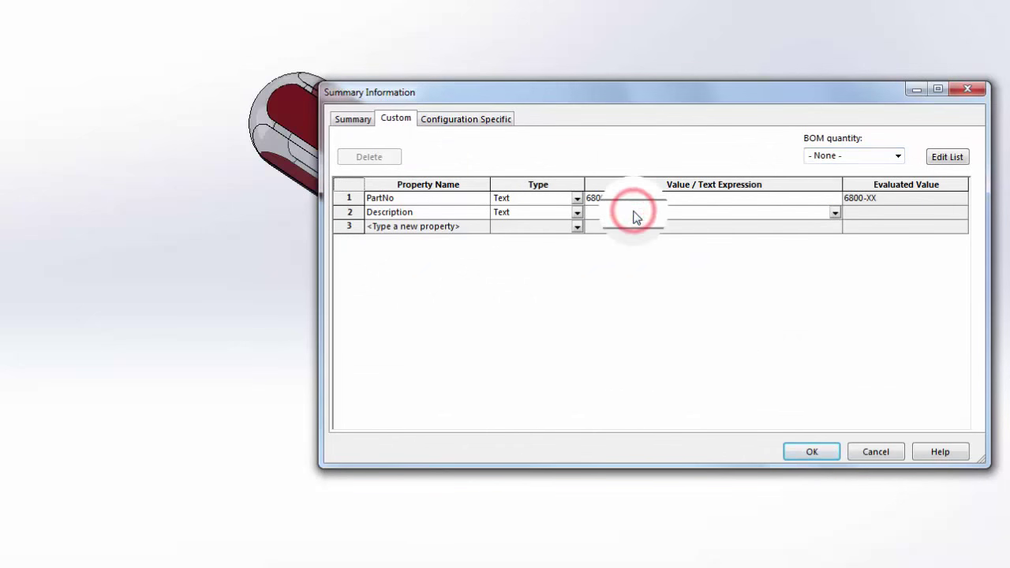
Step: Enter SCREWDRIVER ASSEMBLY as the assembly's Description value and save it
text(sc)
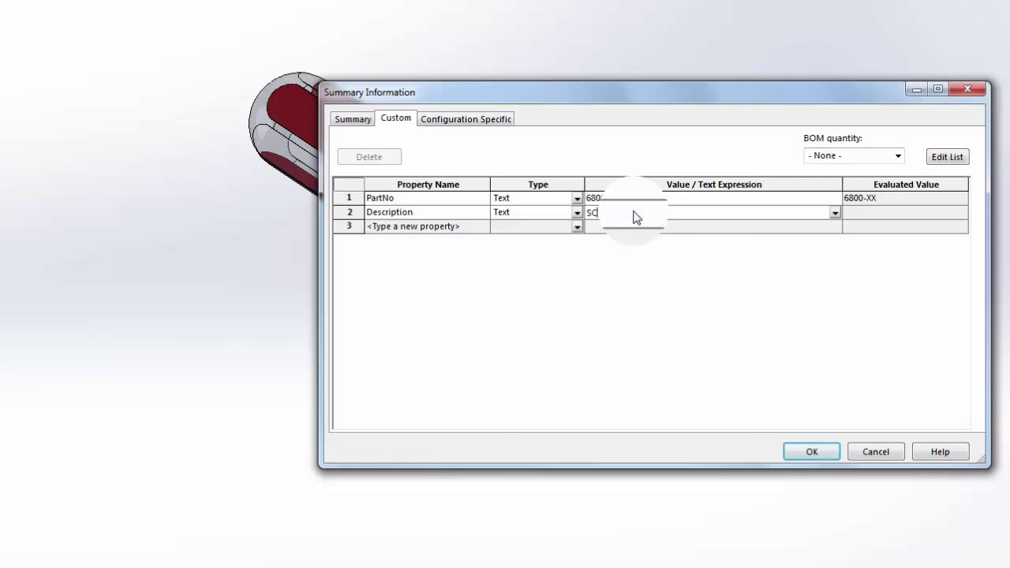
text(DRIVE)
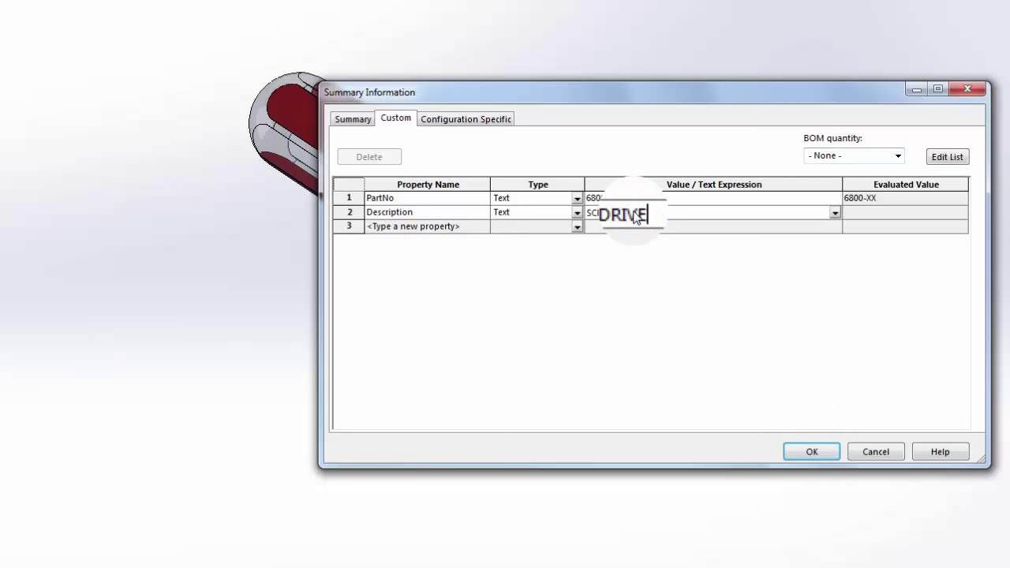
text(ASSEMBLY)
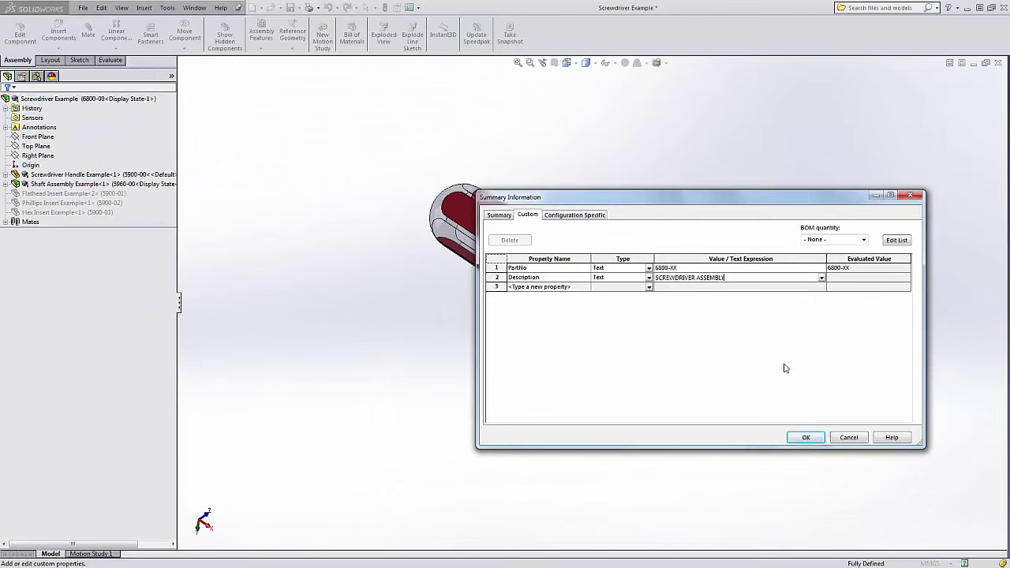
click(192, 8)
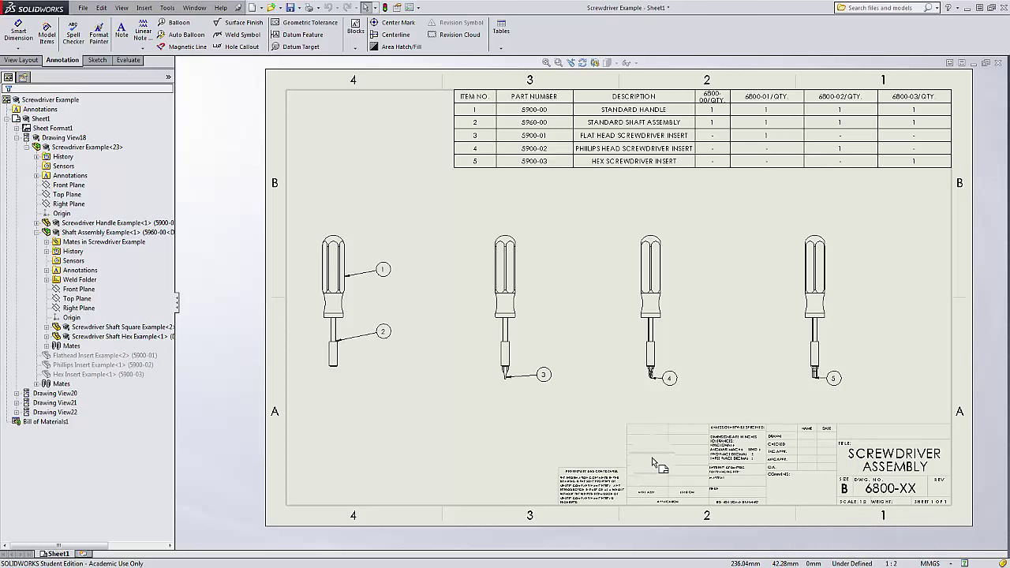
mouse_move(522, 428)
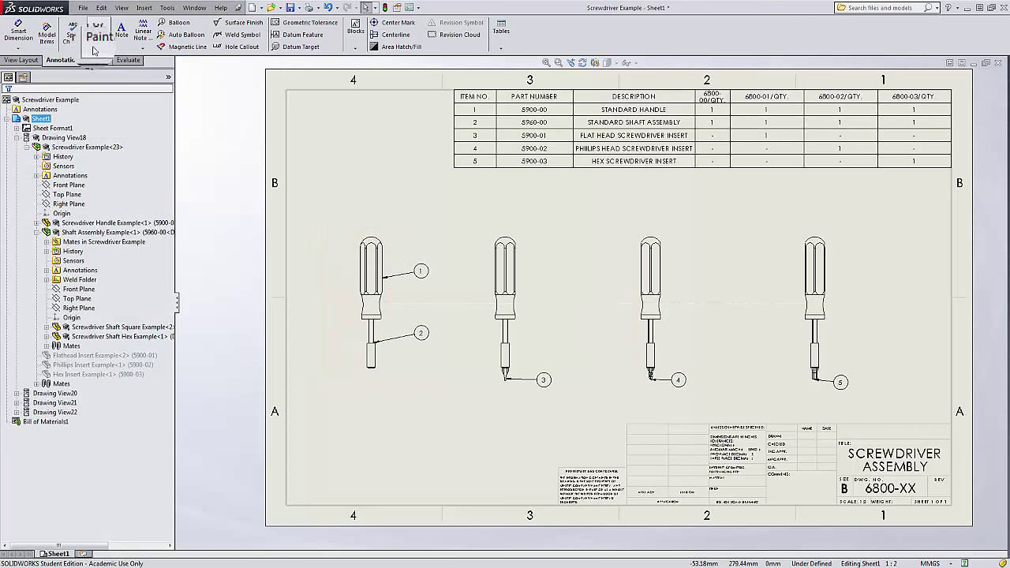
Step: Dimension view lengths to the handle arc's maximum point (160, 175.40, 174.50)
click(17, 32)
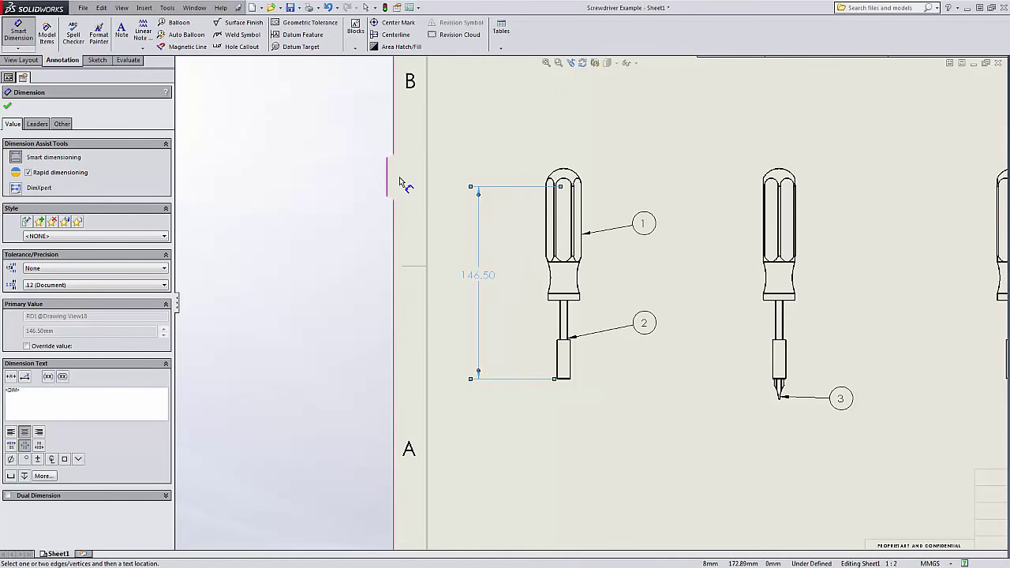
click(37, 123)
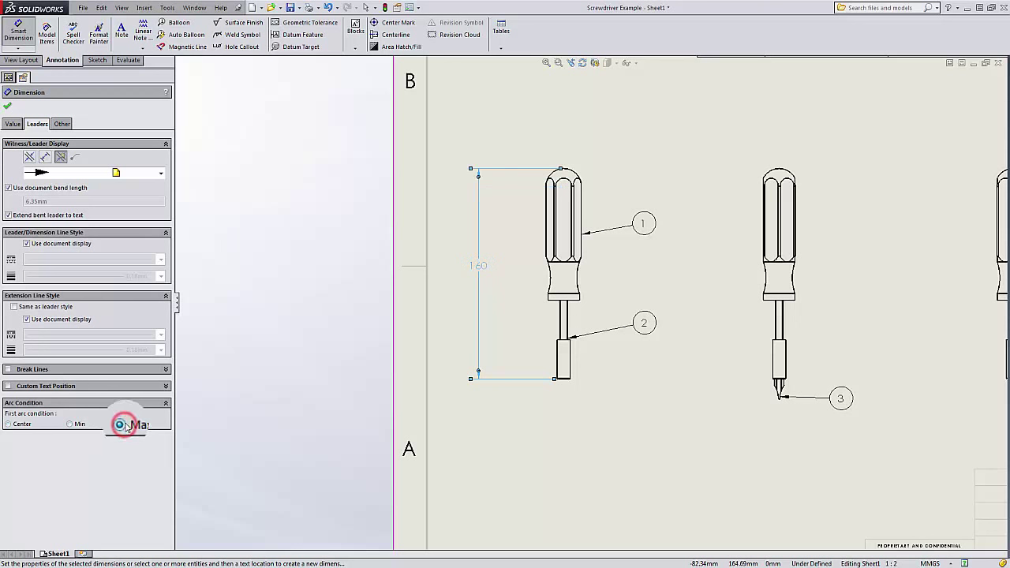
click(121, 425)
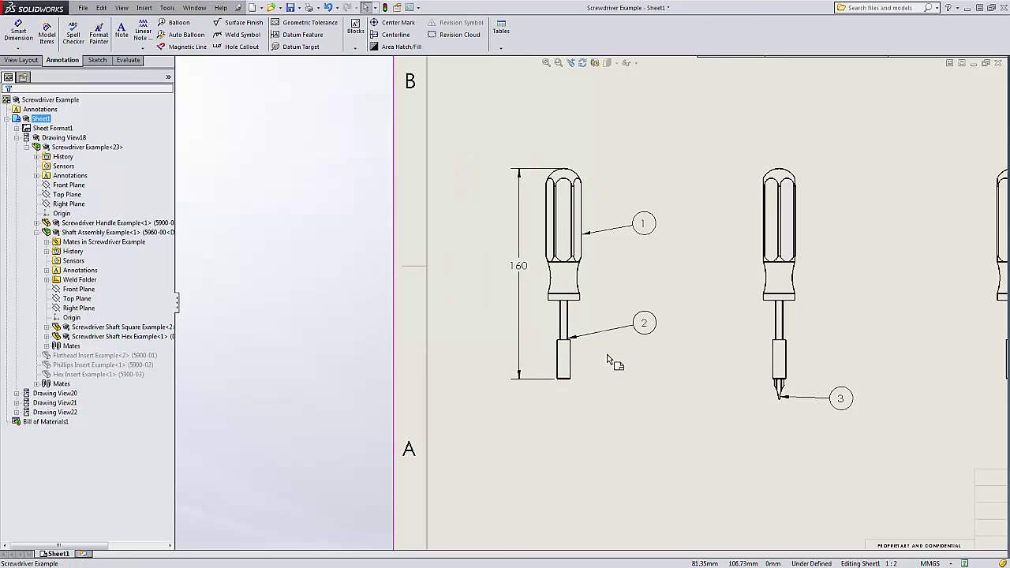
mouse_move(701, 284)
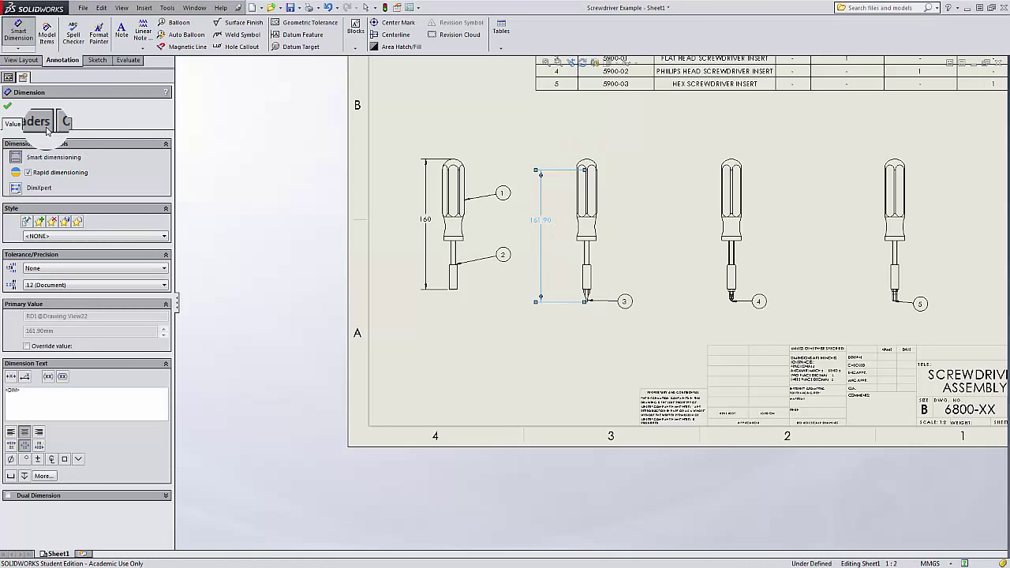
click(37, 124)
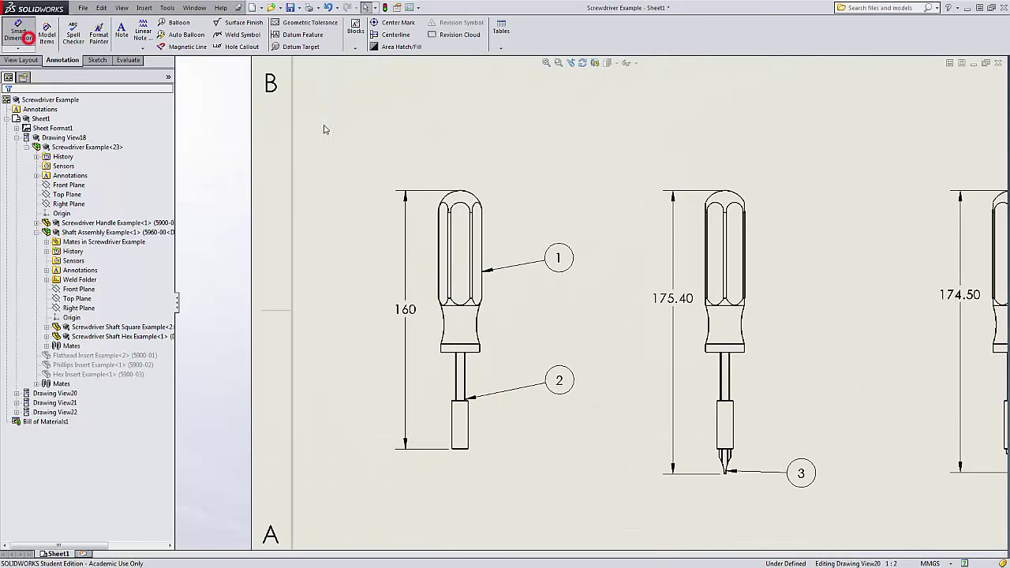
Step: Dimension the handle widths on views one and two (26.93 and 24.32)
click(18, 33)
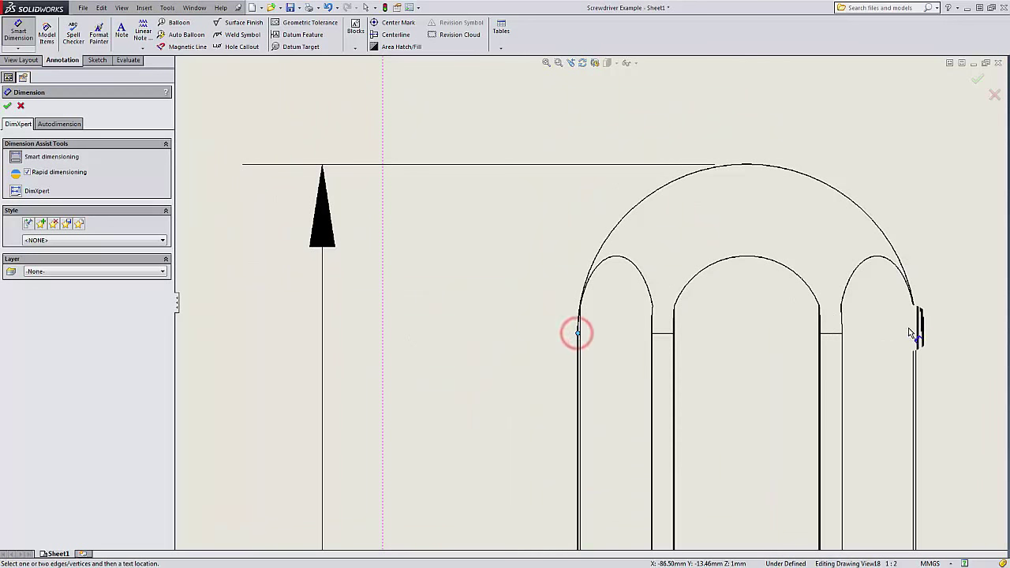
click(912, 335)
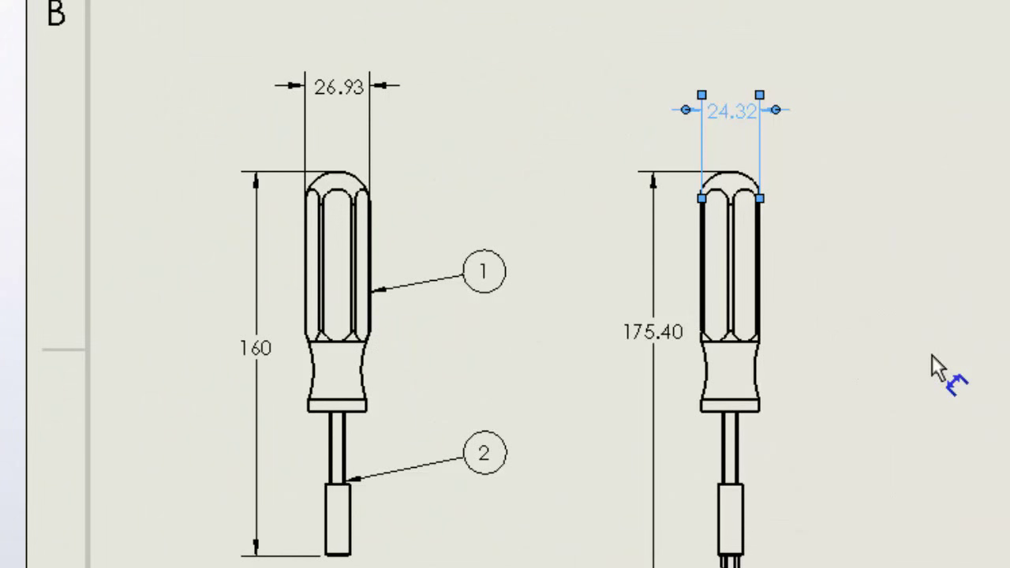
mouse_move(916, 399)
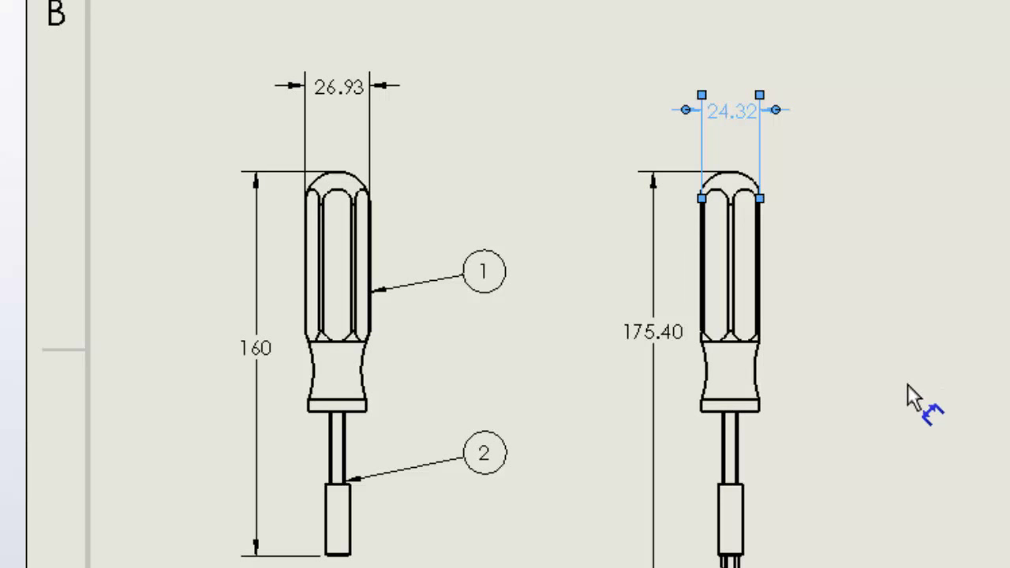
mouse_move(919, 363)
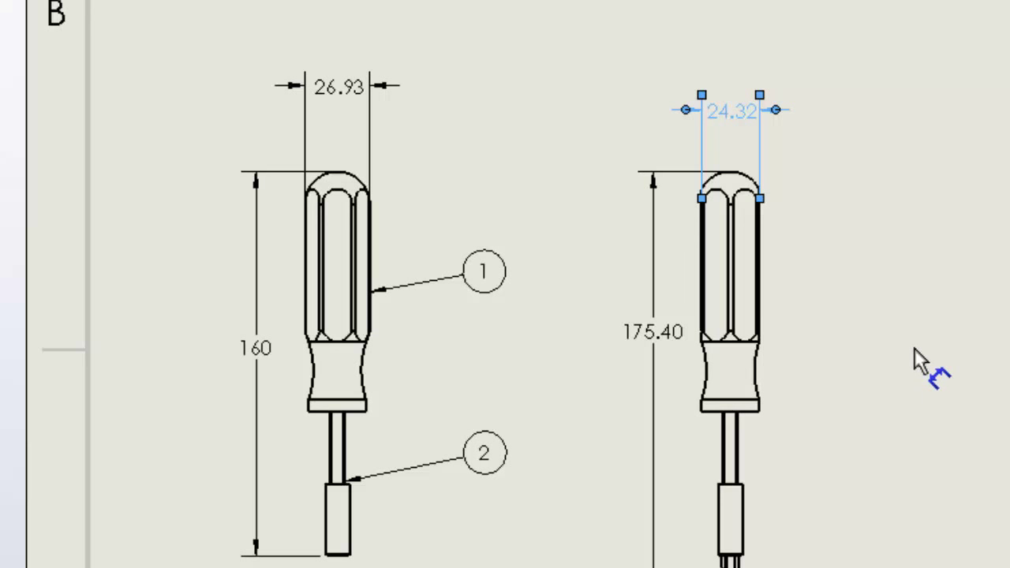
mouse_move(925, 412)
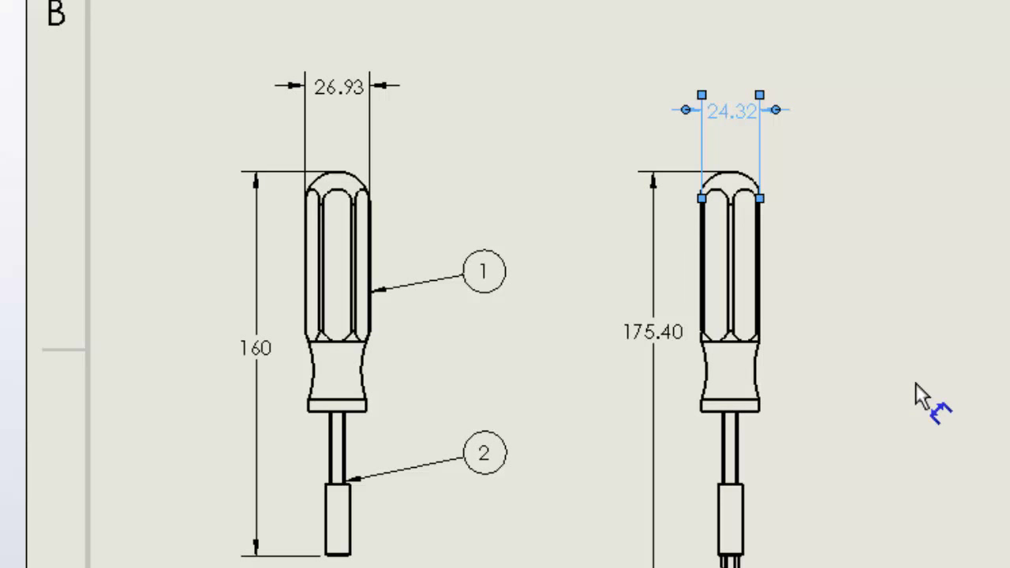
mouse_move(592, 180)
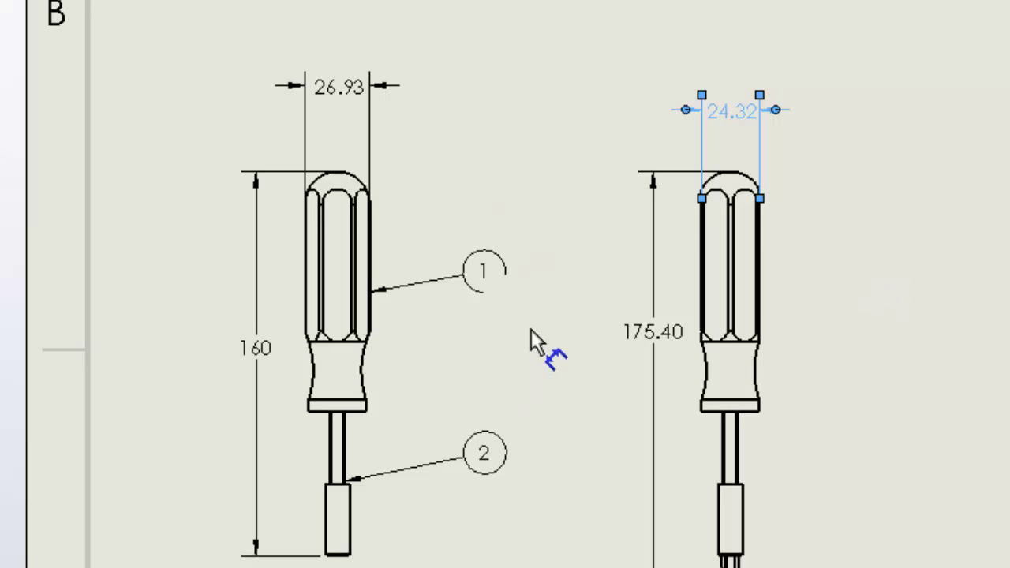
mouse_move(545, 352)
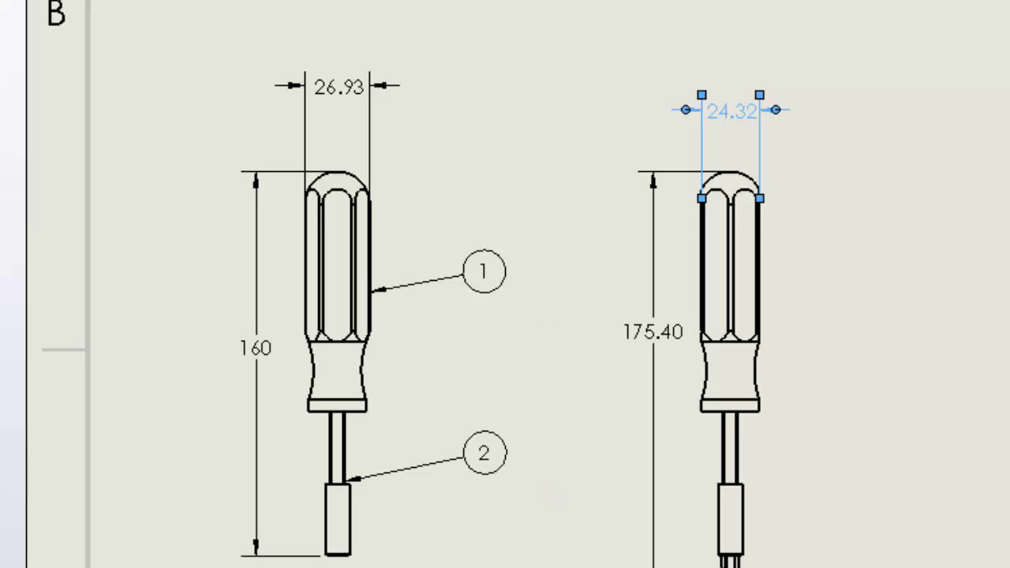
mouse_move(444, 204)
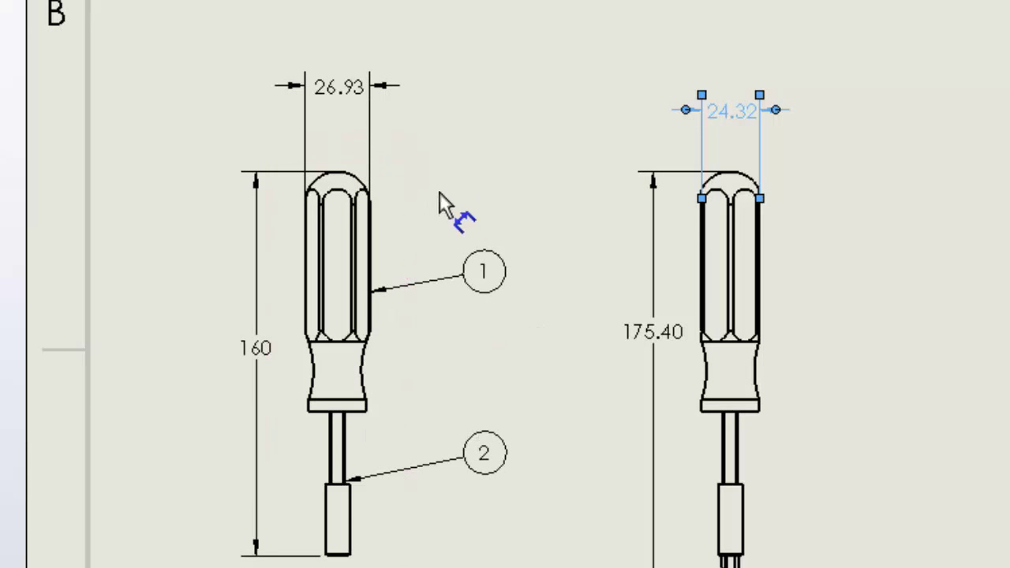
click(359, 264)
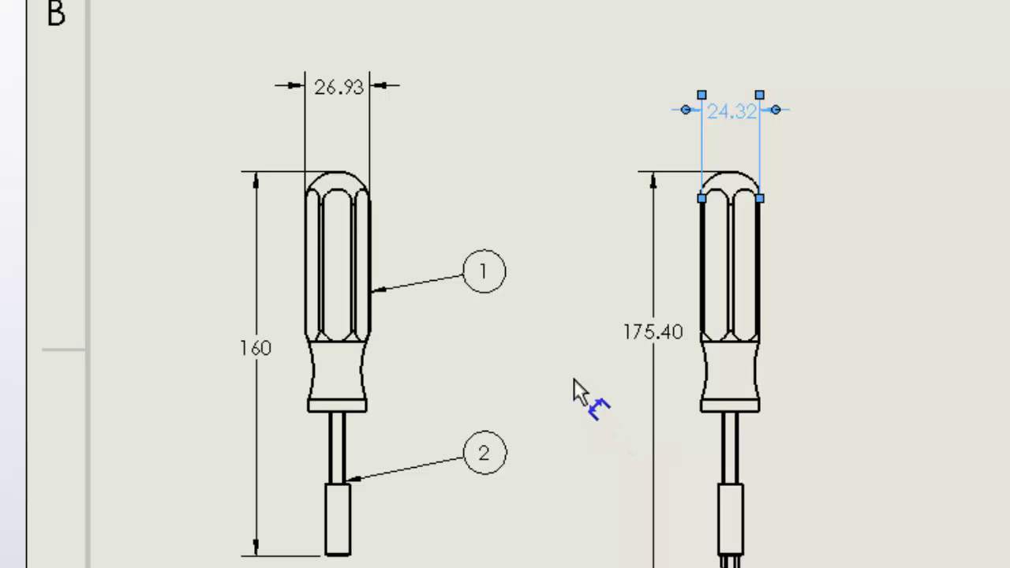
mouse_move(908, 394)
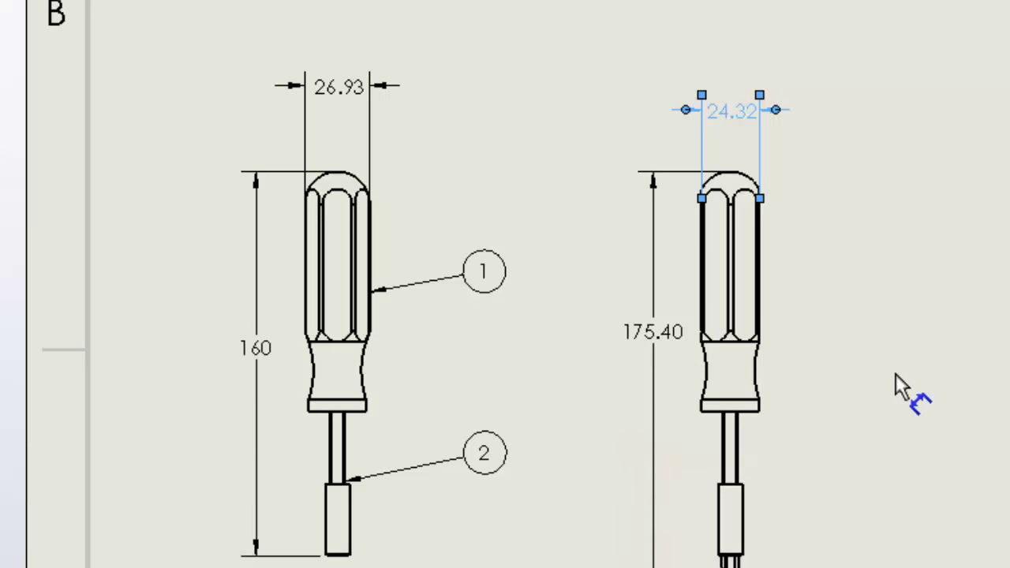
mouse_move(898, 378)
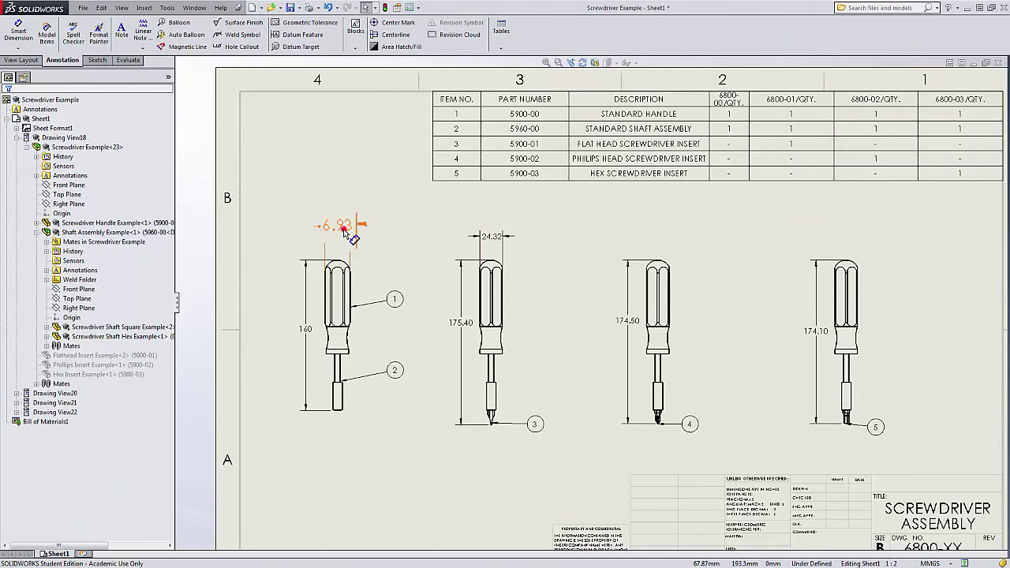
Step: Set the selected handle width and length dimensions to one-decimal precision
click(303, 329)
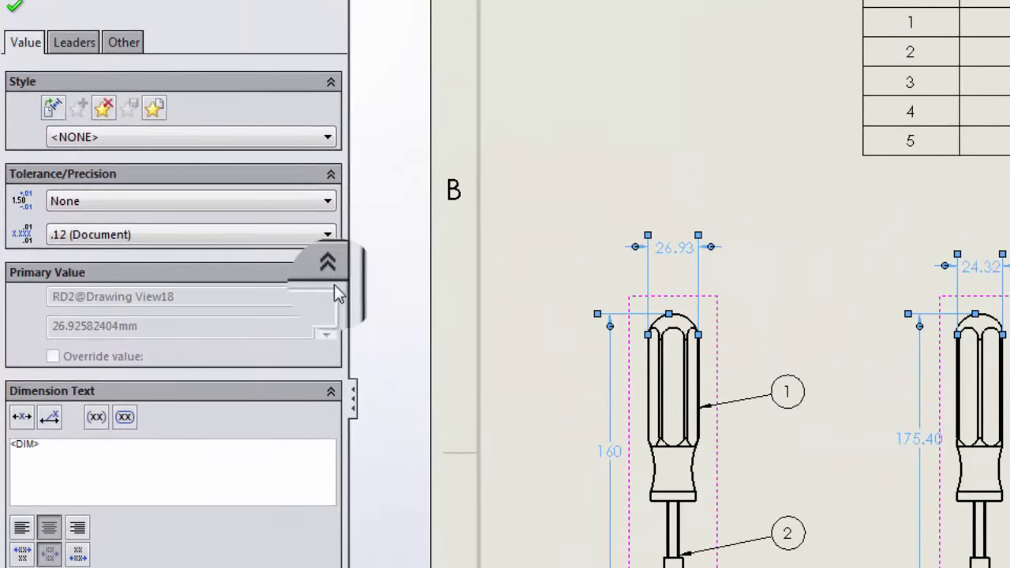
click(322, 235)
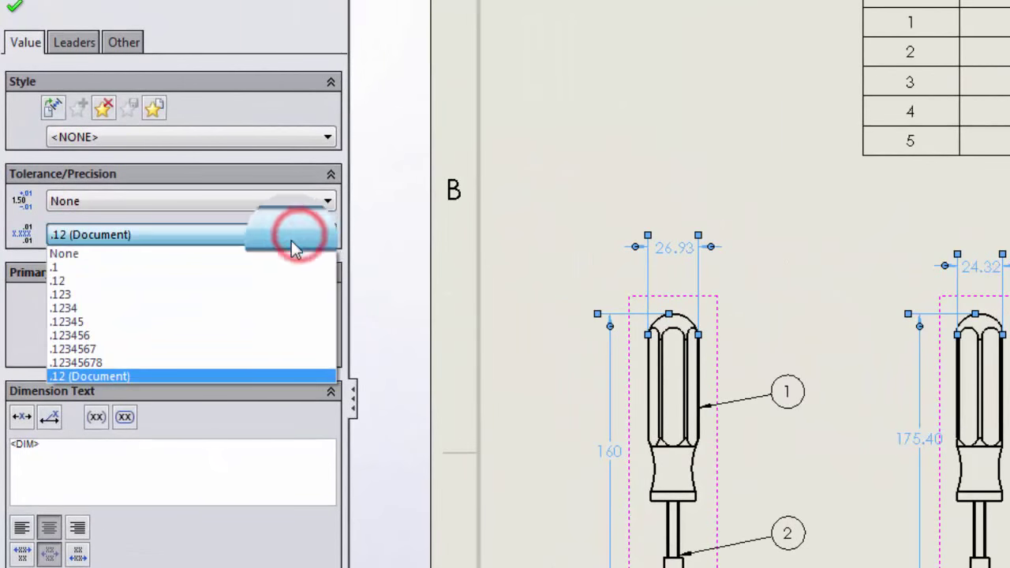
click(54, 267)
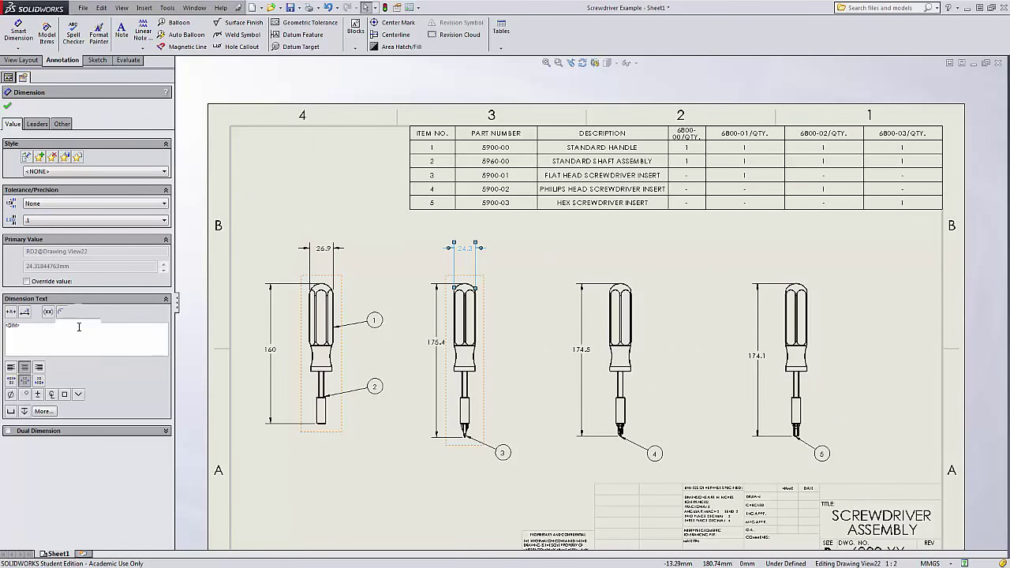
Step: Append TYP to the two handle widths and the first length dimension
text(TYP)
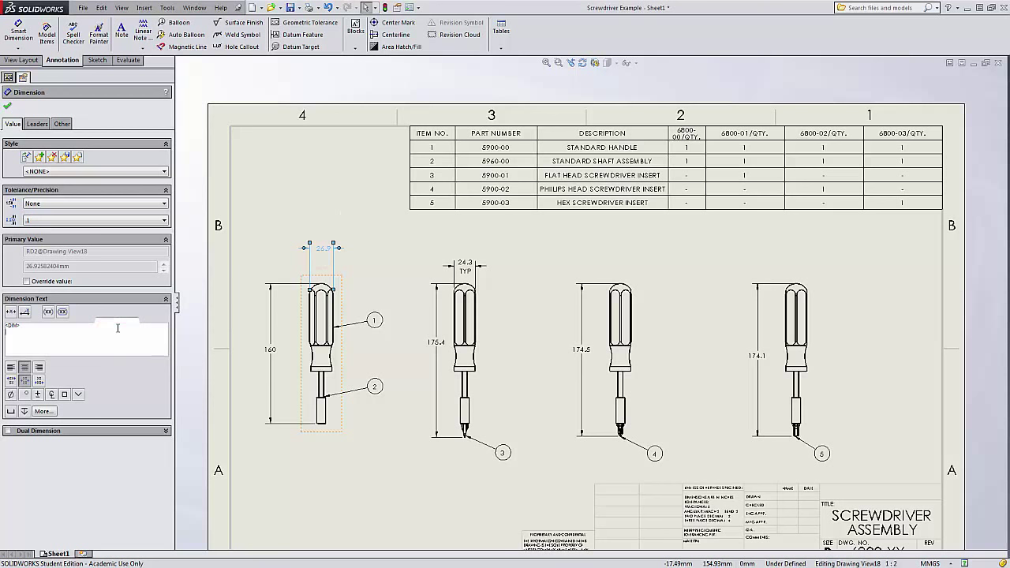
text(TYP)
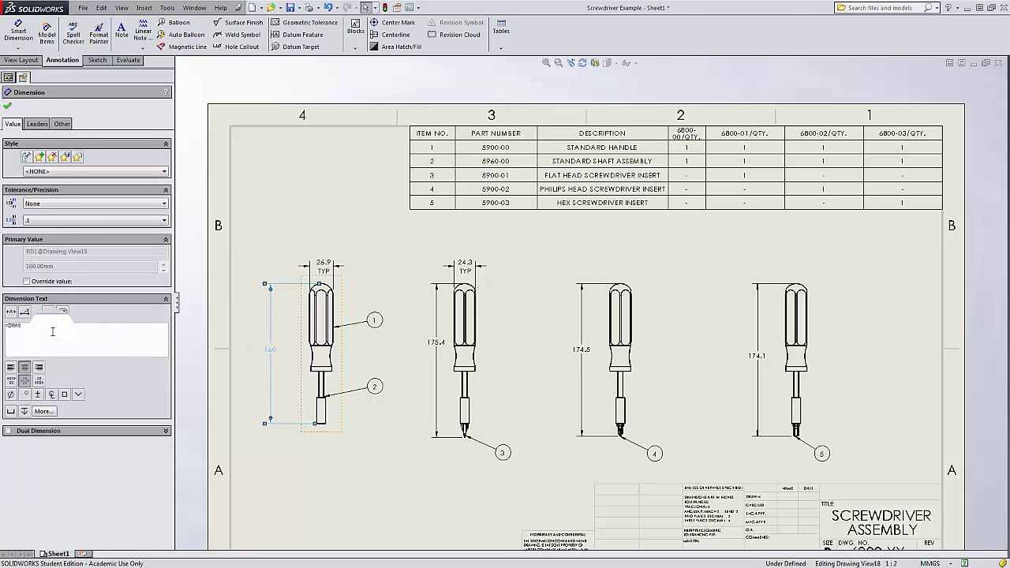
text(TYP)
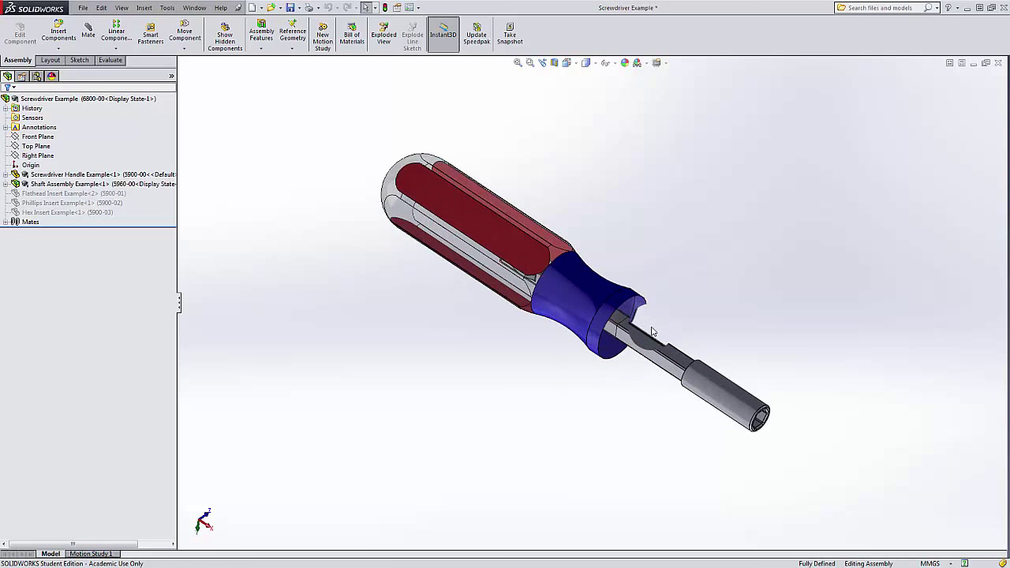
Step: Switch from the assembly back to the Screwdriver Example - Sheet1 drawing
drag(651, 331, 683, 292)
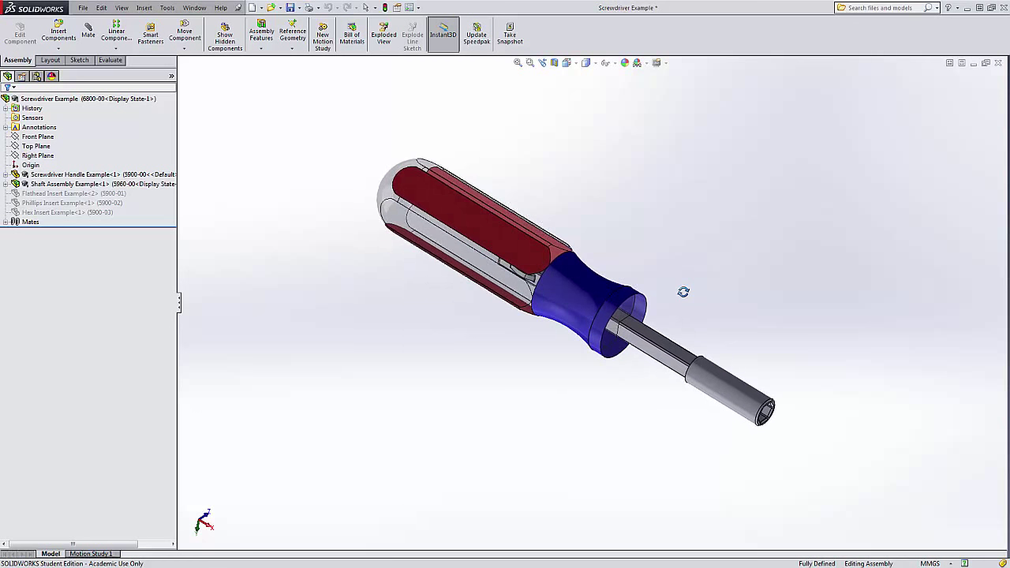
click(187, 9)
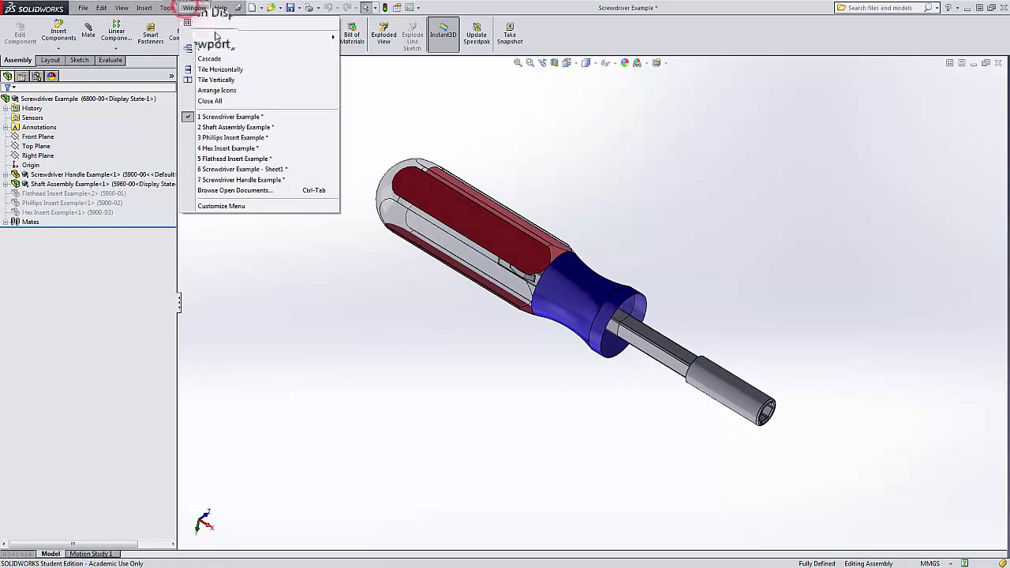
click(243, 169)
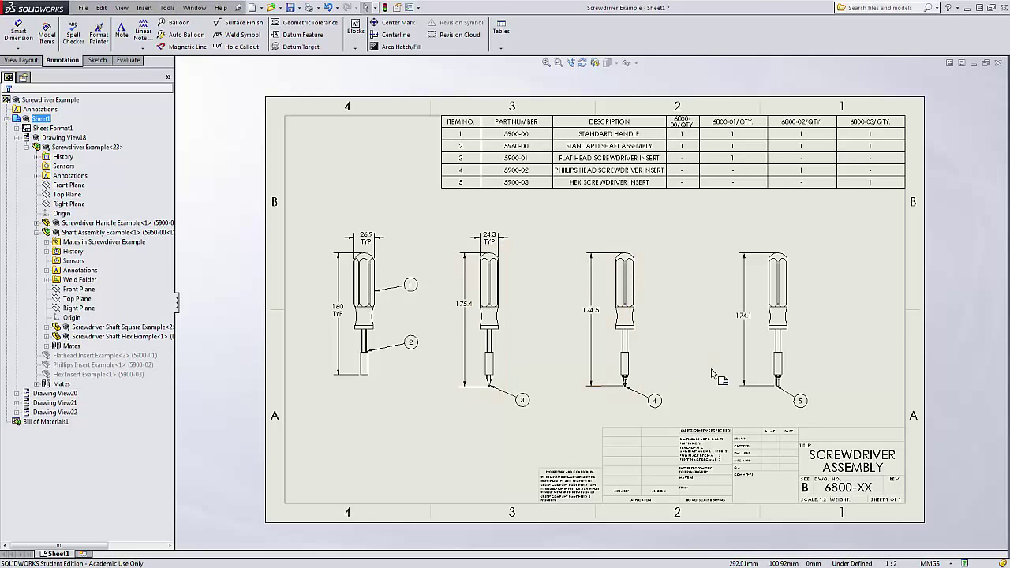
mouse_move(700, 372)
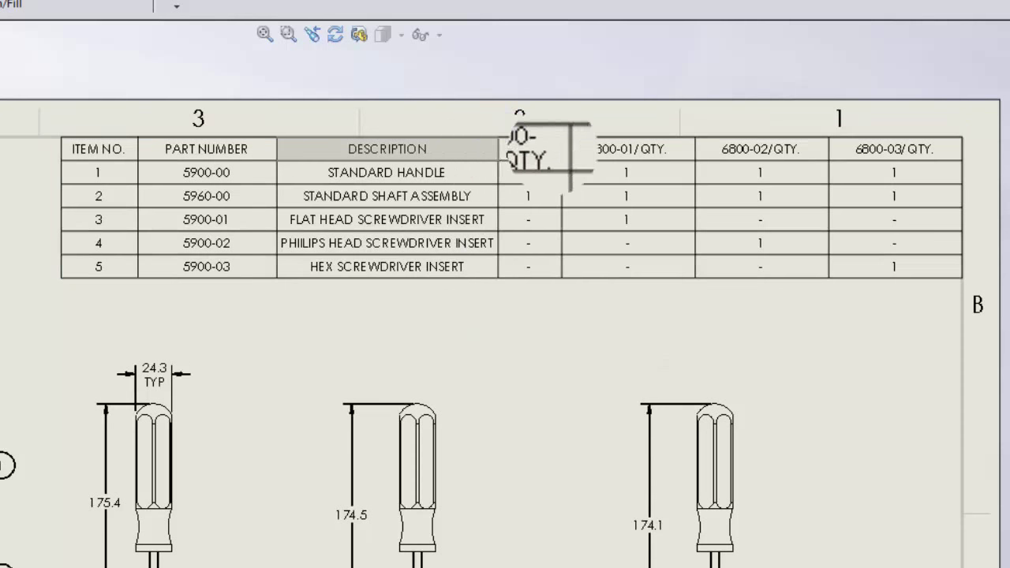
Step: Auto-fit a bill of materials column so the table shrinks
double_click(539, 149)
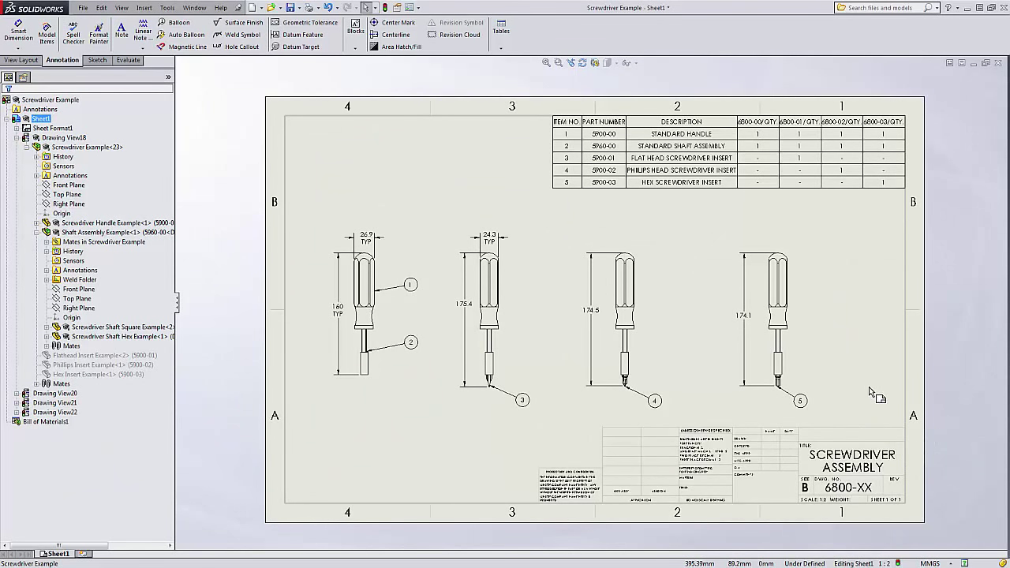
mouse_move(850, 336)
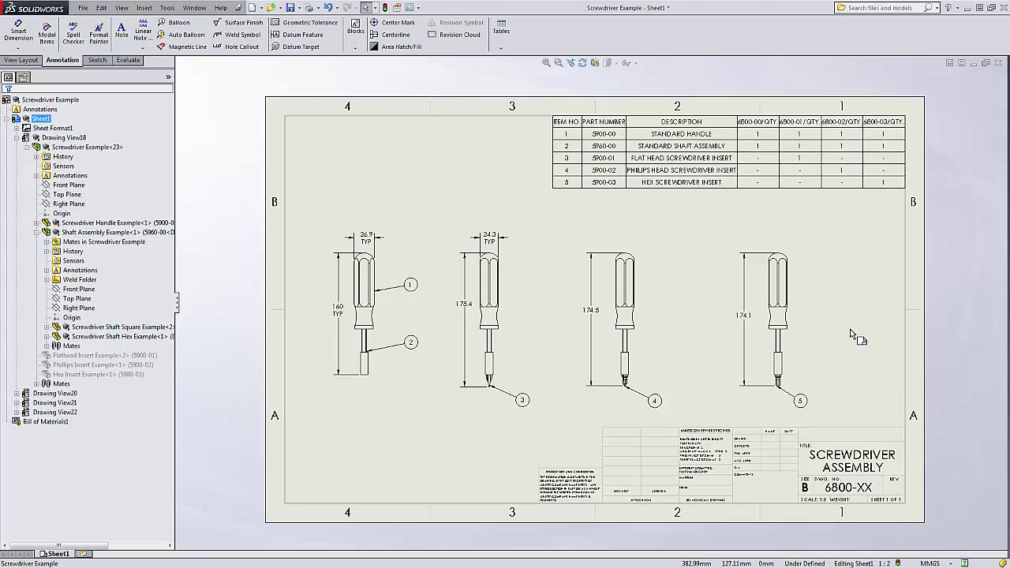
mouse_move(837, 304)
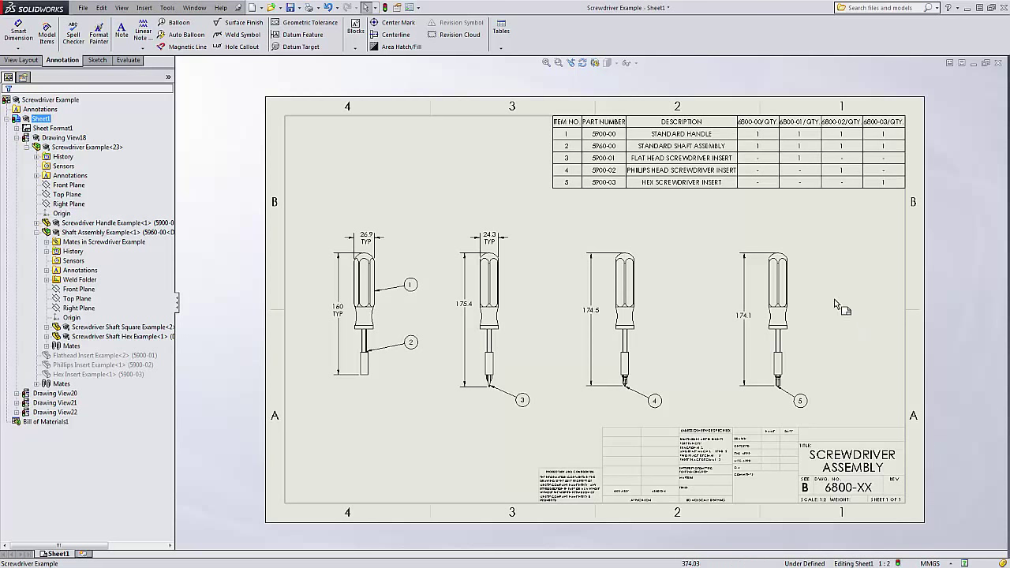
mouse_move(831, 294)
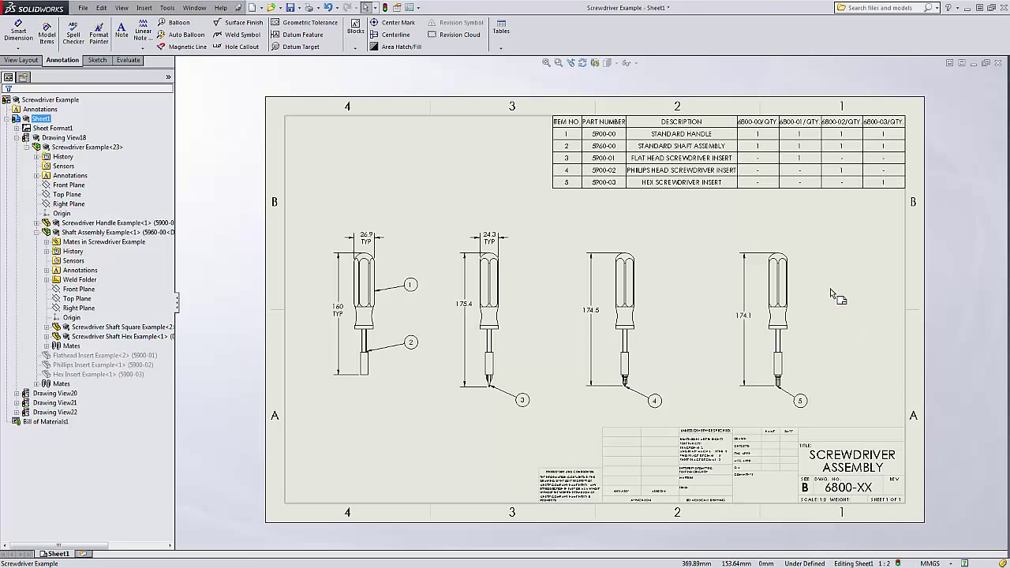
mouse_move(616, 222)
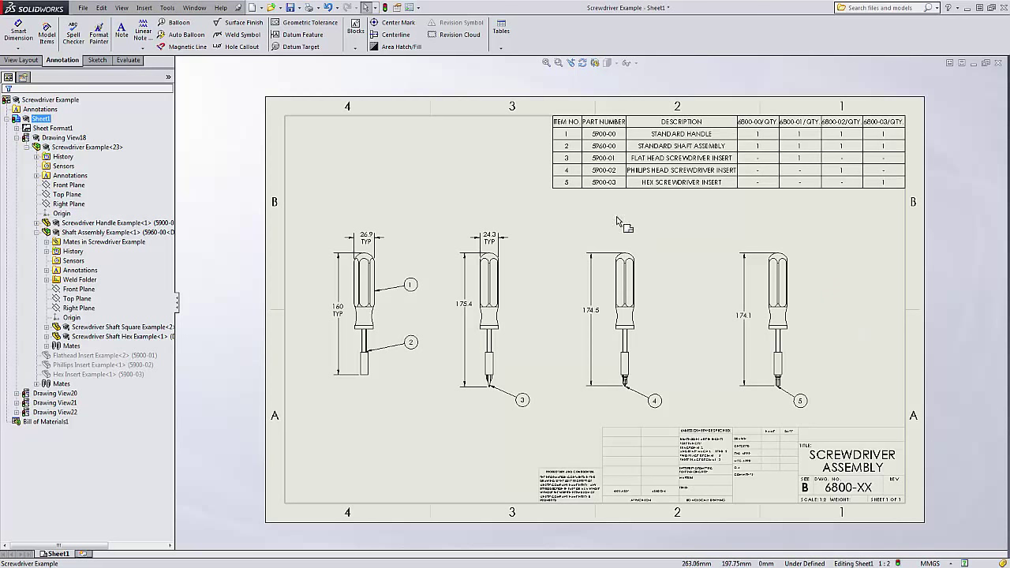